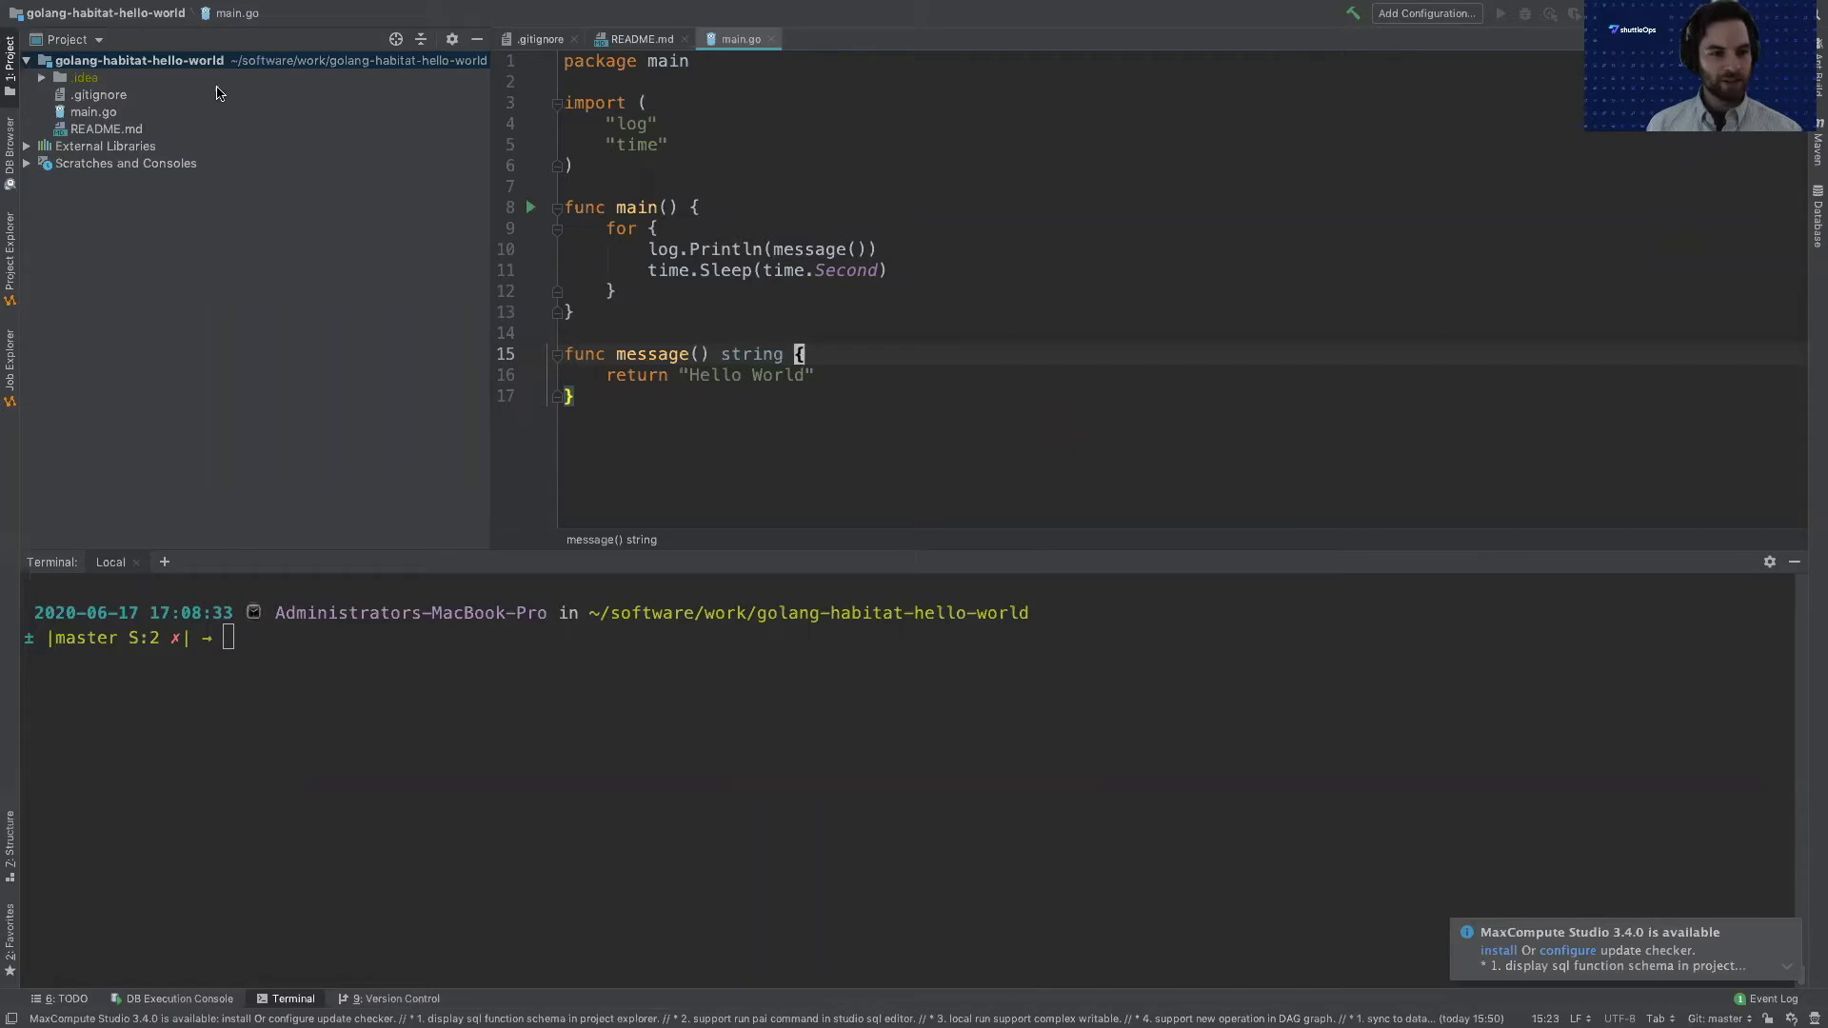
Add a new directory named habitat to the golang-habitat-hello-world project root.
right_click(139, 59)
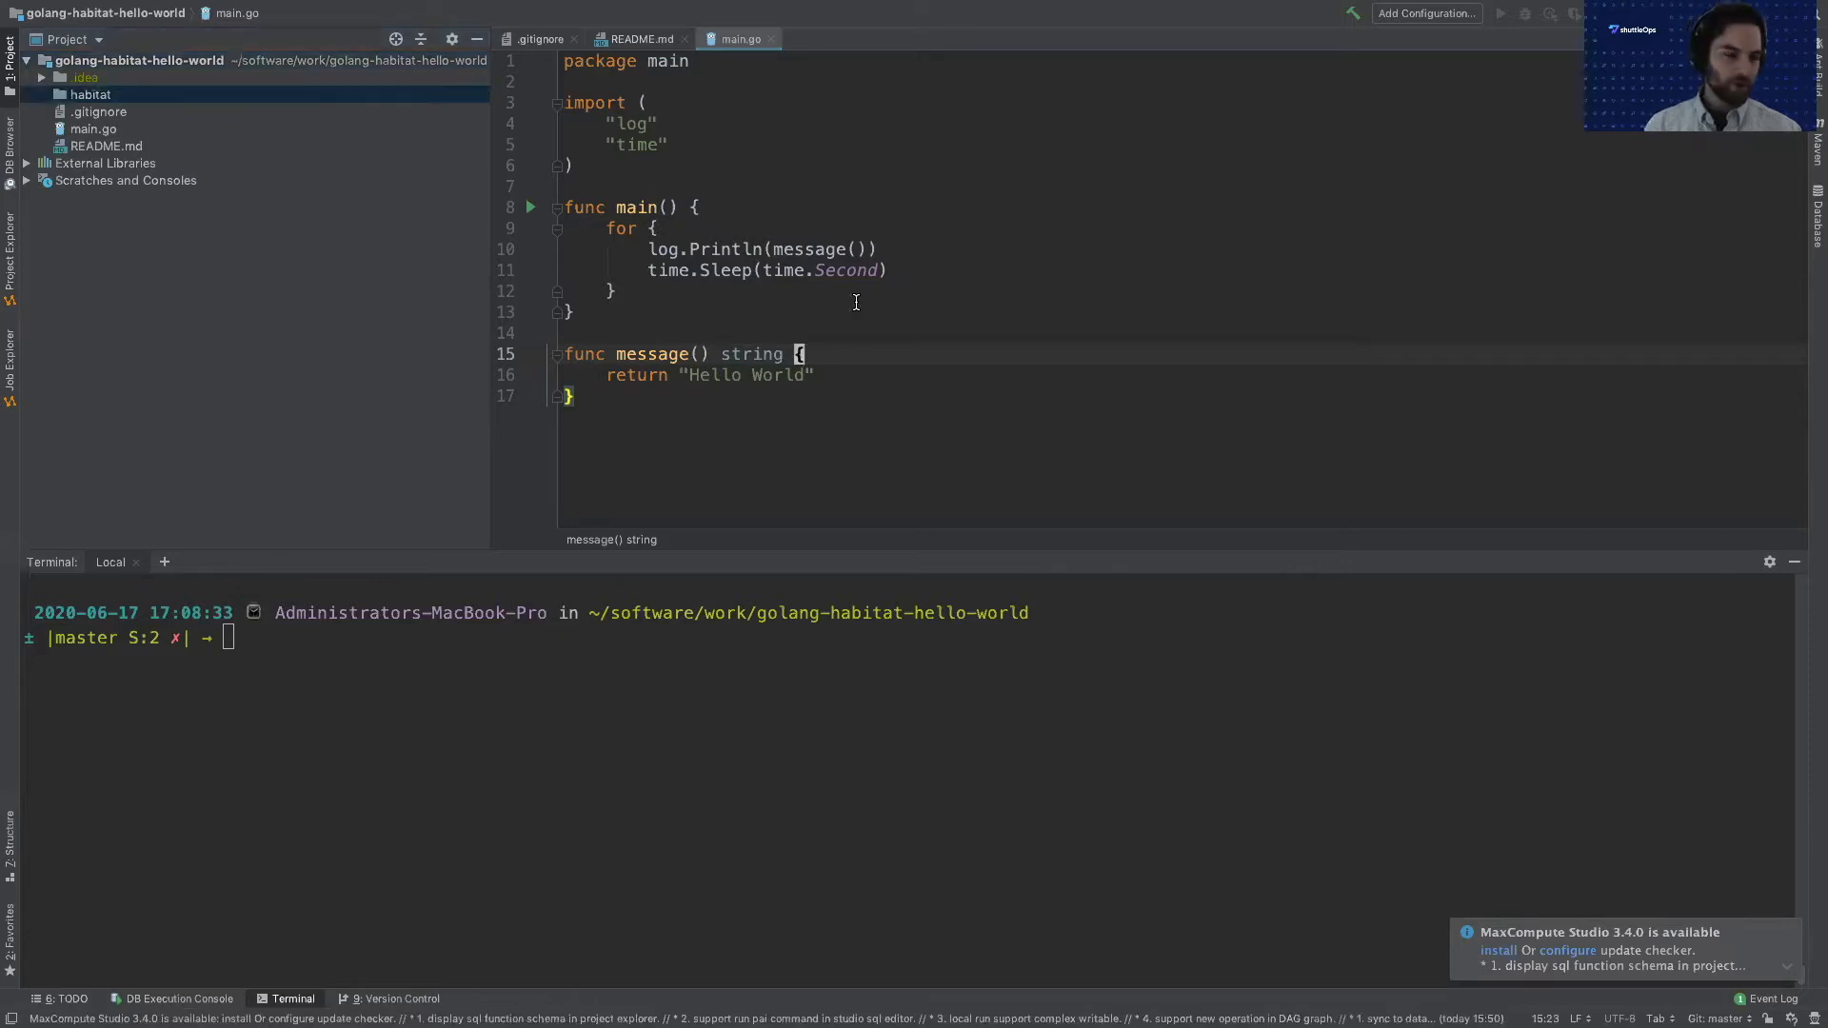
Begin adding a new file named plan.sh inside the habitat folder.
right_click(92, 94)
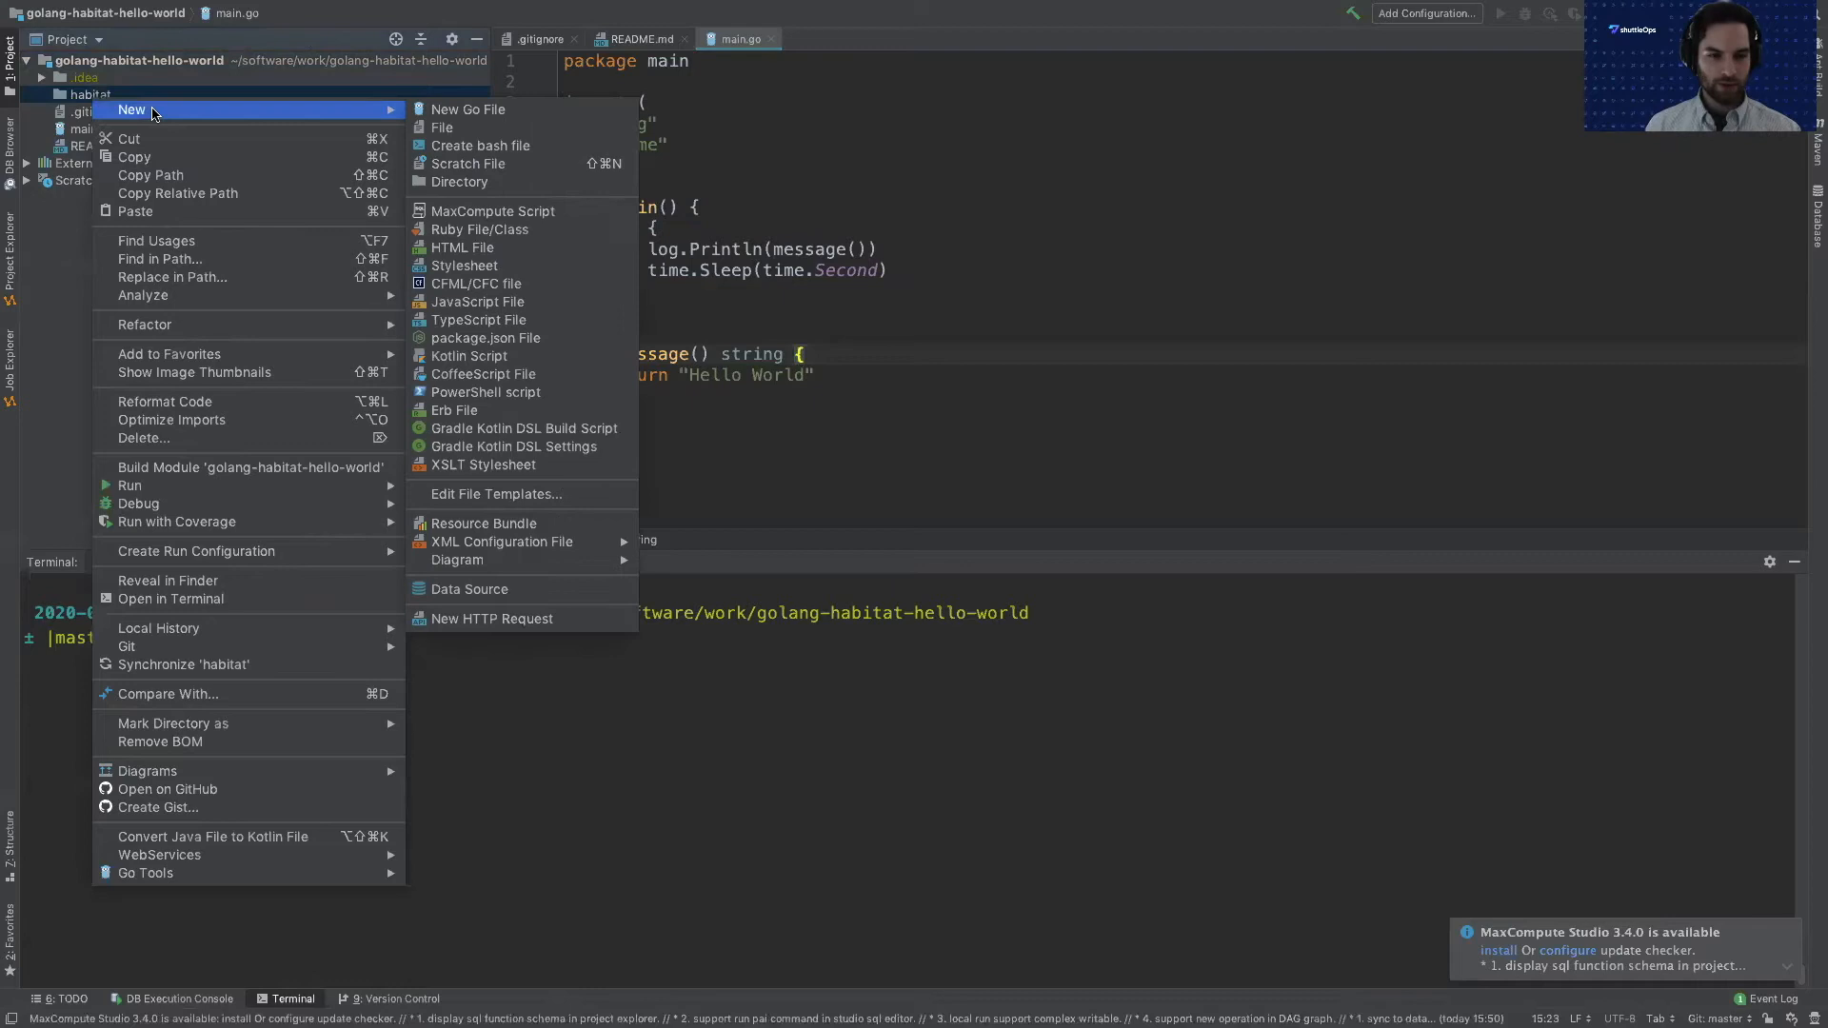
mouse_move(442, 127)
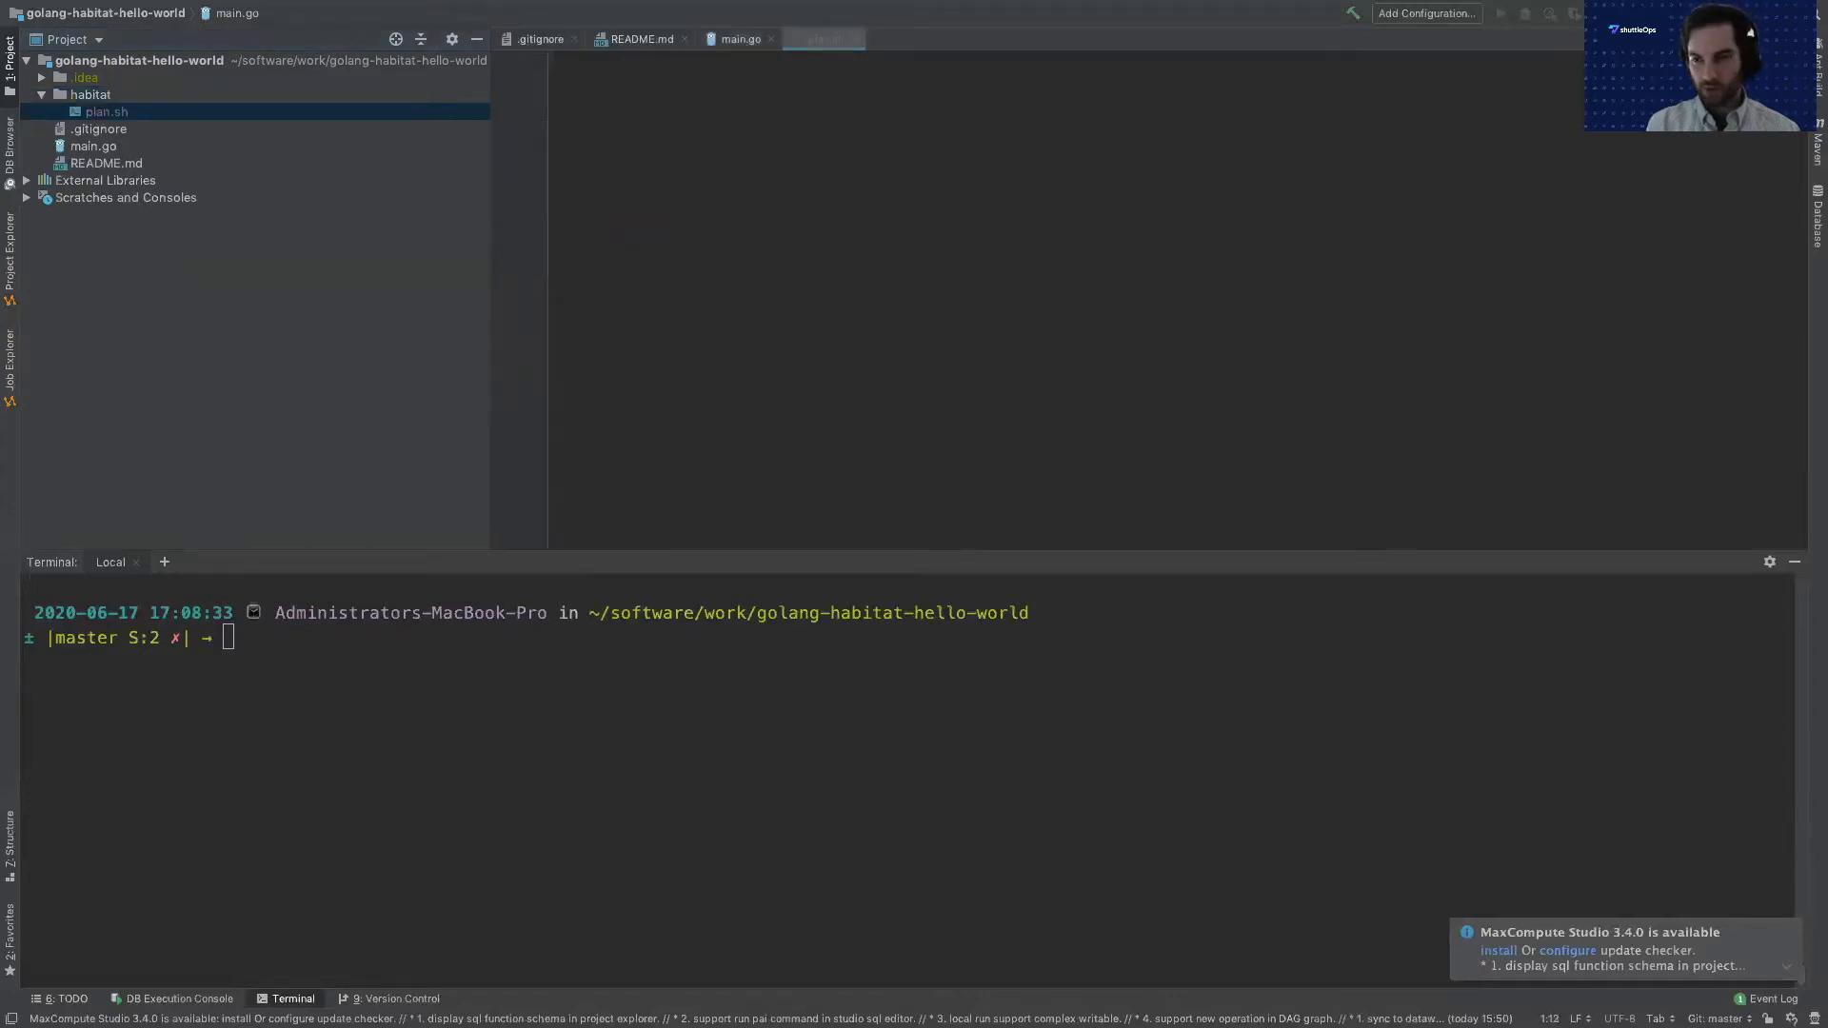
mouse_move(821, 405)
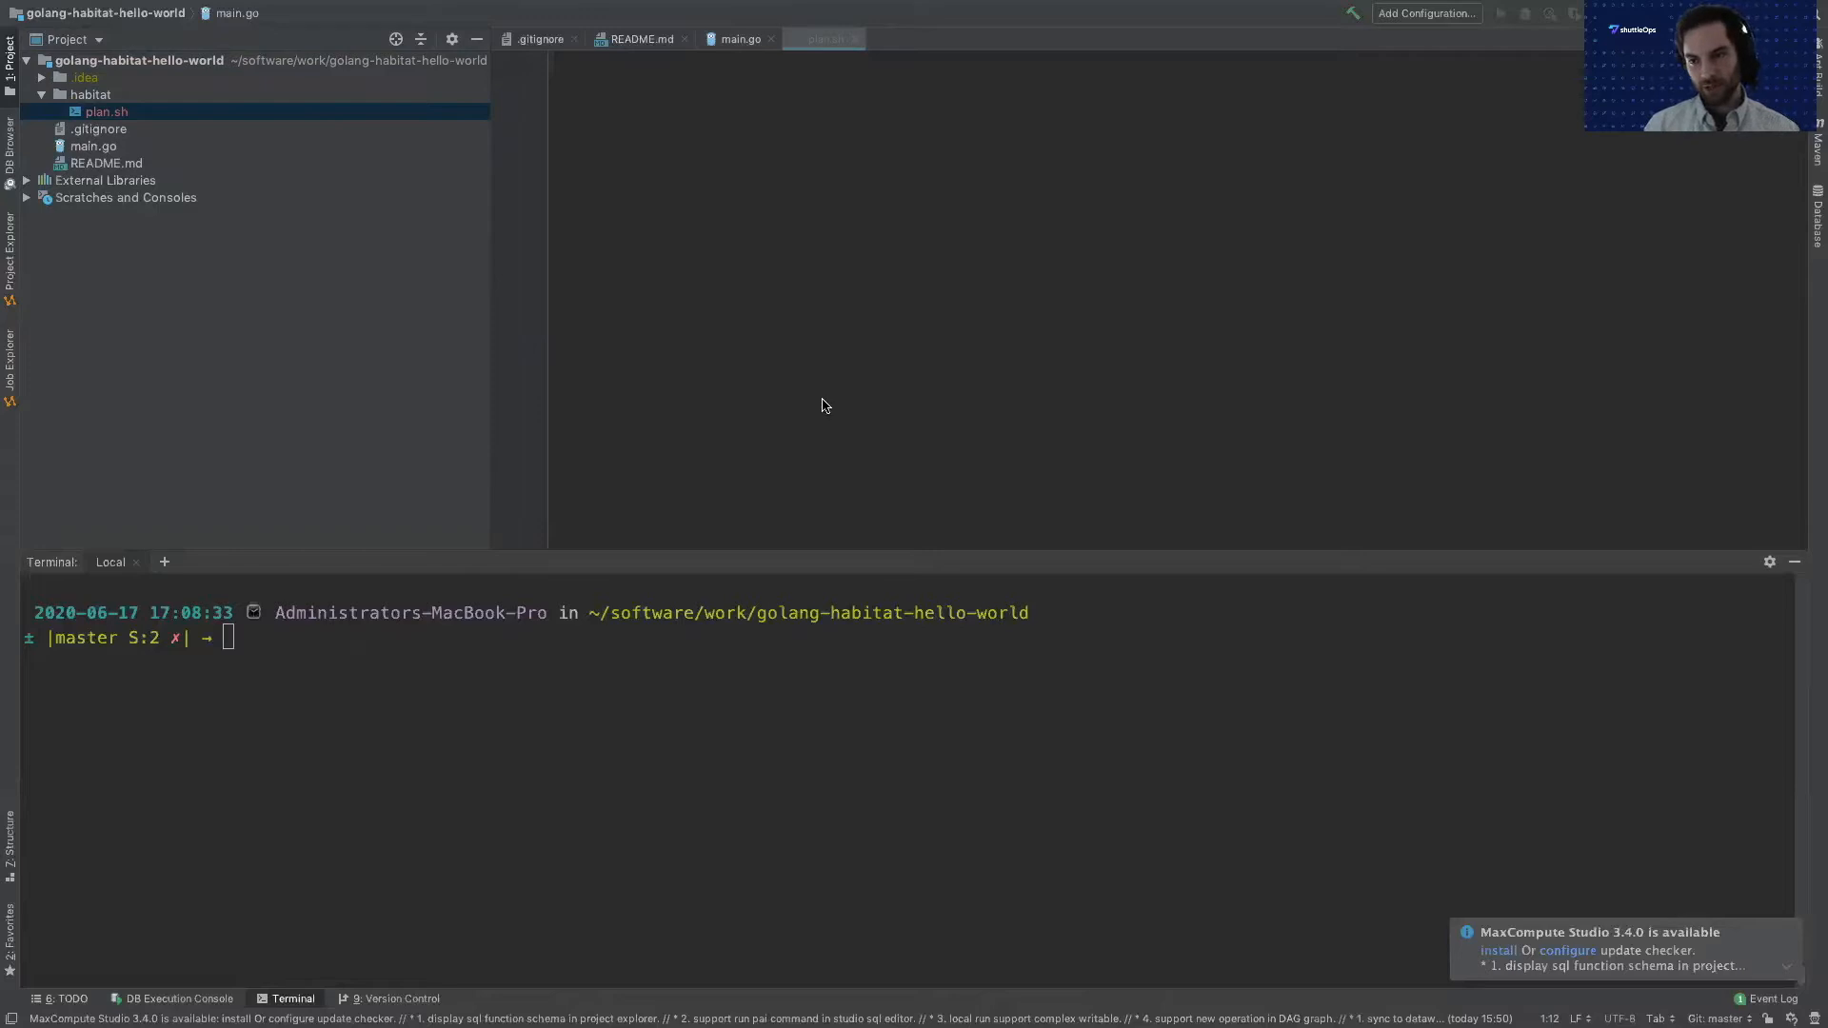
mouse_move(993, 549)
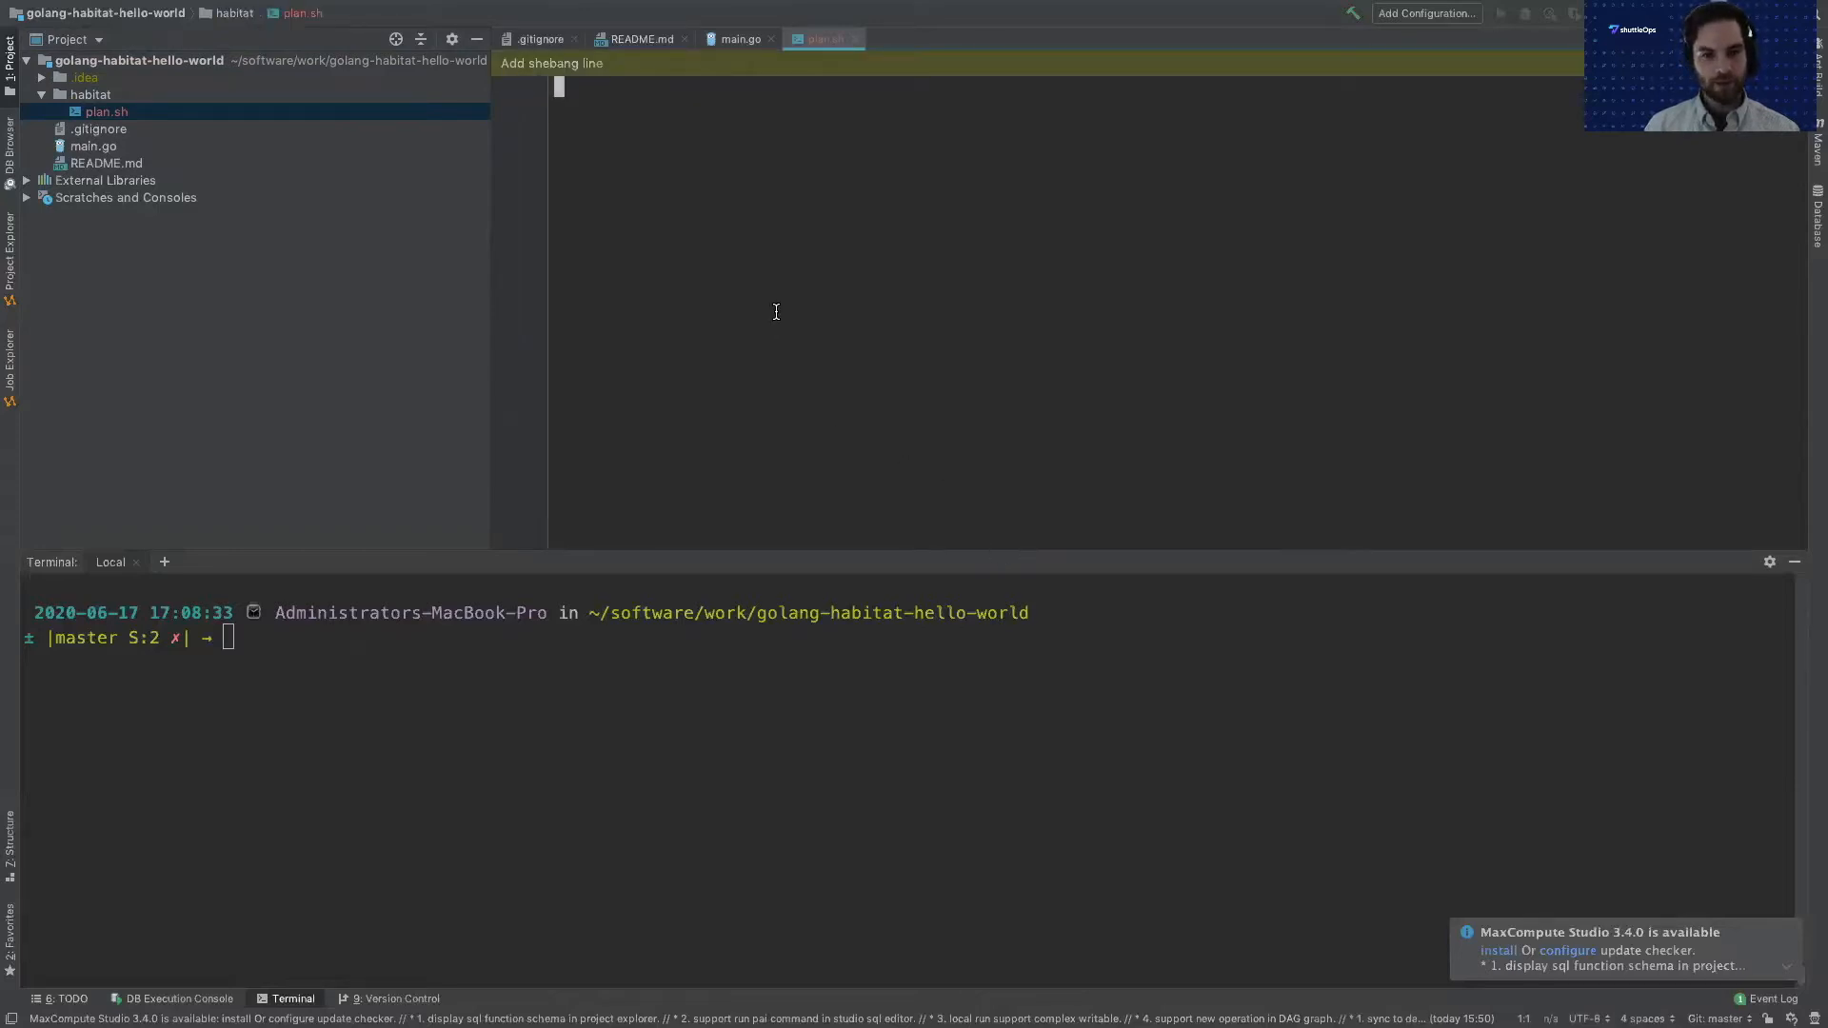
Start plan.sh with a #!/bin/bash shebang line.
text(#!/bin.)
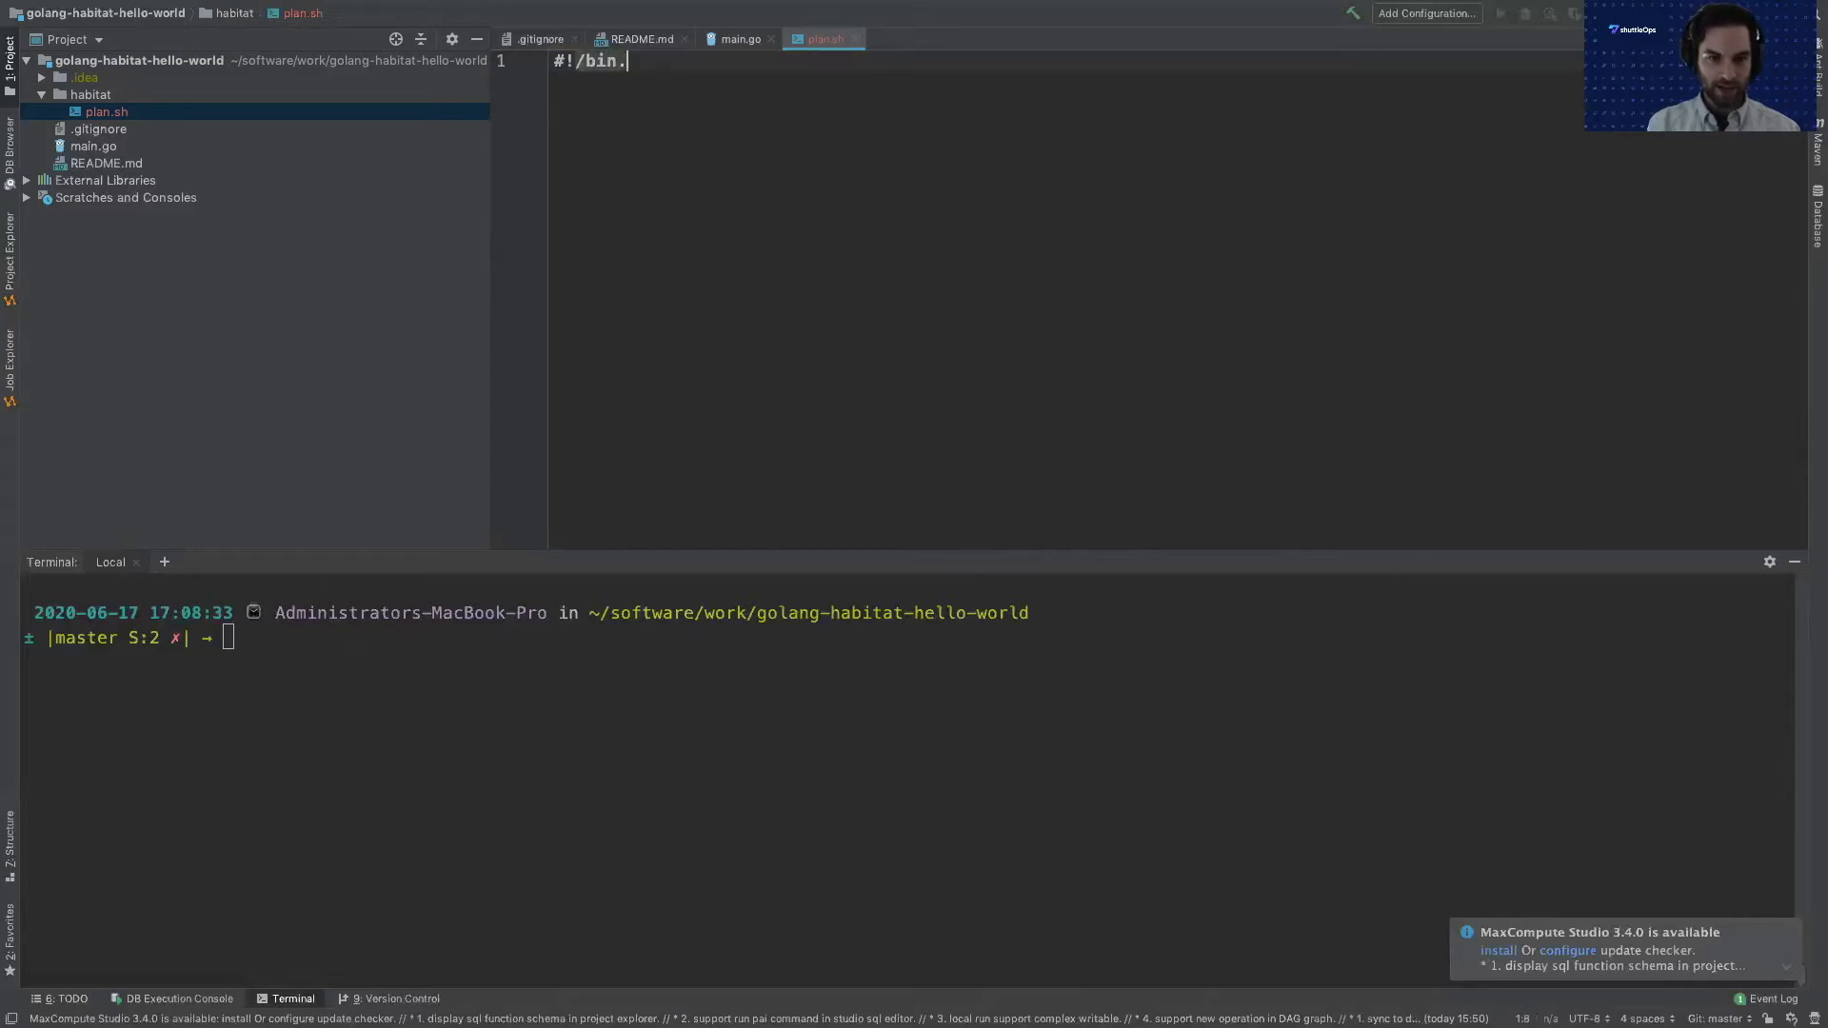
text(bash)
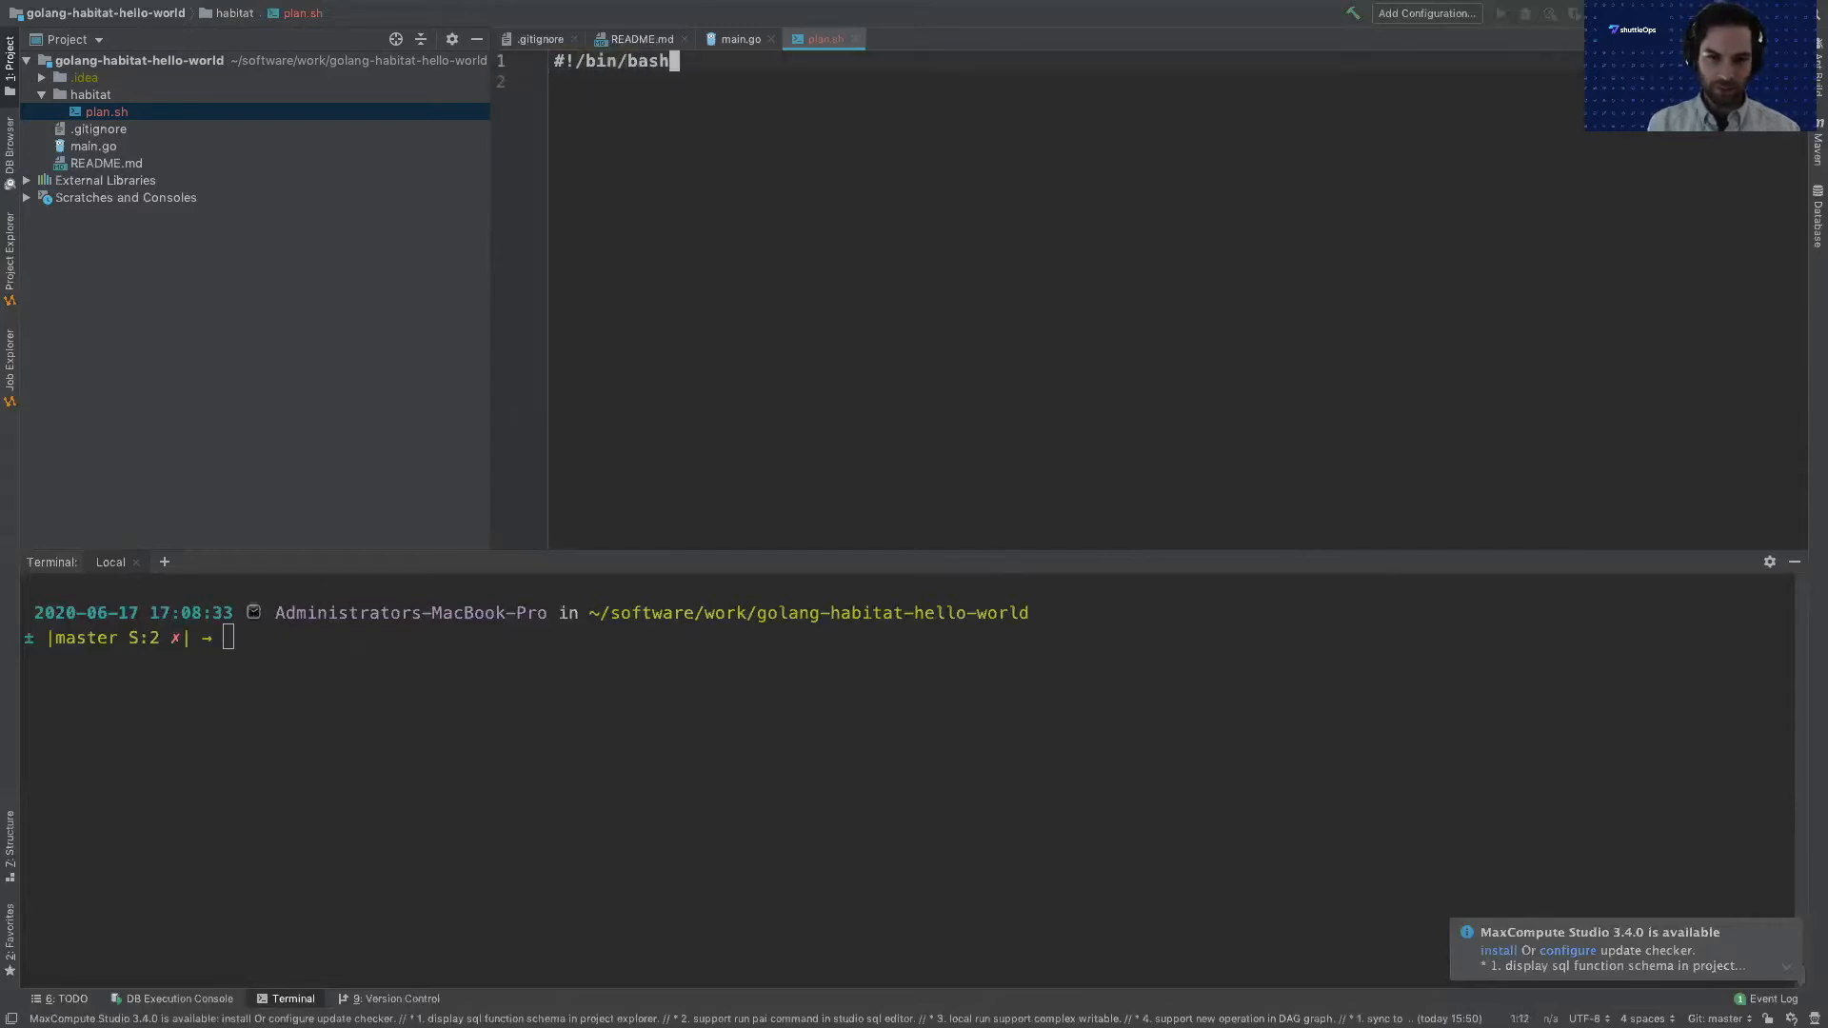
key(Enter)
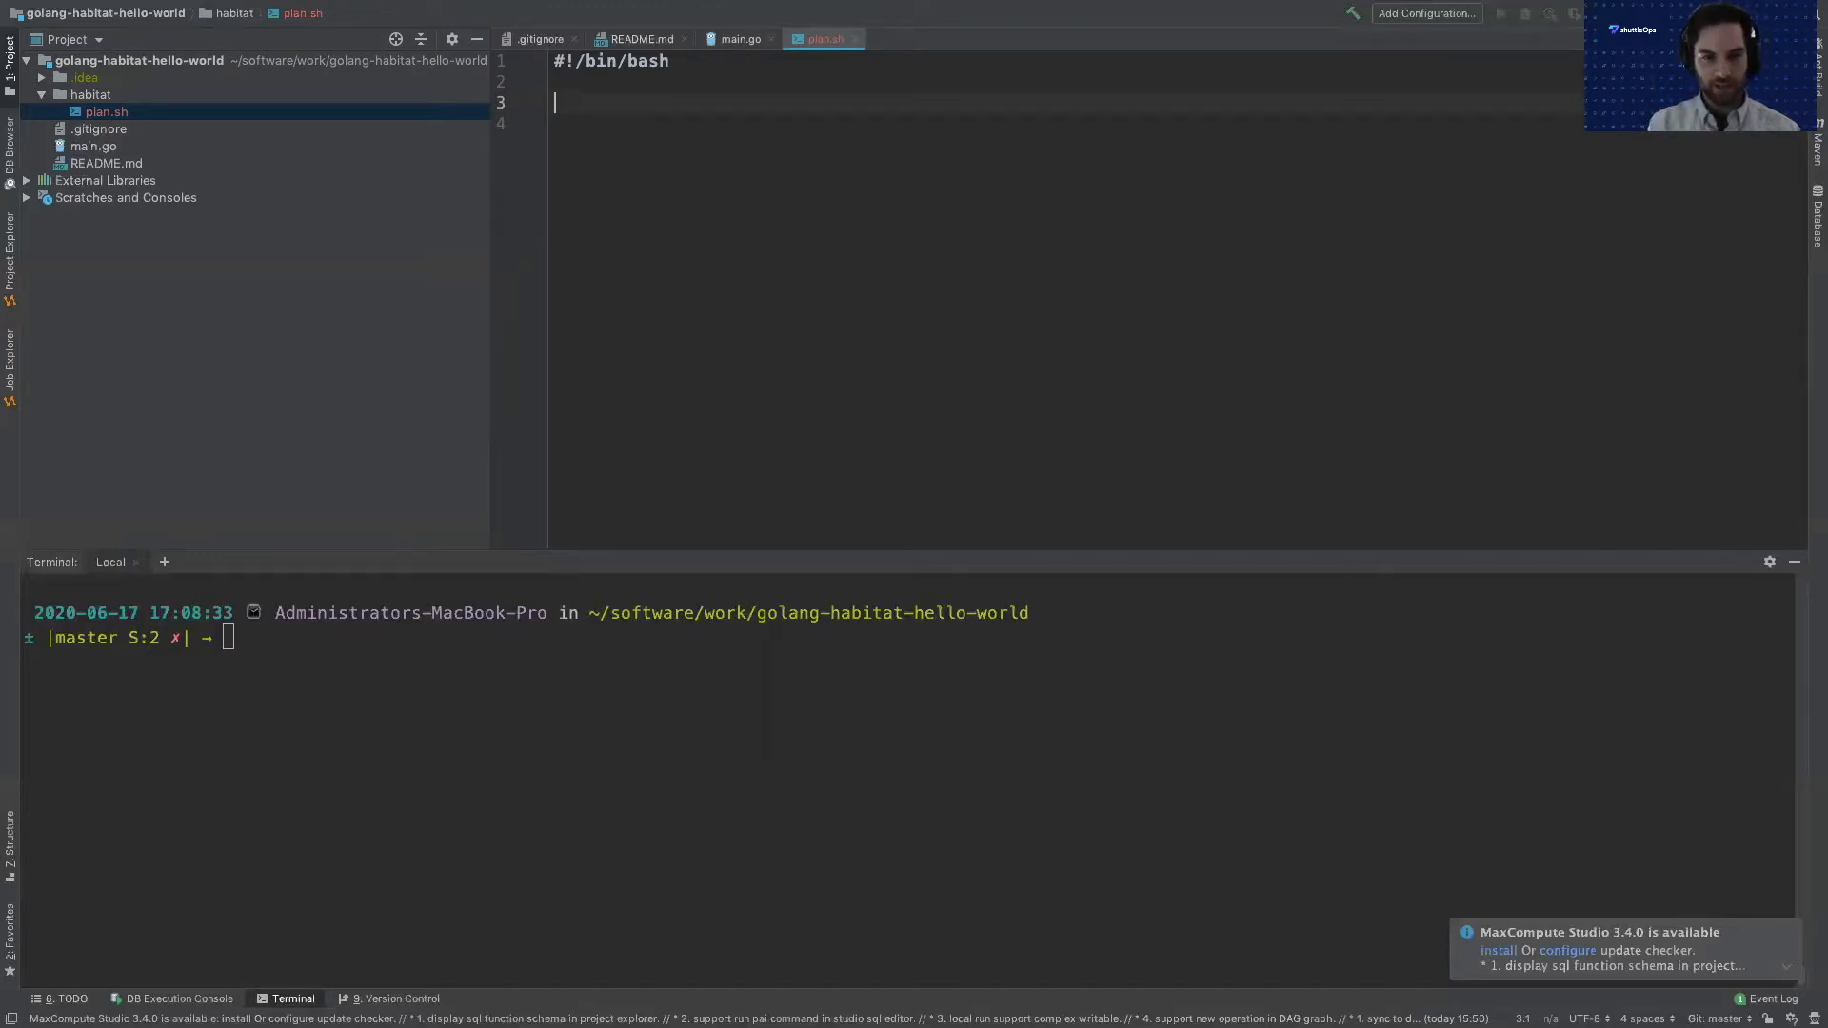
Add pkg_name=golang-habitat-hello-world and pkg_version=0.1.0 lines.
text(pkg_)
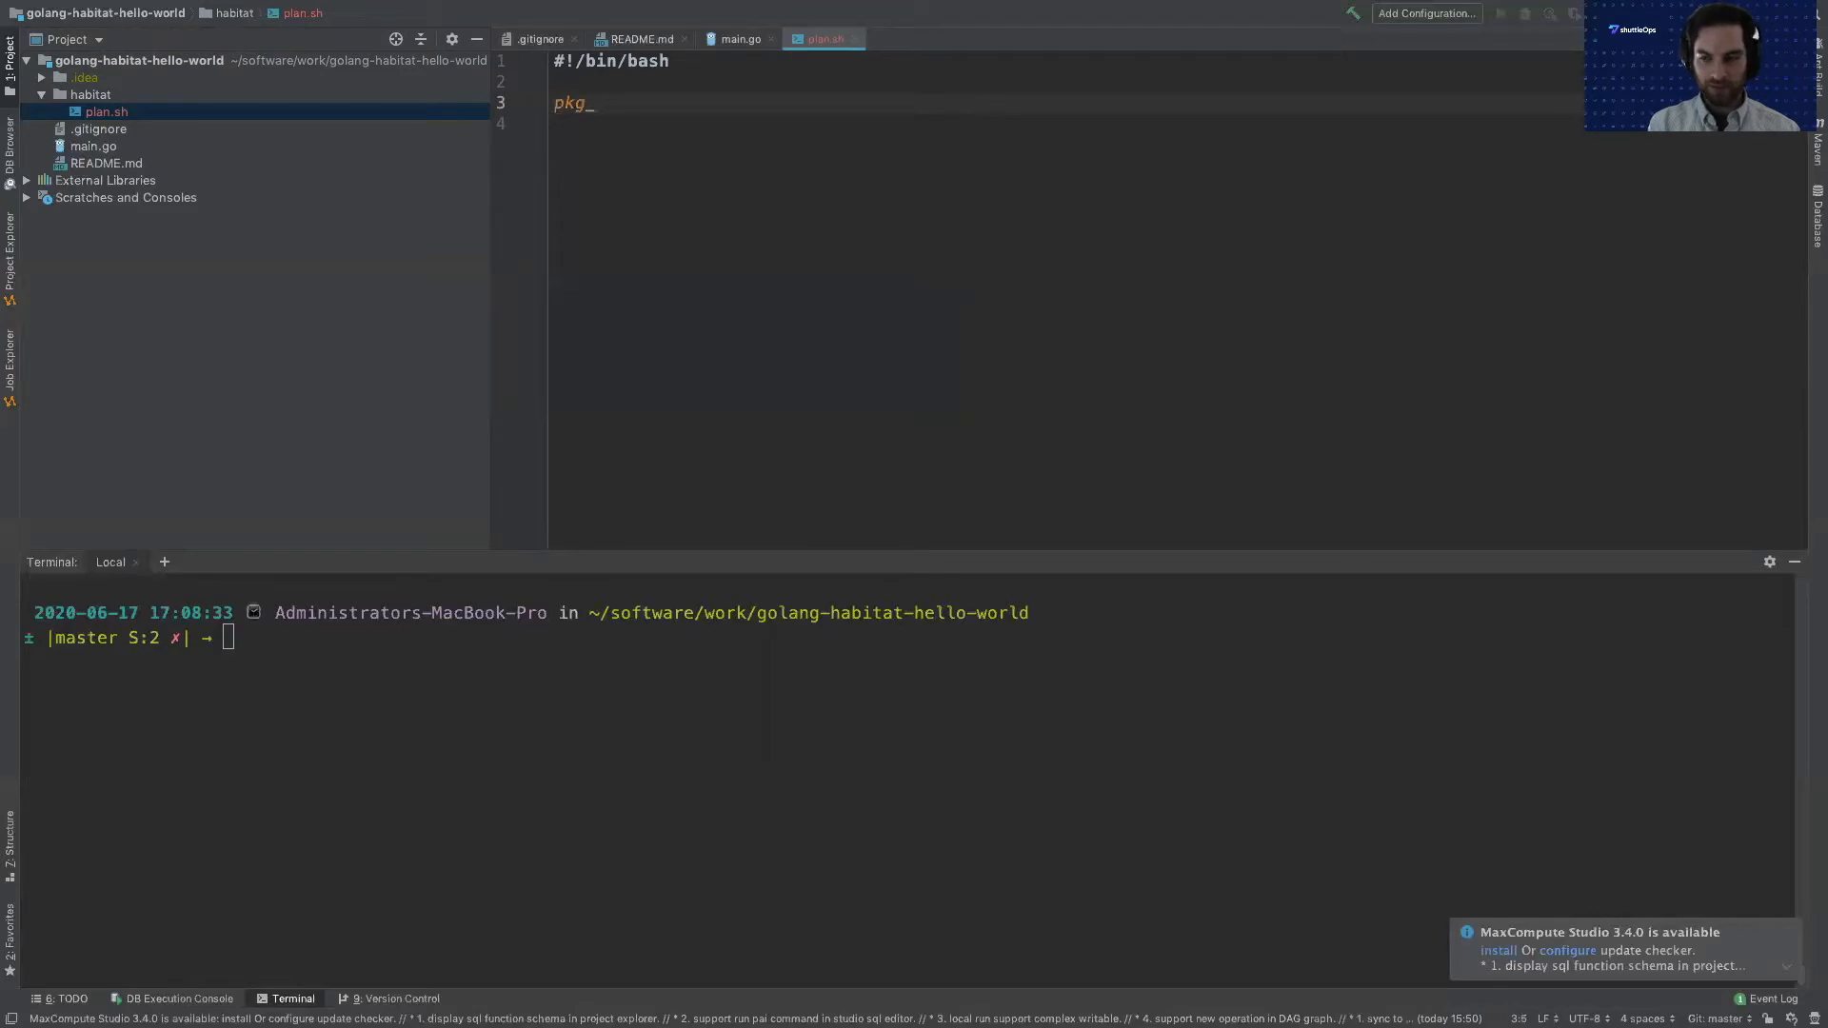
text(n)
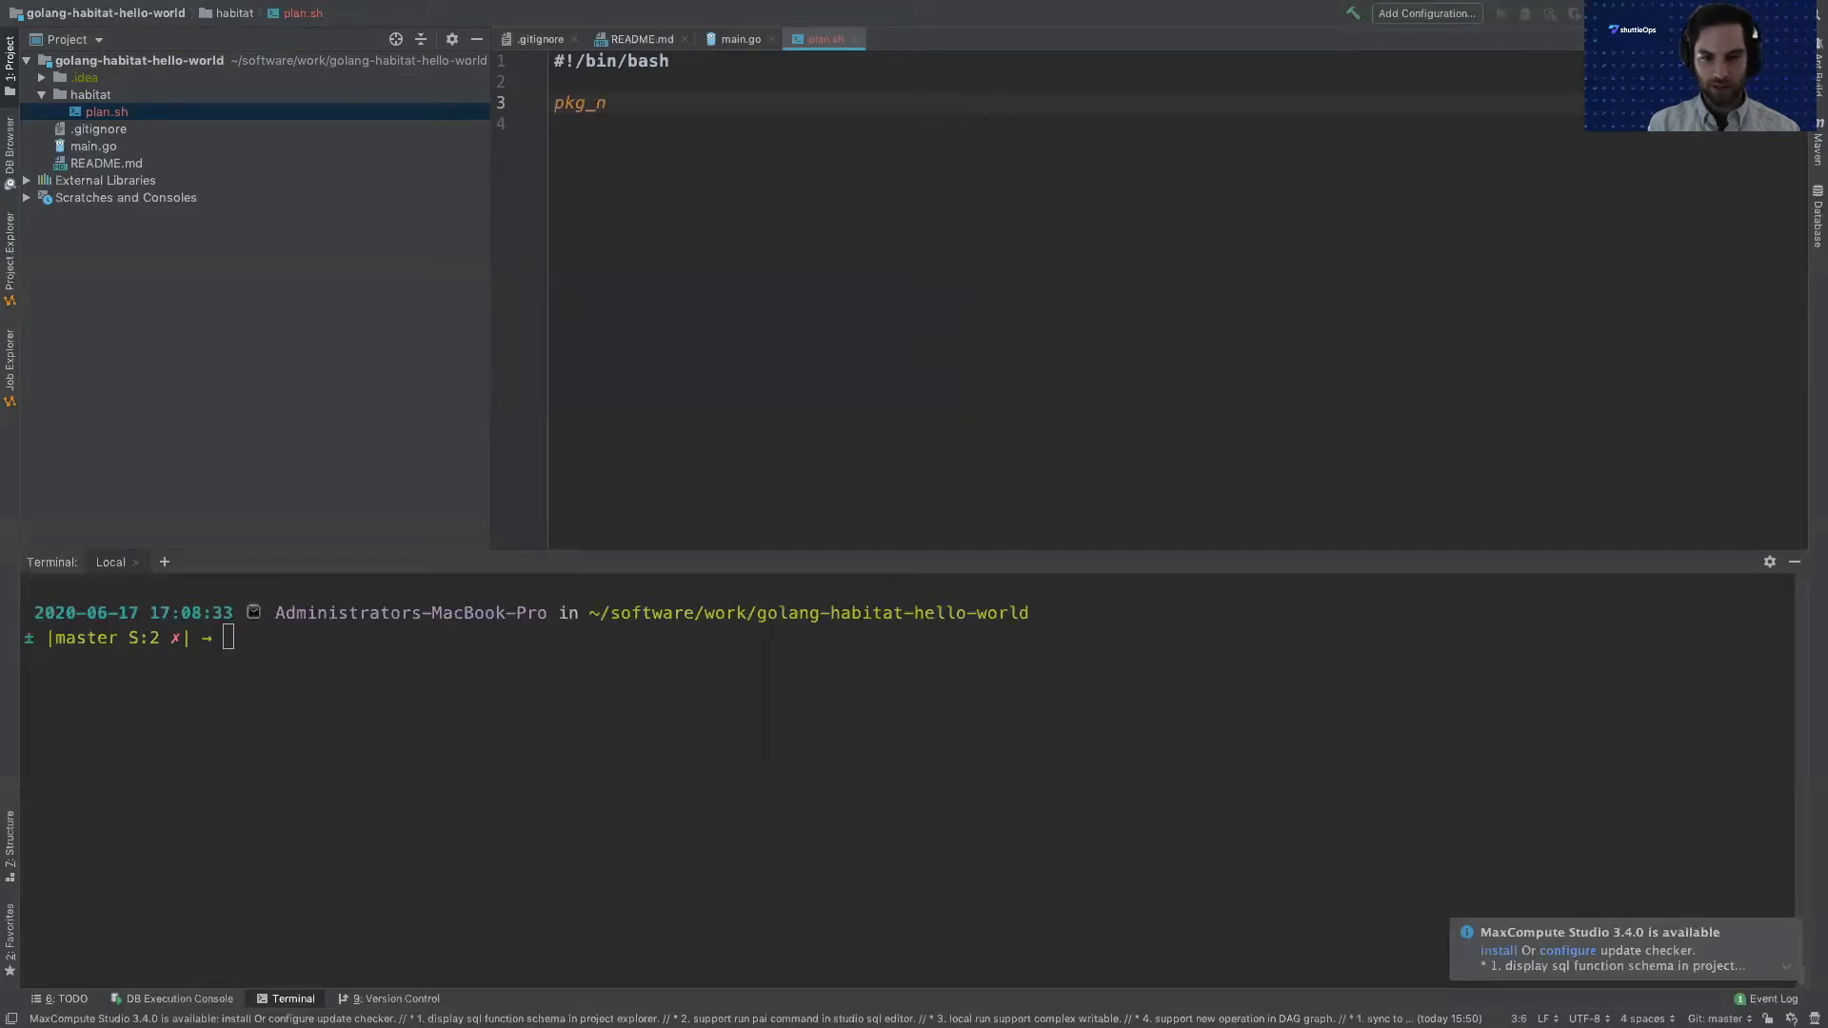
text(ame)
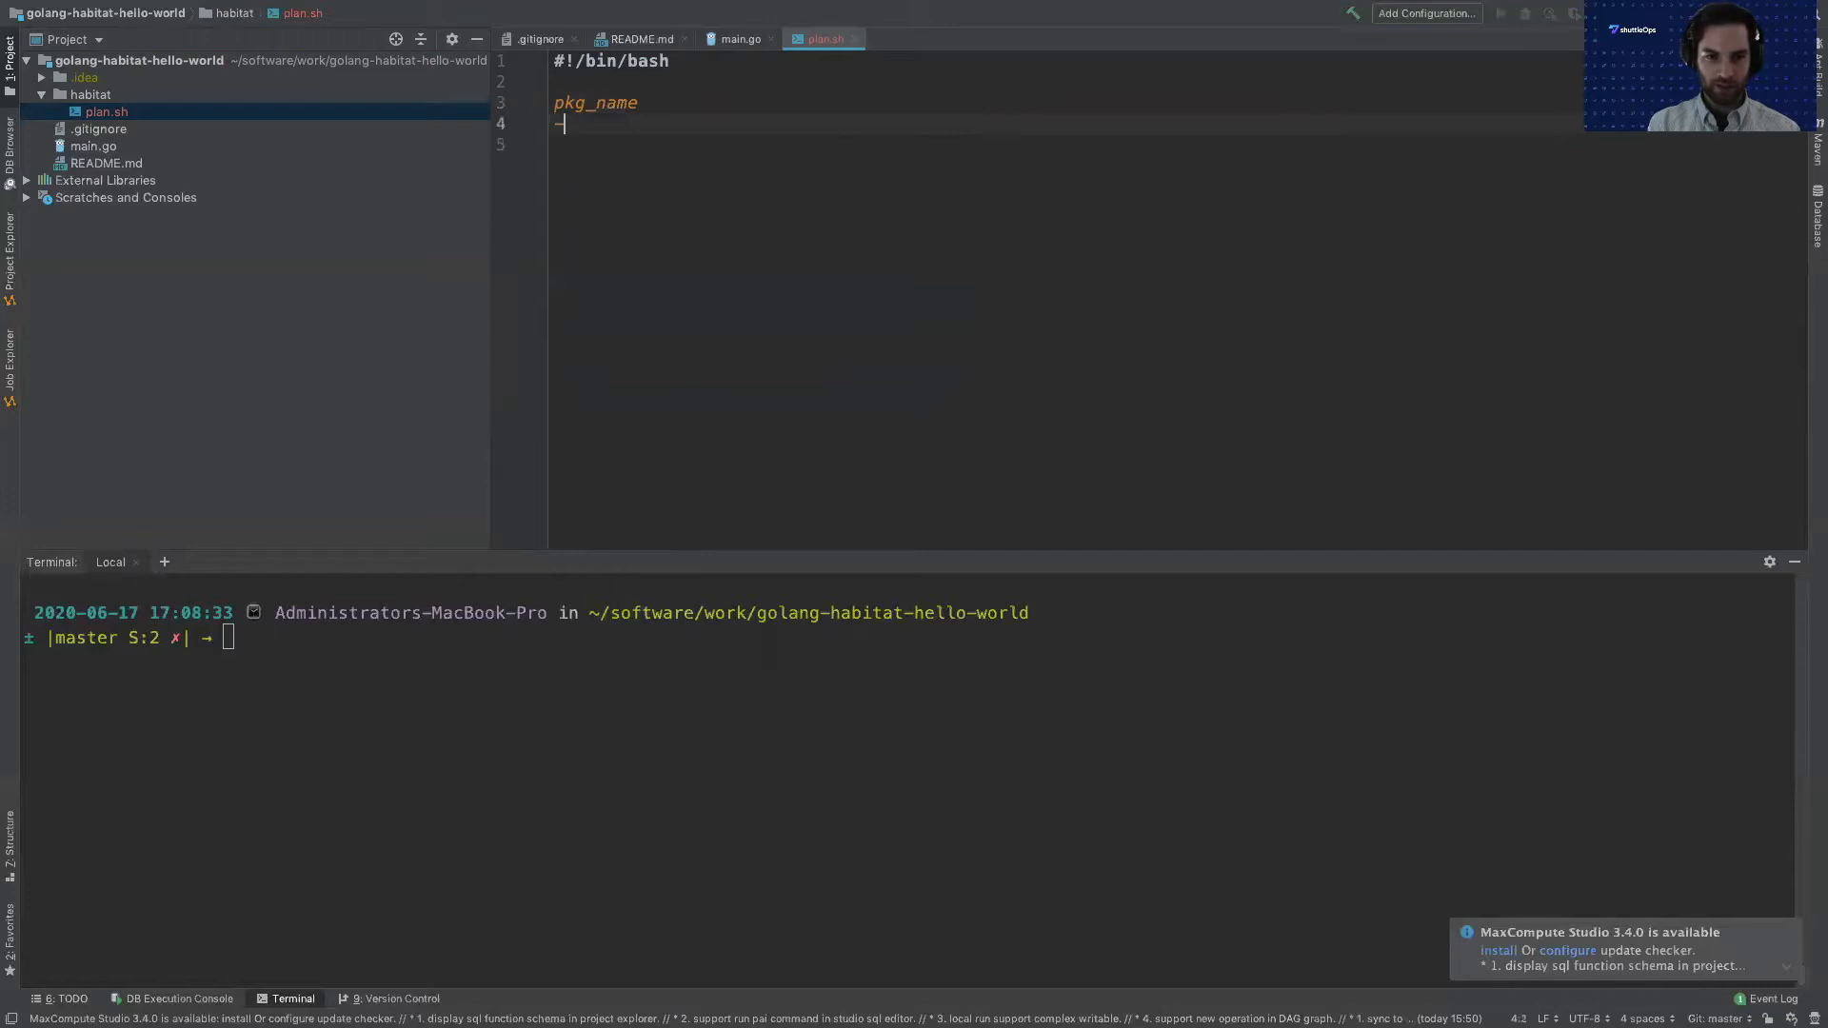
text(pkg_version)
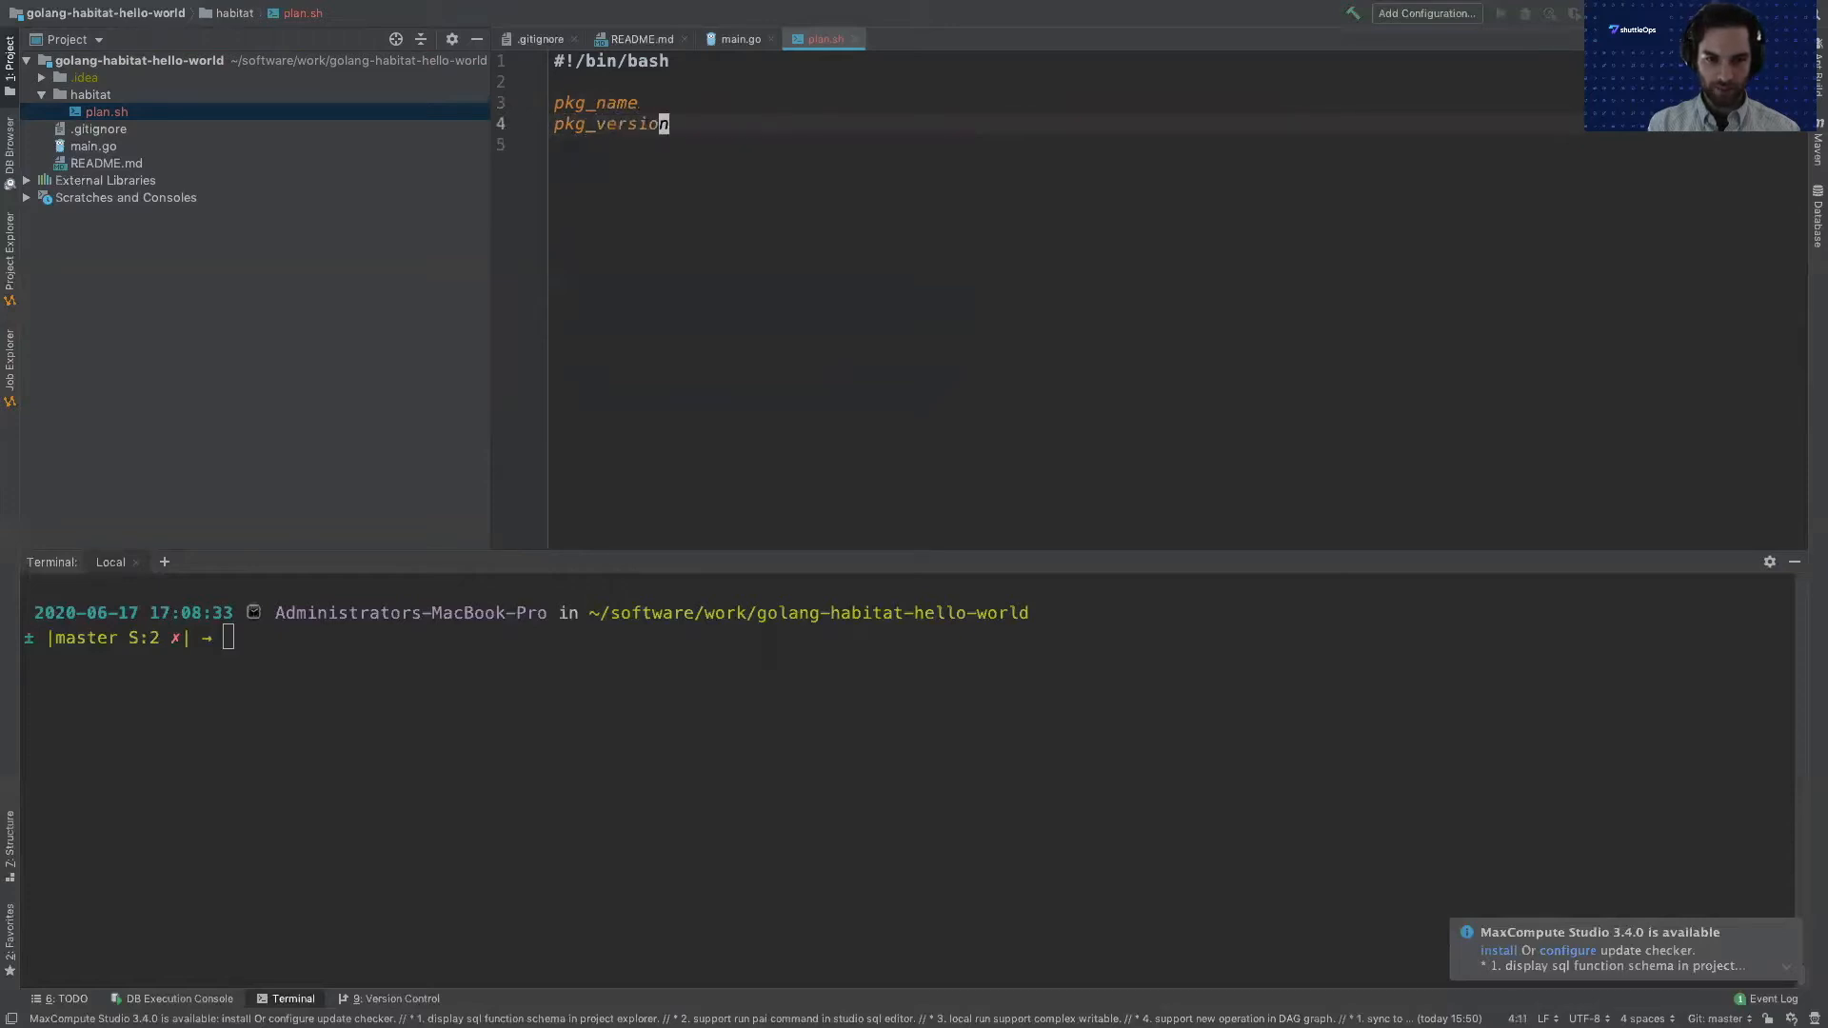
text(=golang-h)
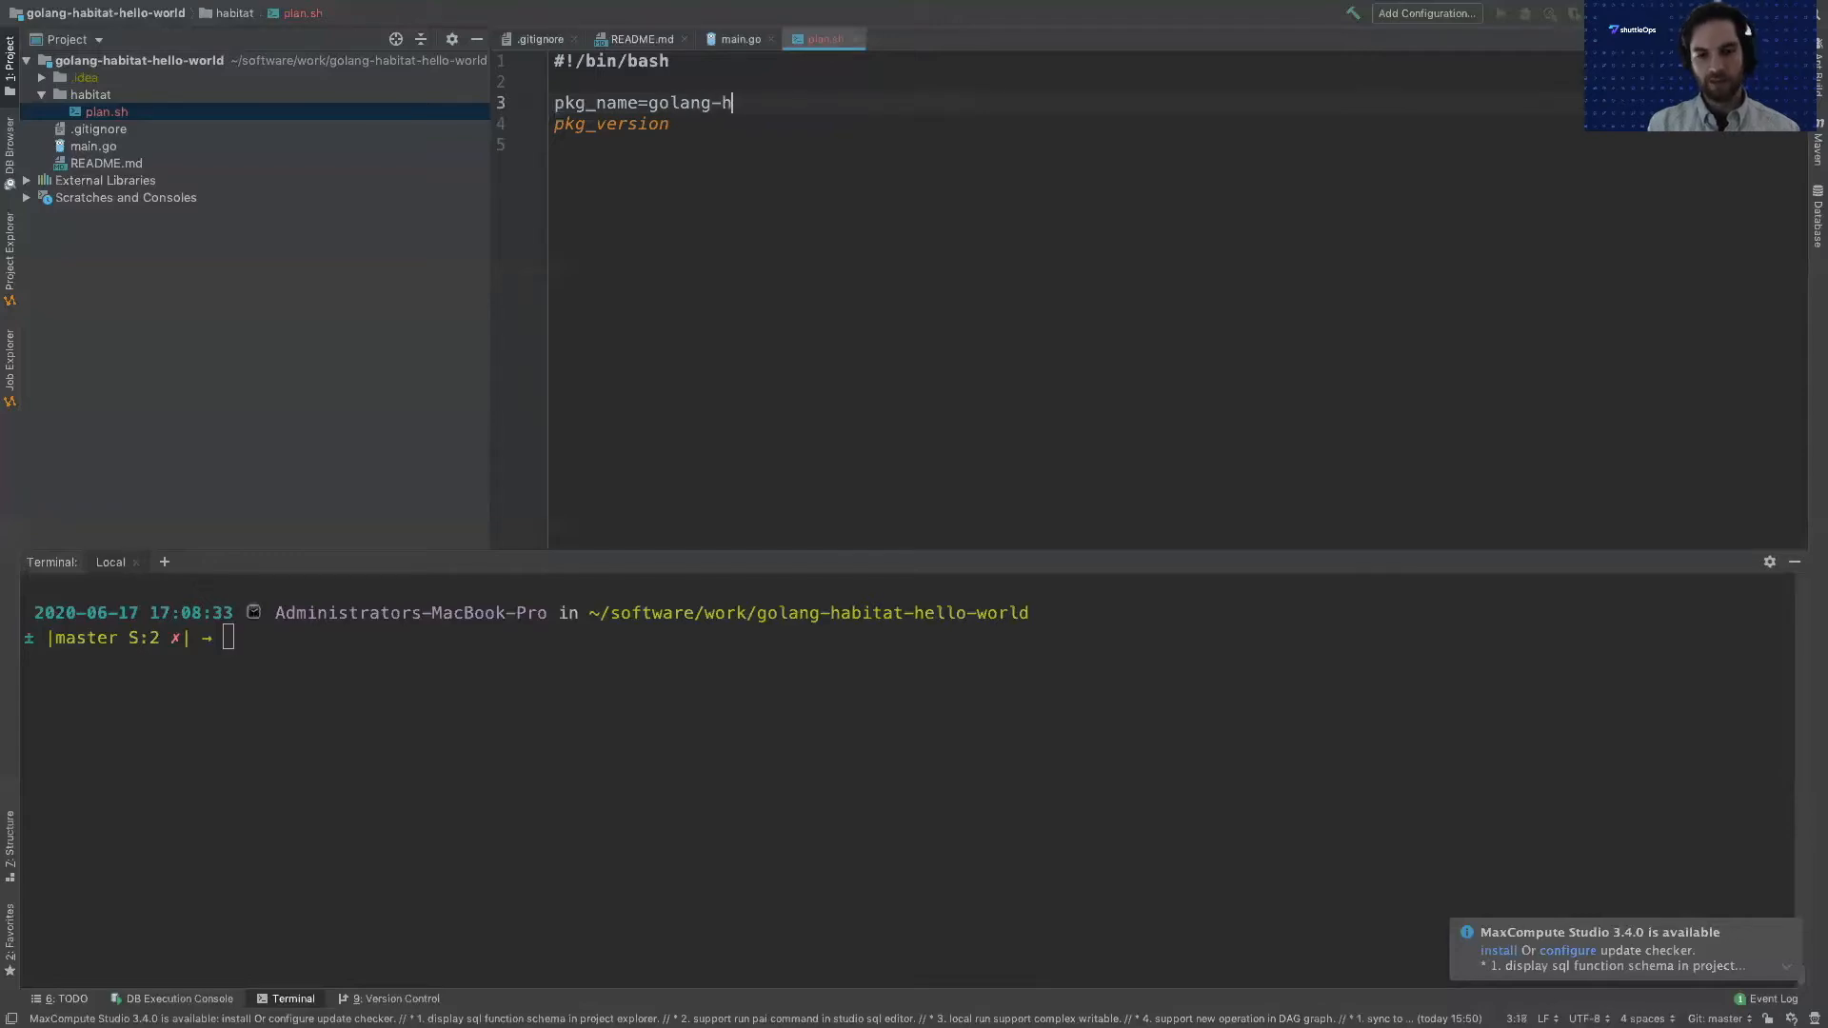
text(abitat-h)
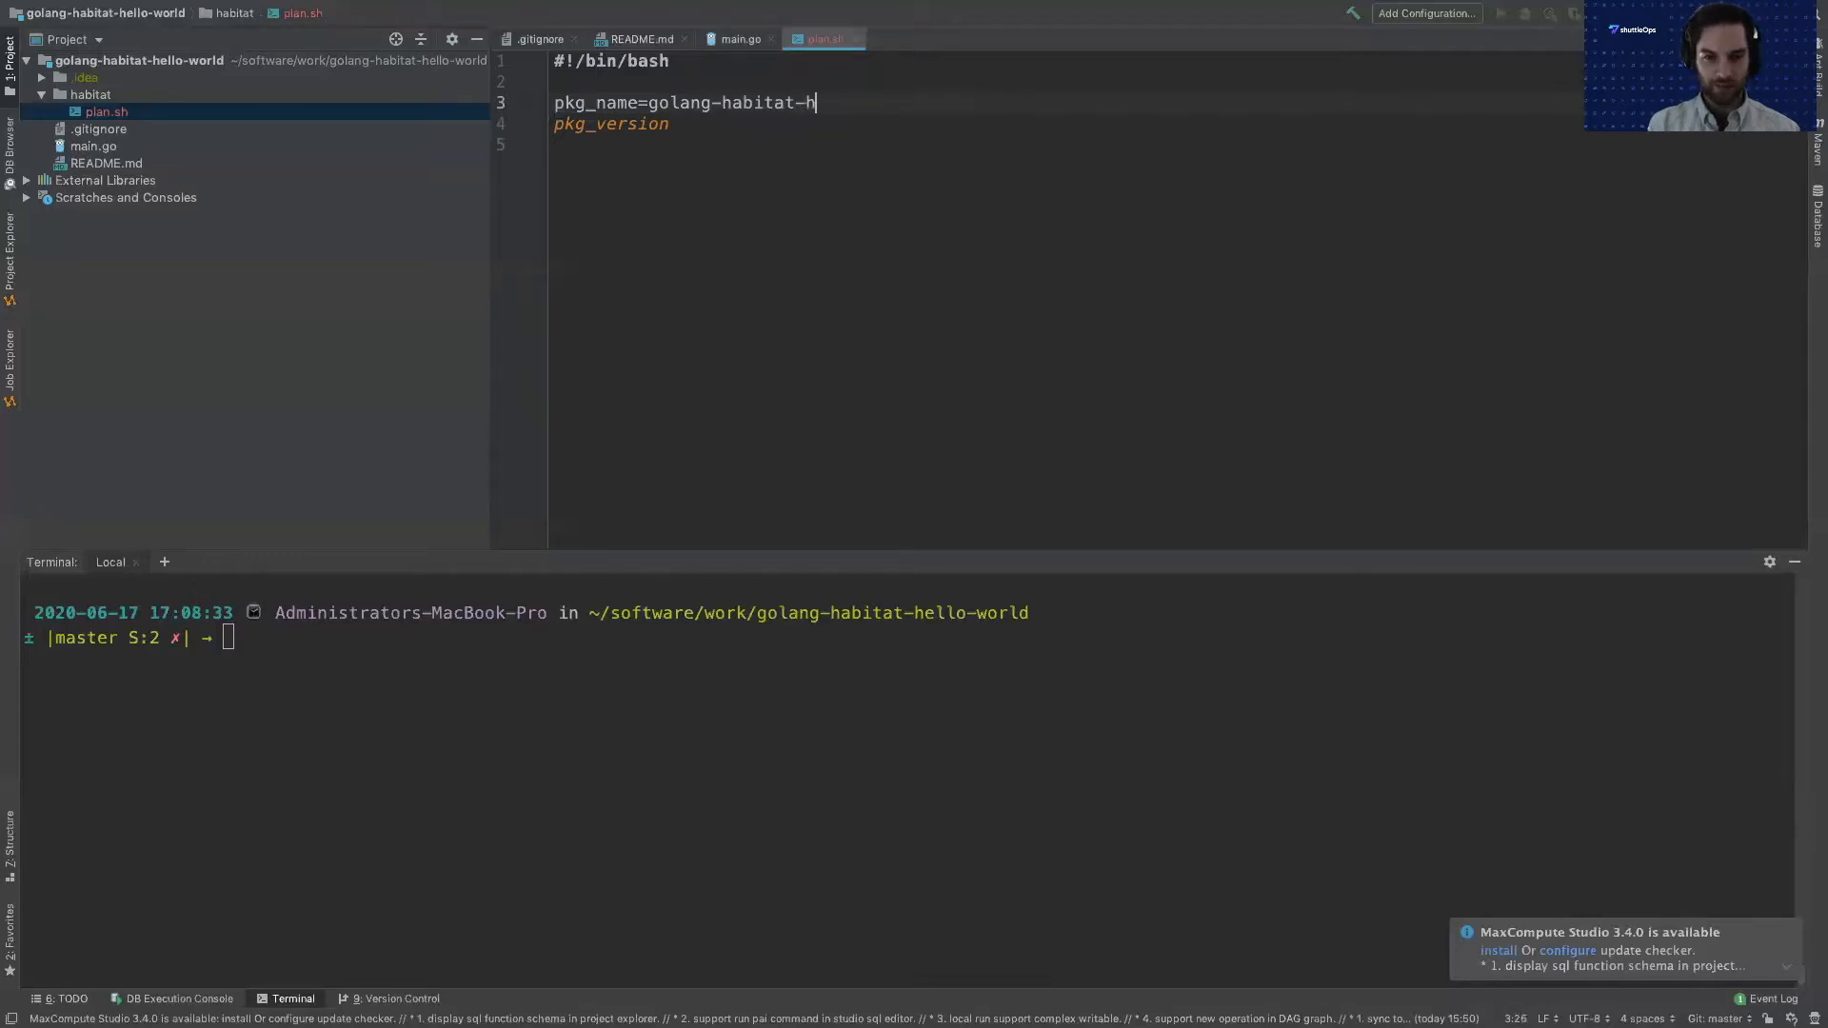
text(ello-world)
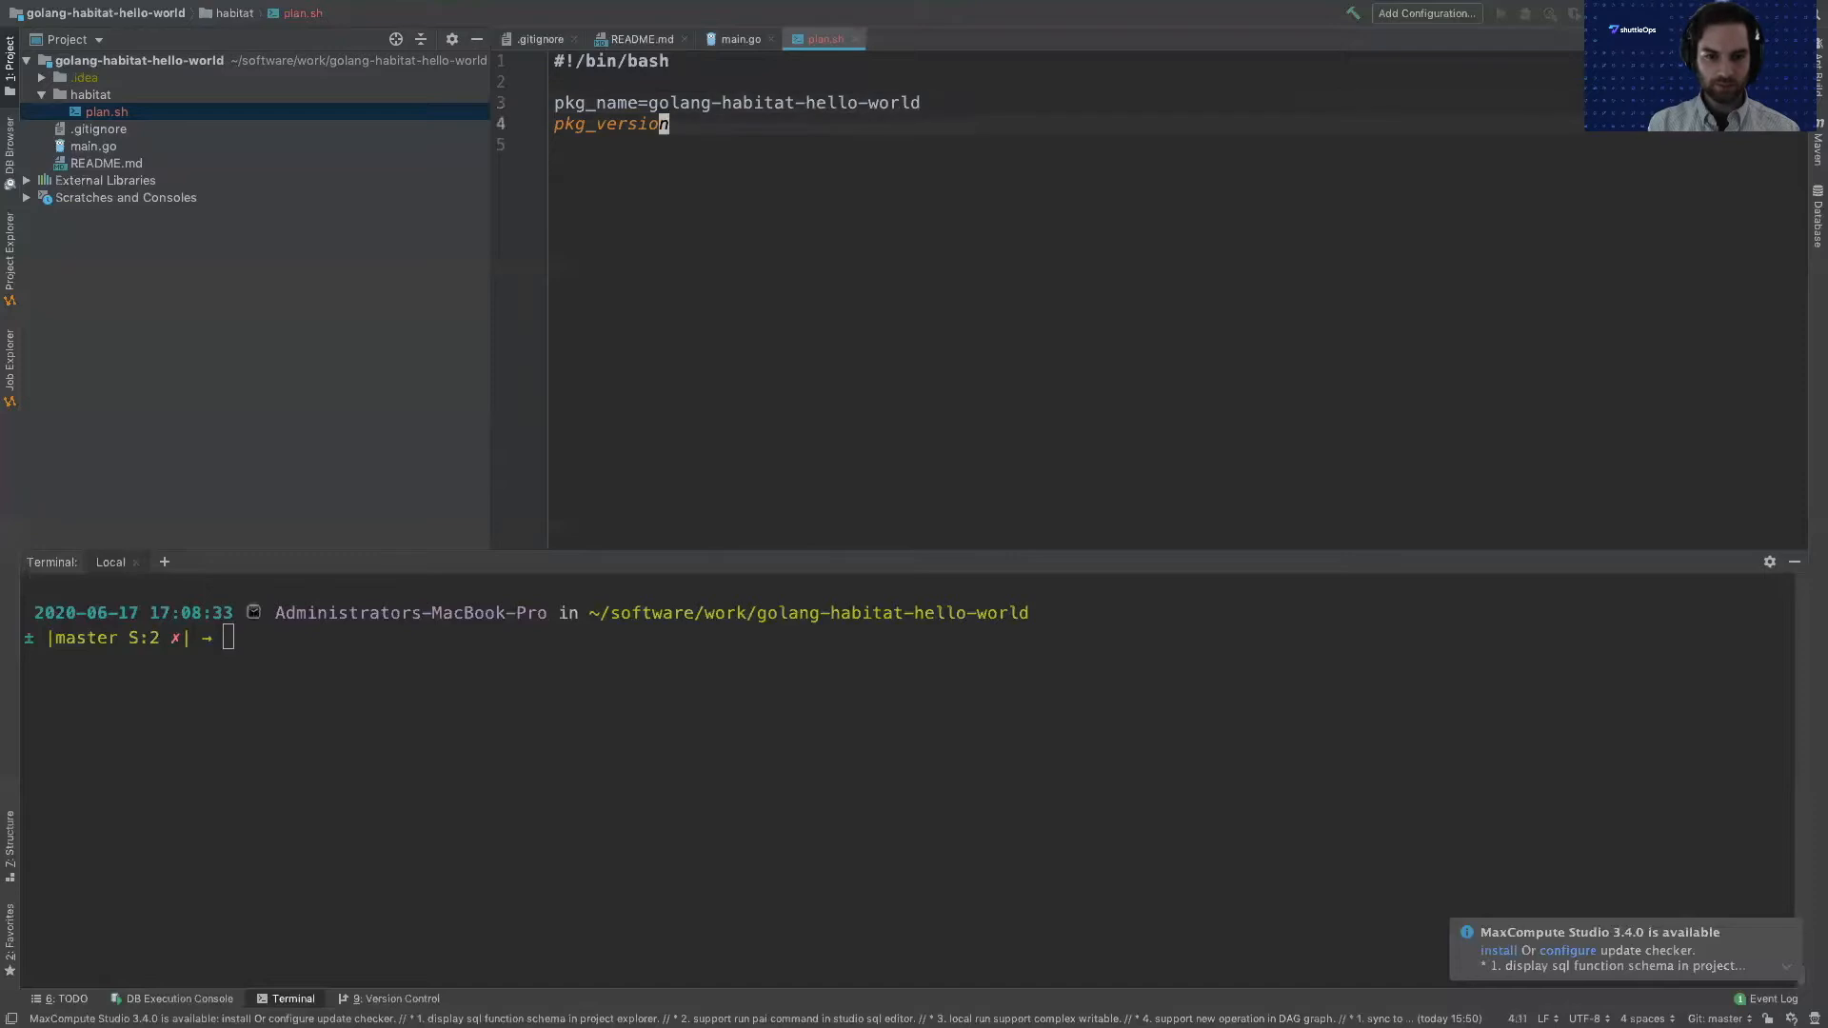
text(=)
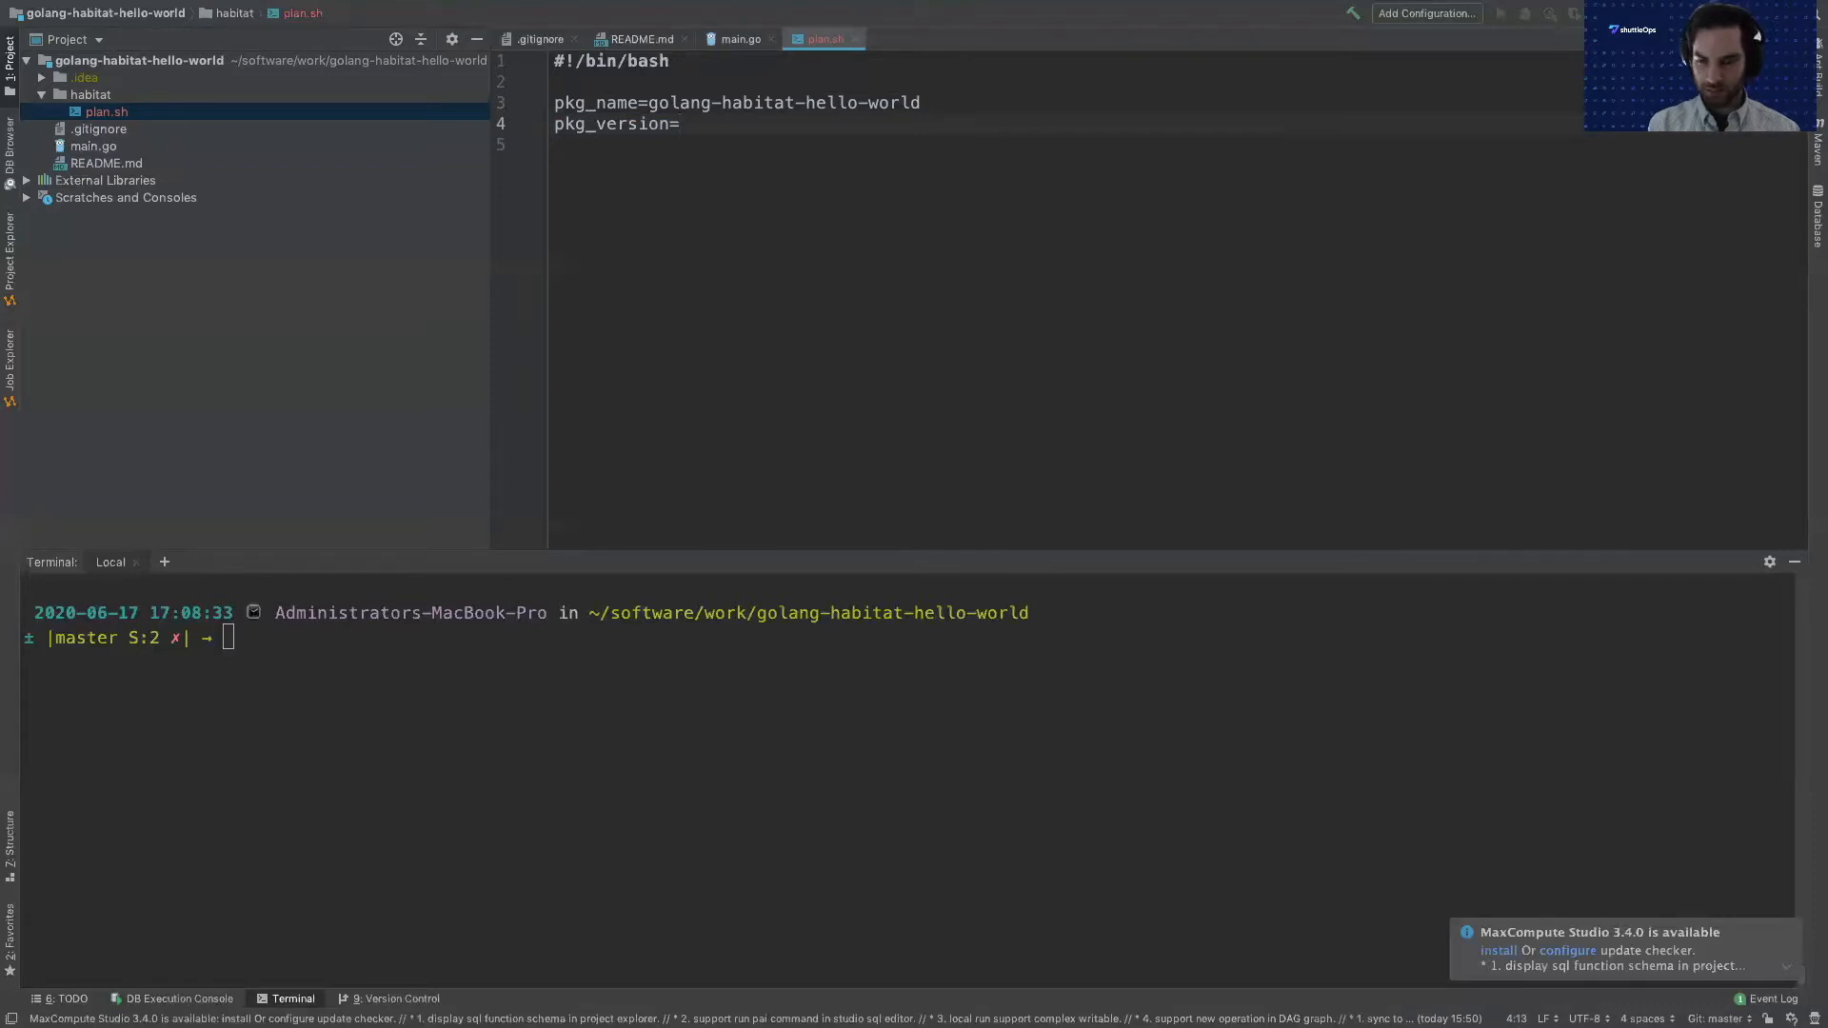
text(0.1.0)
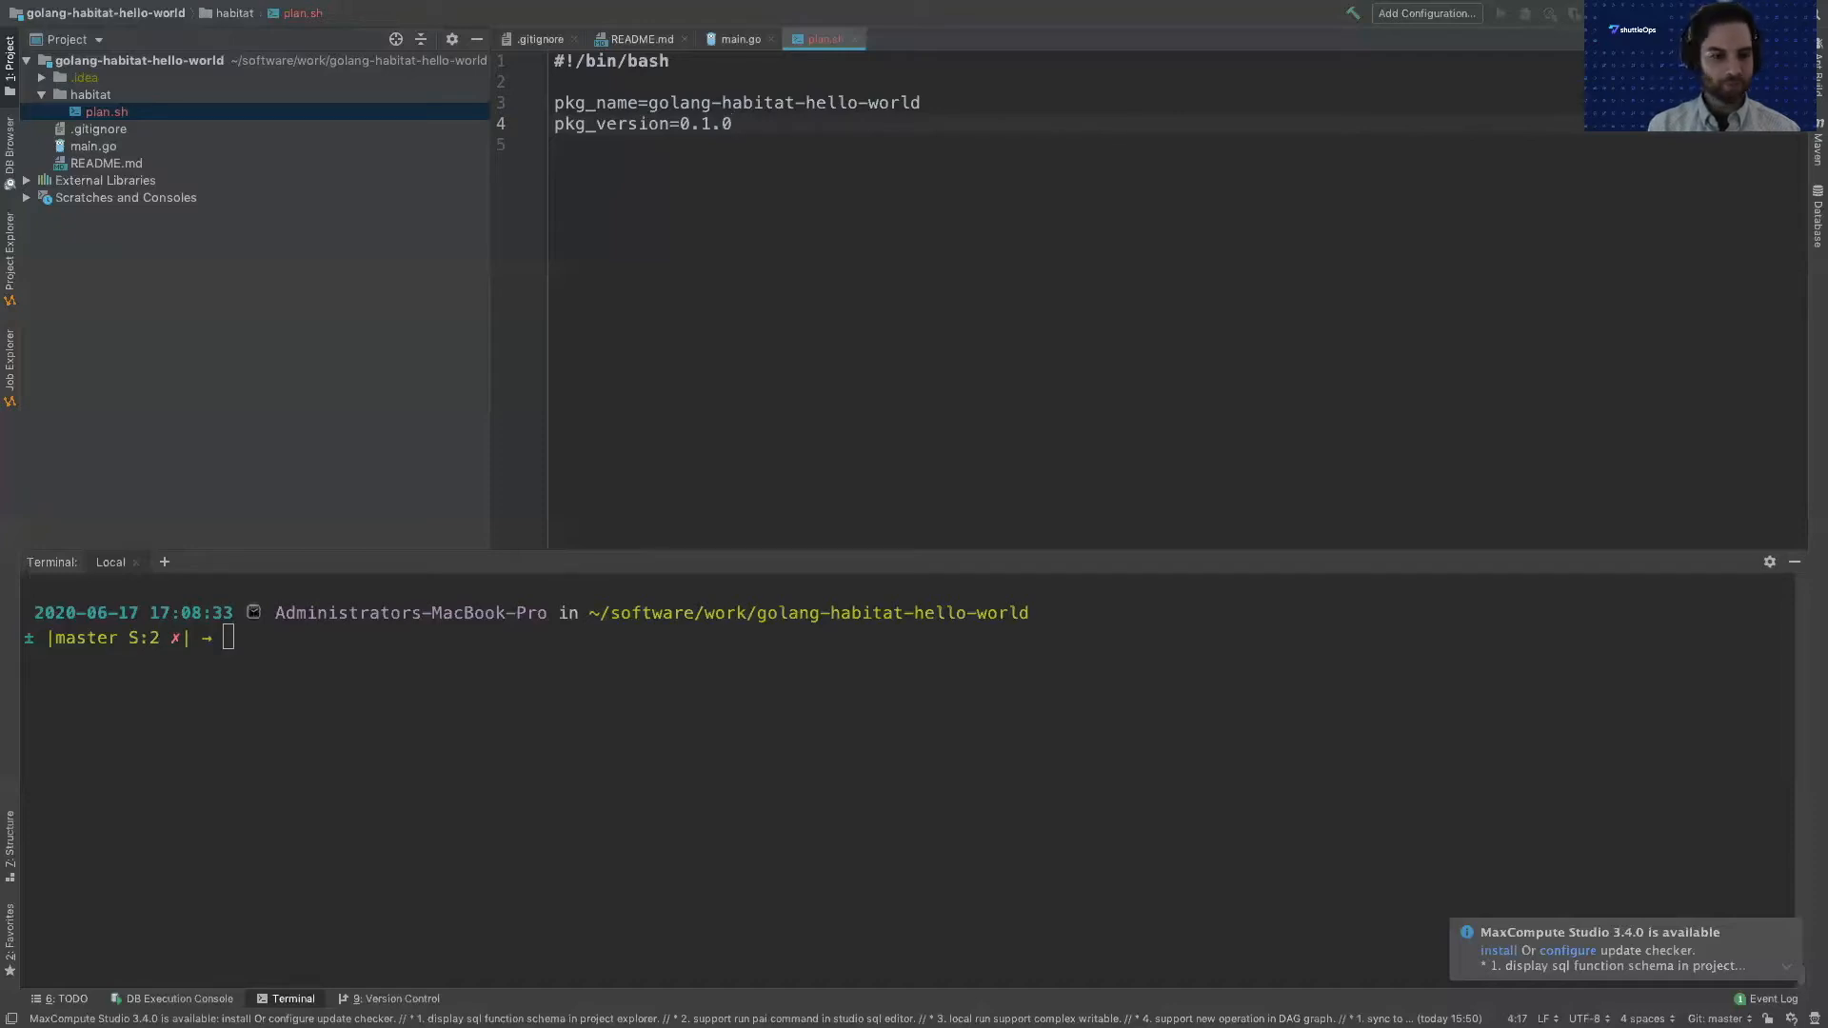
mouse_move(459, 641)
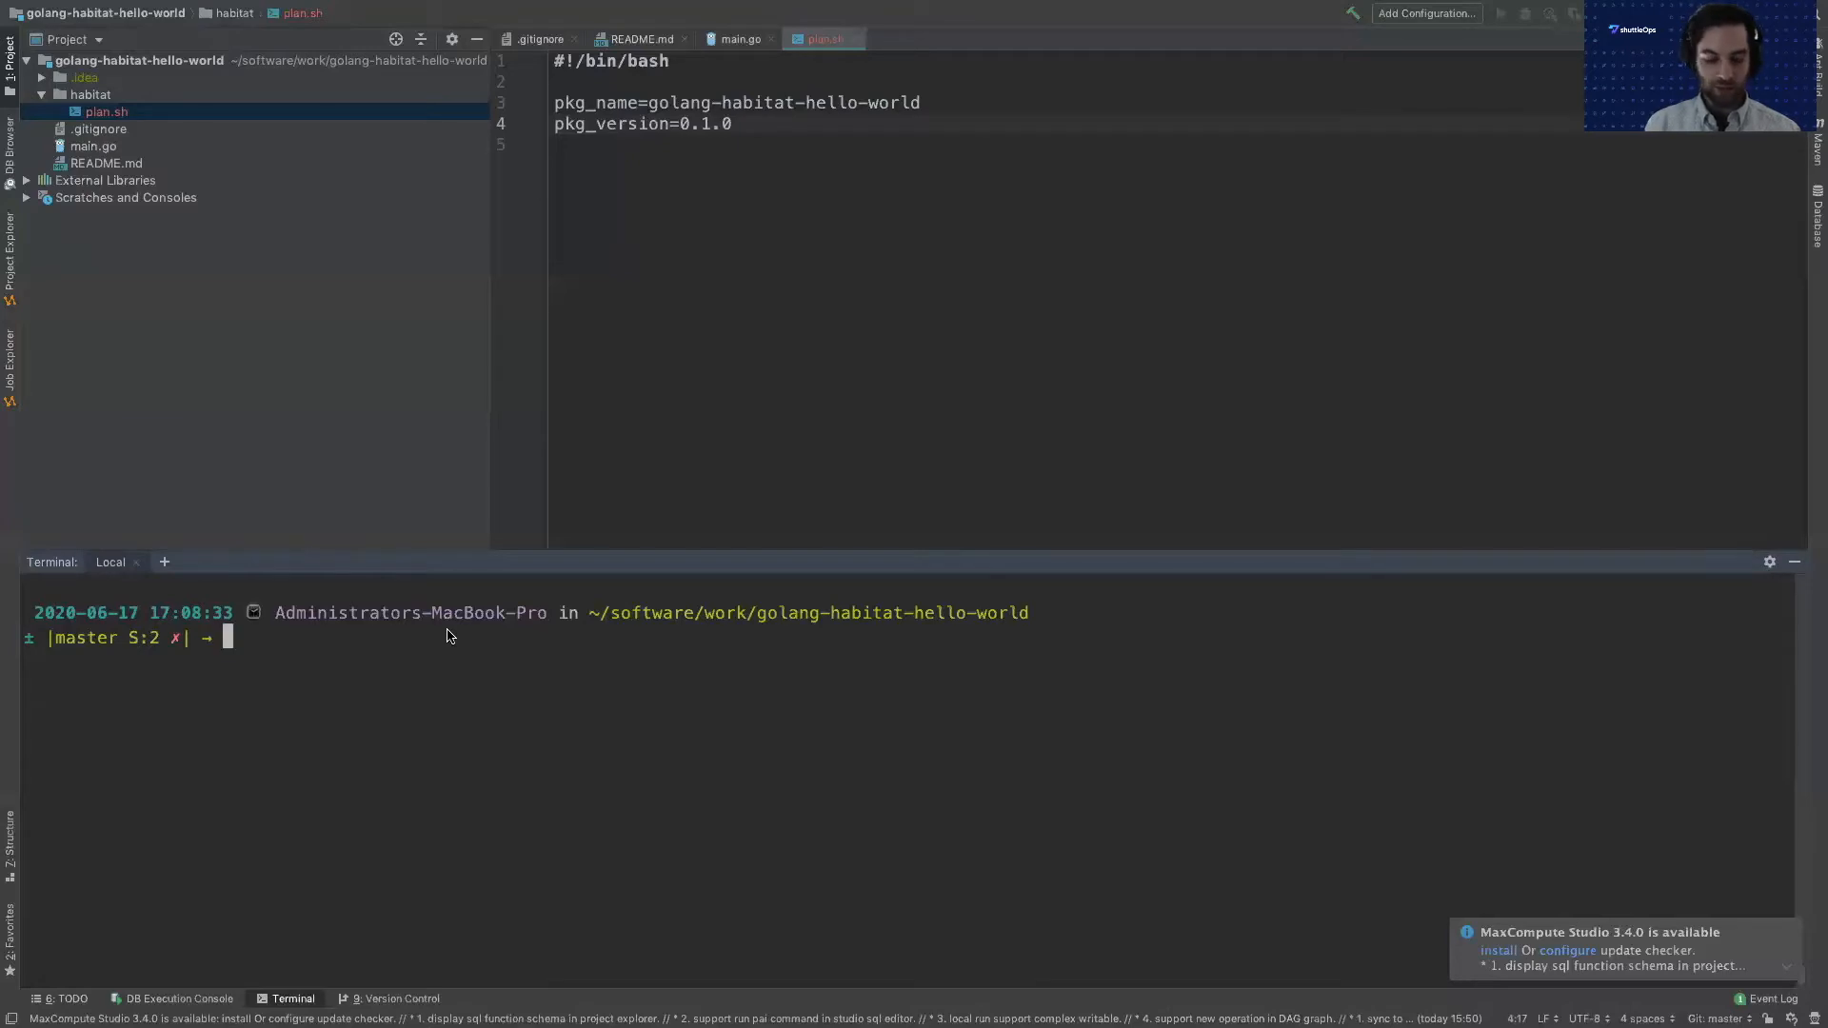
Run which hab to confirm /usr/local/bin/hab, then export HAB_AUTH_TOKEN.
text(which hab)
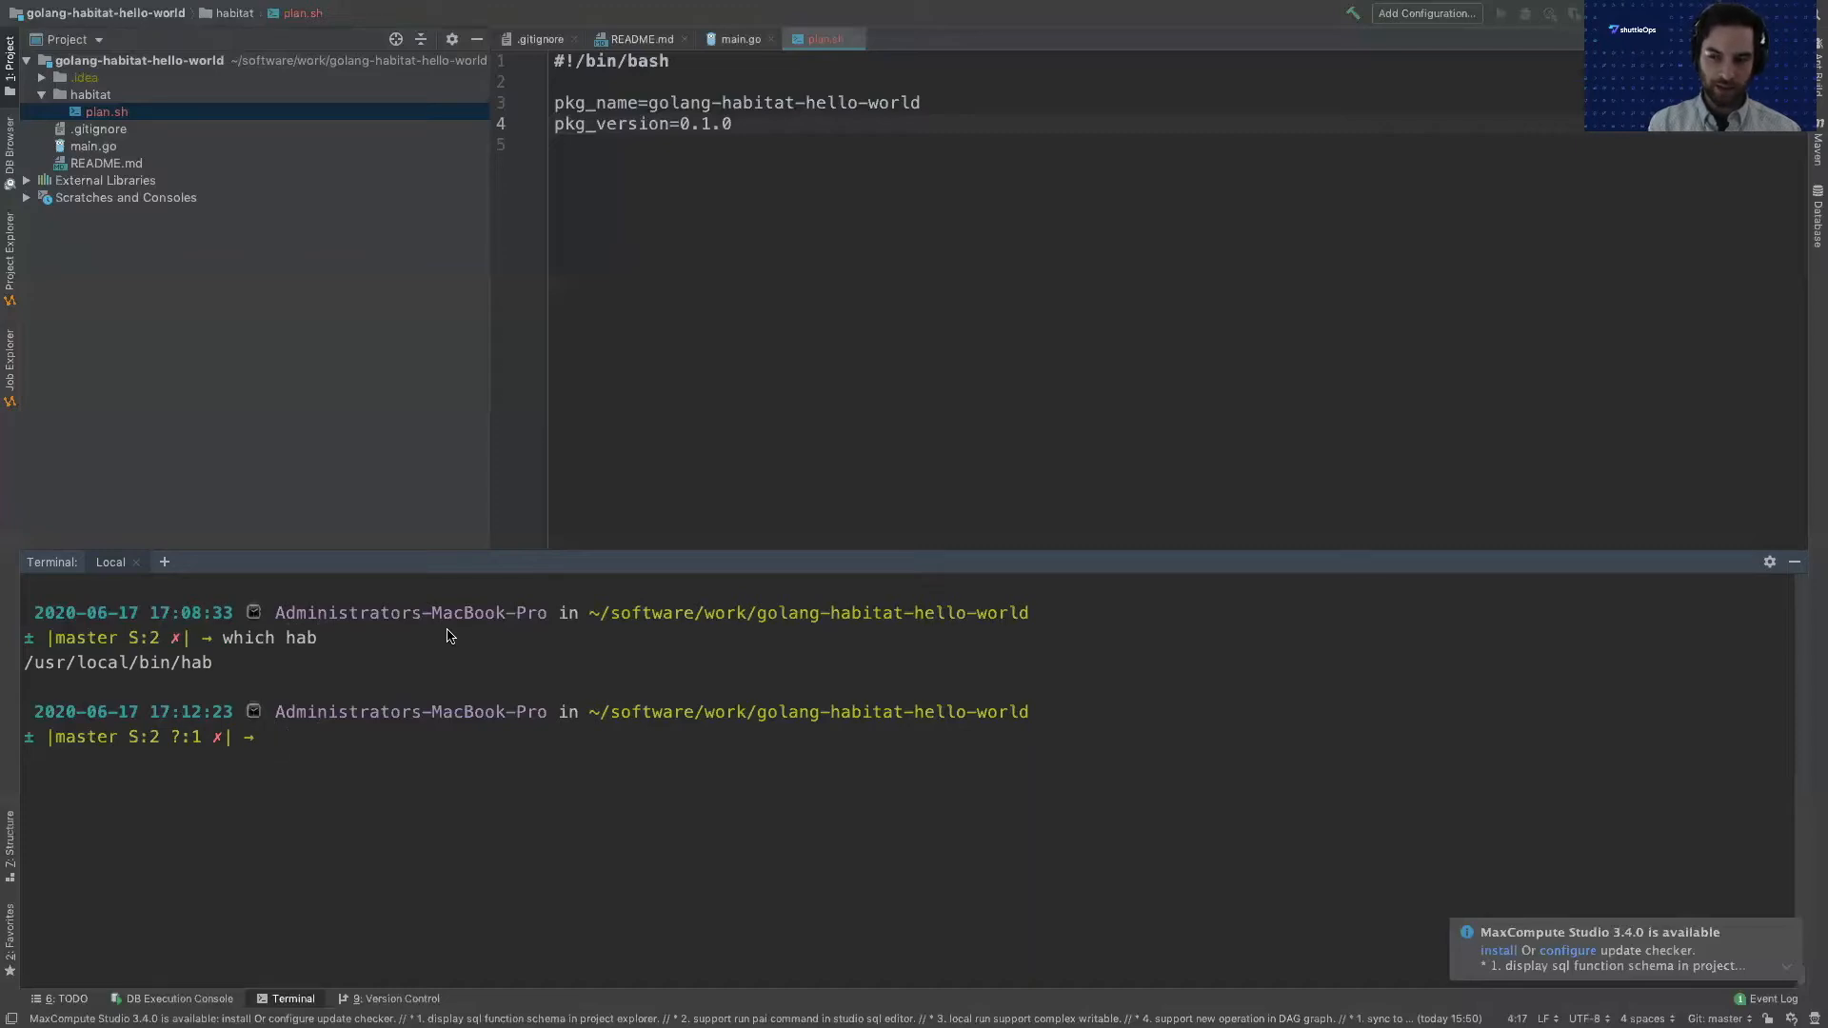
text(export)
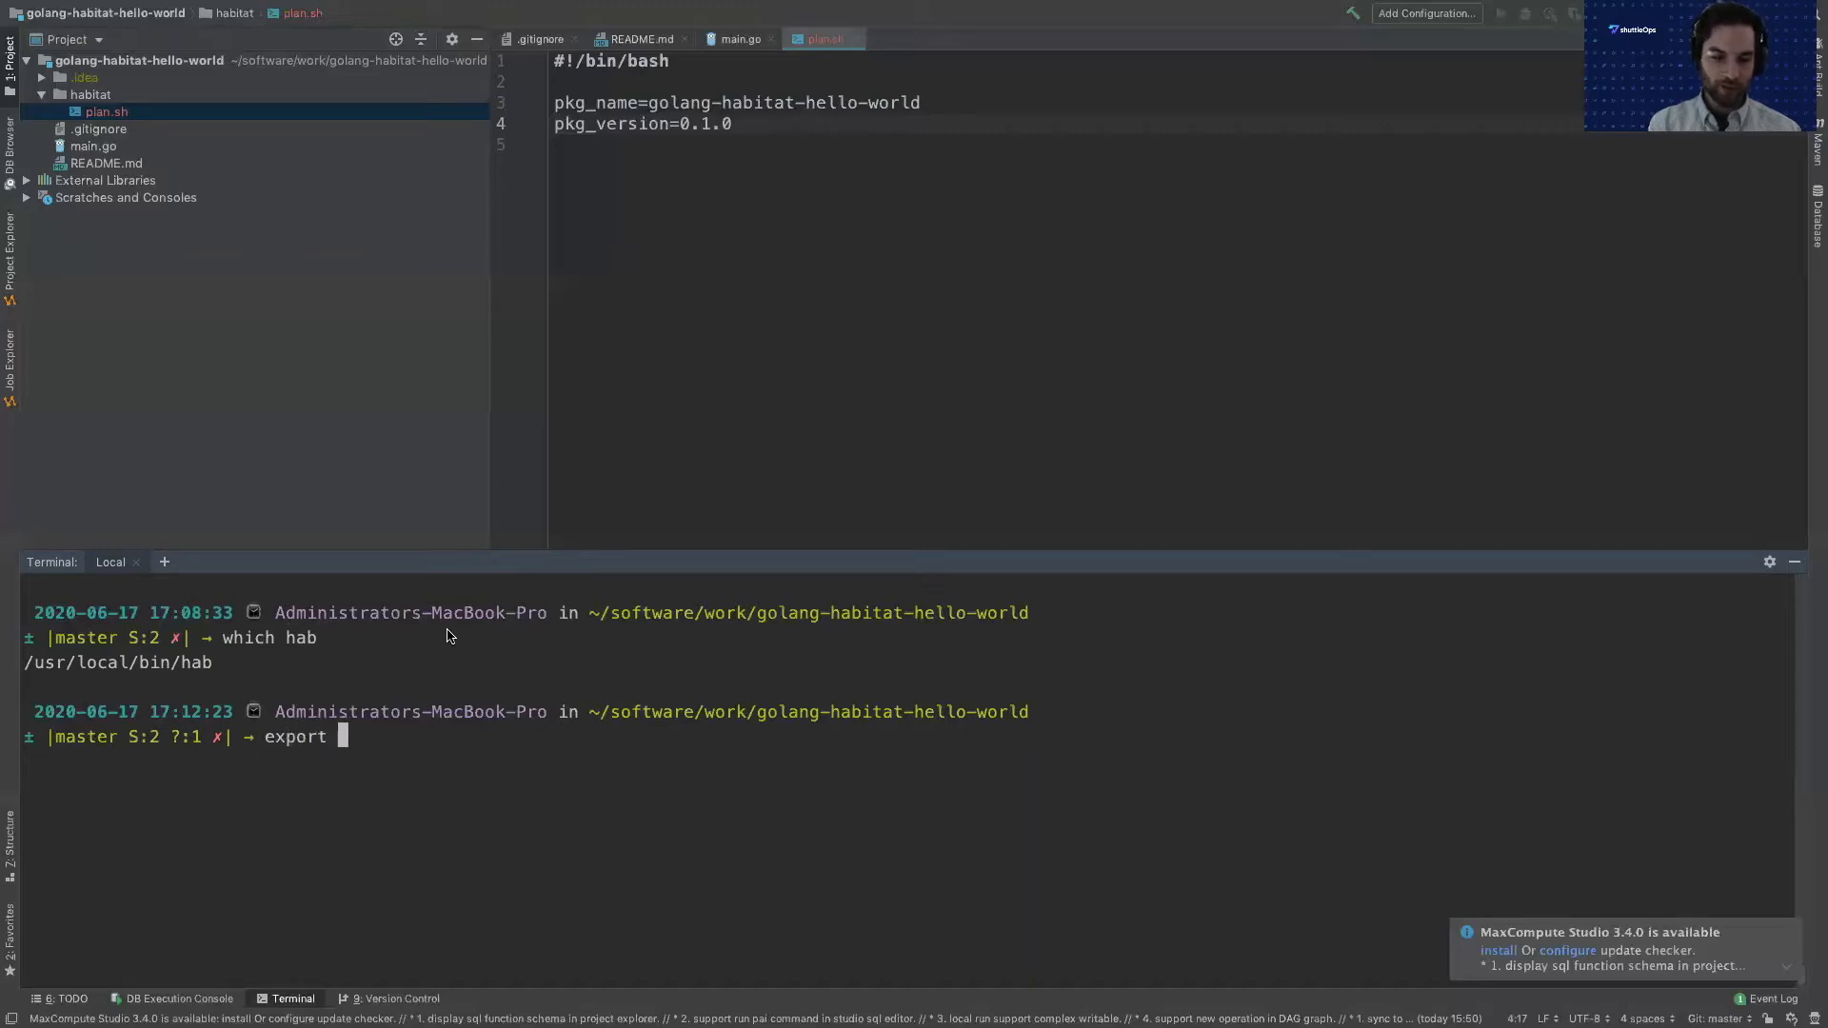
text(HAB_)
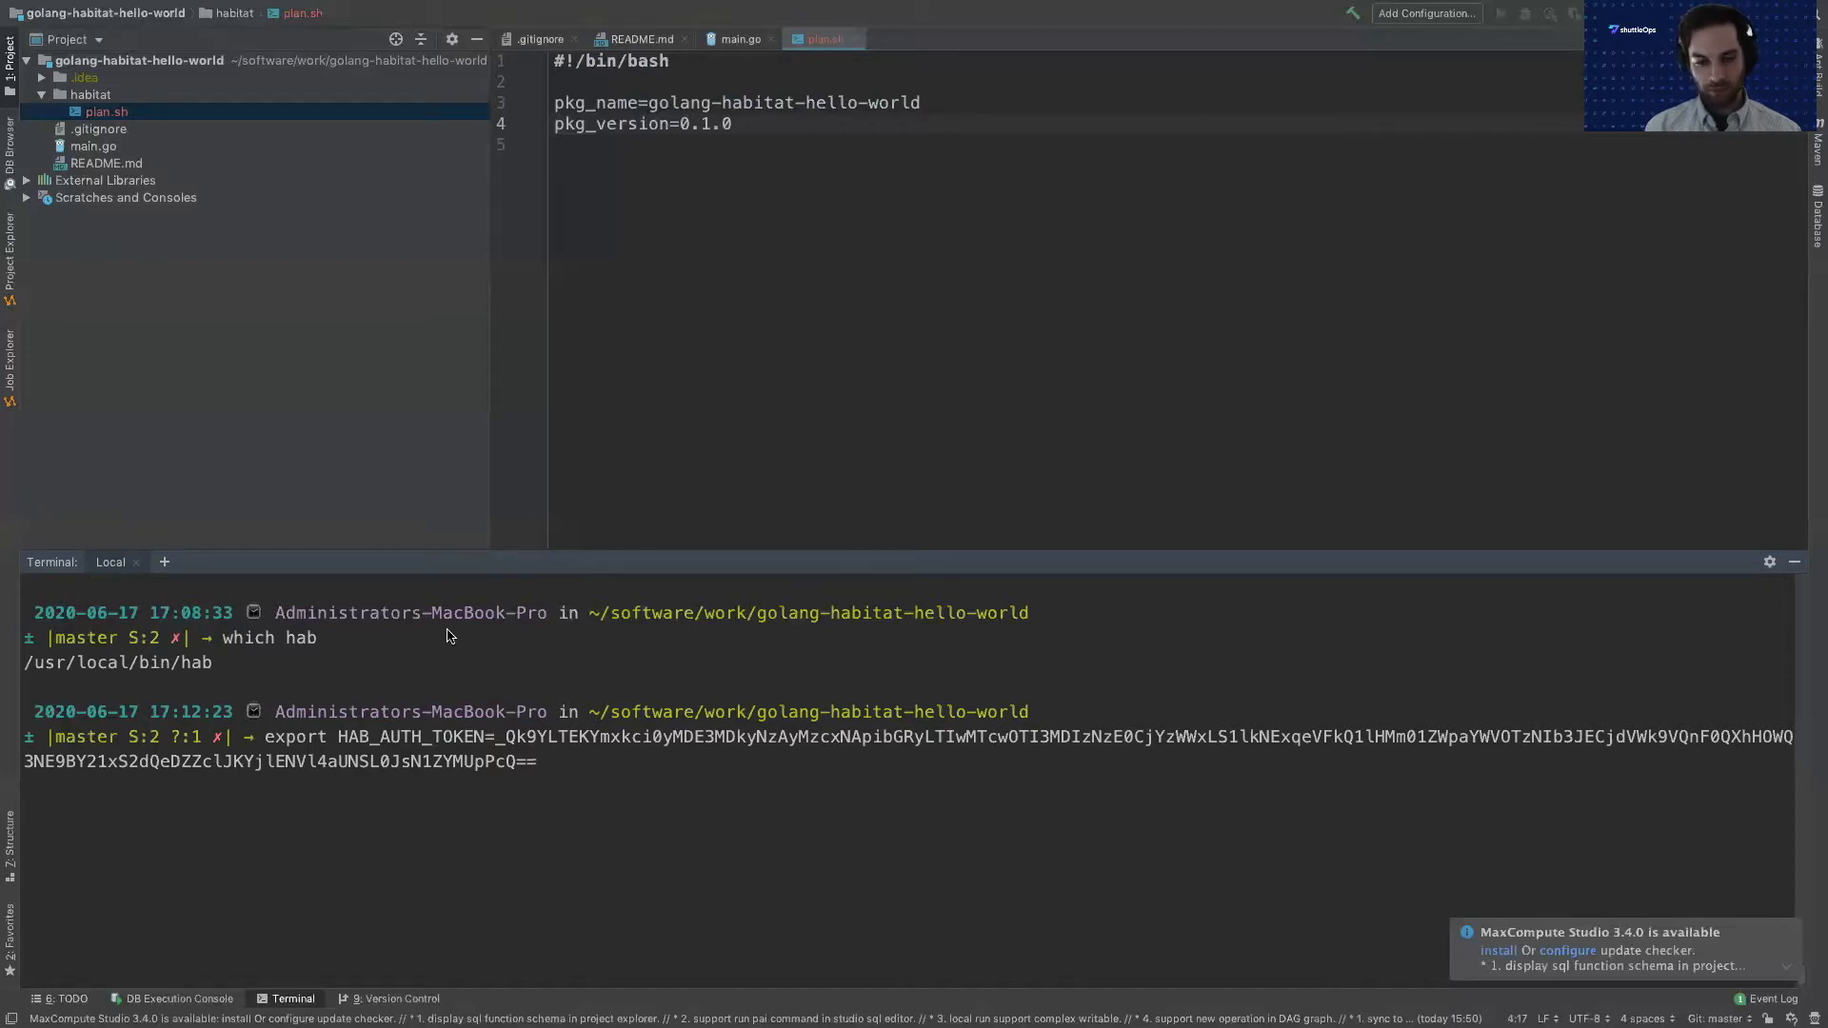
key(Return)
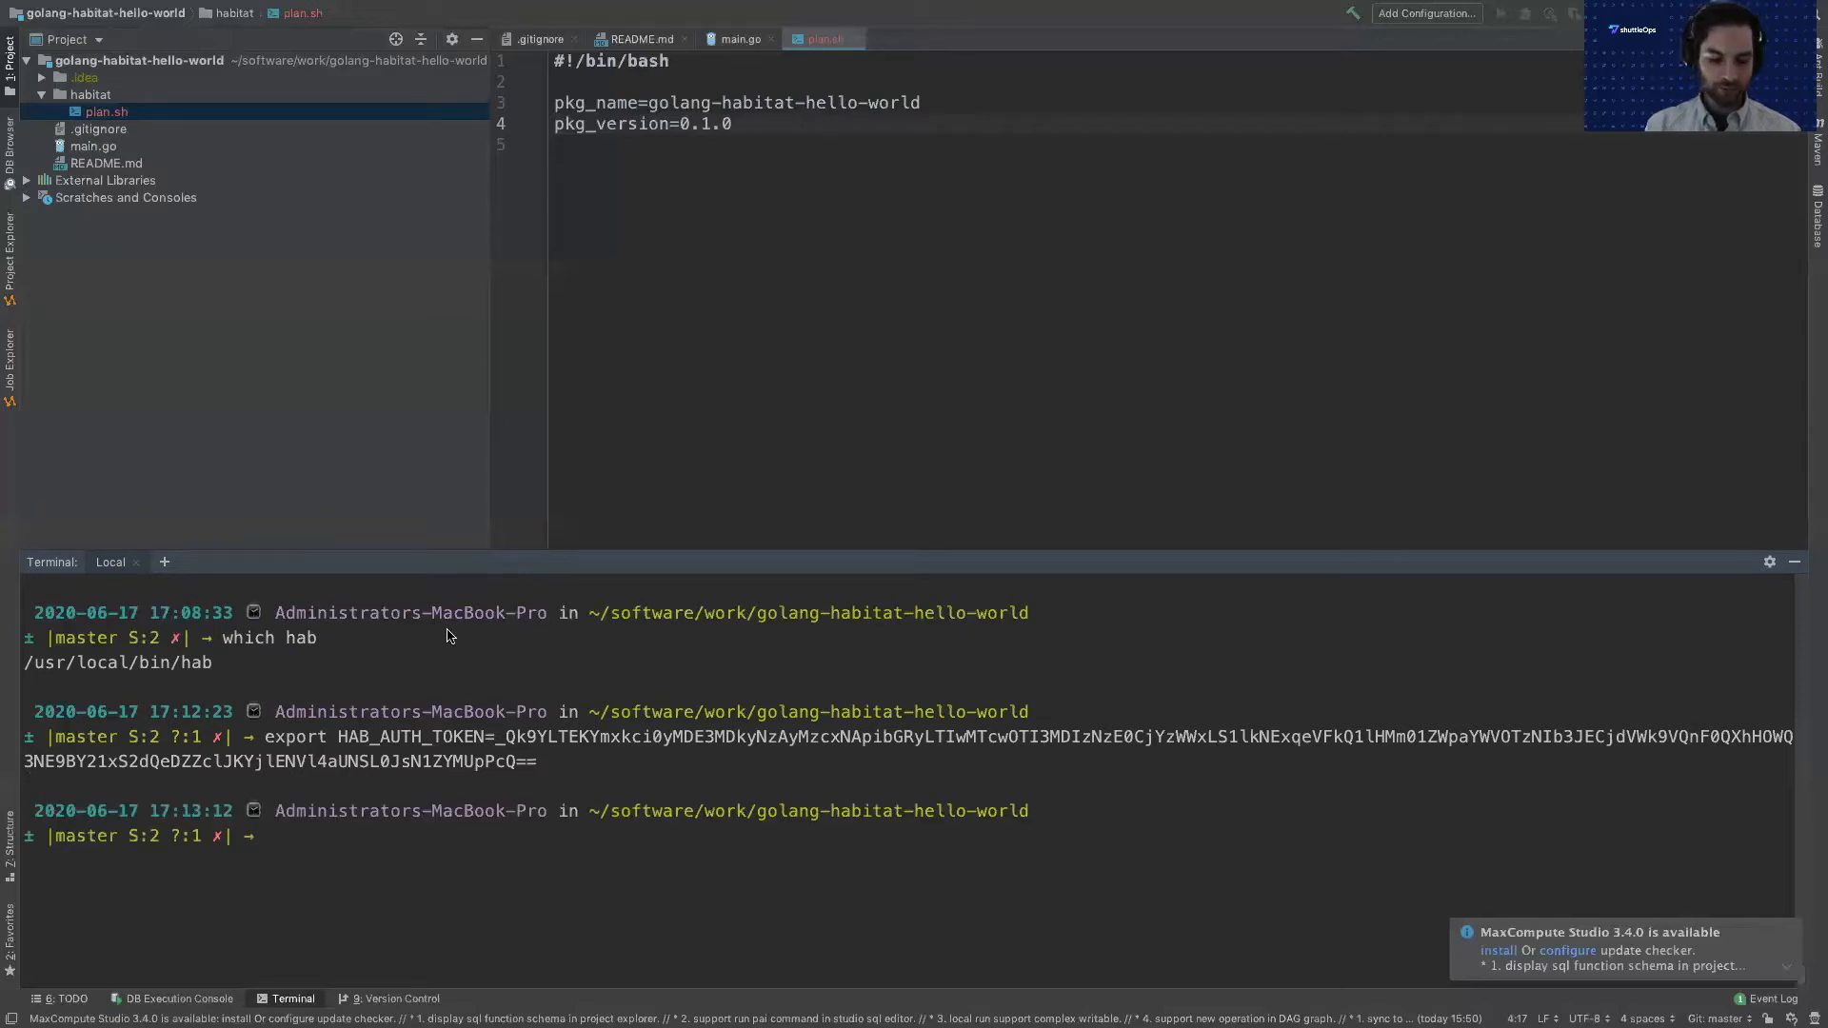
Run hab studio enter, list the source with ls, and clear the terminal.
text(hab)
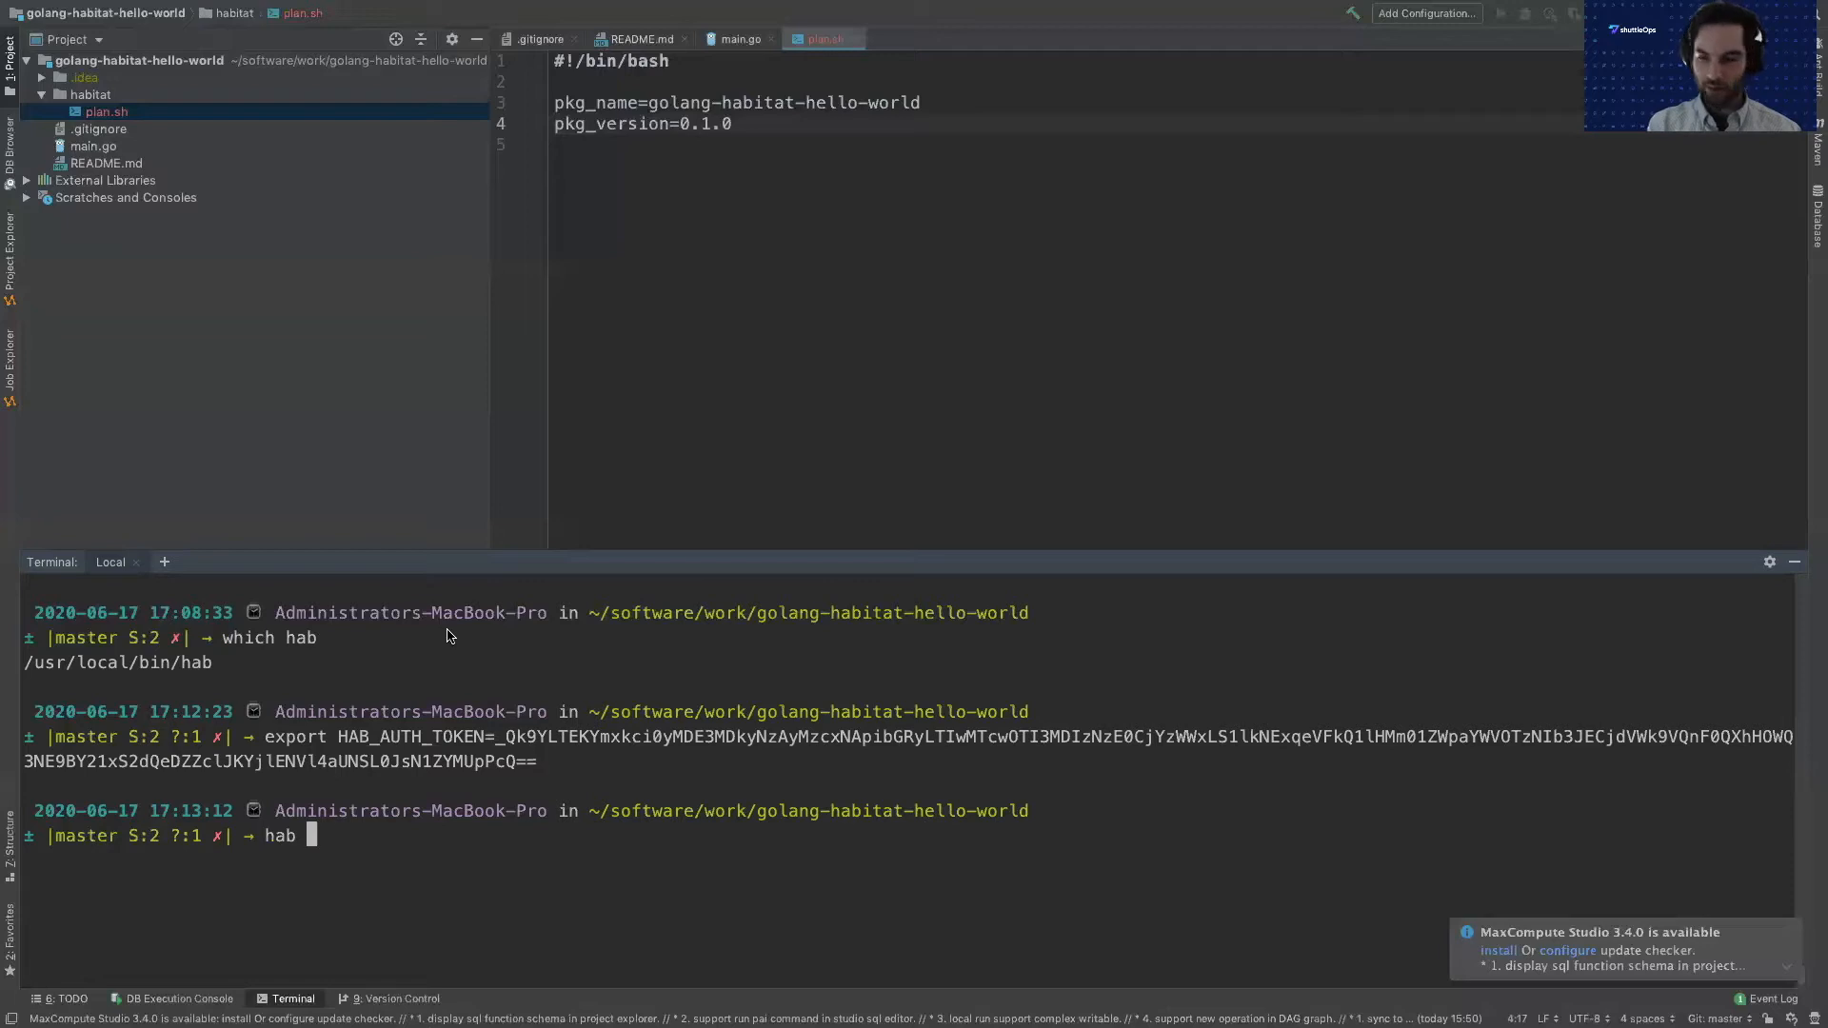
text(studio)
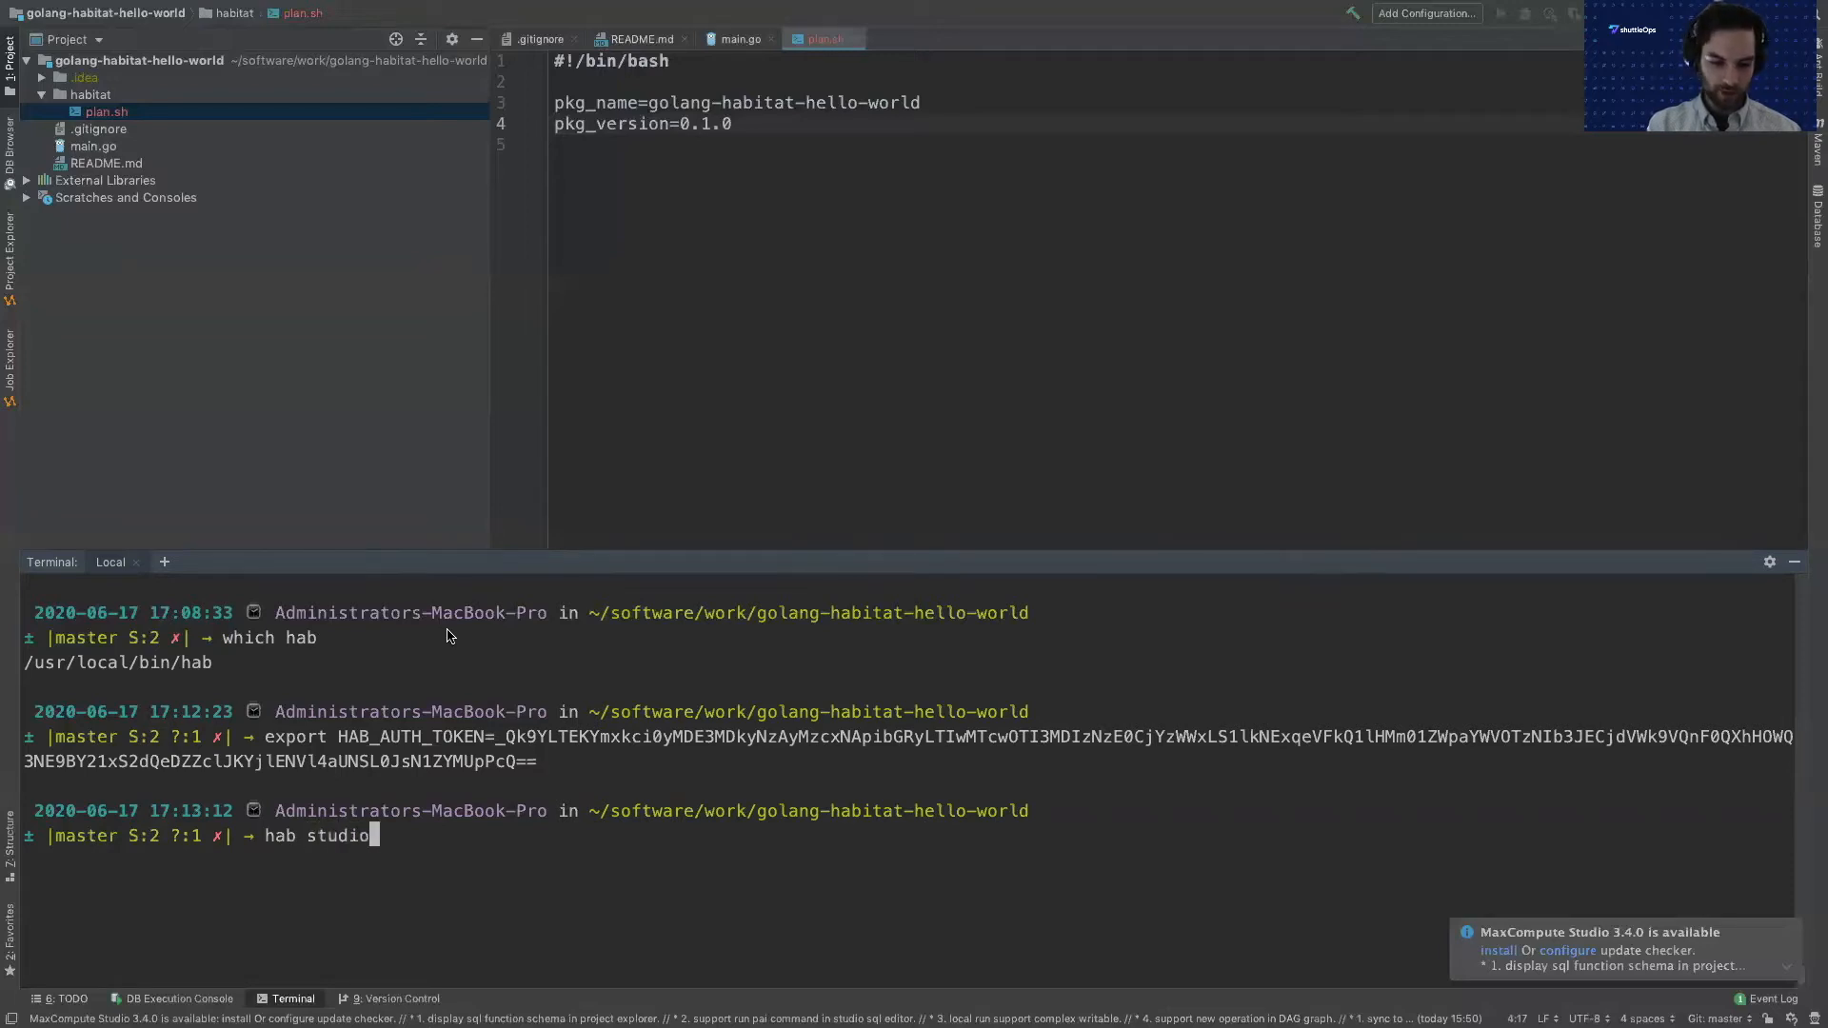
text(enter)
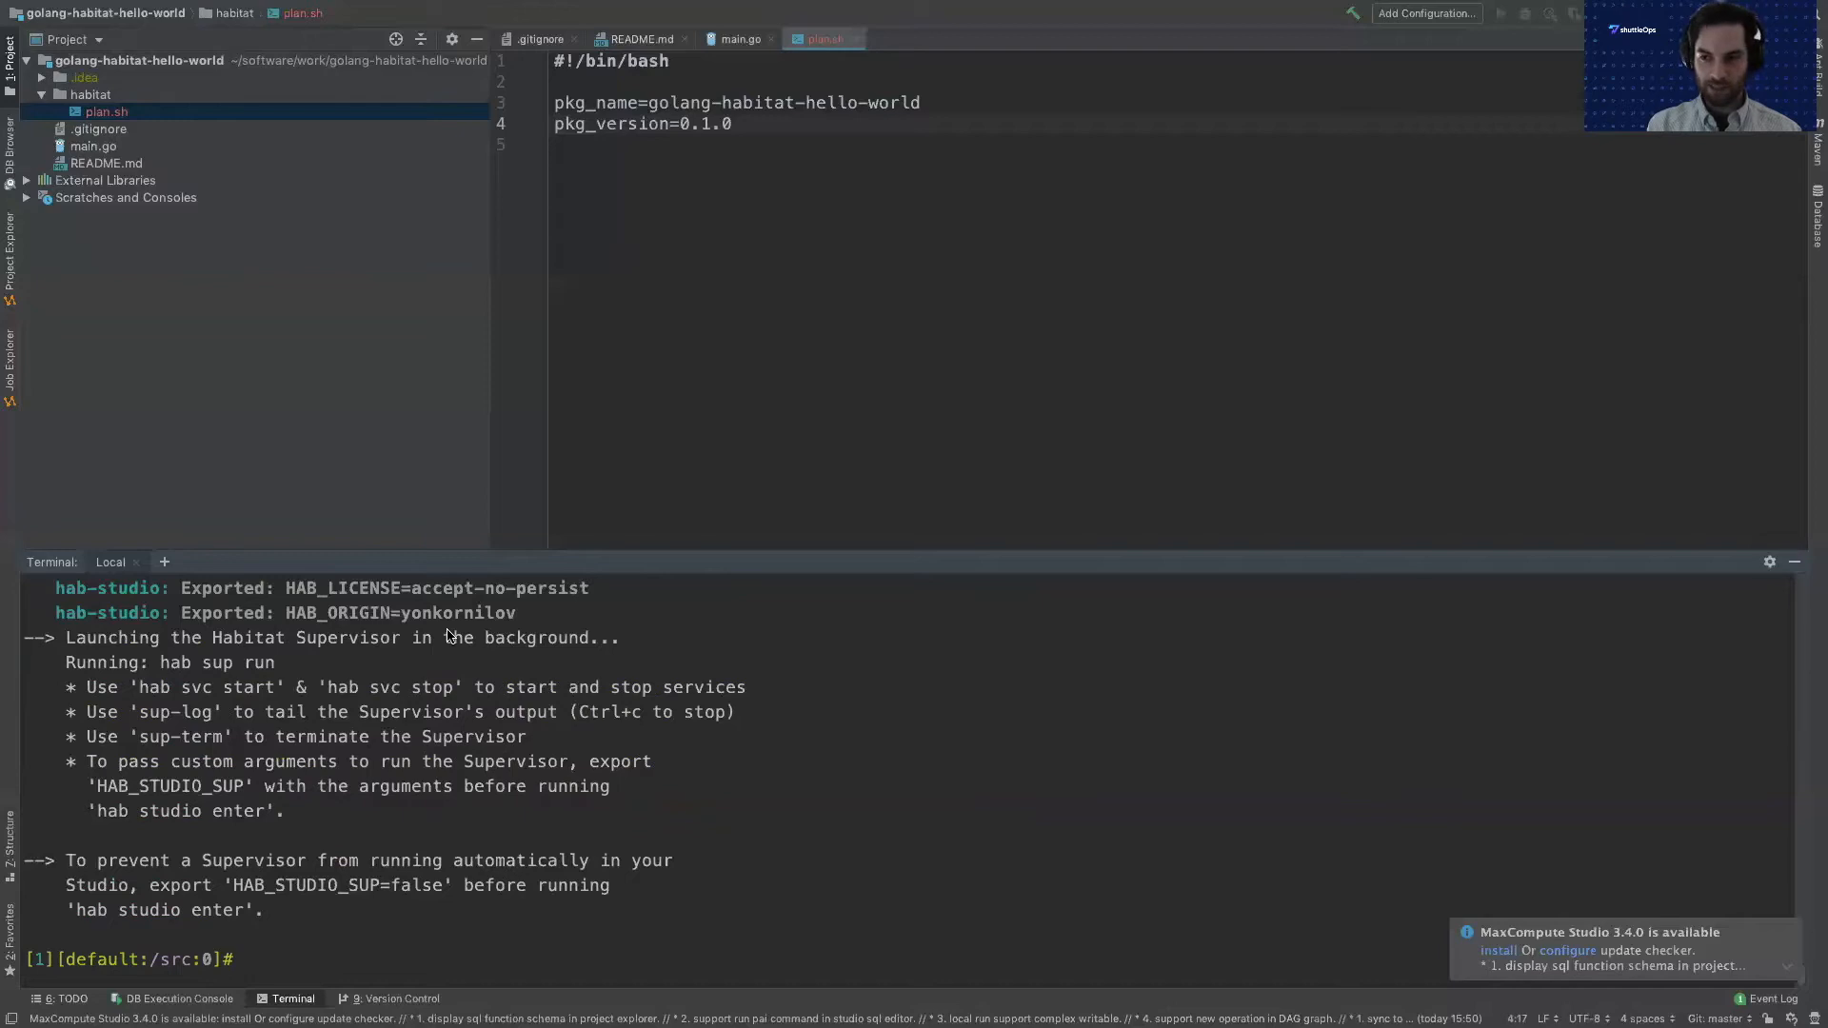
text(ls)
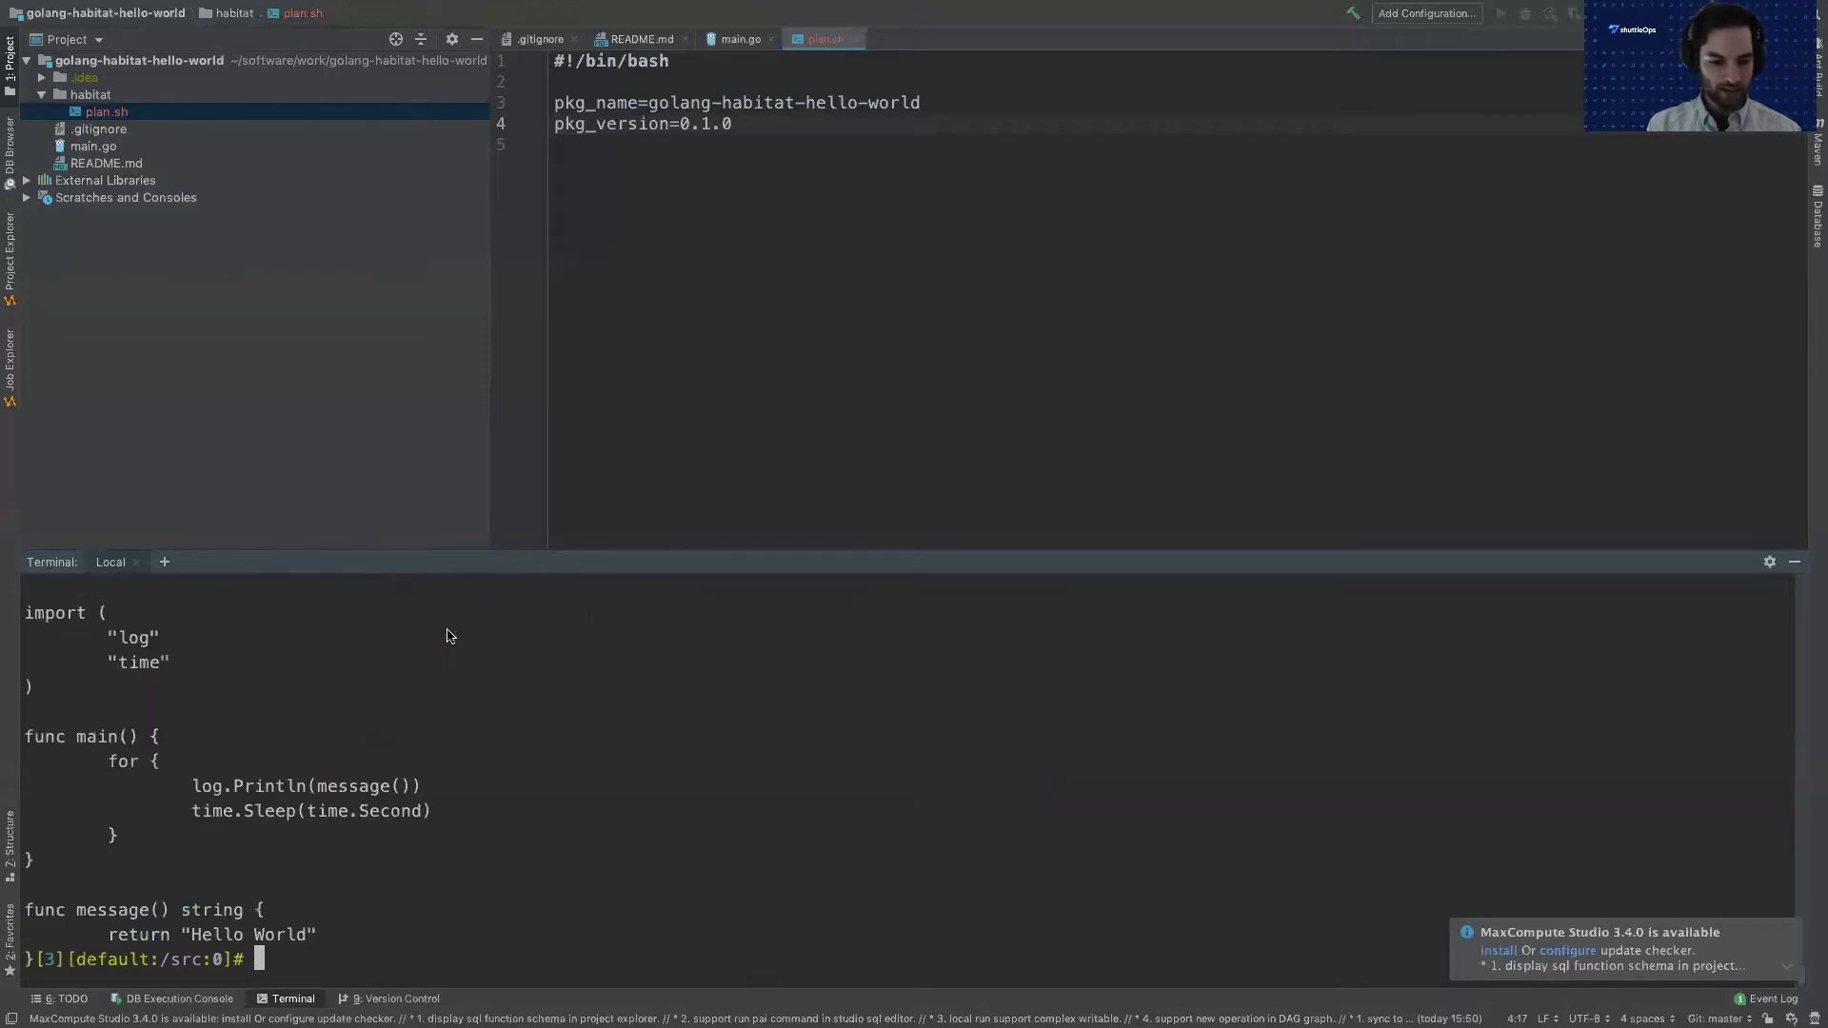
key(ctrl+l)
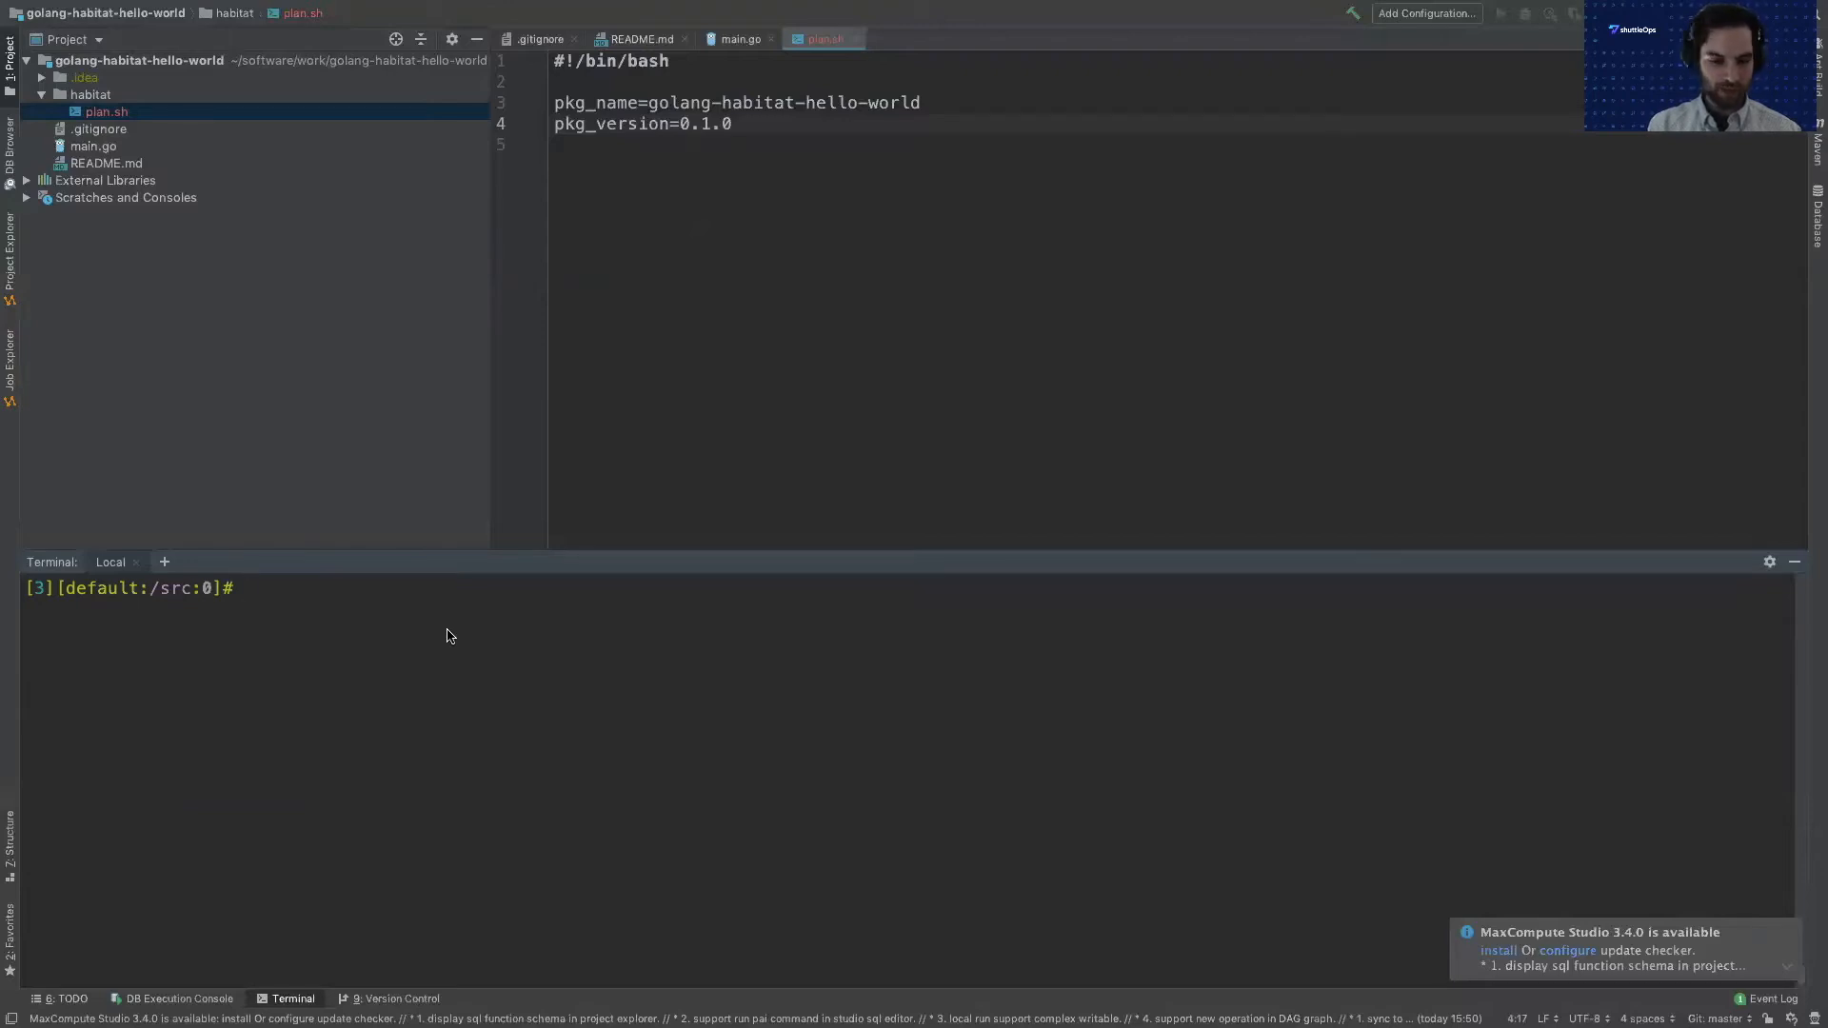
Run build in the studio and hit the missing ./configure error.
text(build)
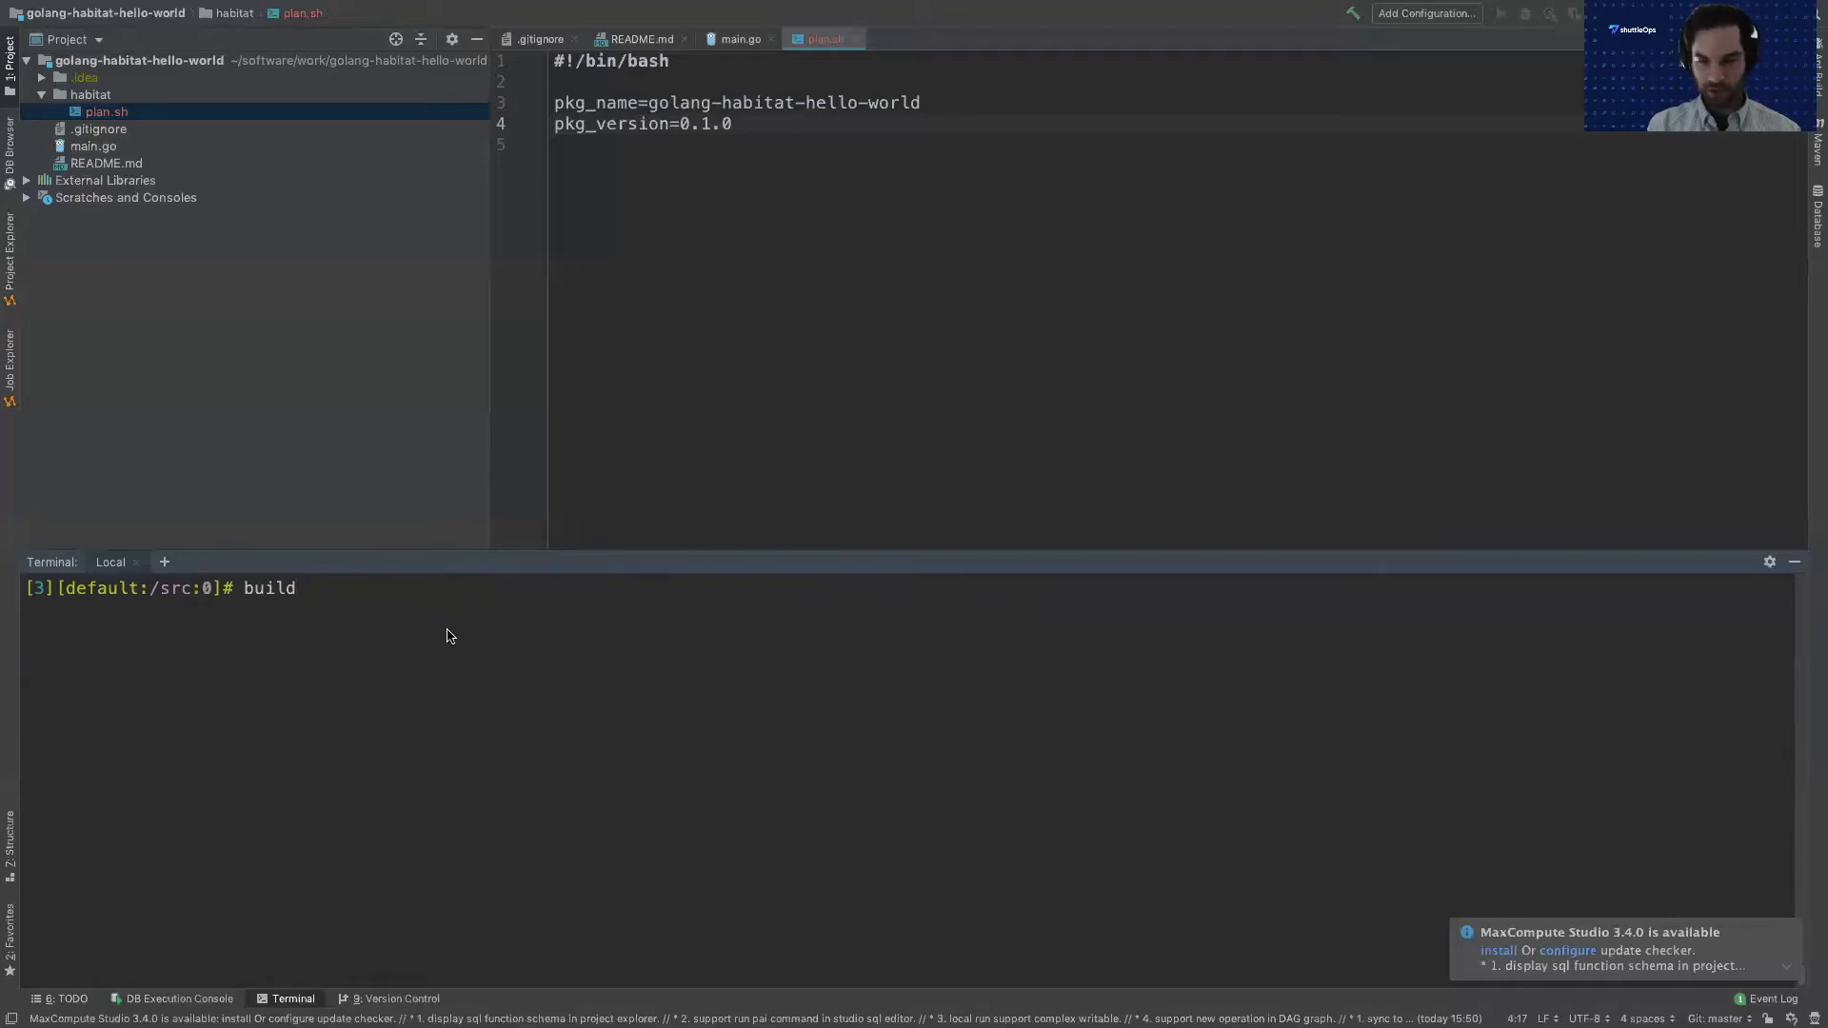
key(BackSpace)
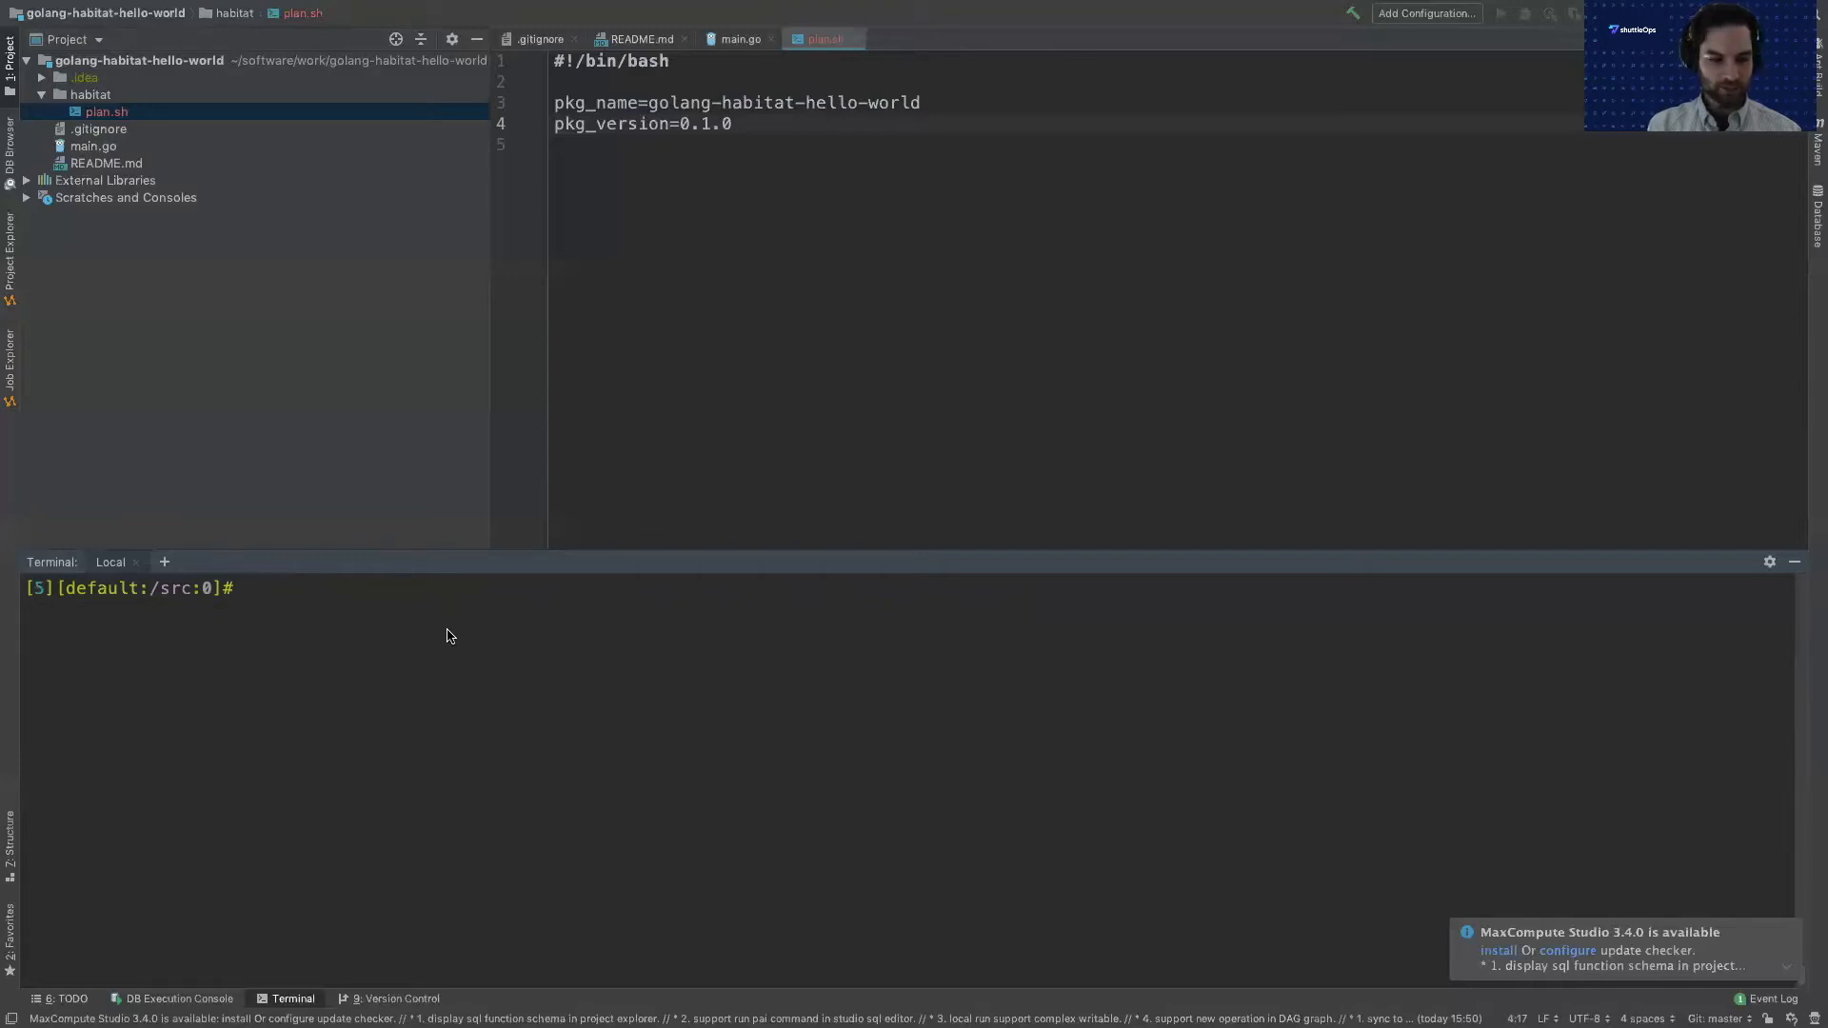
text(build)
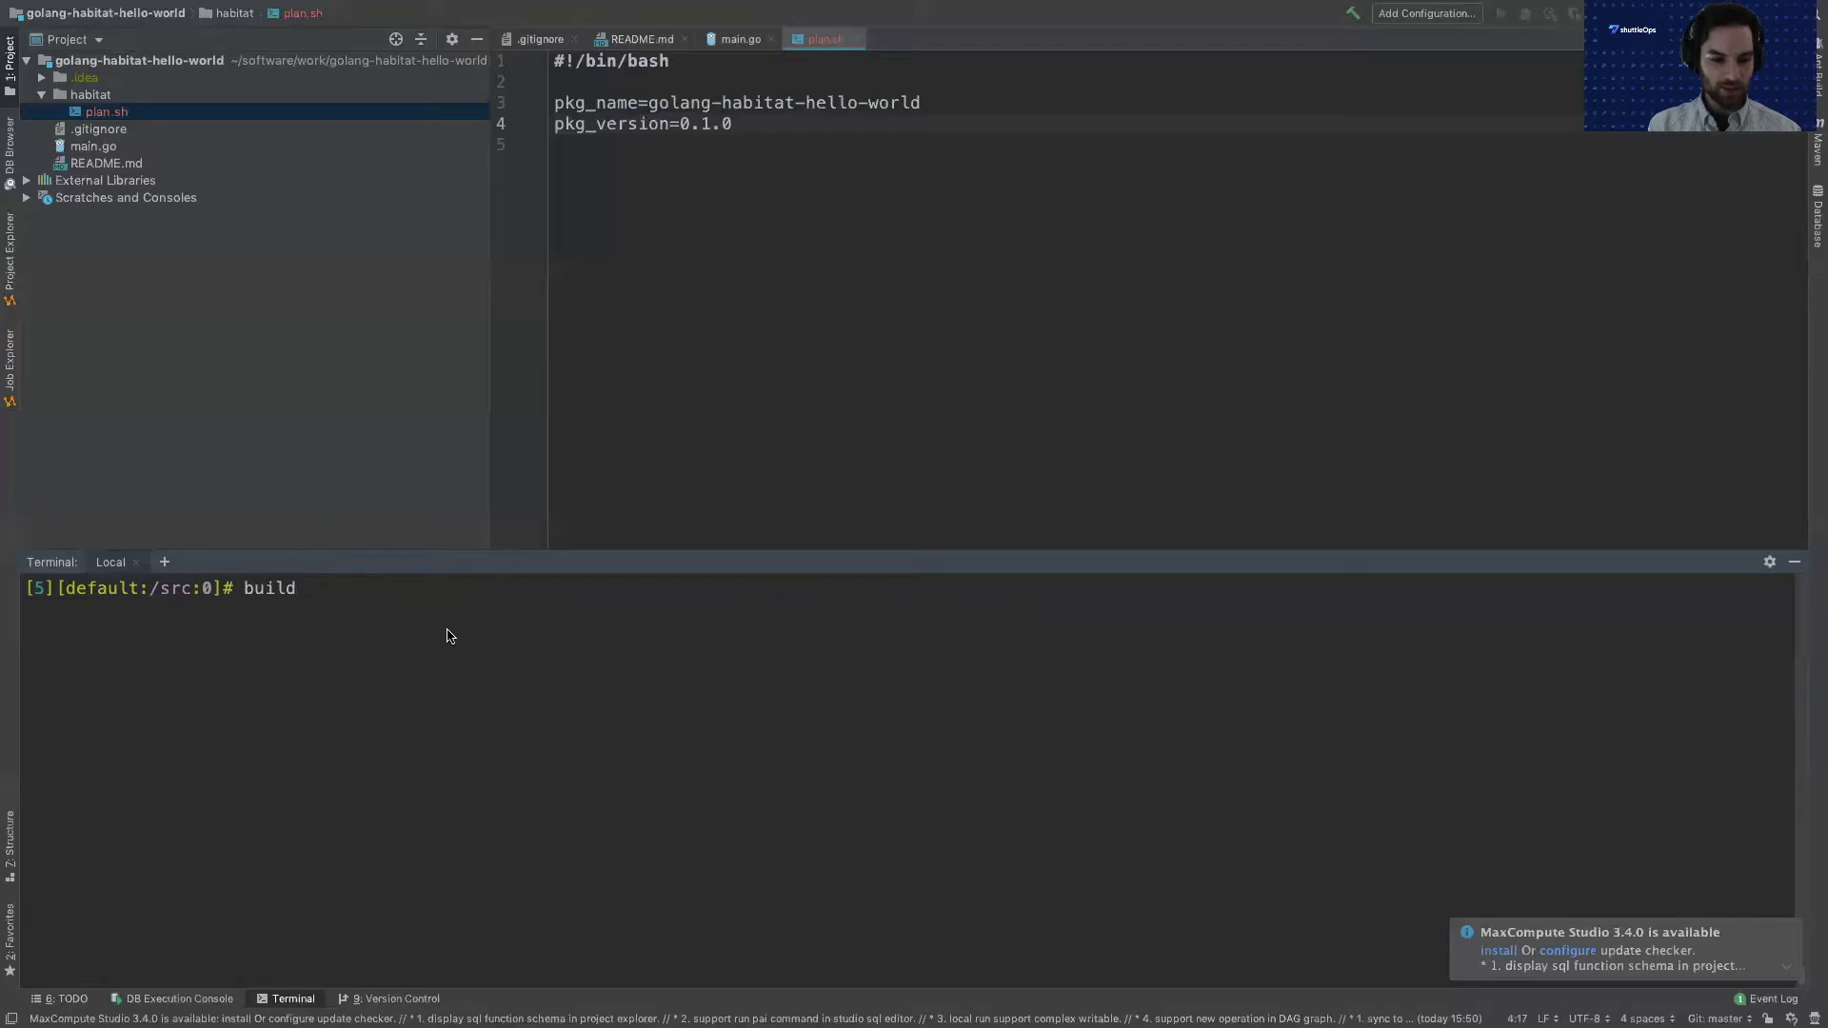
key(Return)
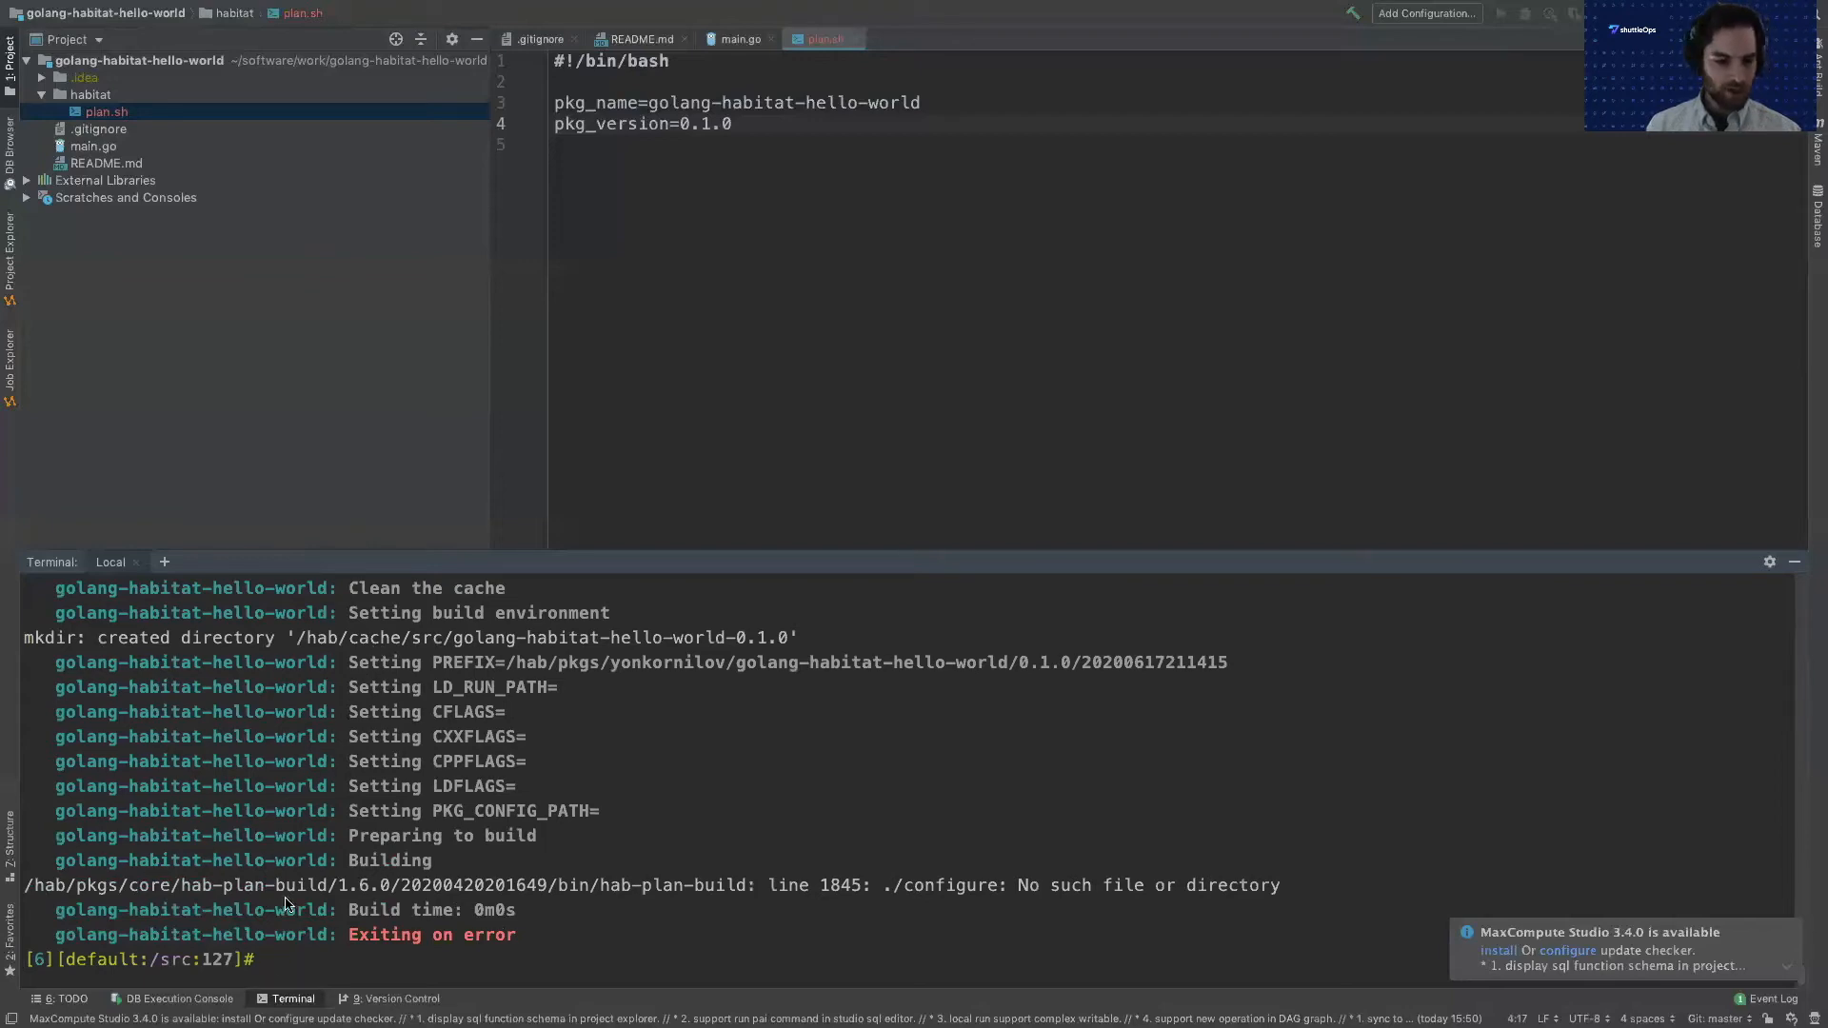
mouse_move(297, 902)
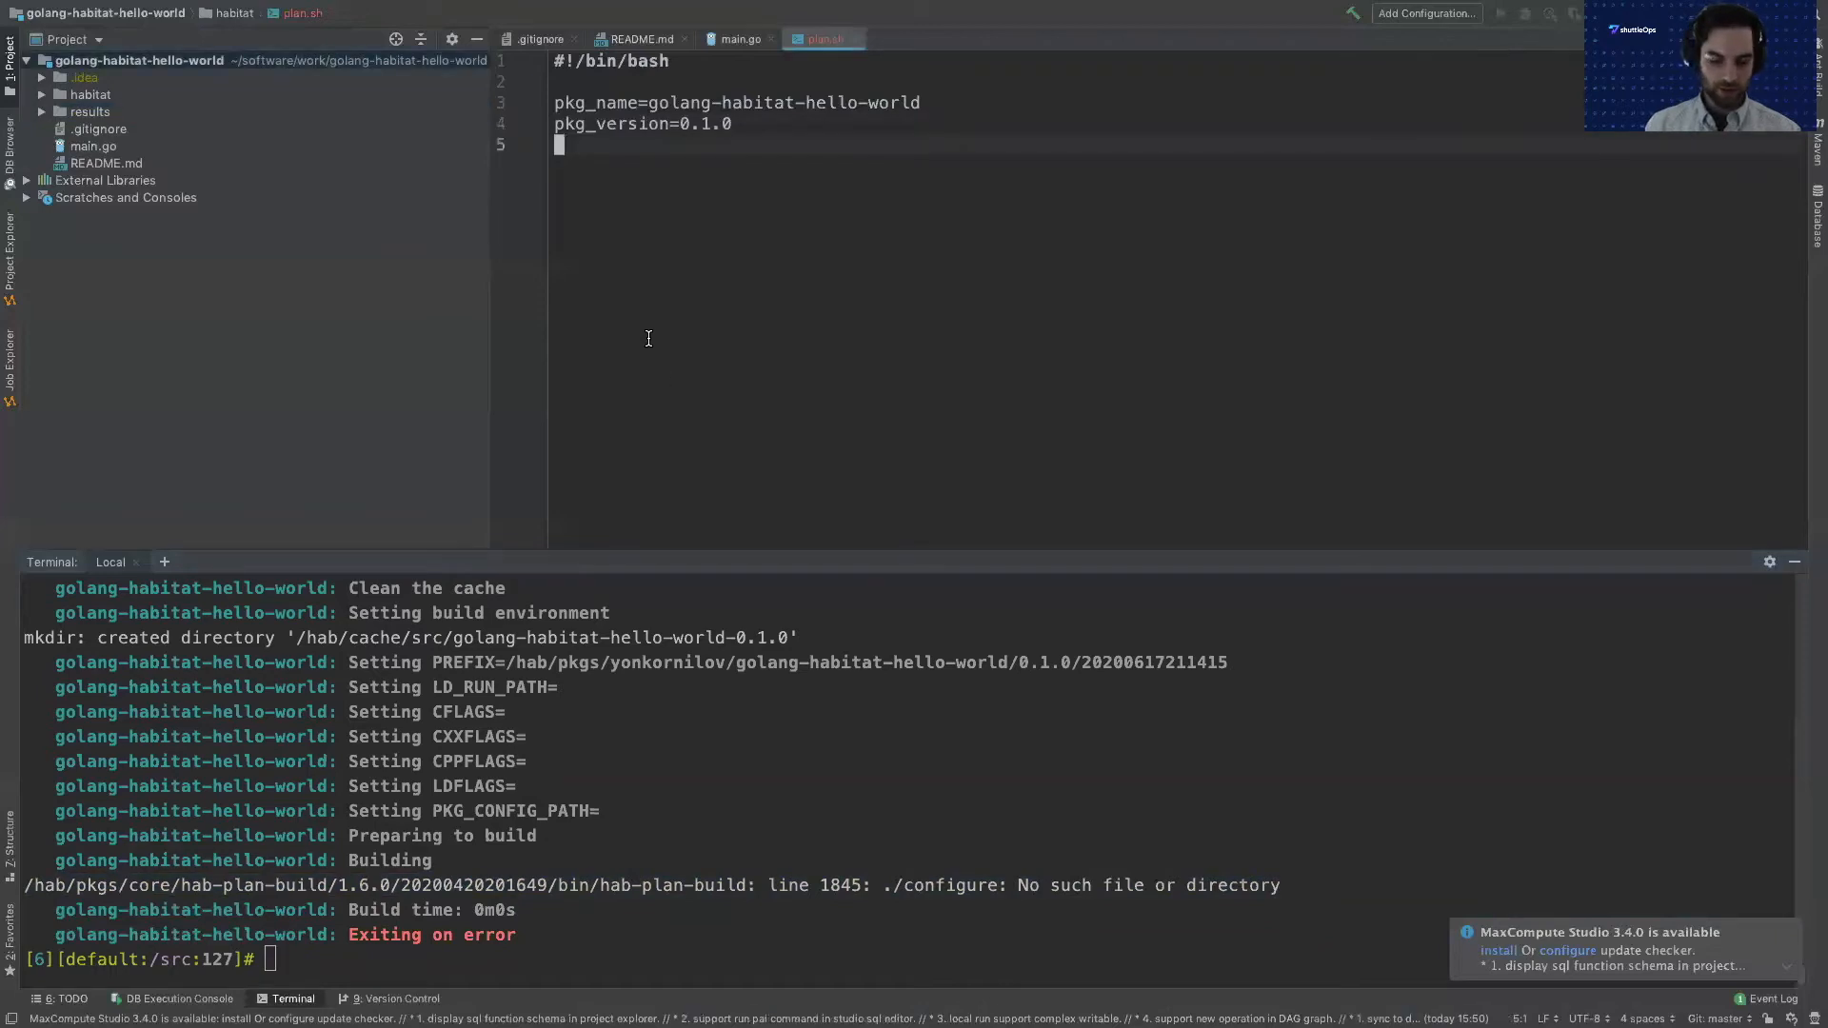
Add do_build() { go build -o "${pkg_name}" } to plan.sh.
text(do_build)
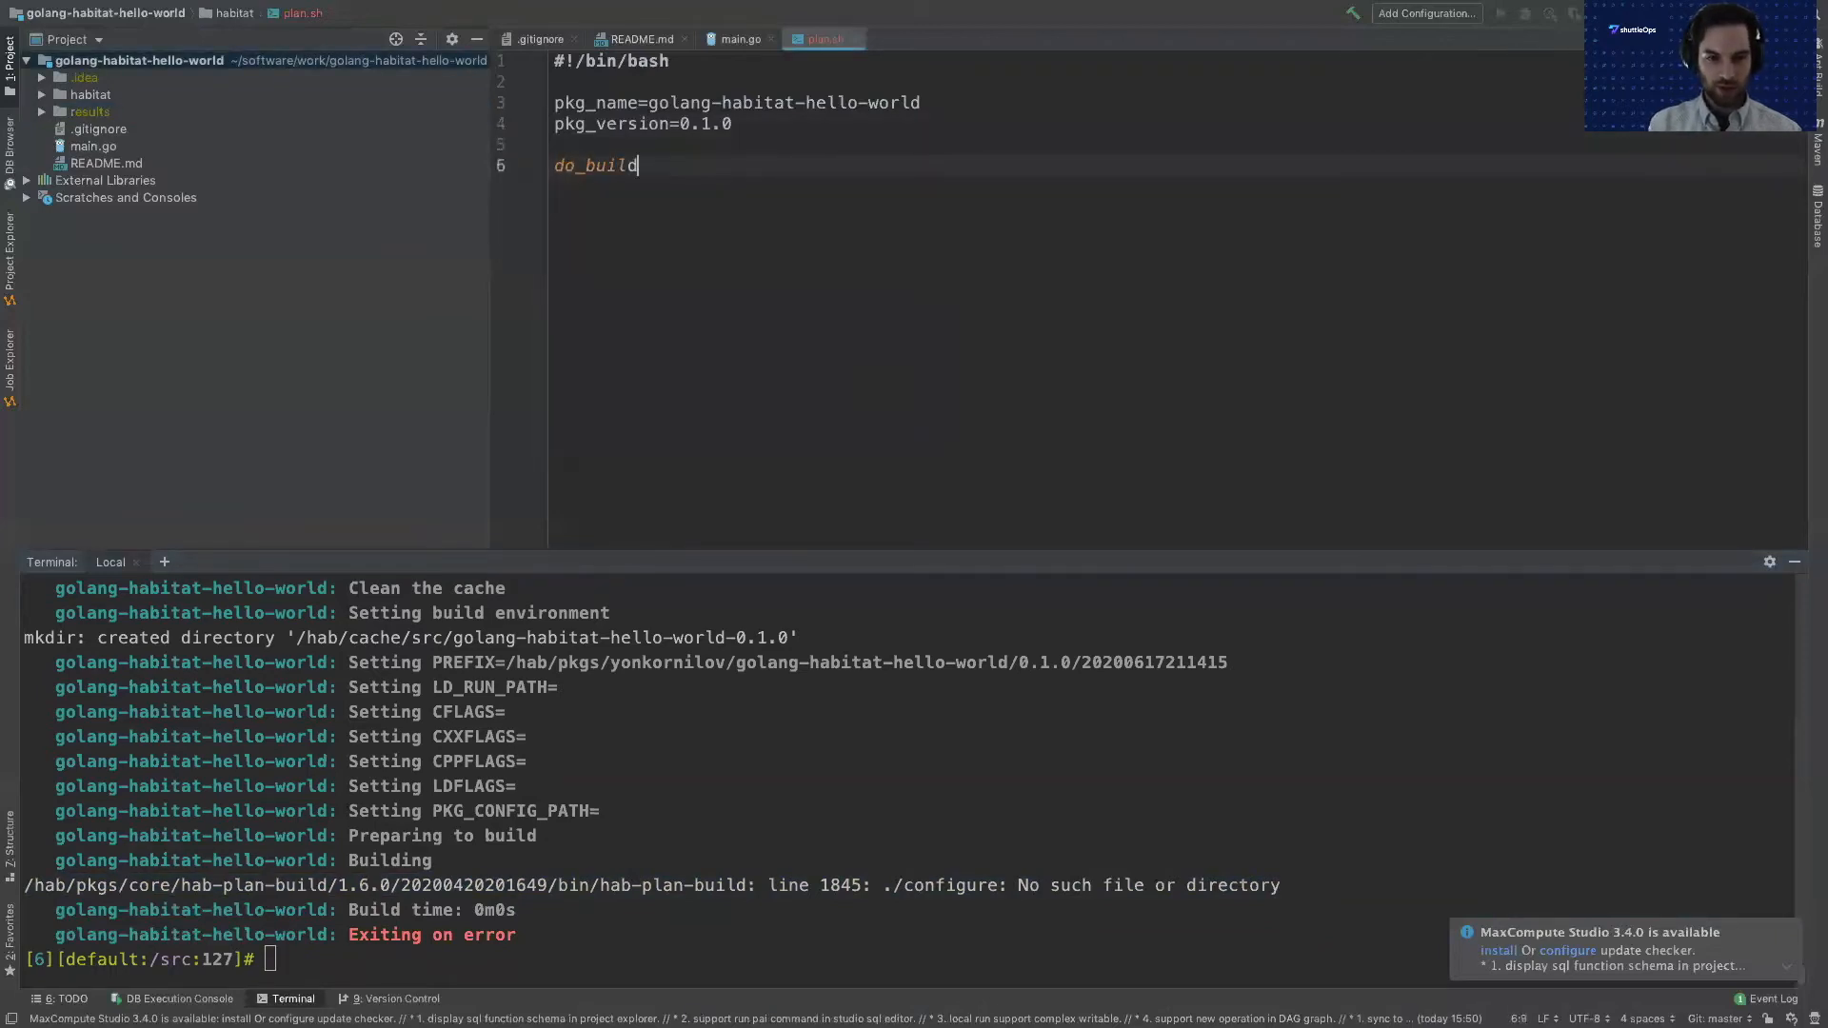
text(() {)
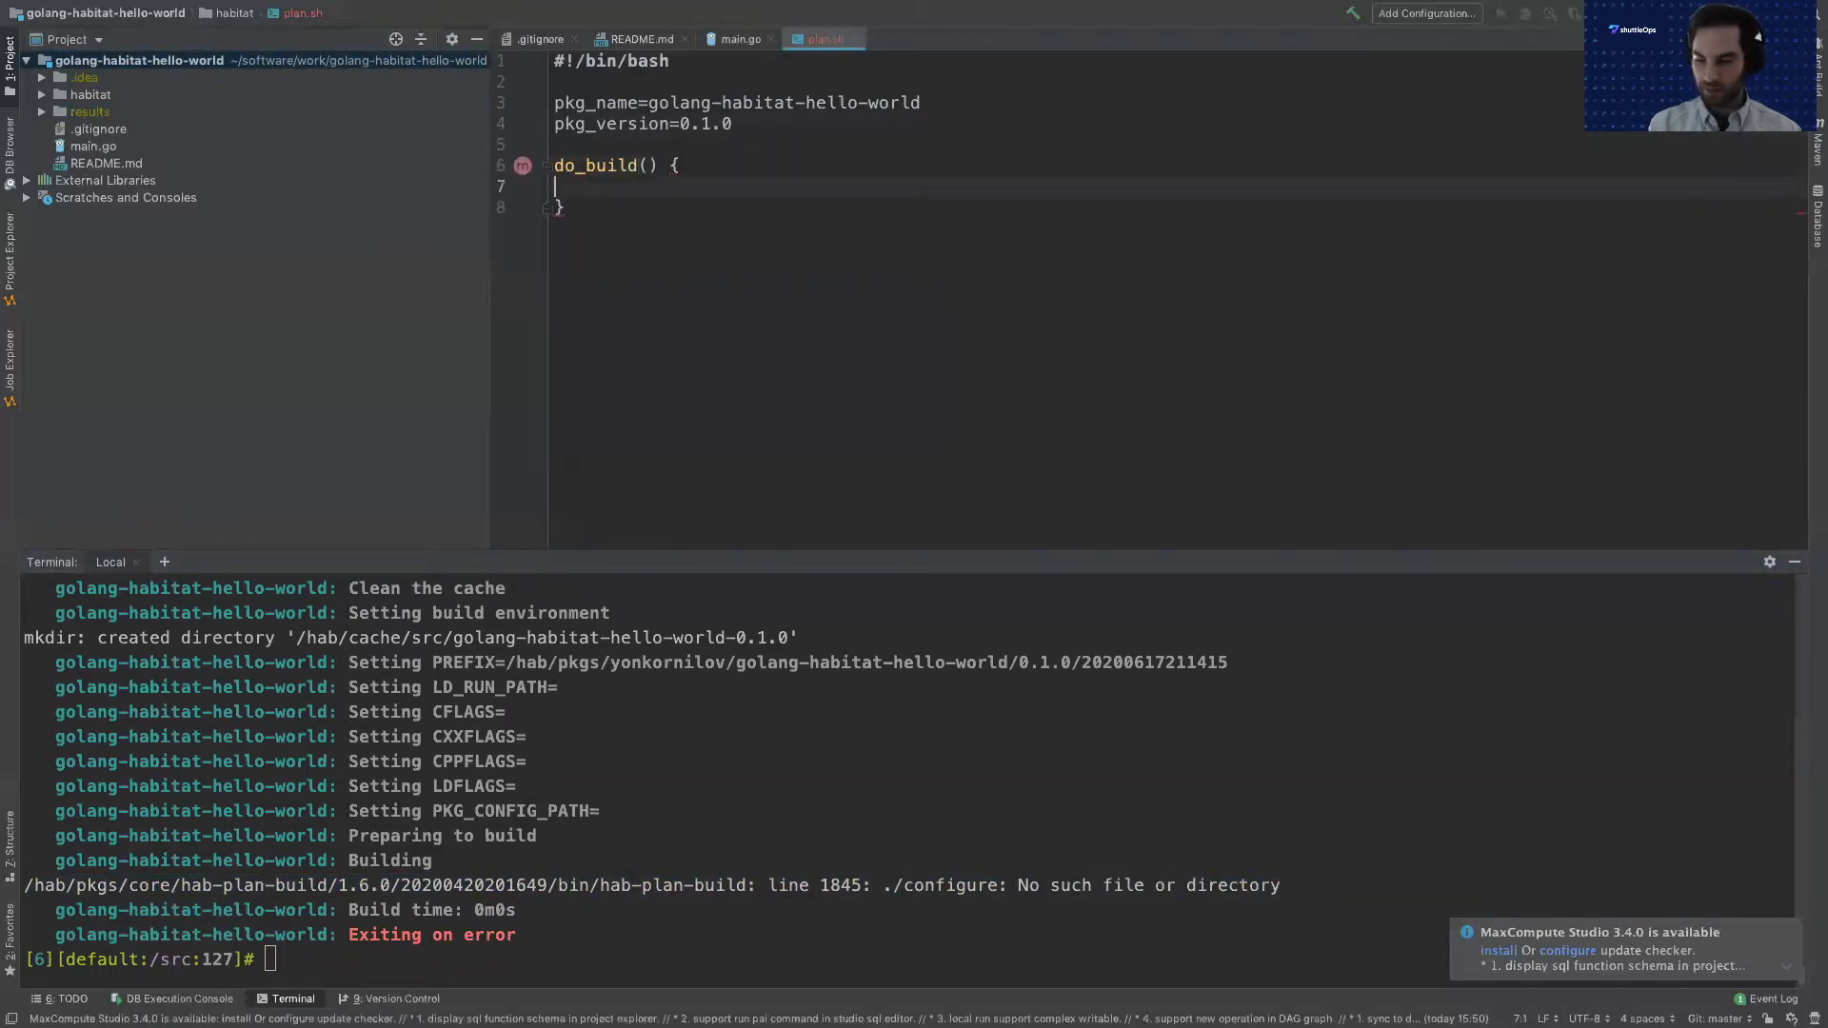
text(go build)
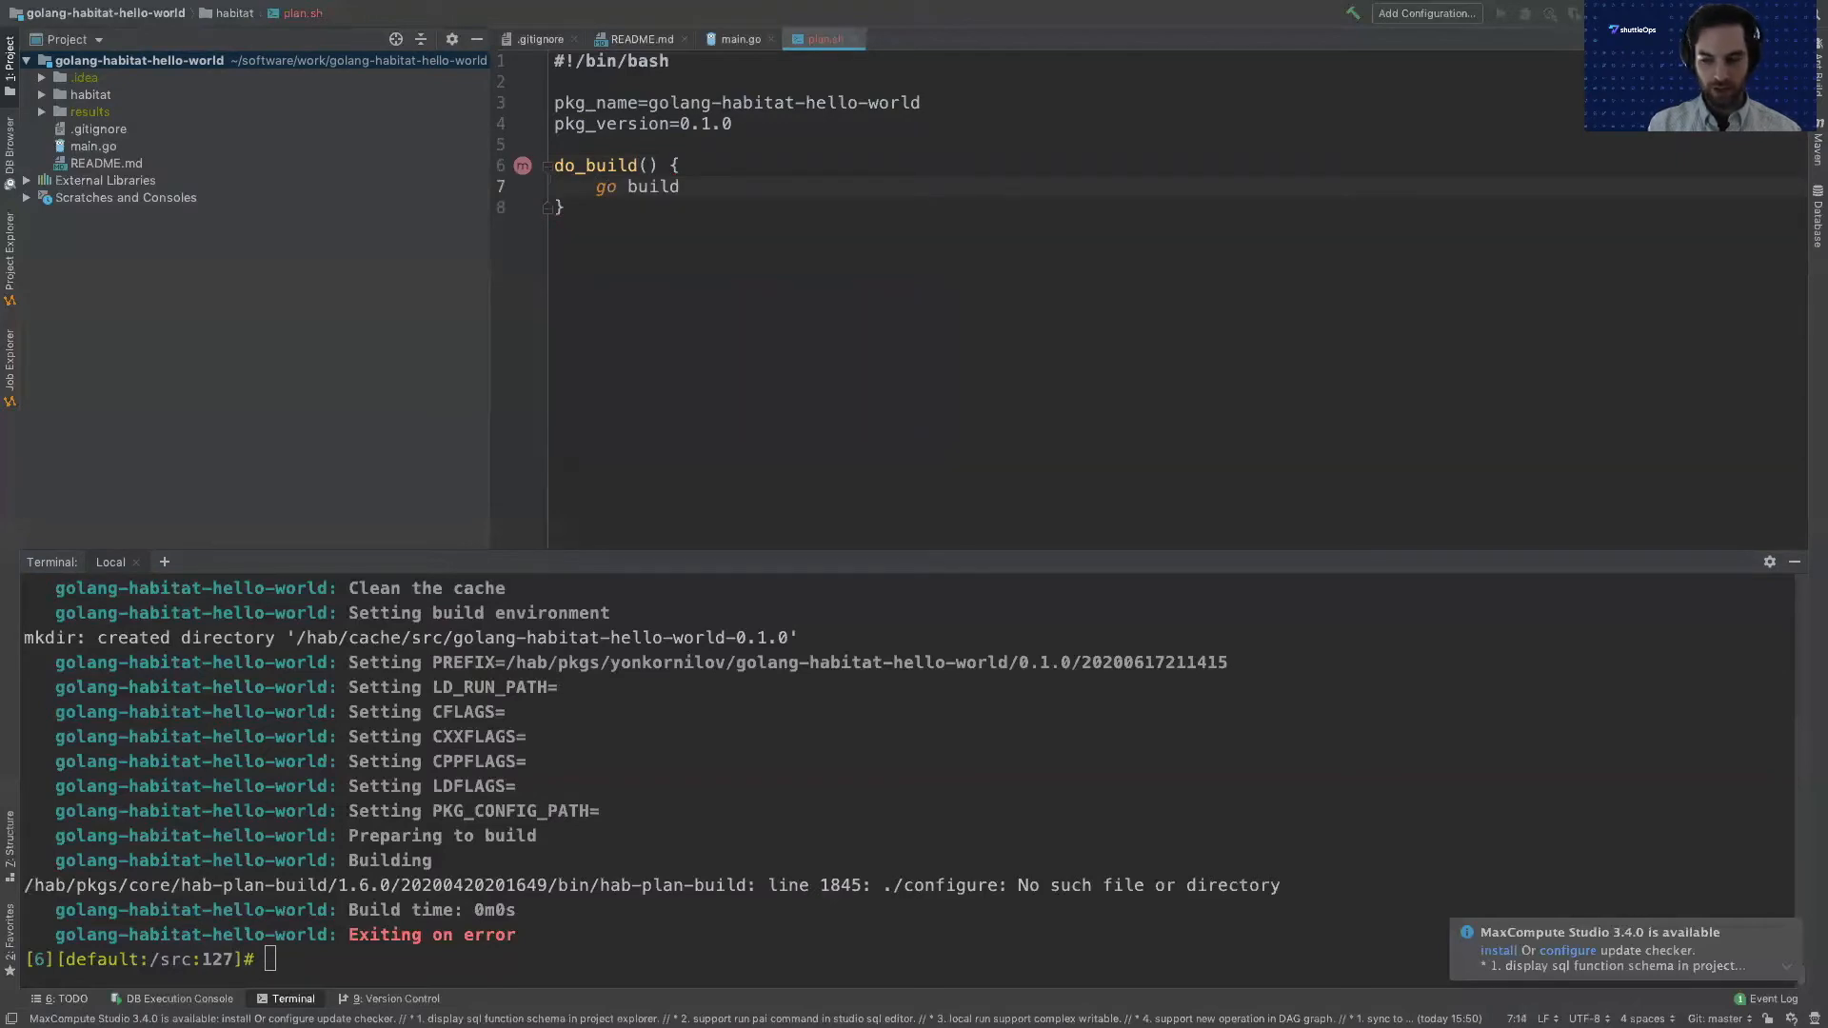
text(-o ")
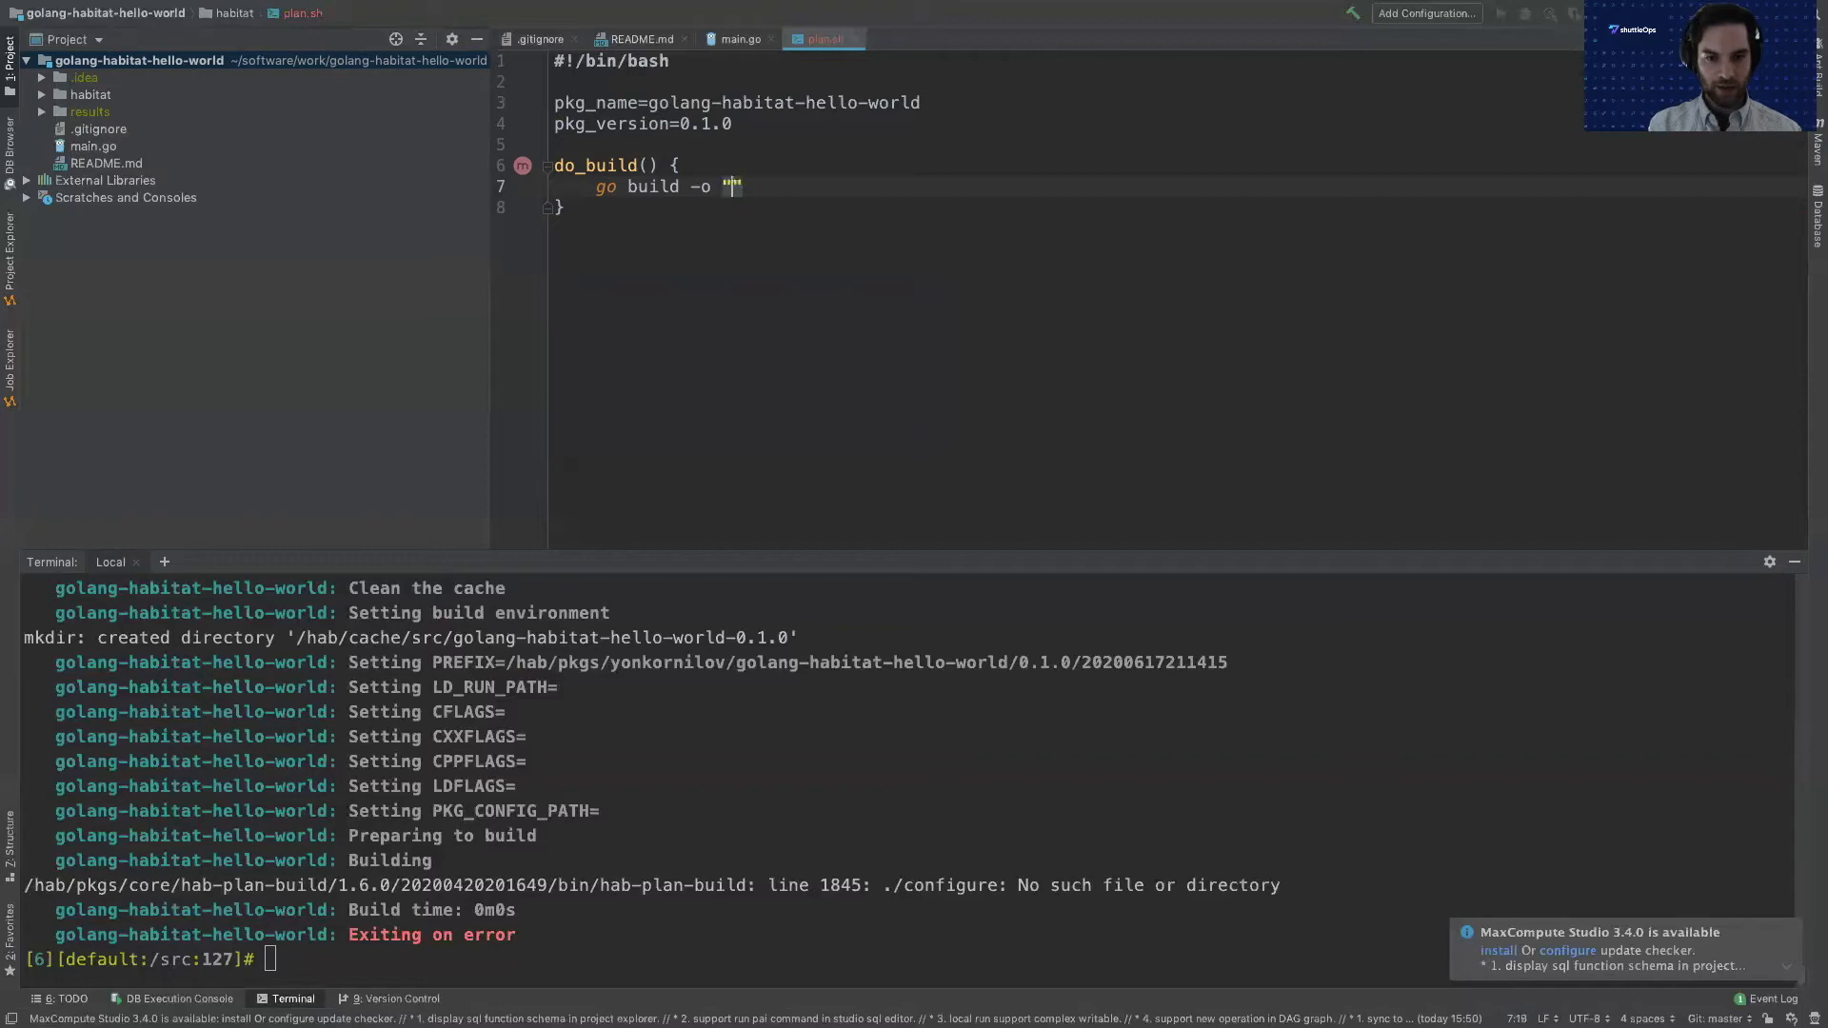
text(${})
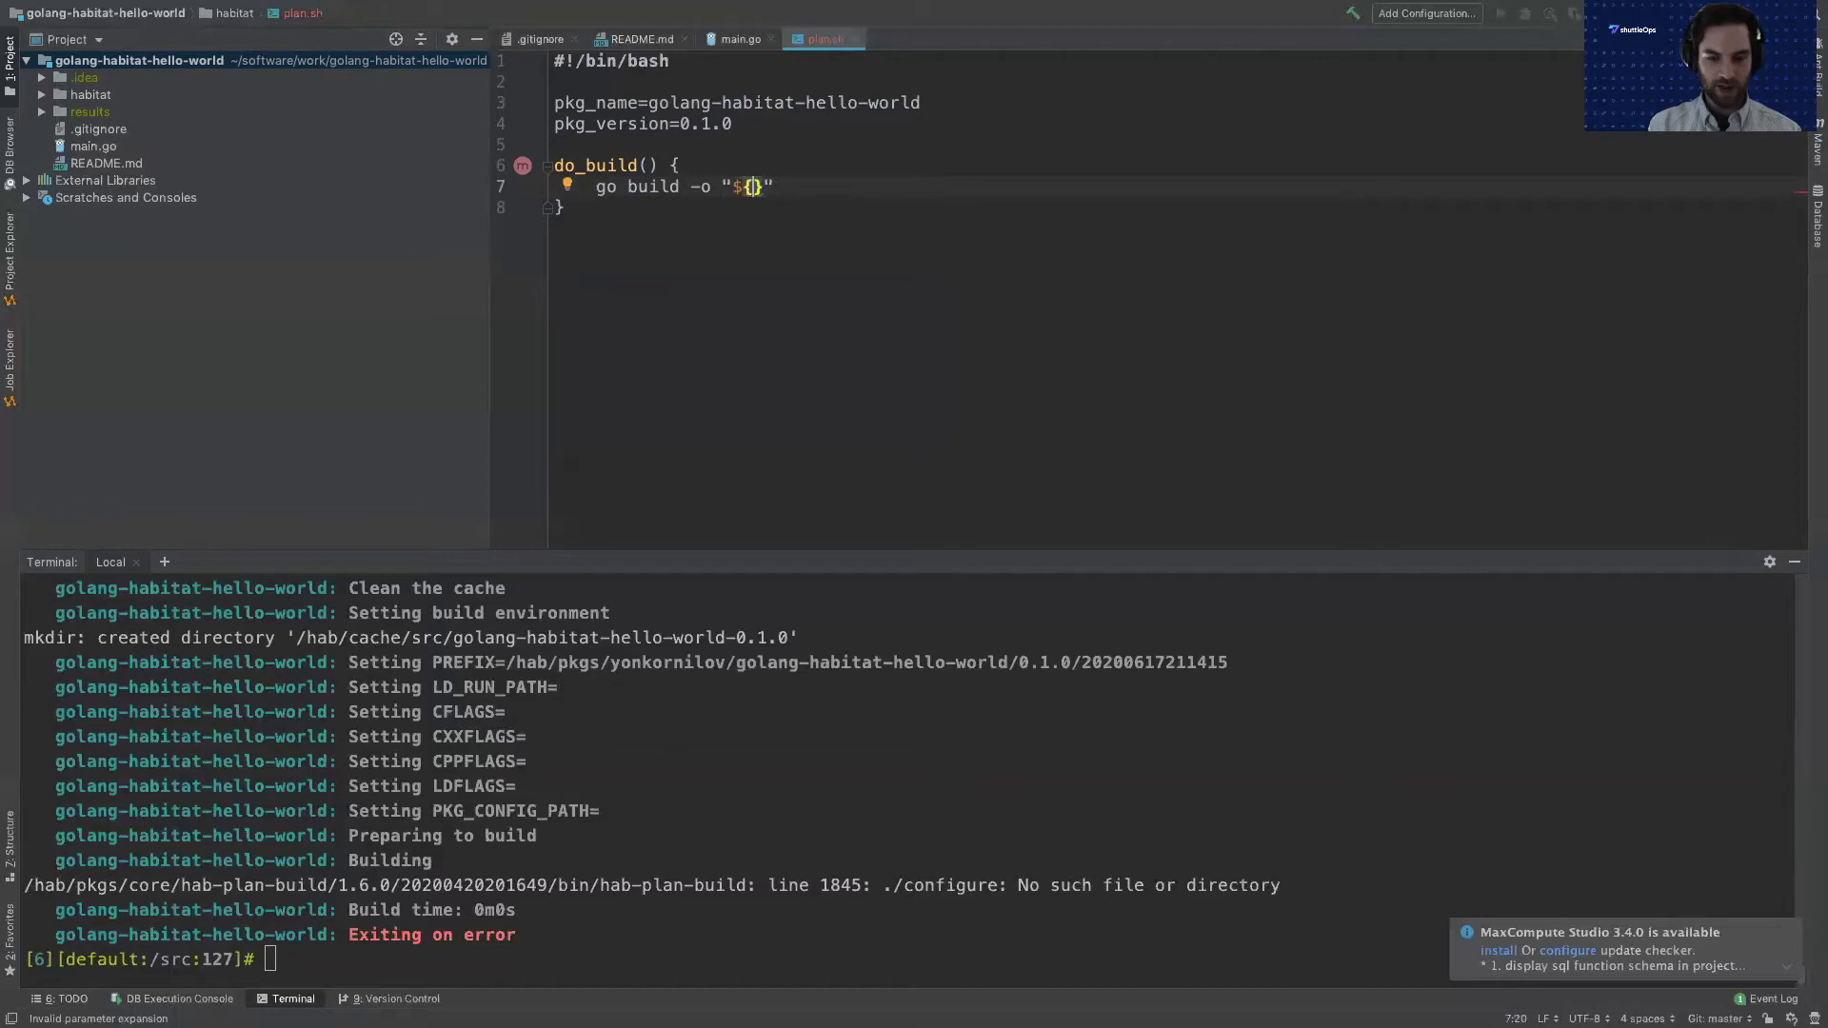
text(pkg_name)
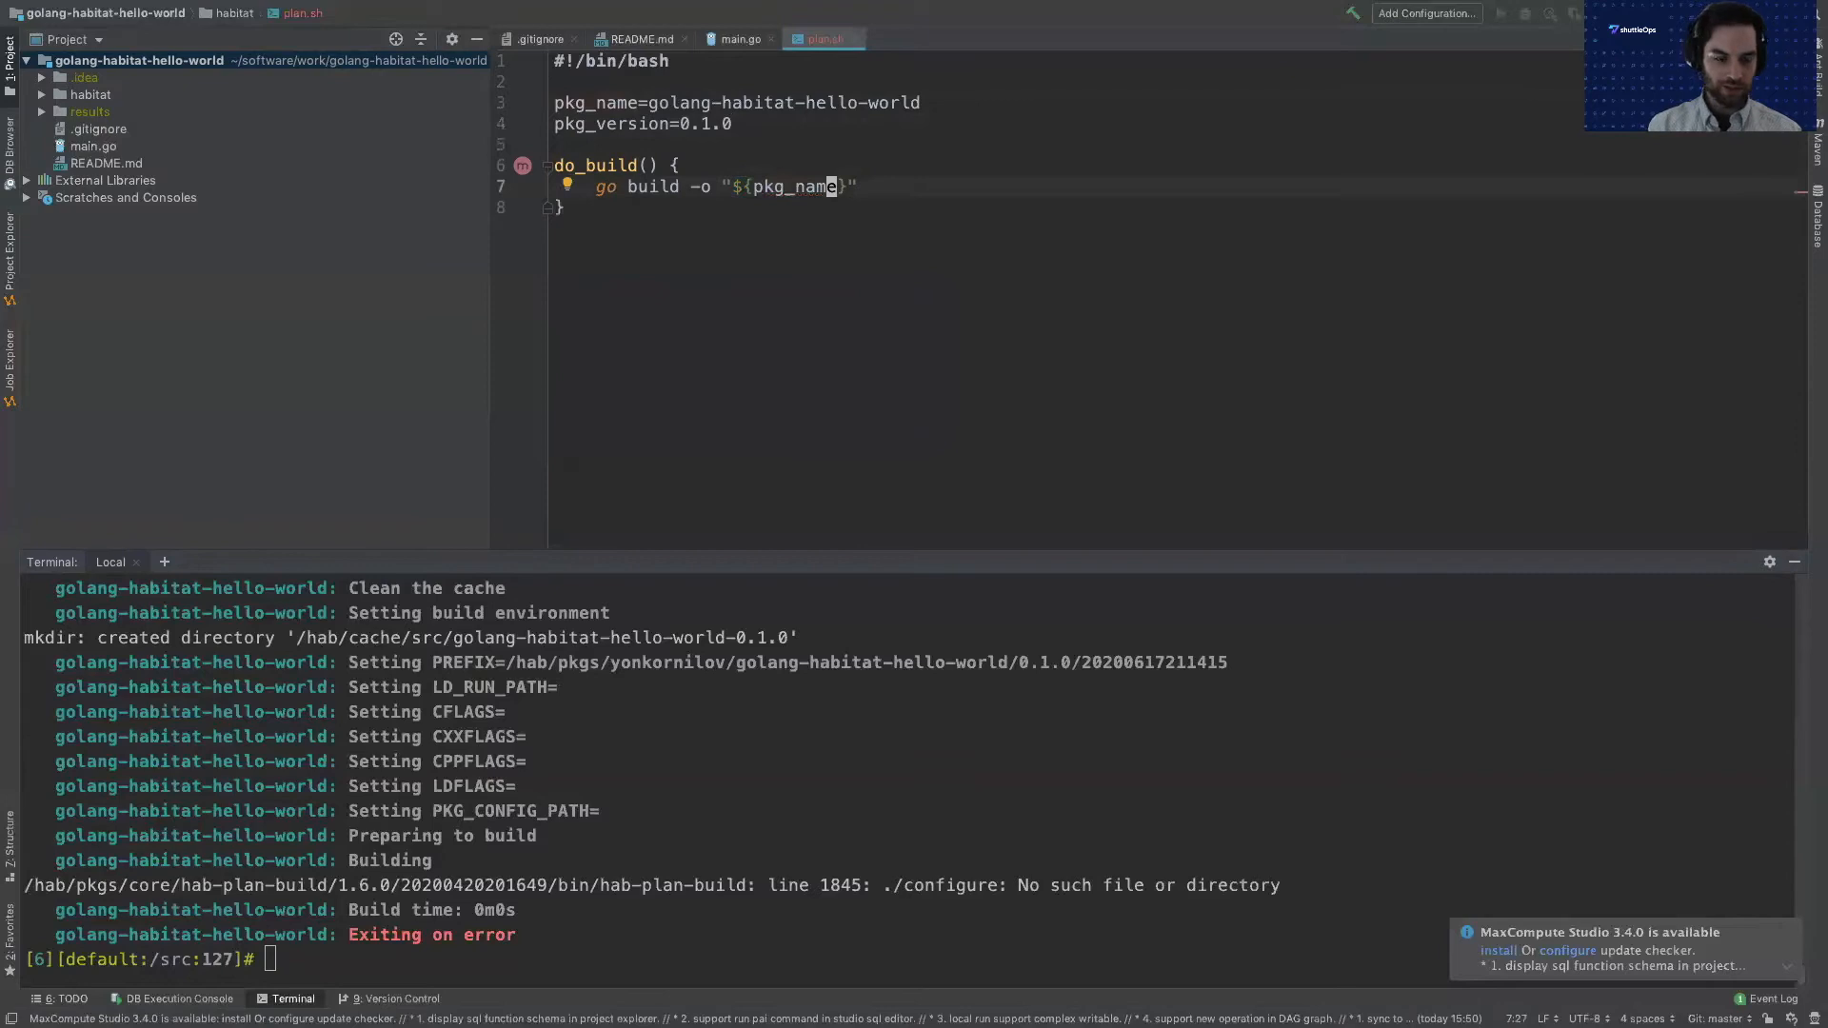
mouse_move(70, 944)
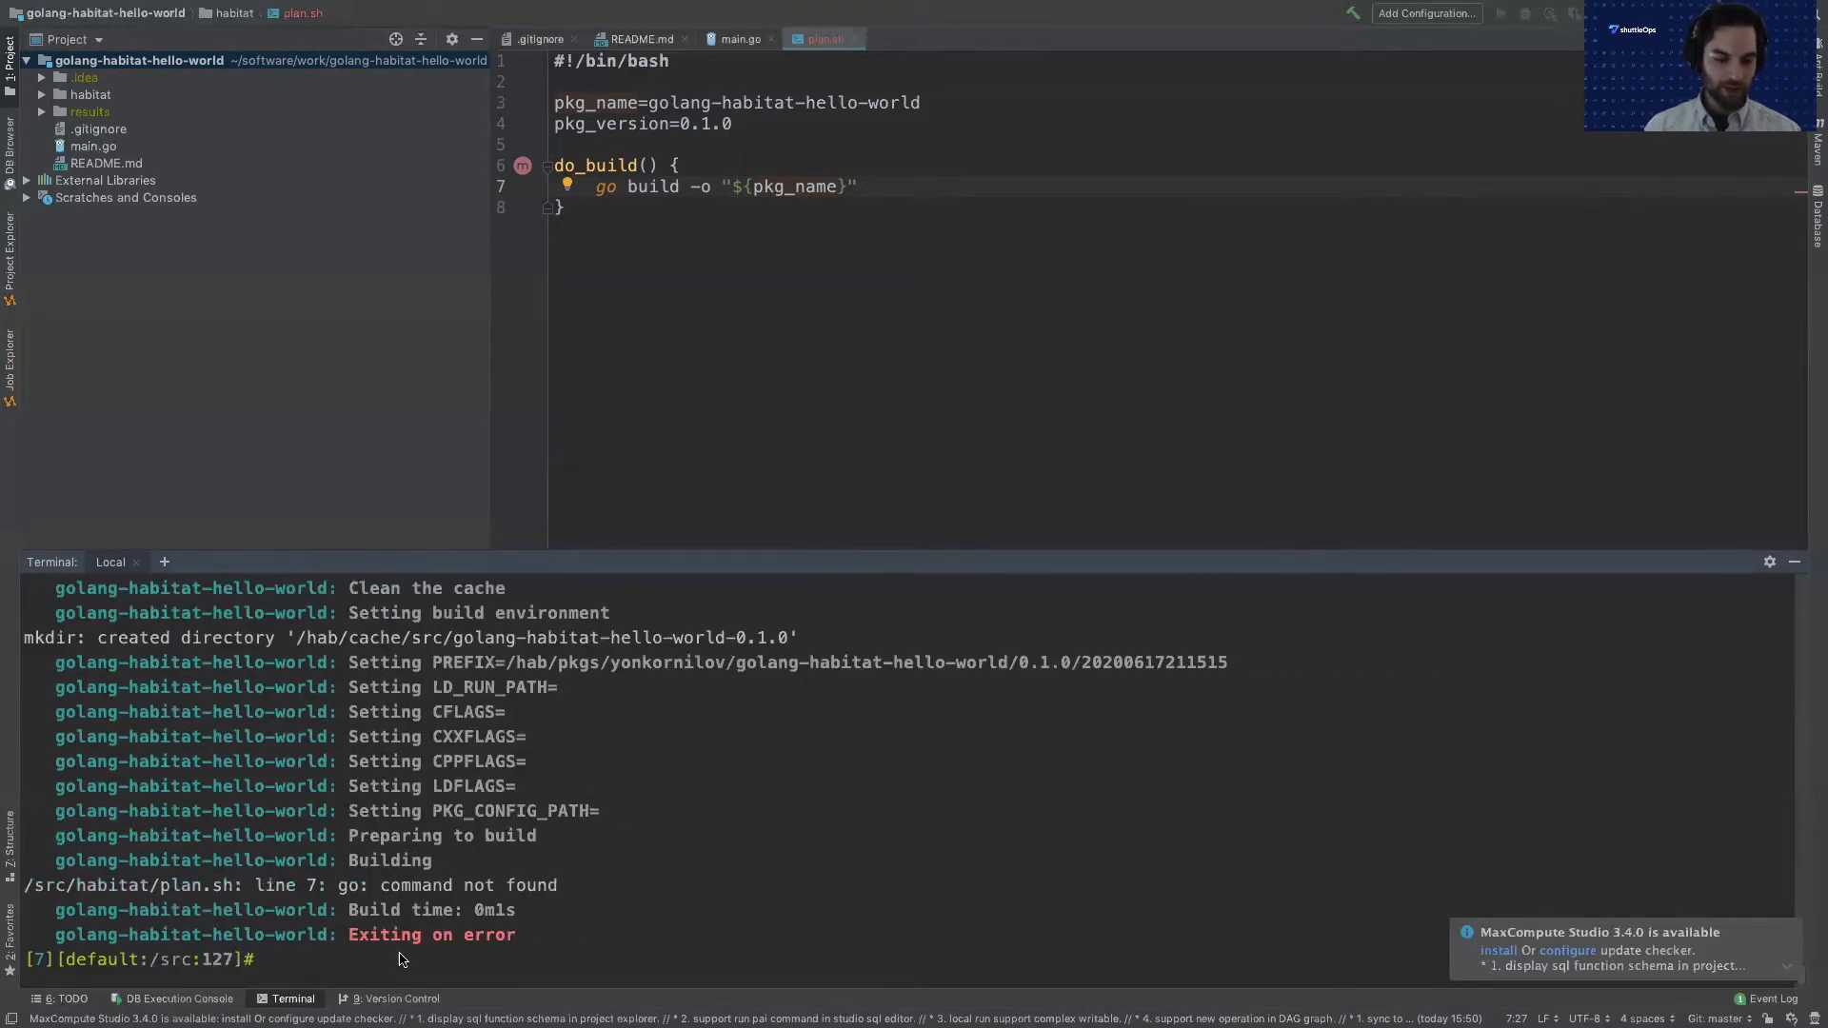
After the go: command not found error, add pkg_build_deps=( core/go ) and retype build.
click(396, 885)
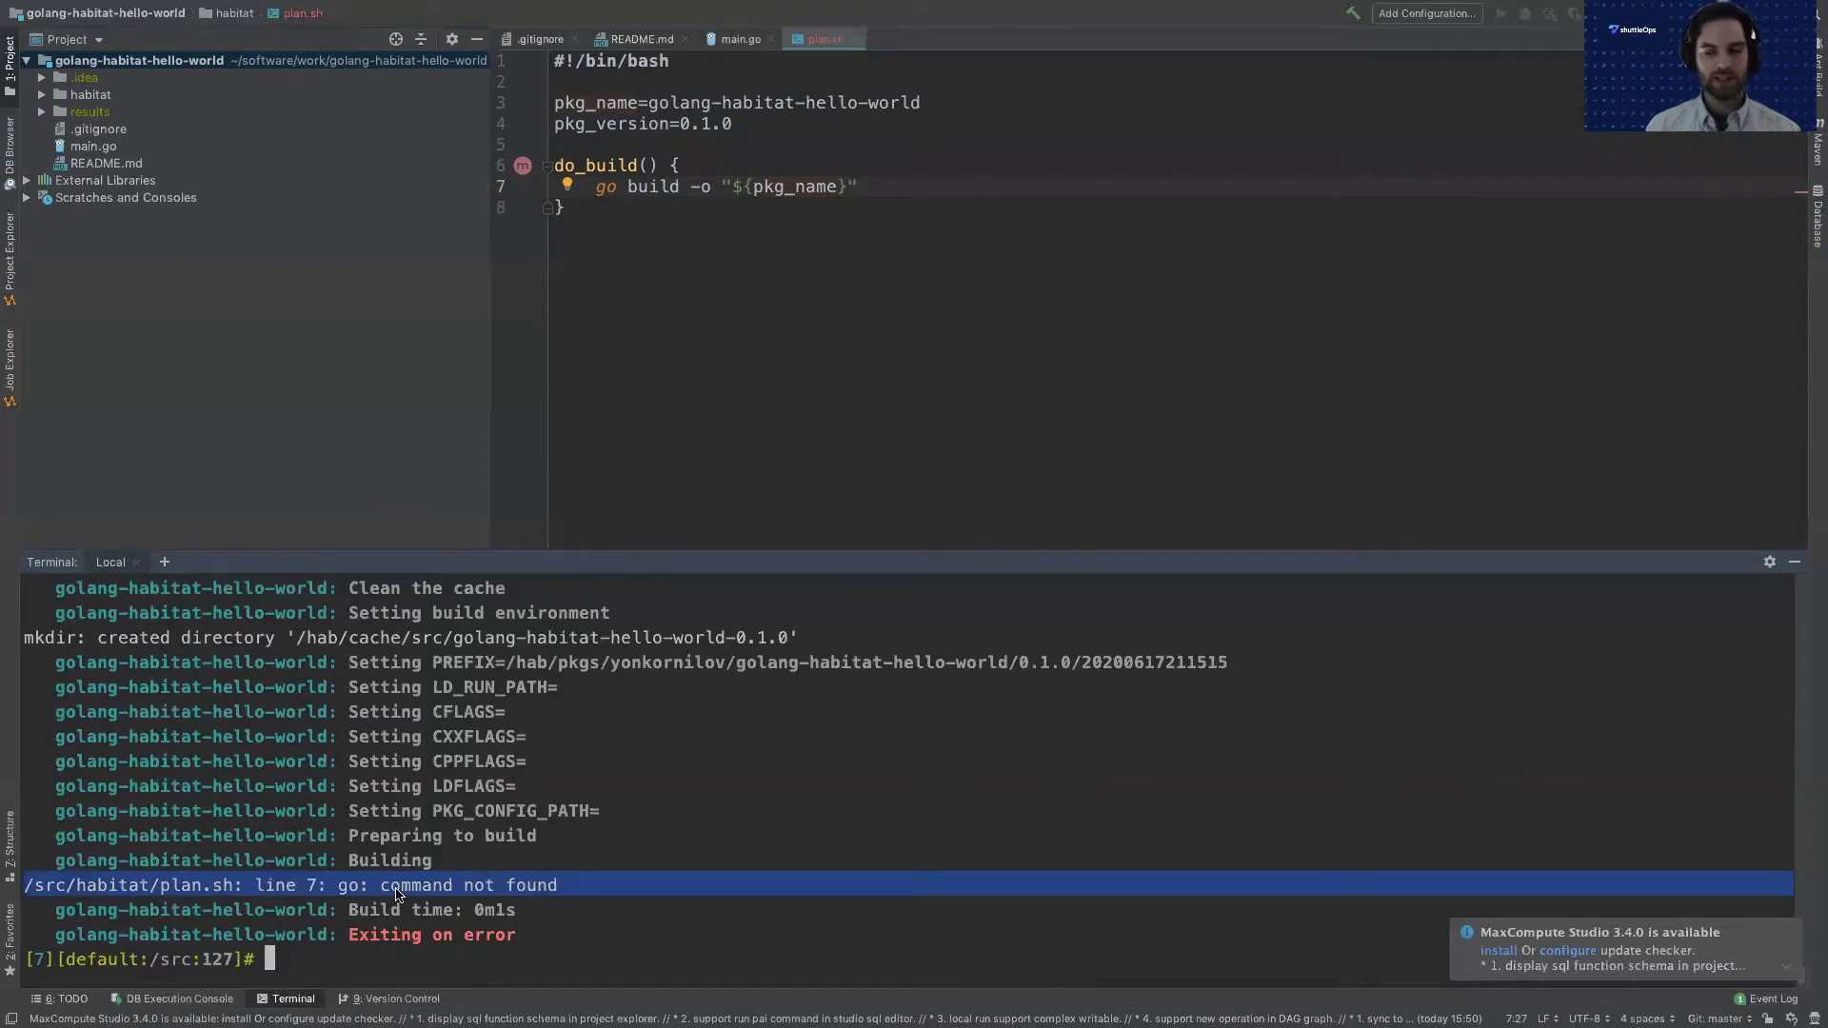
mouse_move(82, 711)
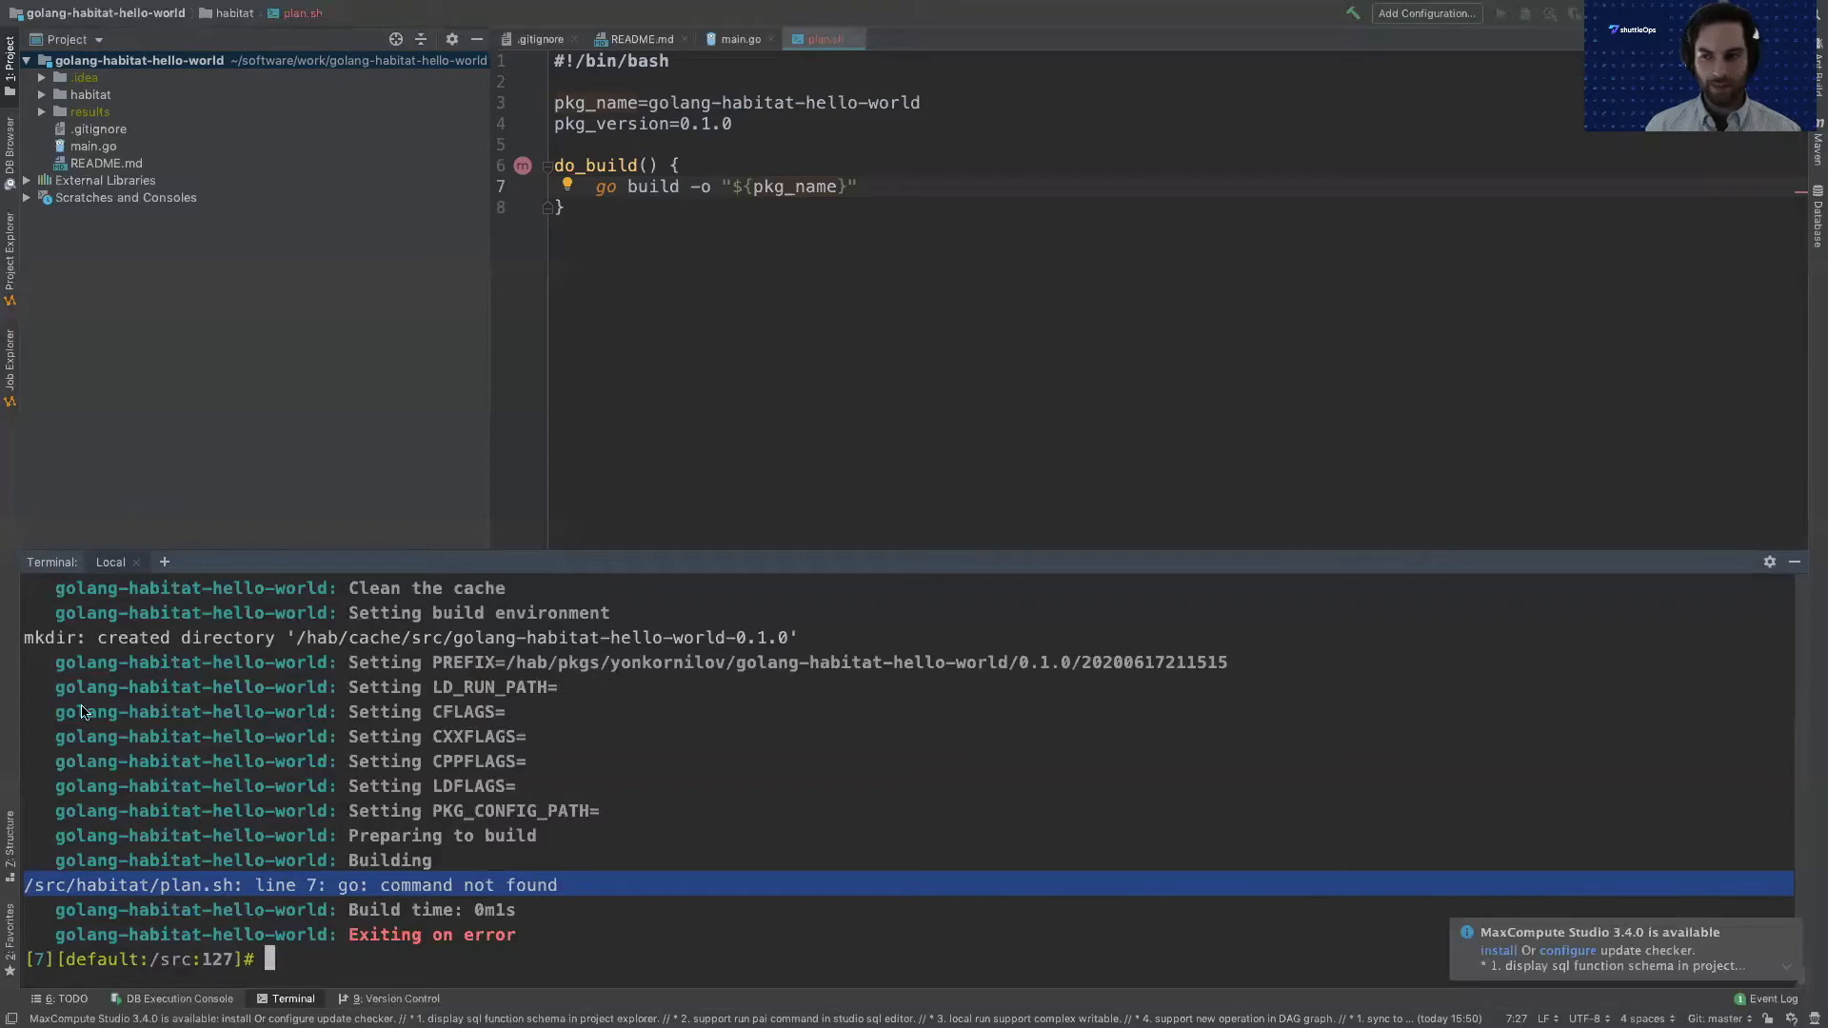
mouse_move(1363, 764)
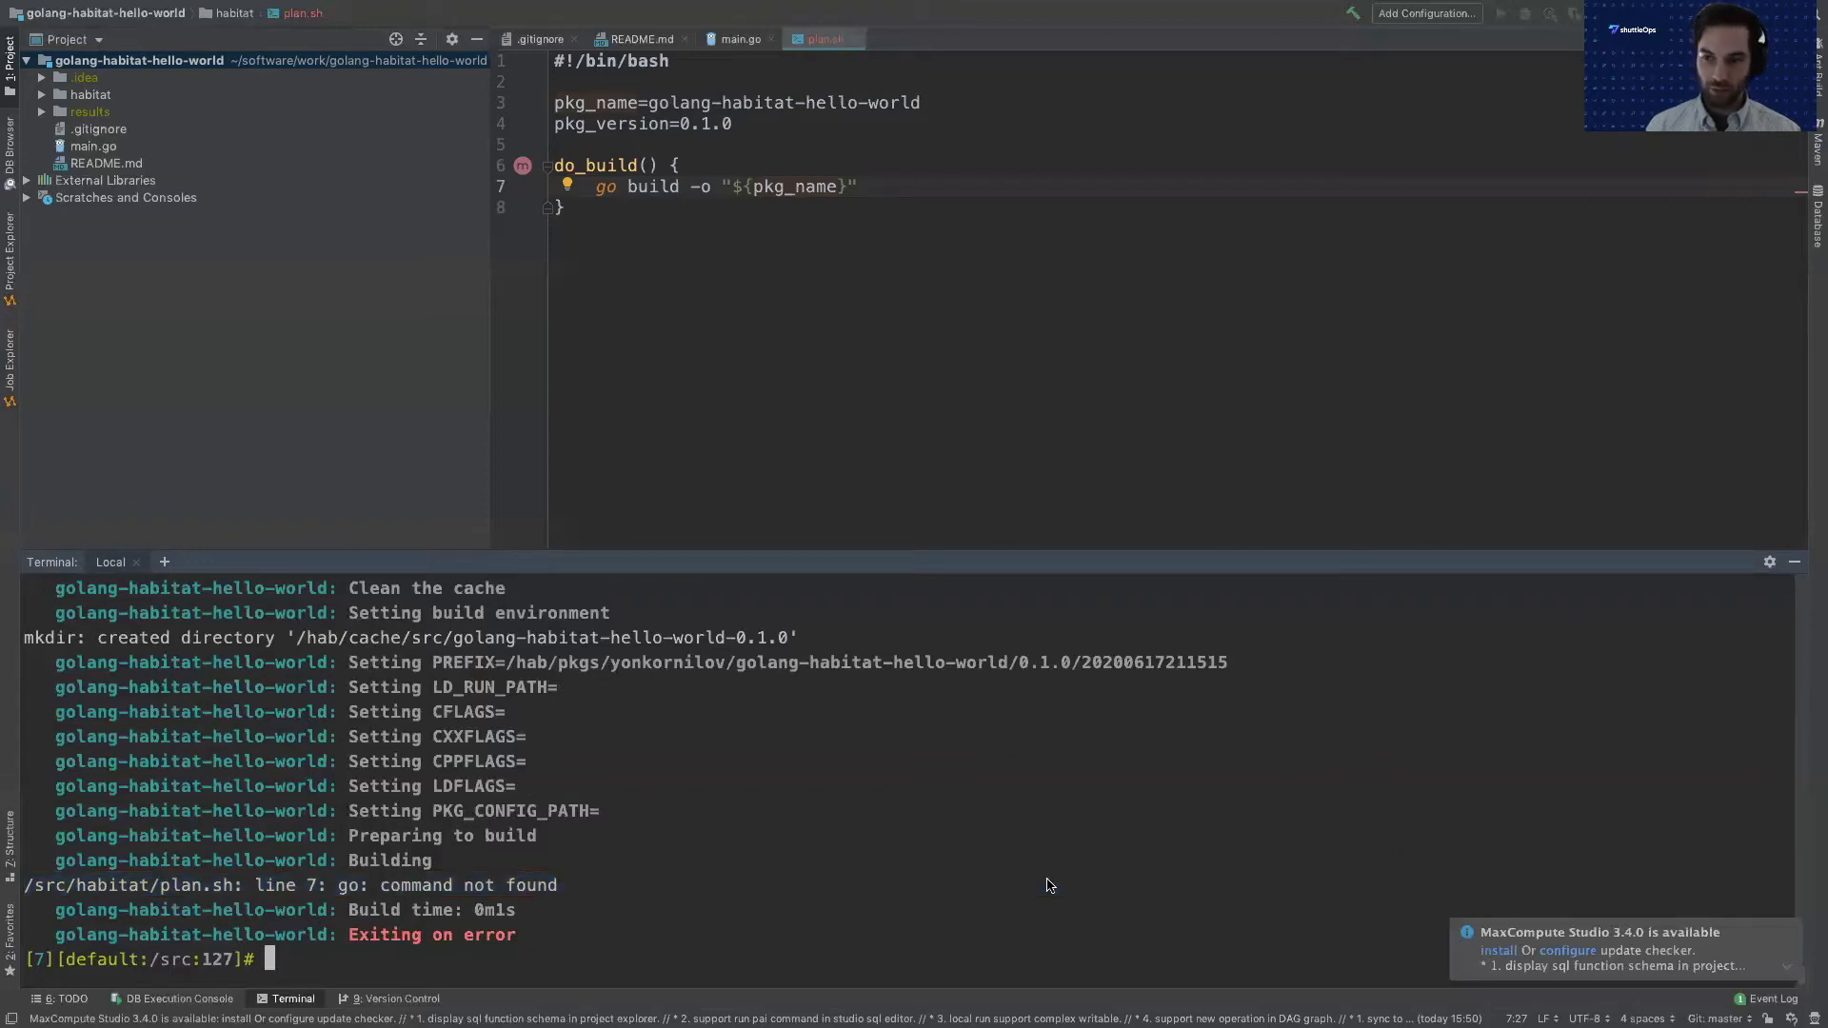
mouse_move(857, 635)
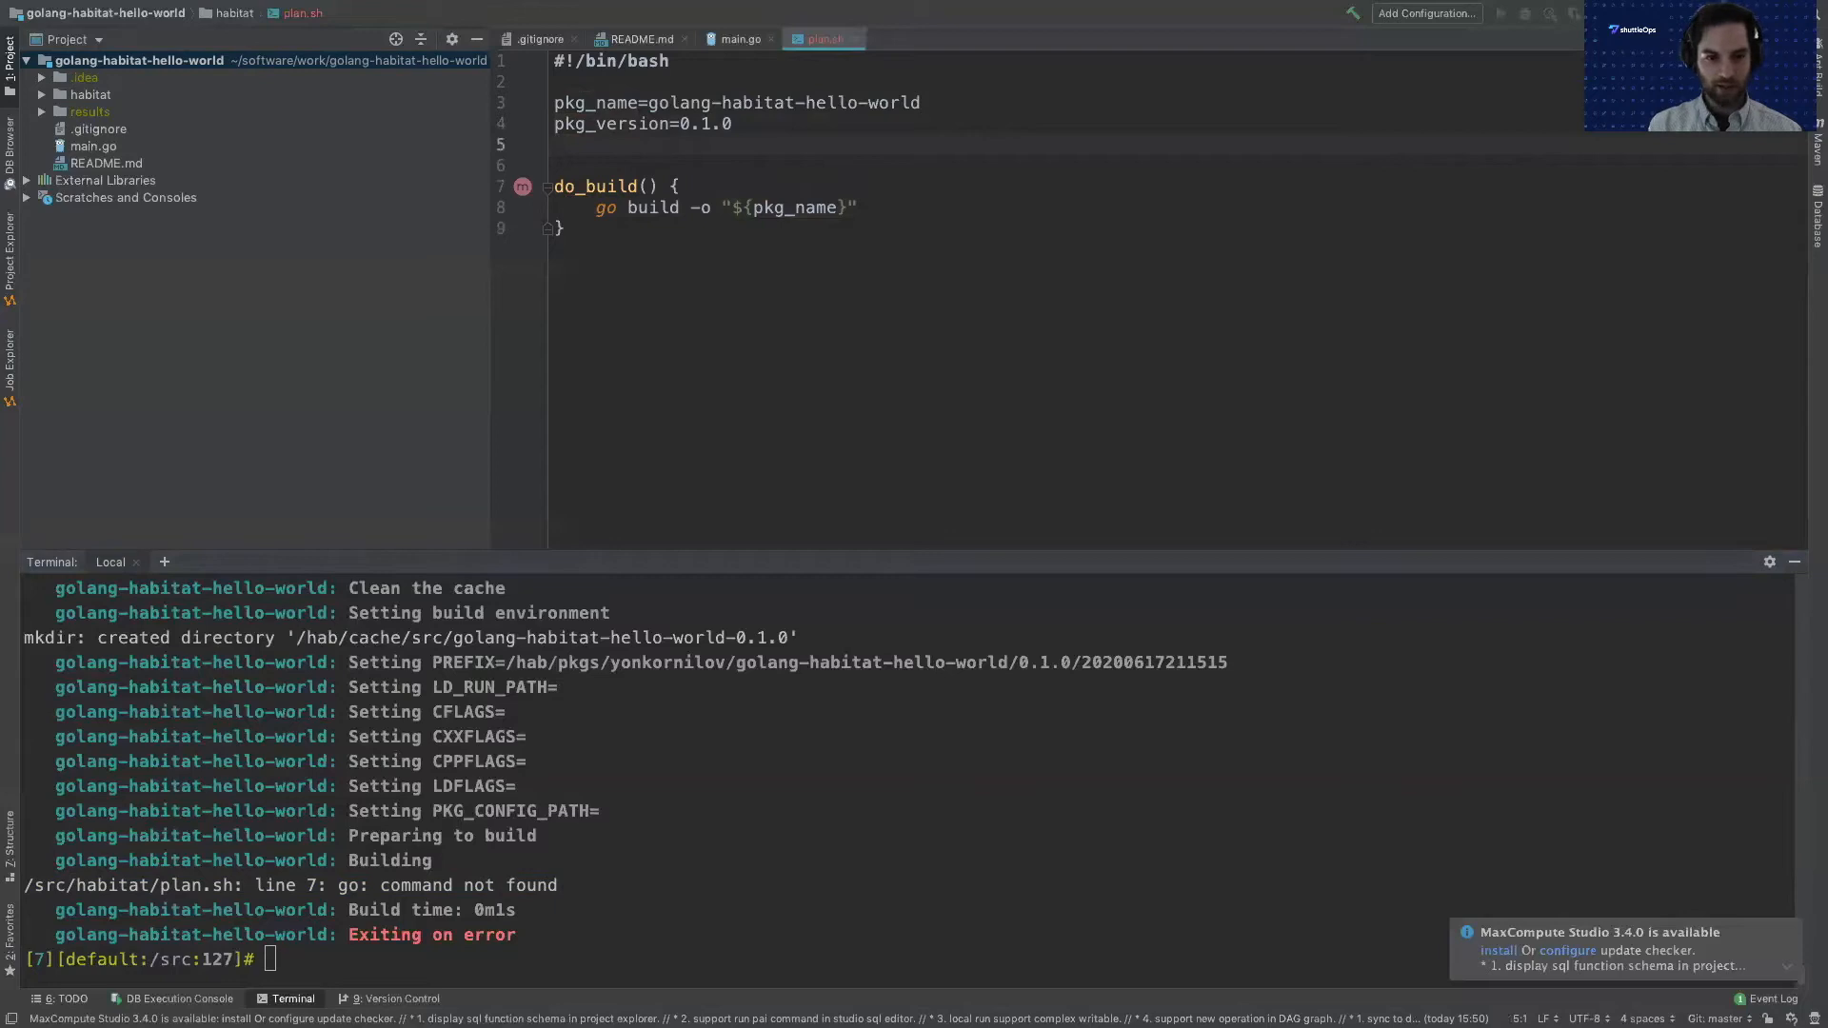
text(pkg_)
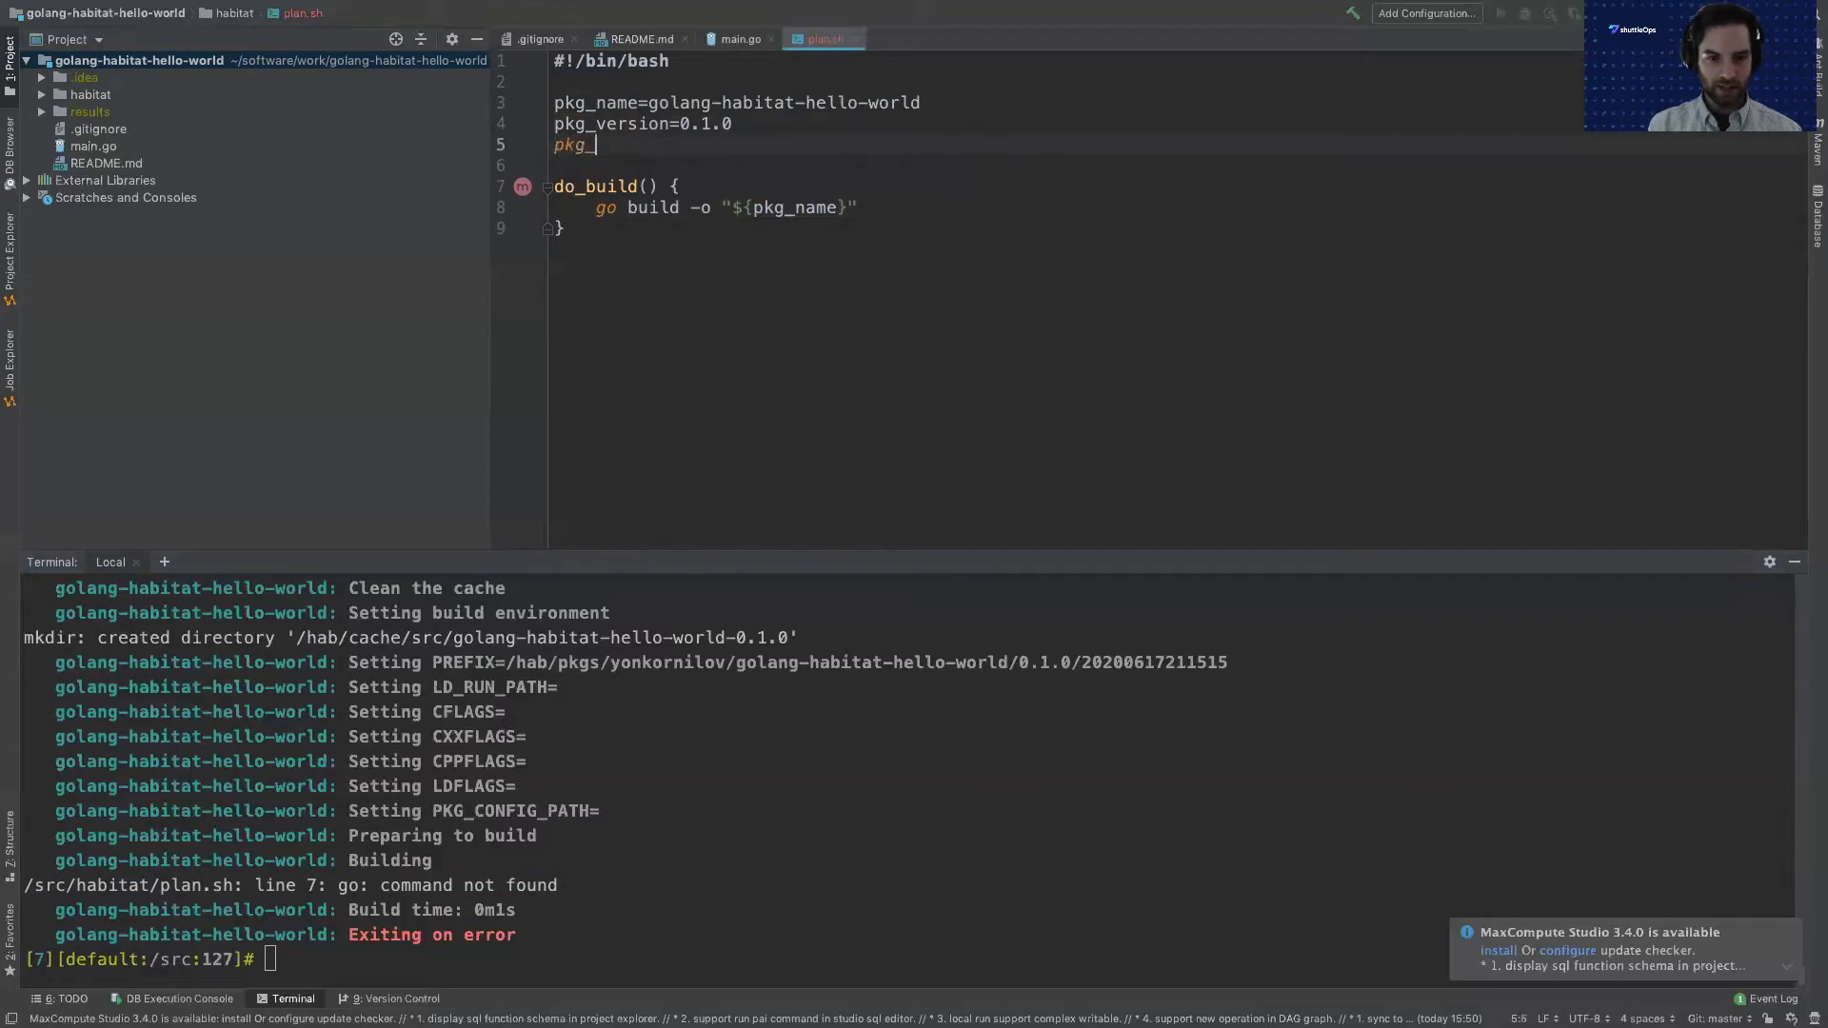
text(build_deps=()
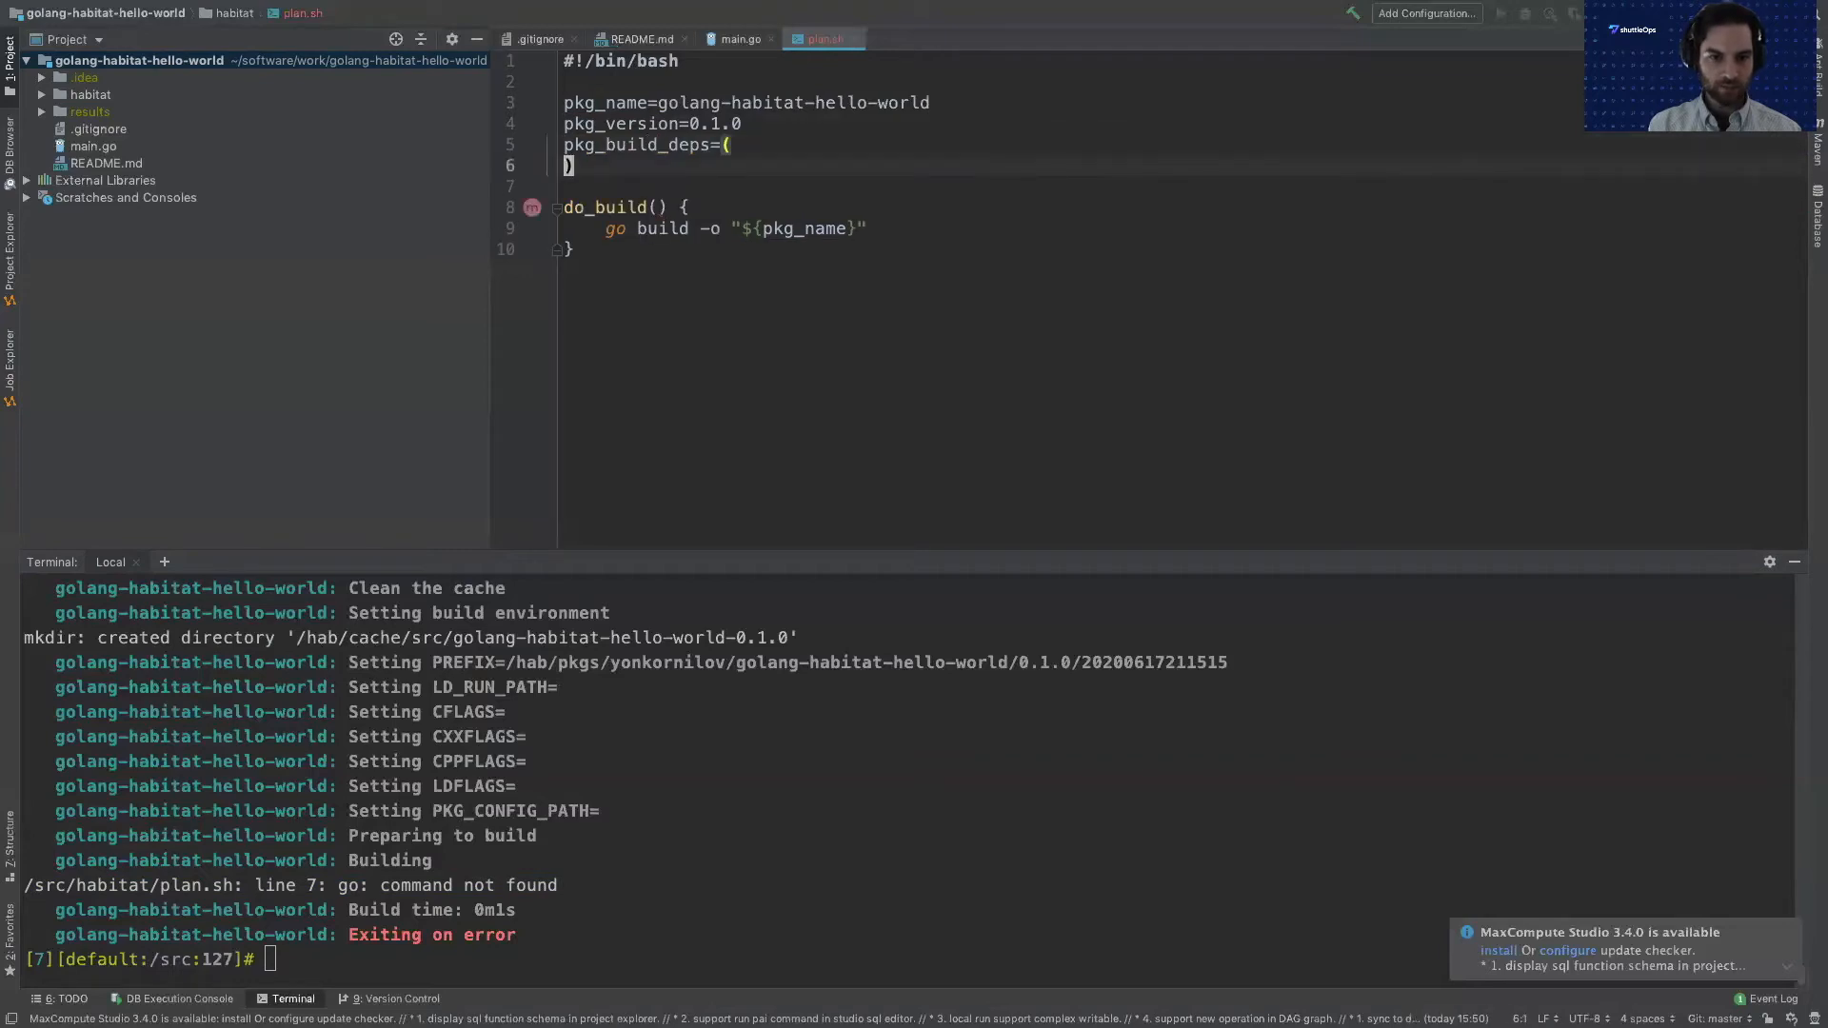
key(Enter)
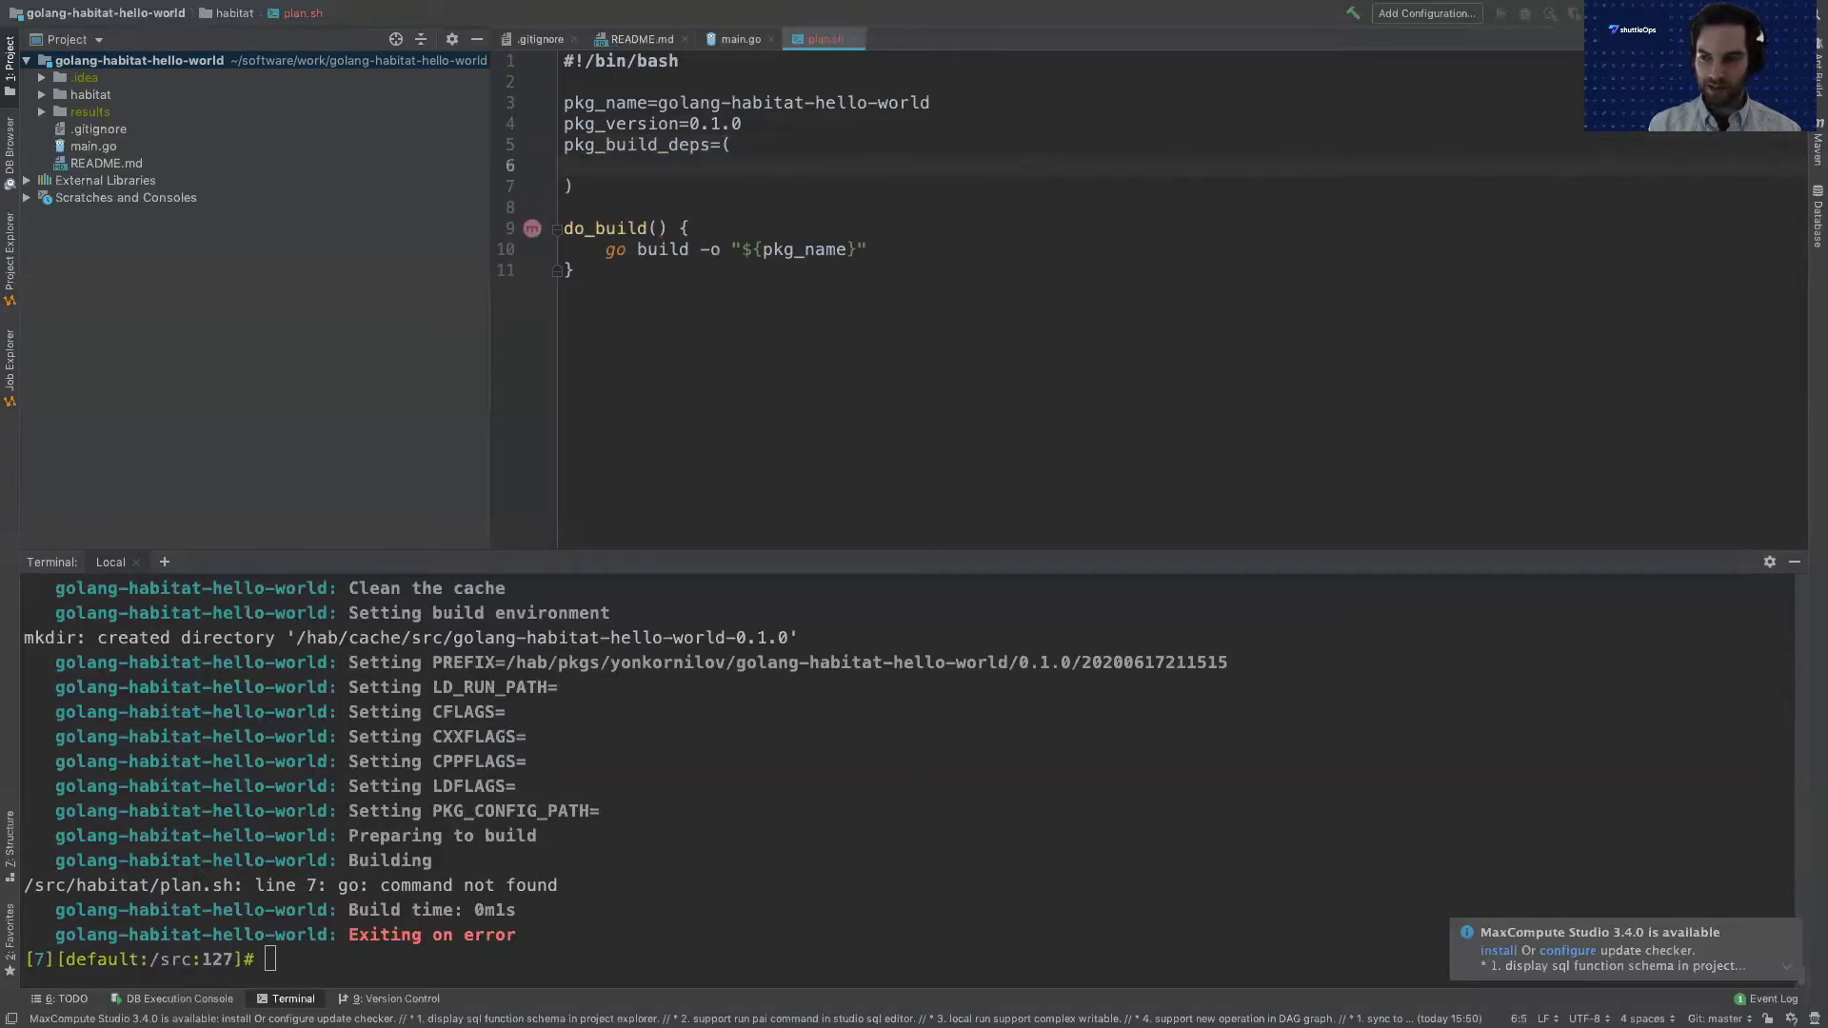
text(core/)
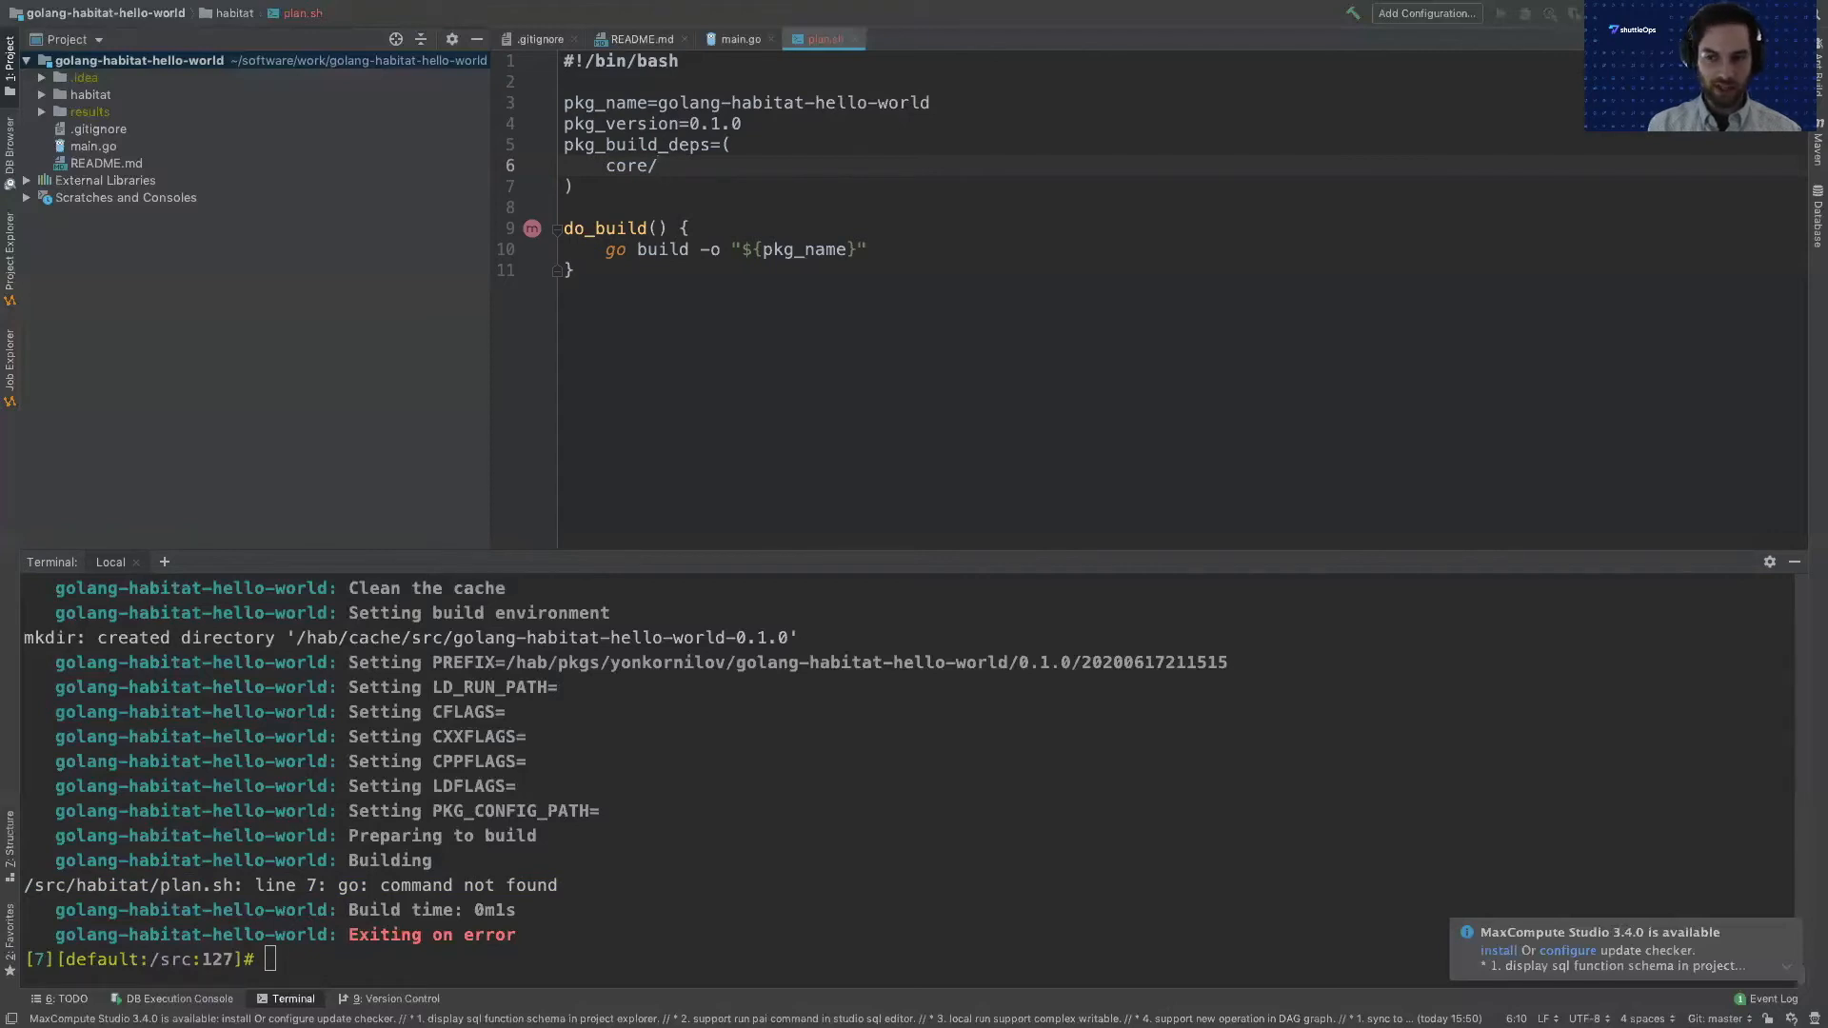
text(go)
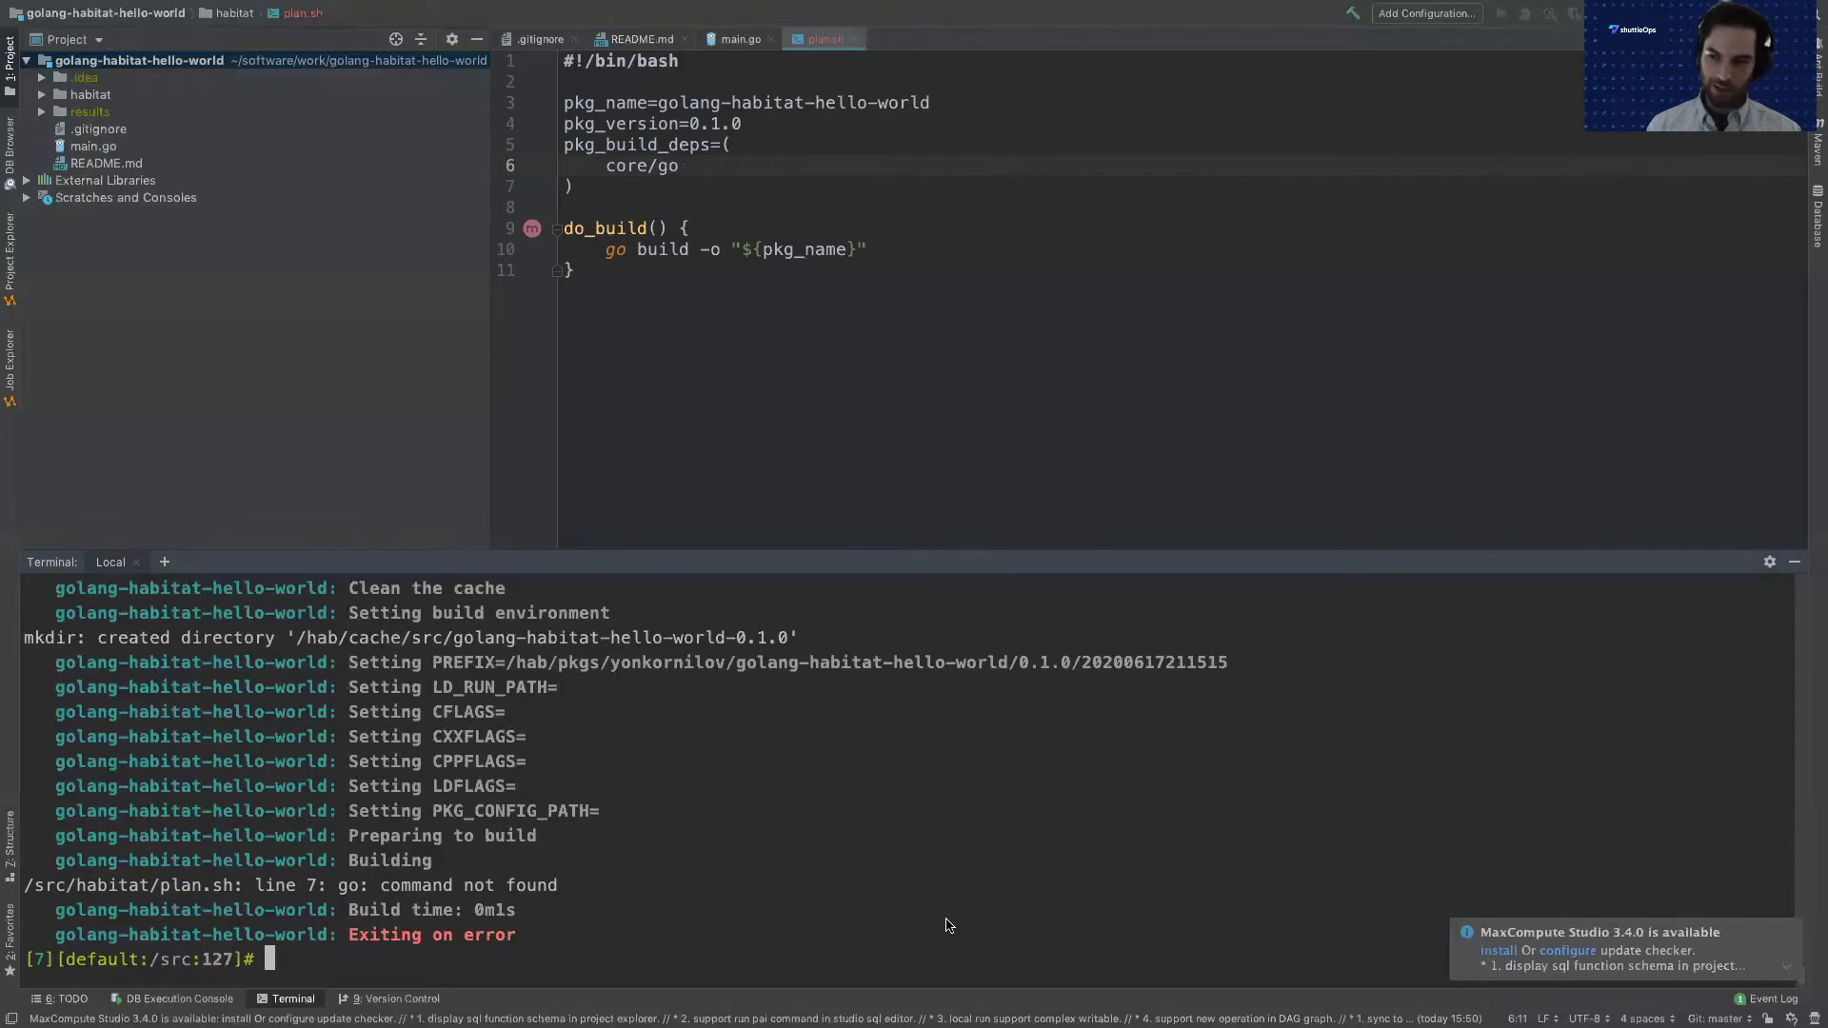
text(build)
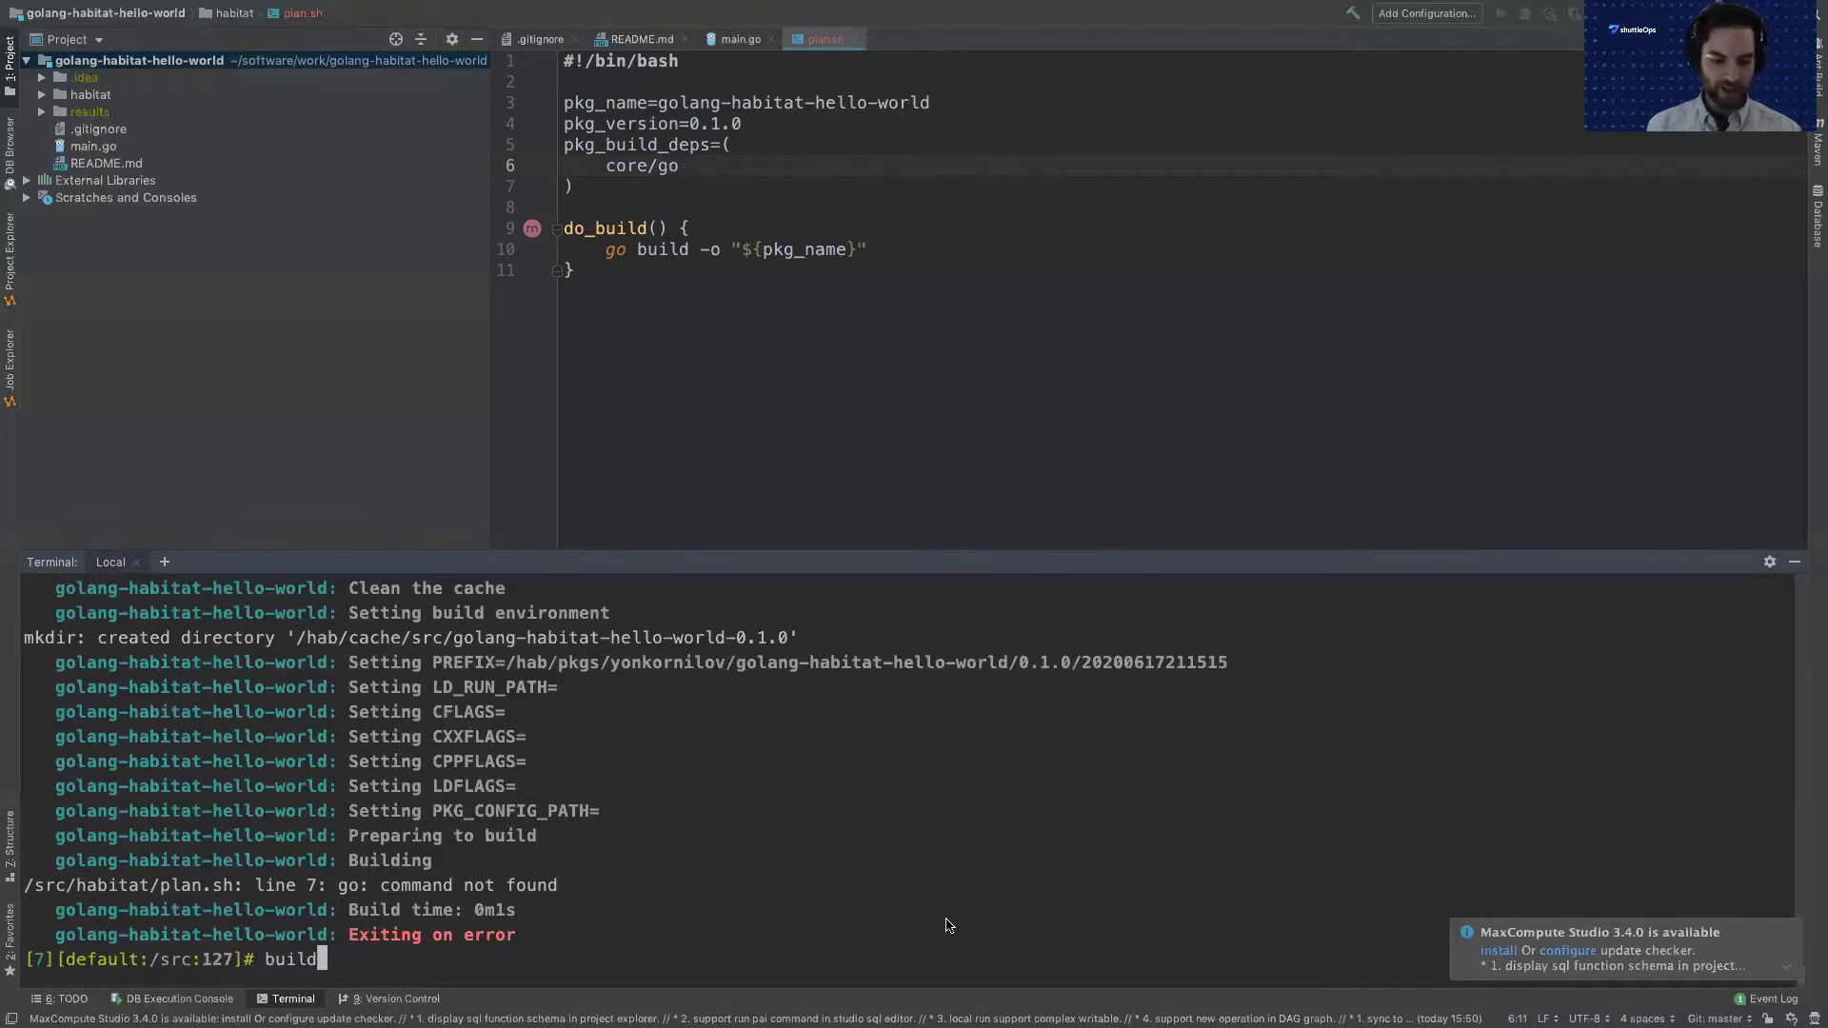
Run build so core/go installs, ending at 'No rule to make target install'.
key(Return)
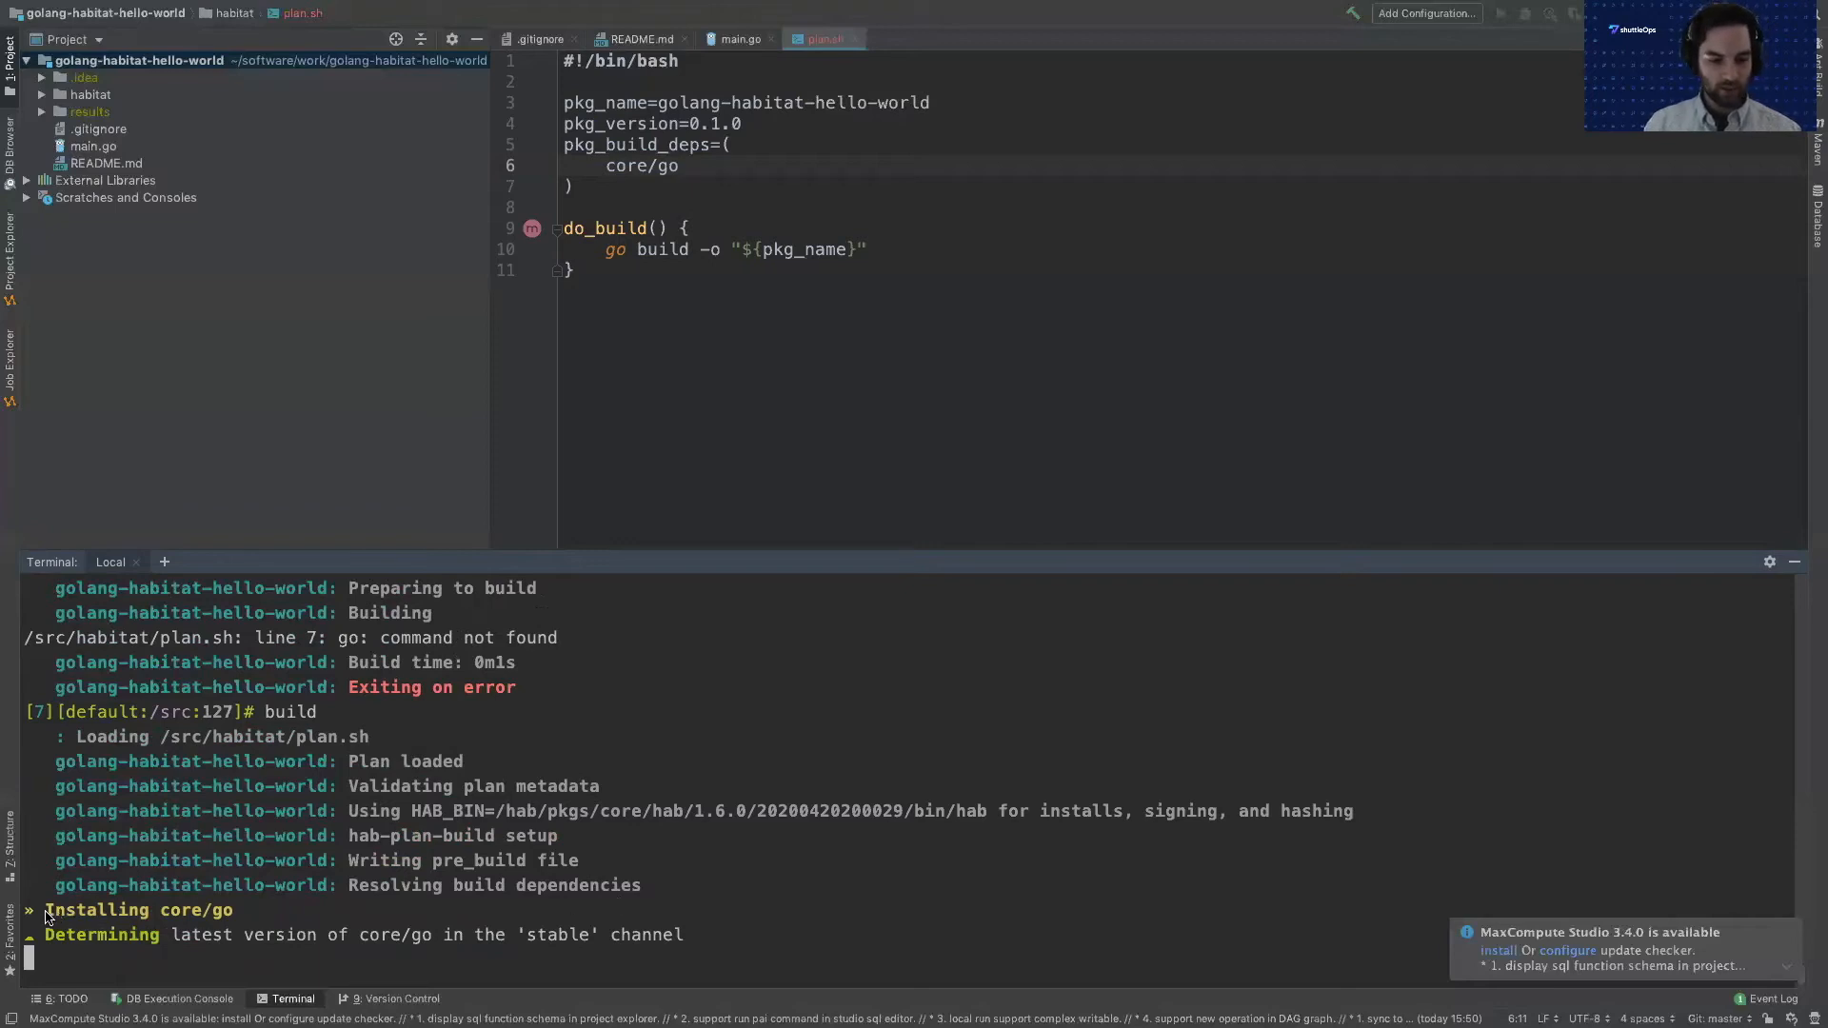
mouse_move(43, 918)
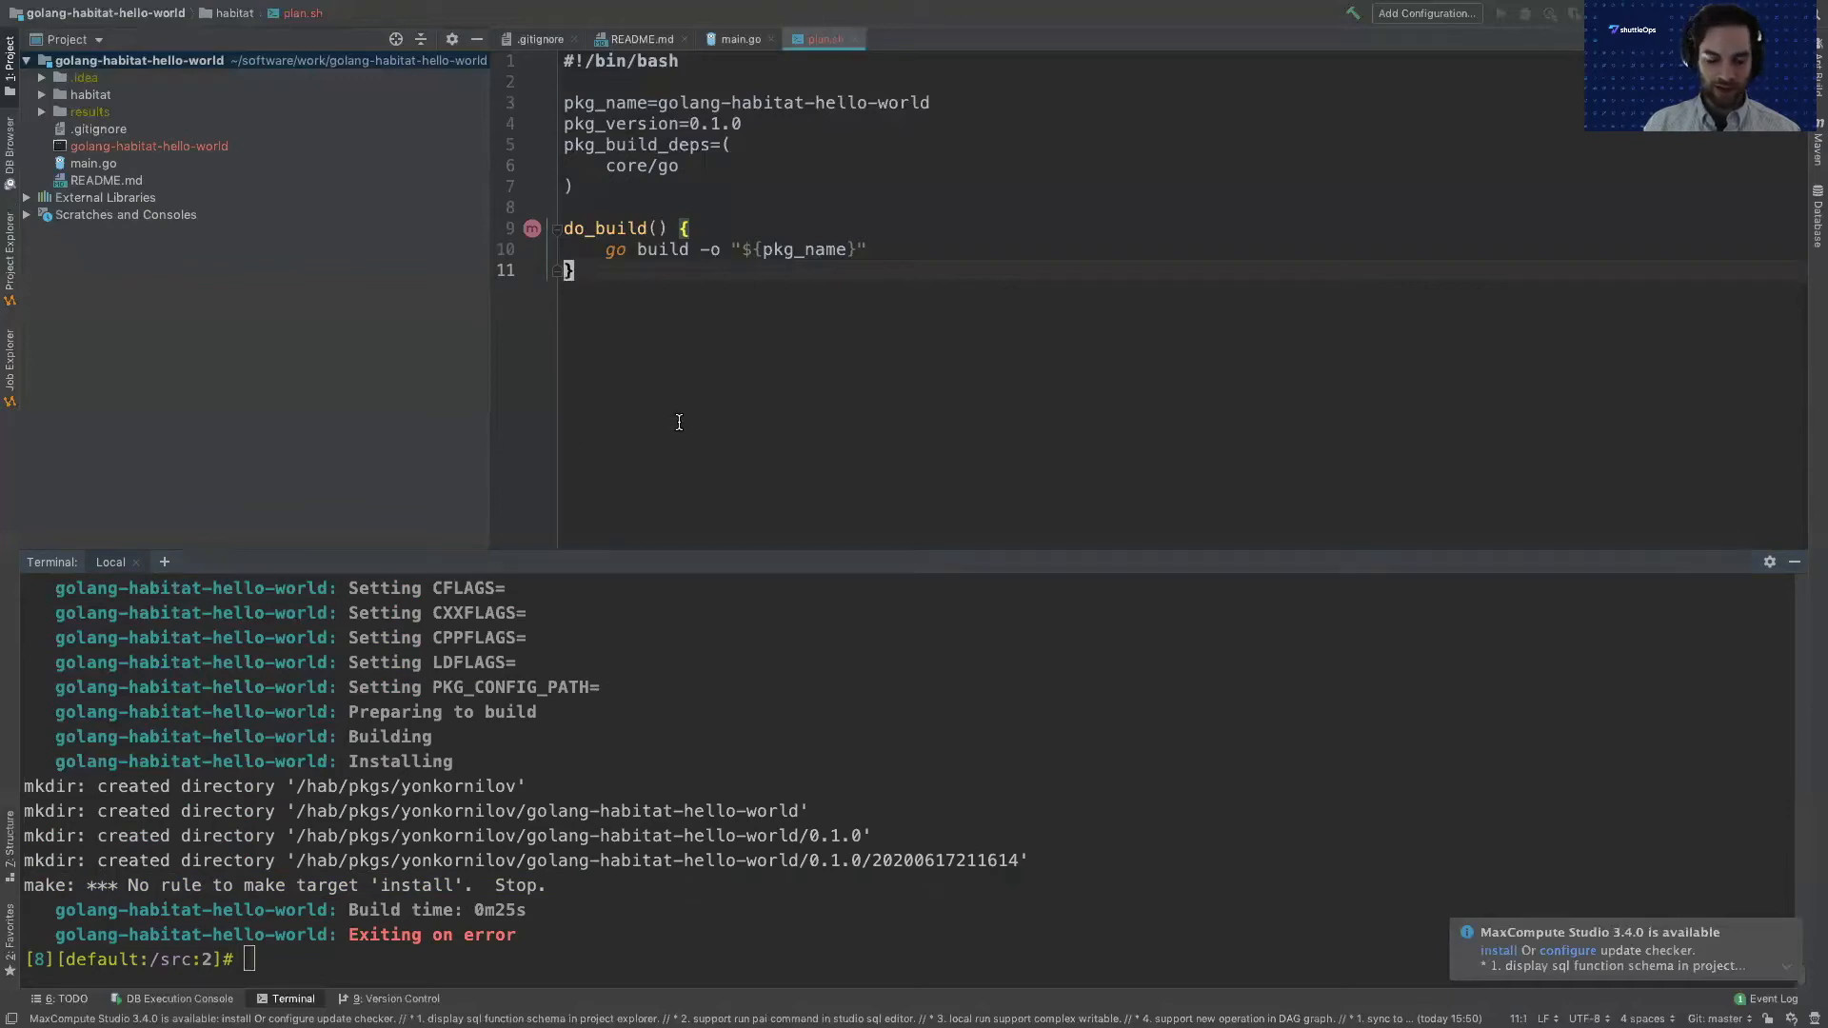
Add a do_install function to plan.sh containing mkdir -p "${pkg_prefix}/bin".
key(enter)
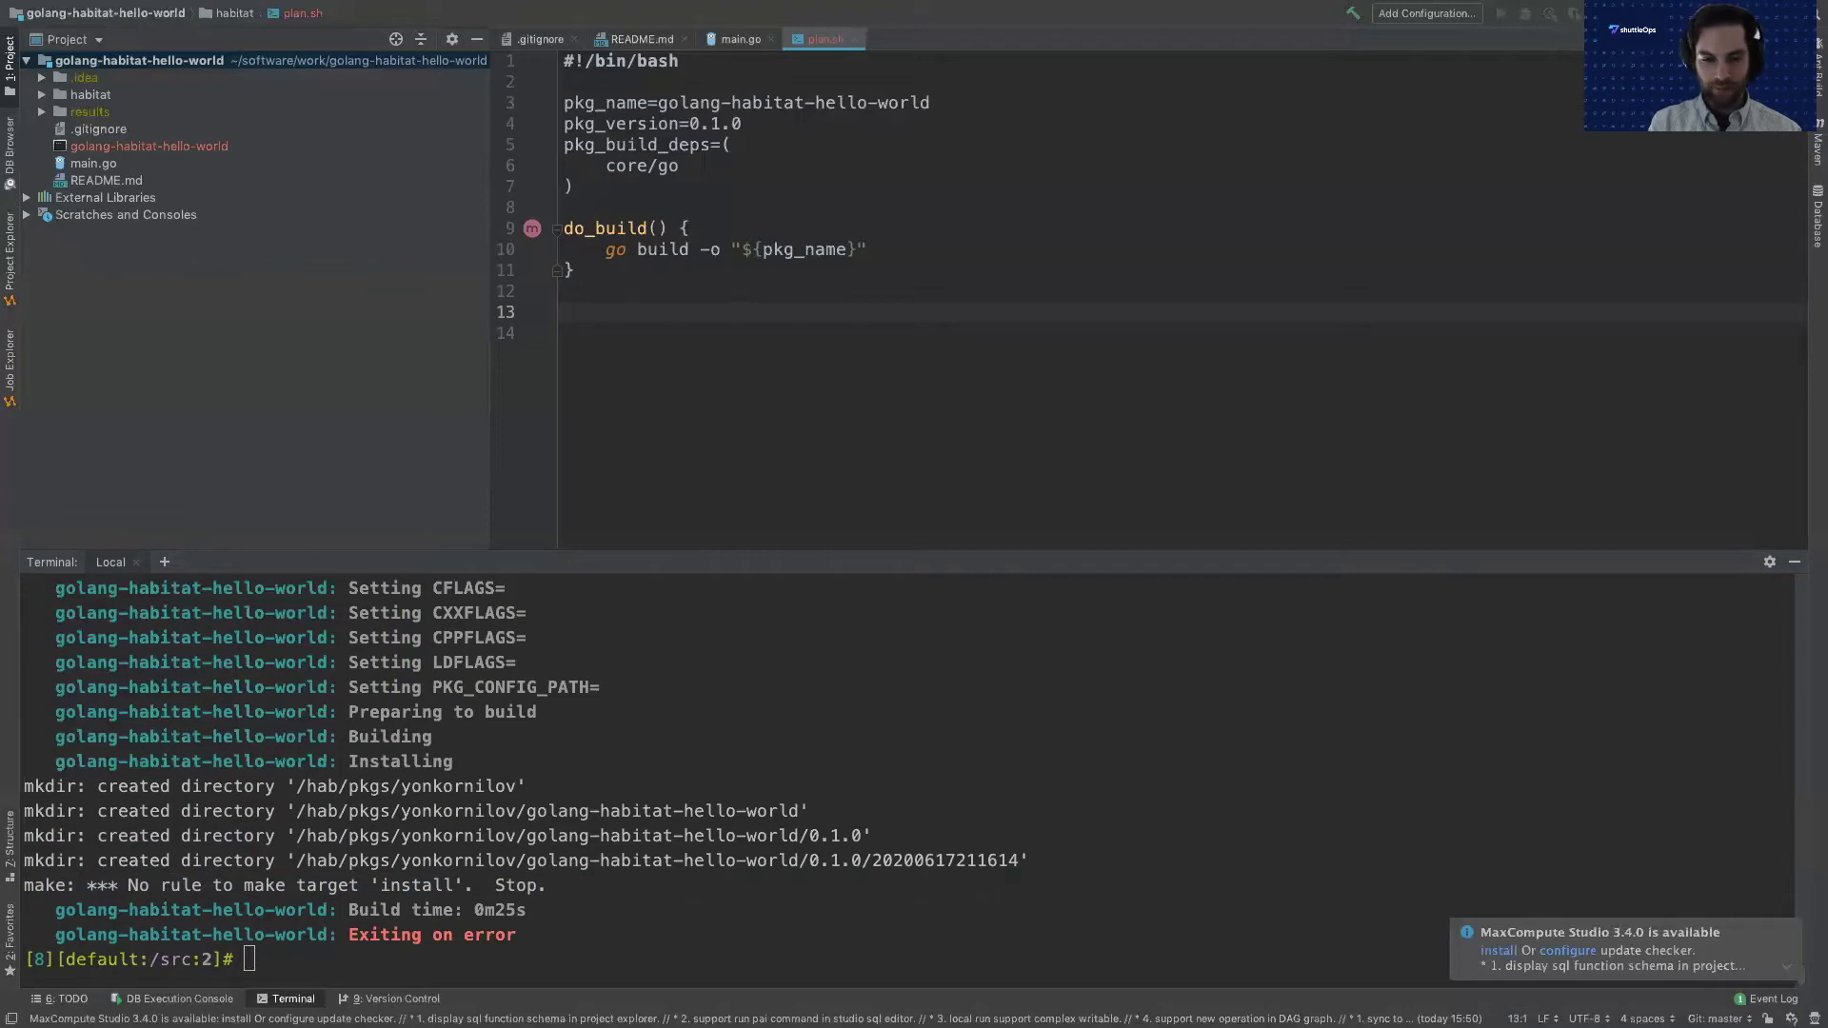
text(do_i)
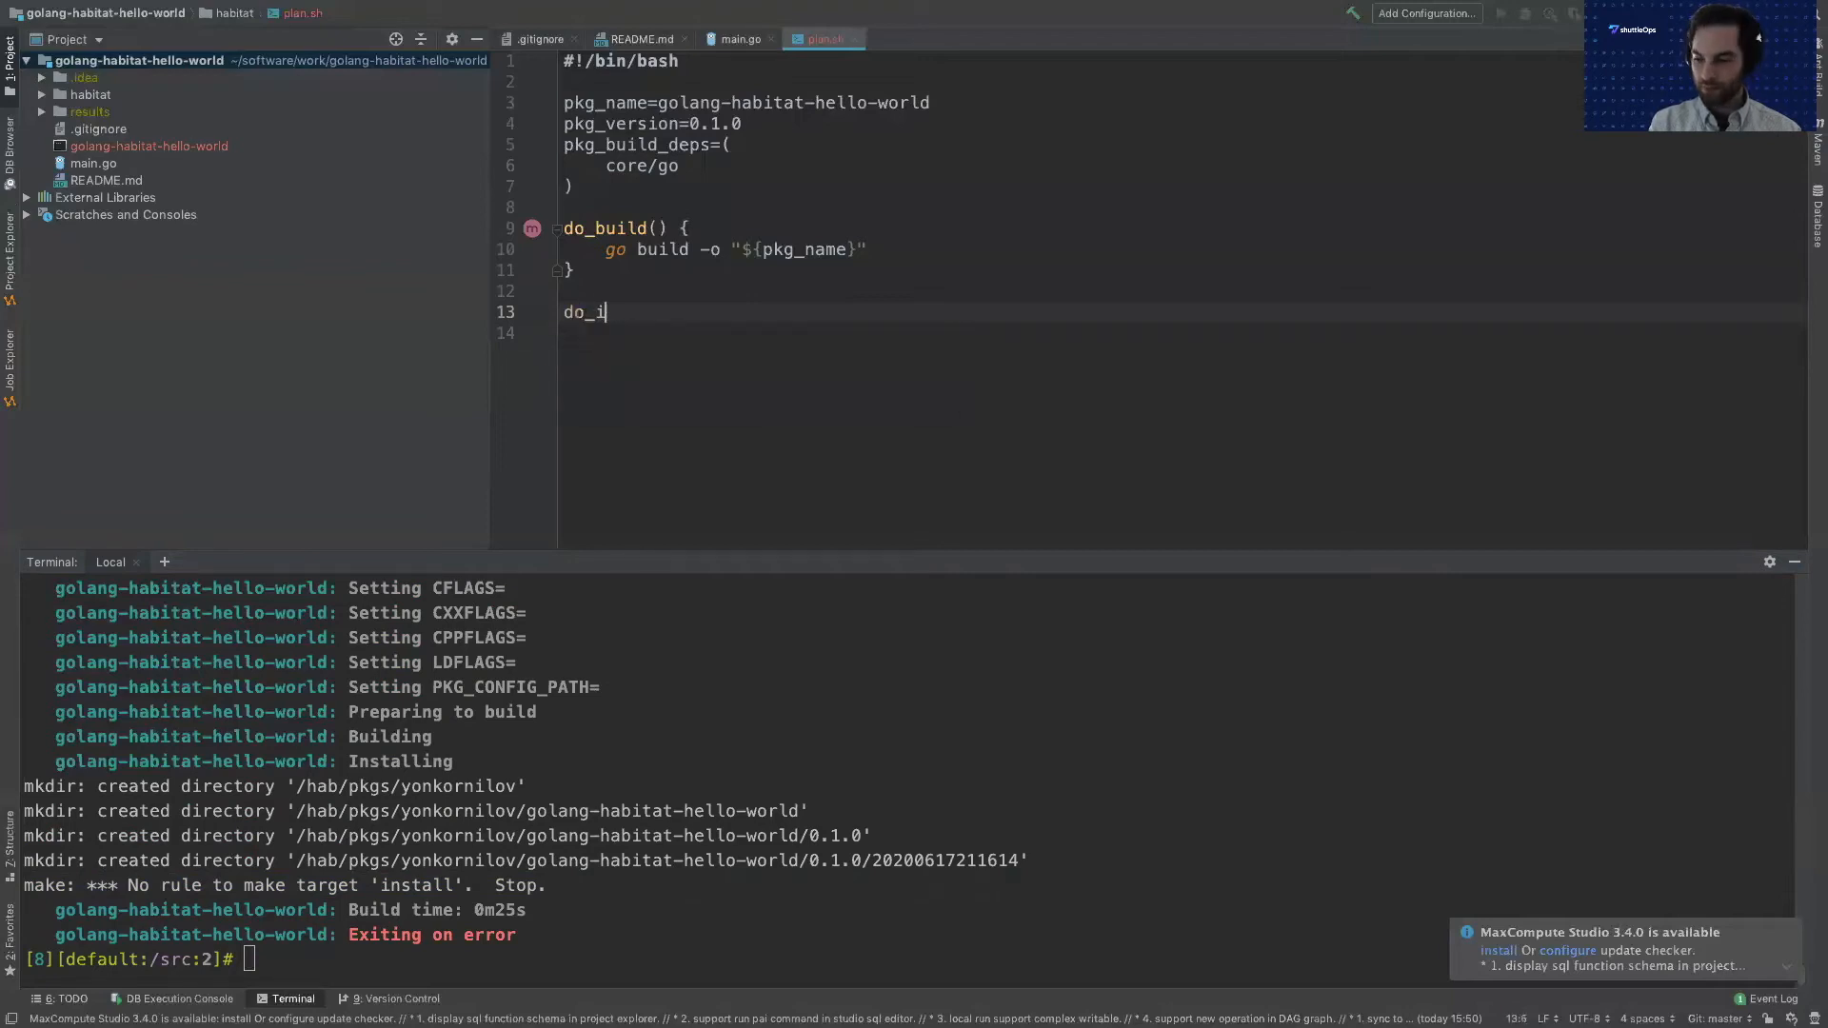
text(nstall() {)
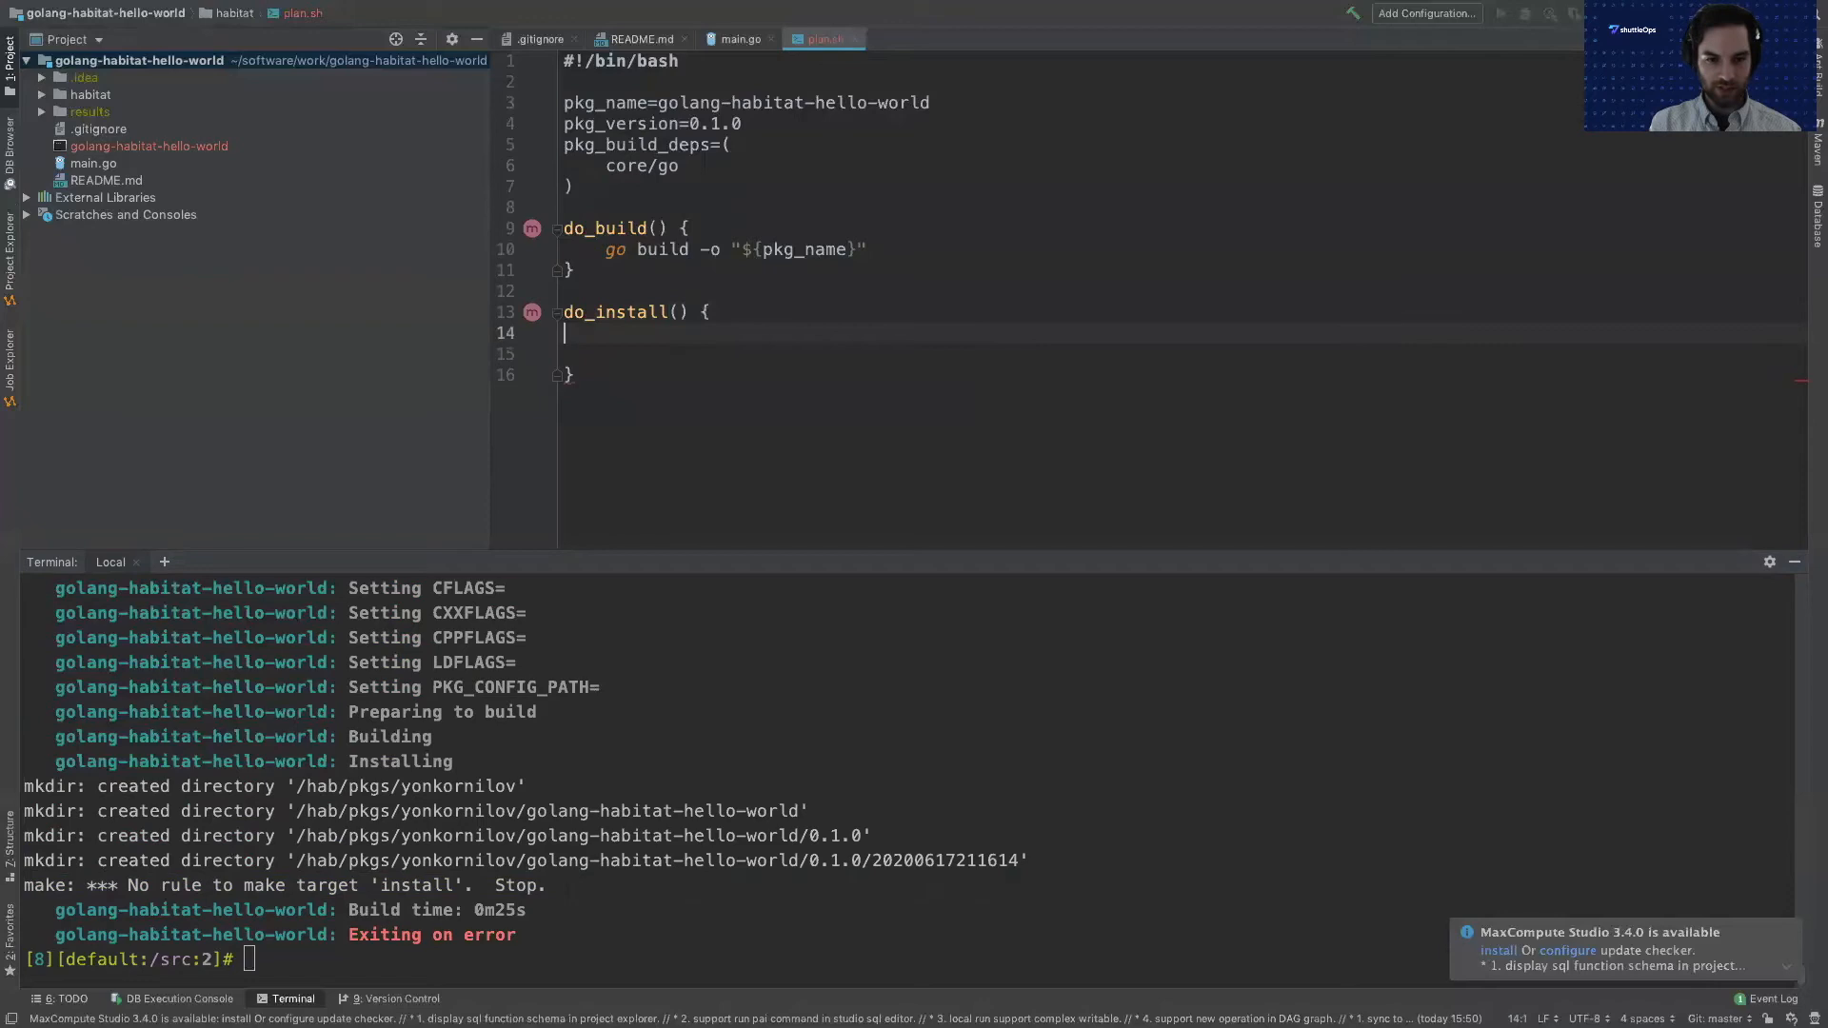
key(Backspace)
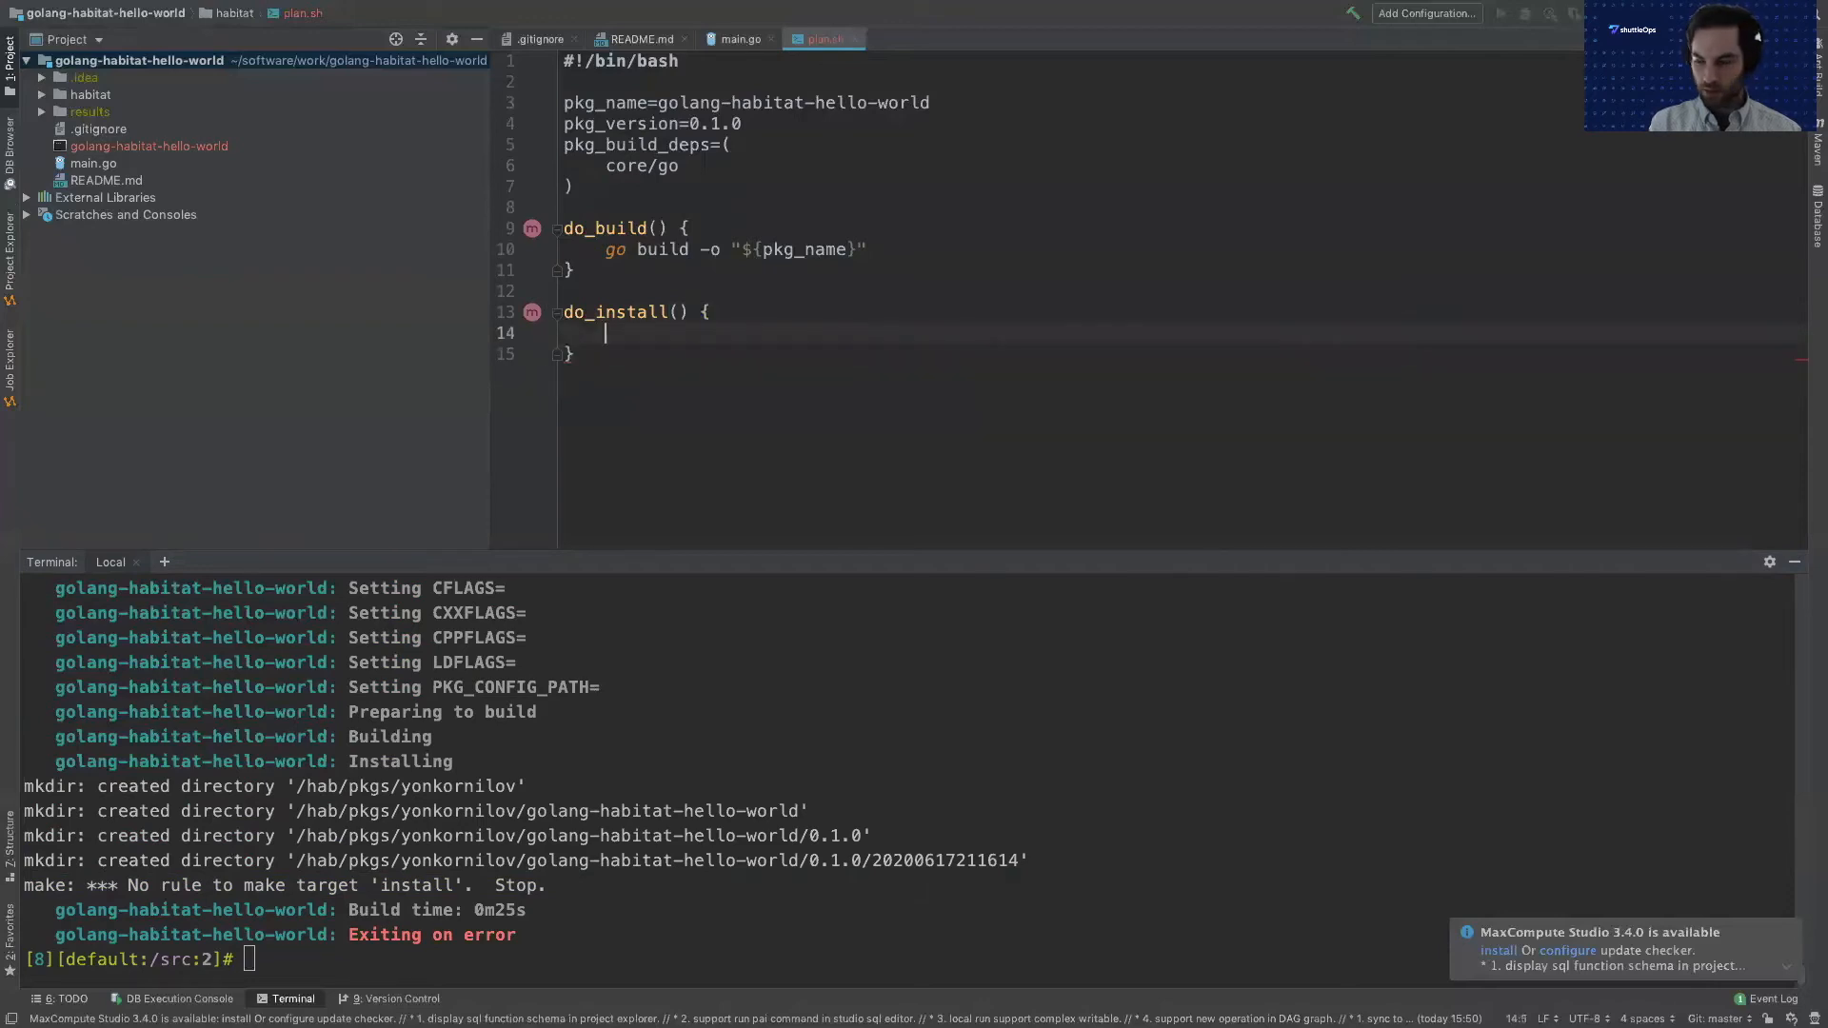
text(mkdir)
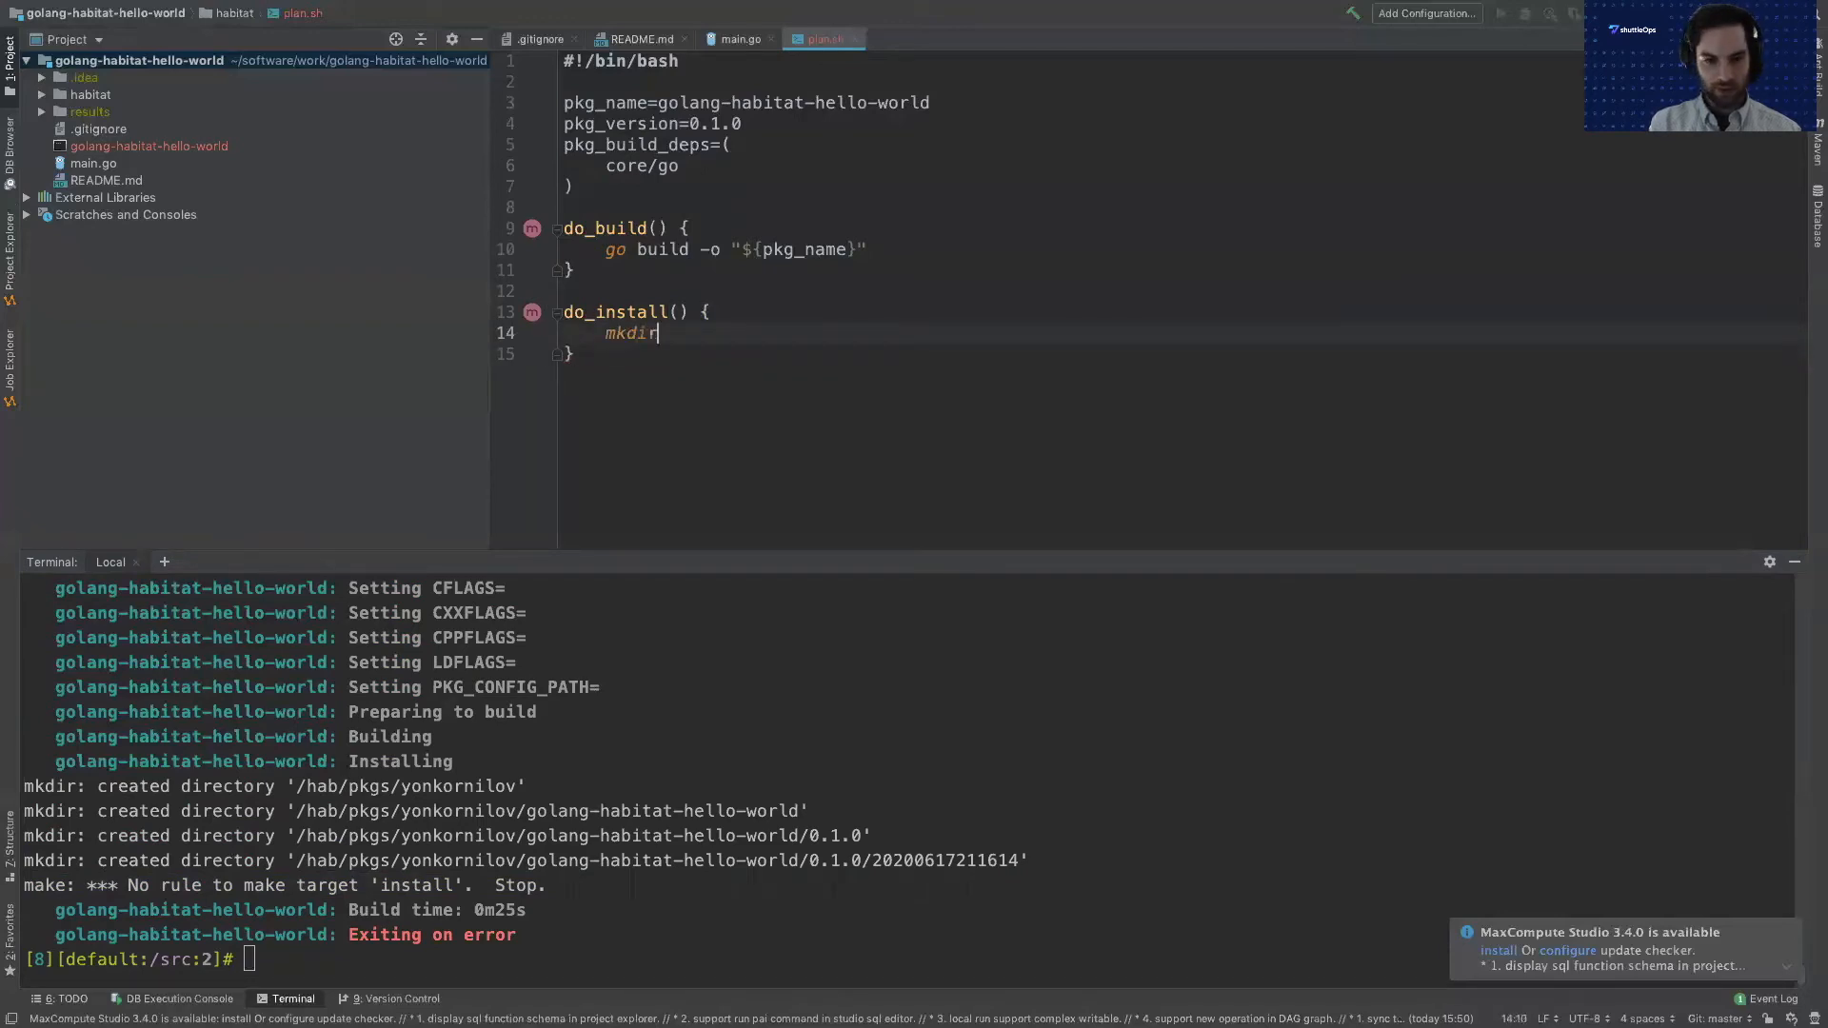
text(-p :)
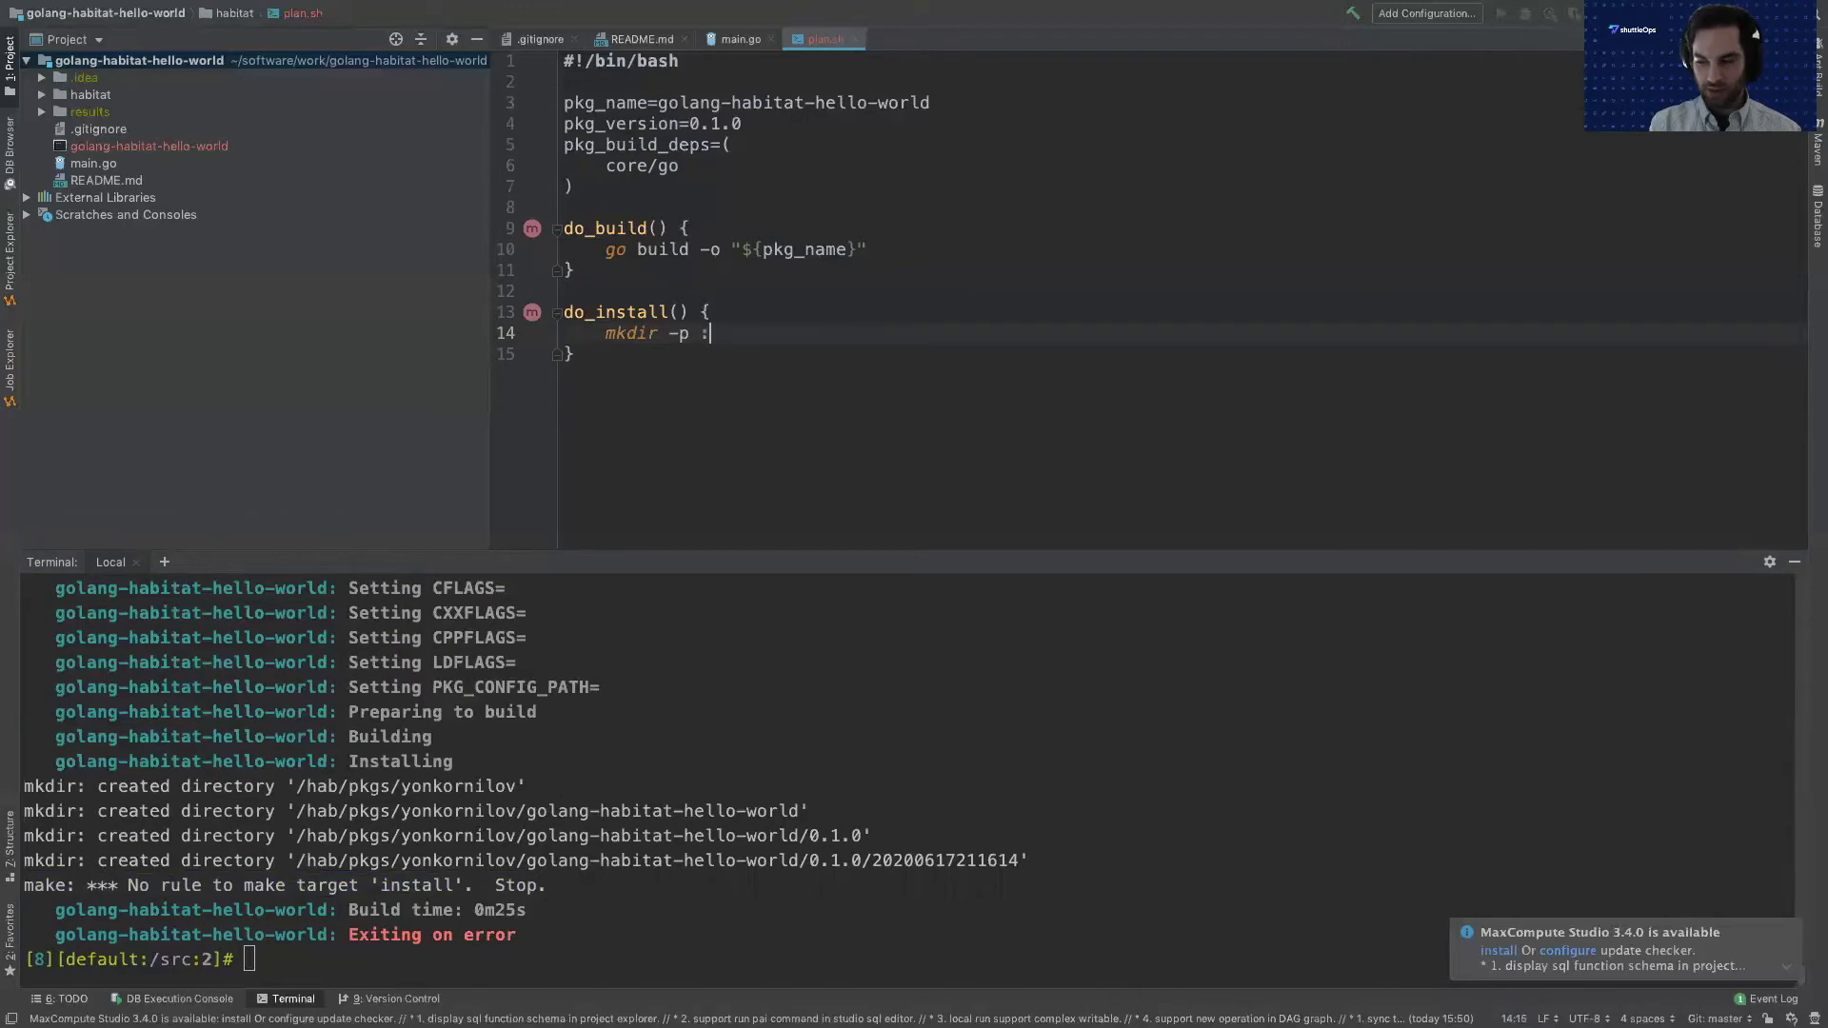
text("u)
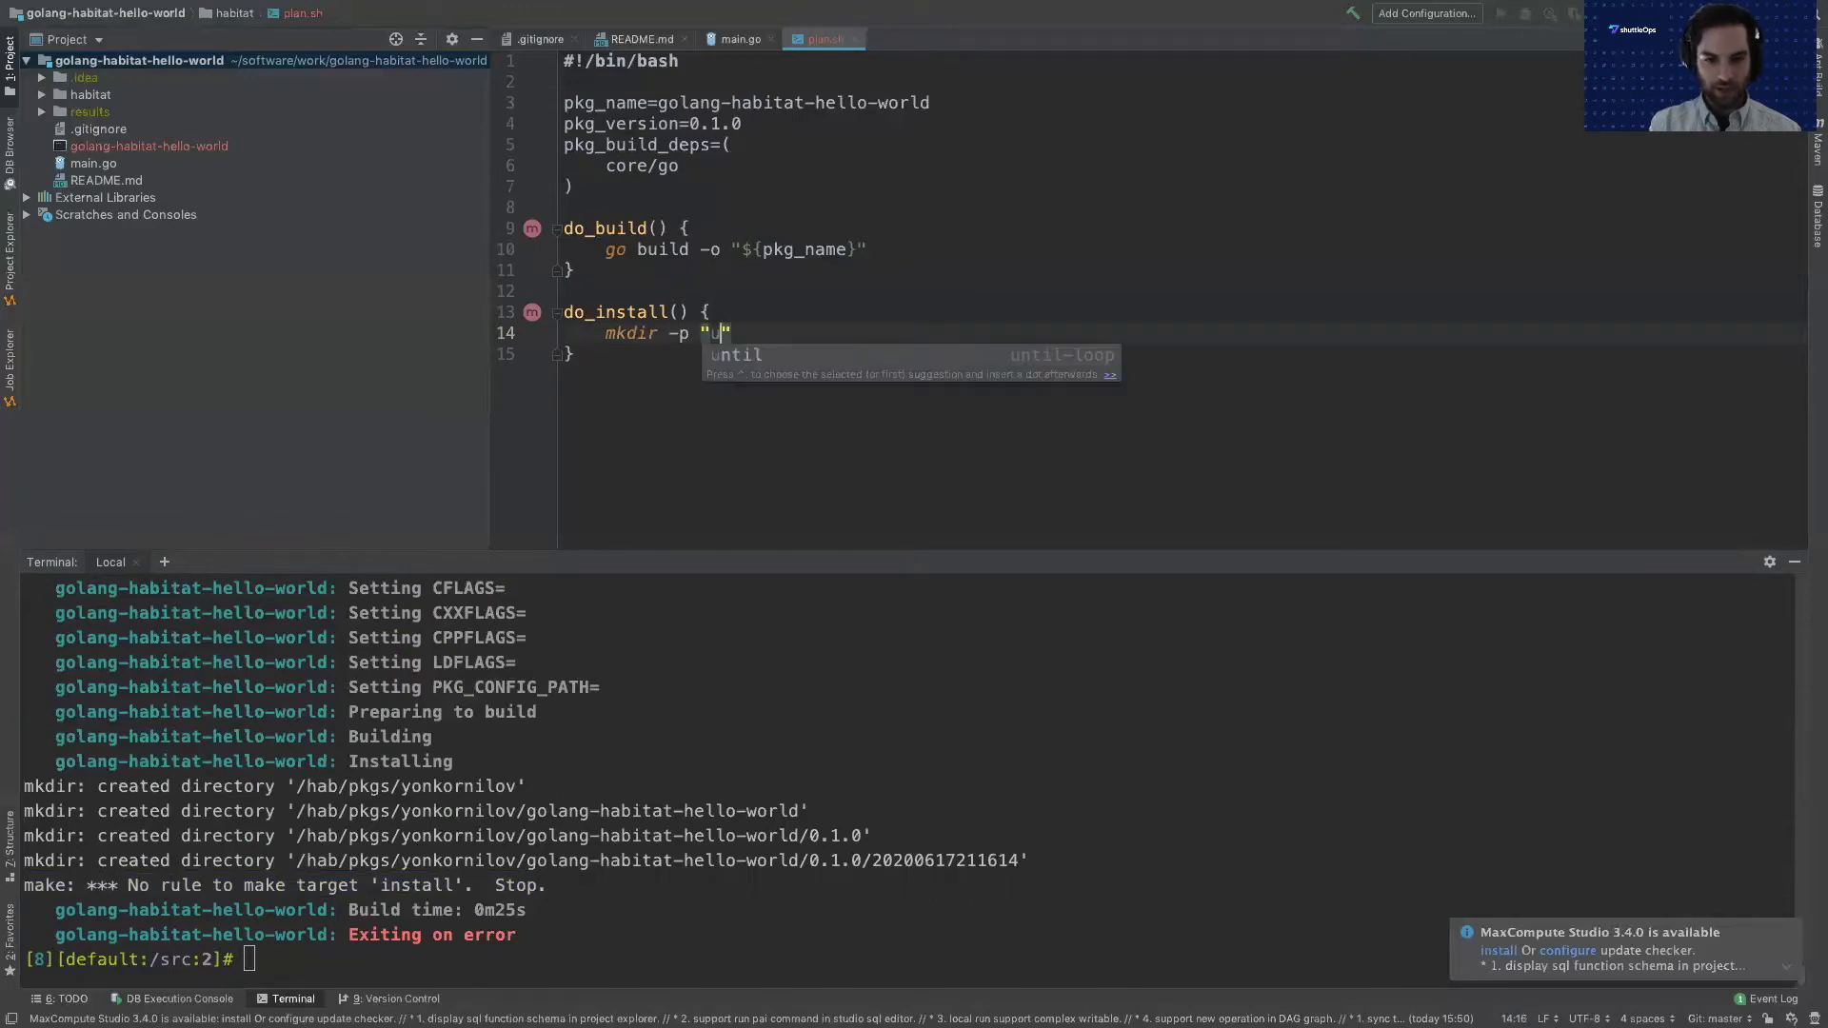
text(${)
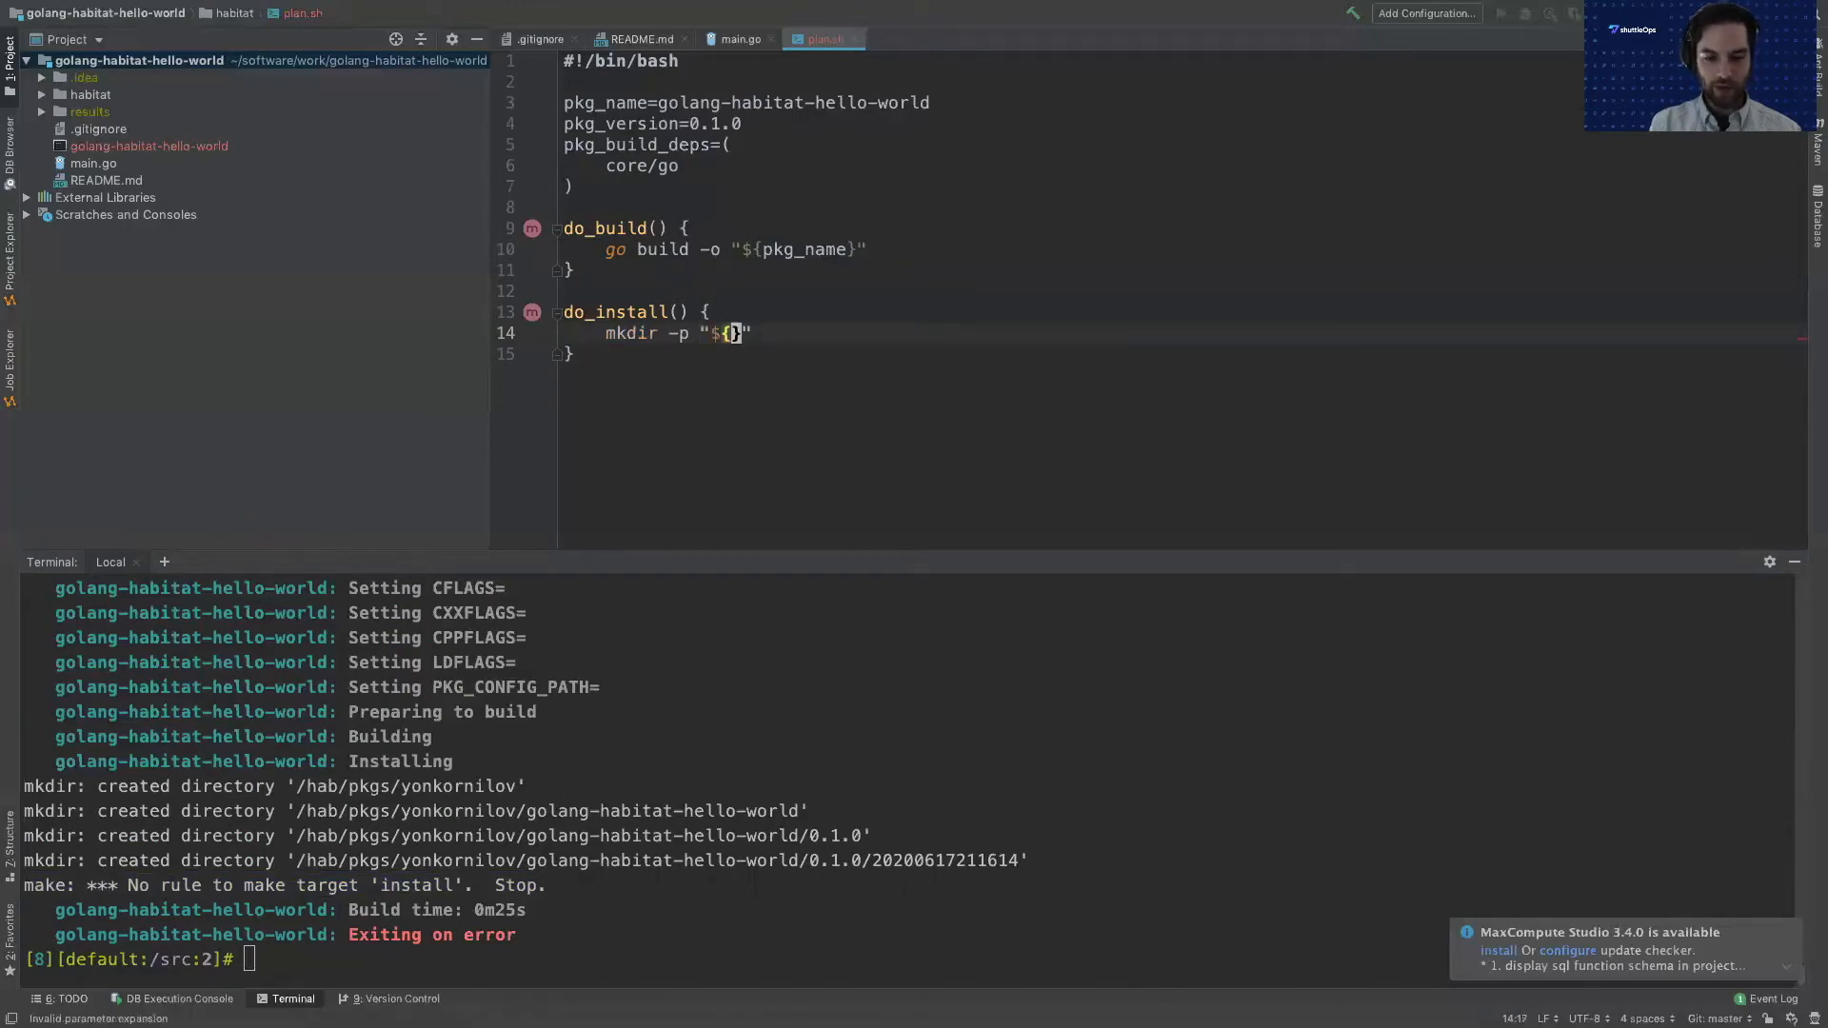
text(pkg_pre)
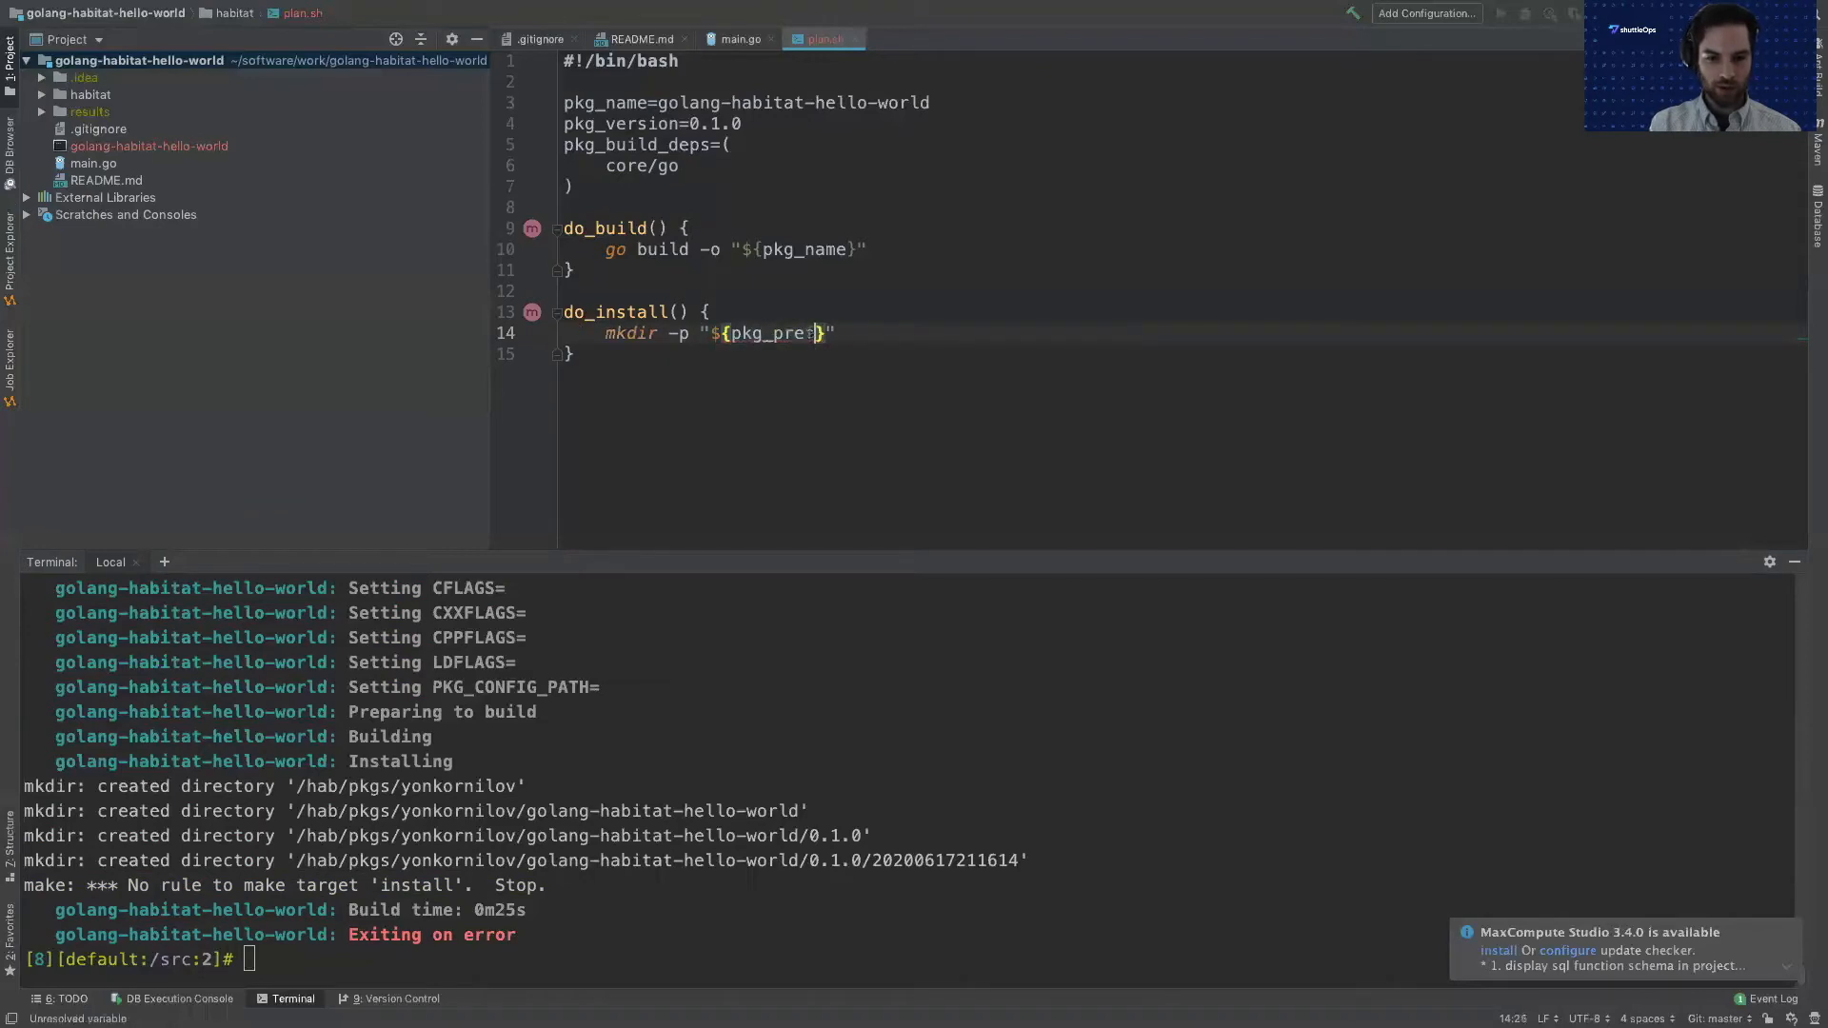
text(fix}/)
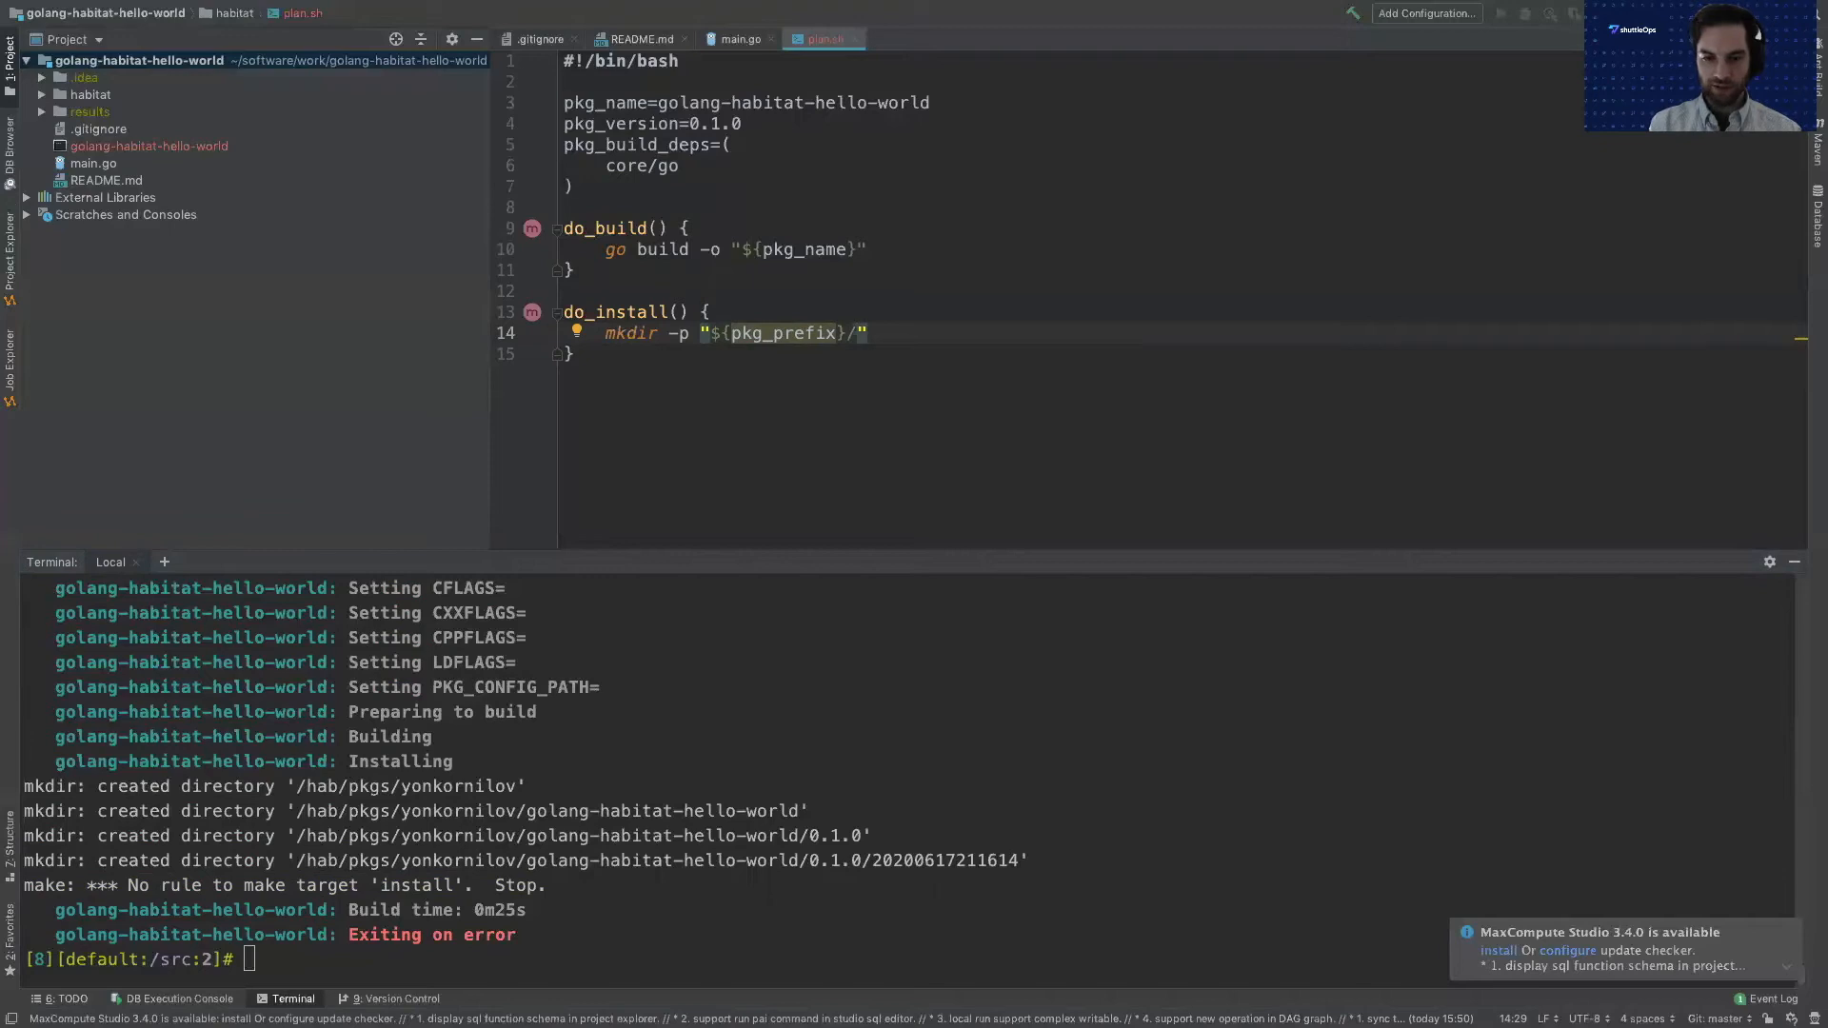
text(bin)
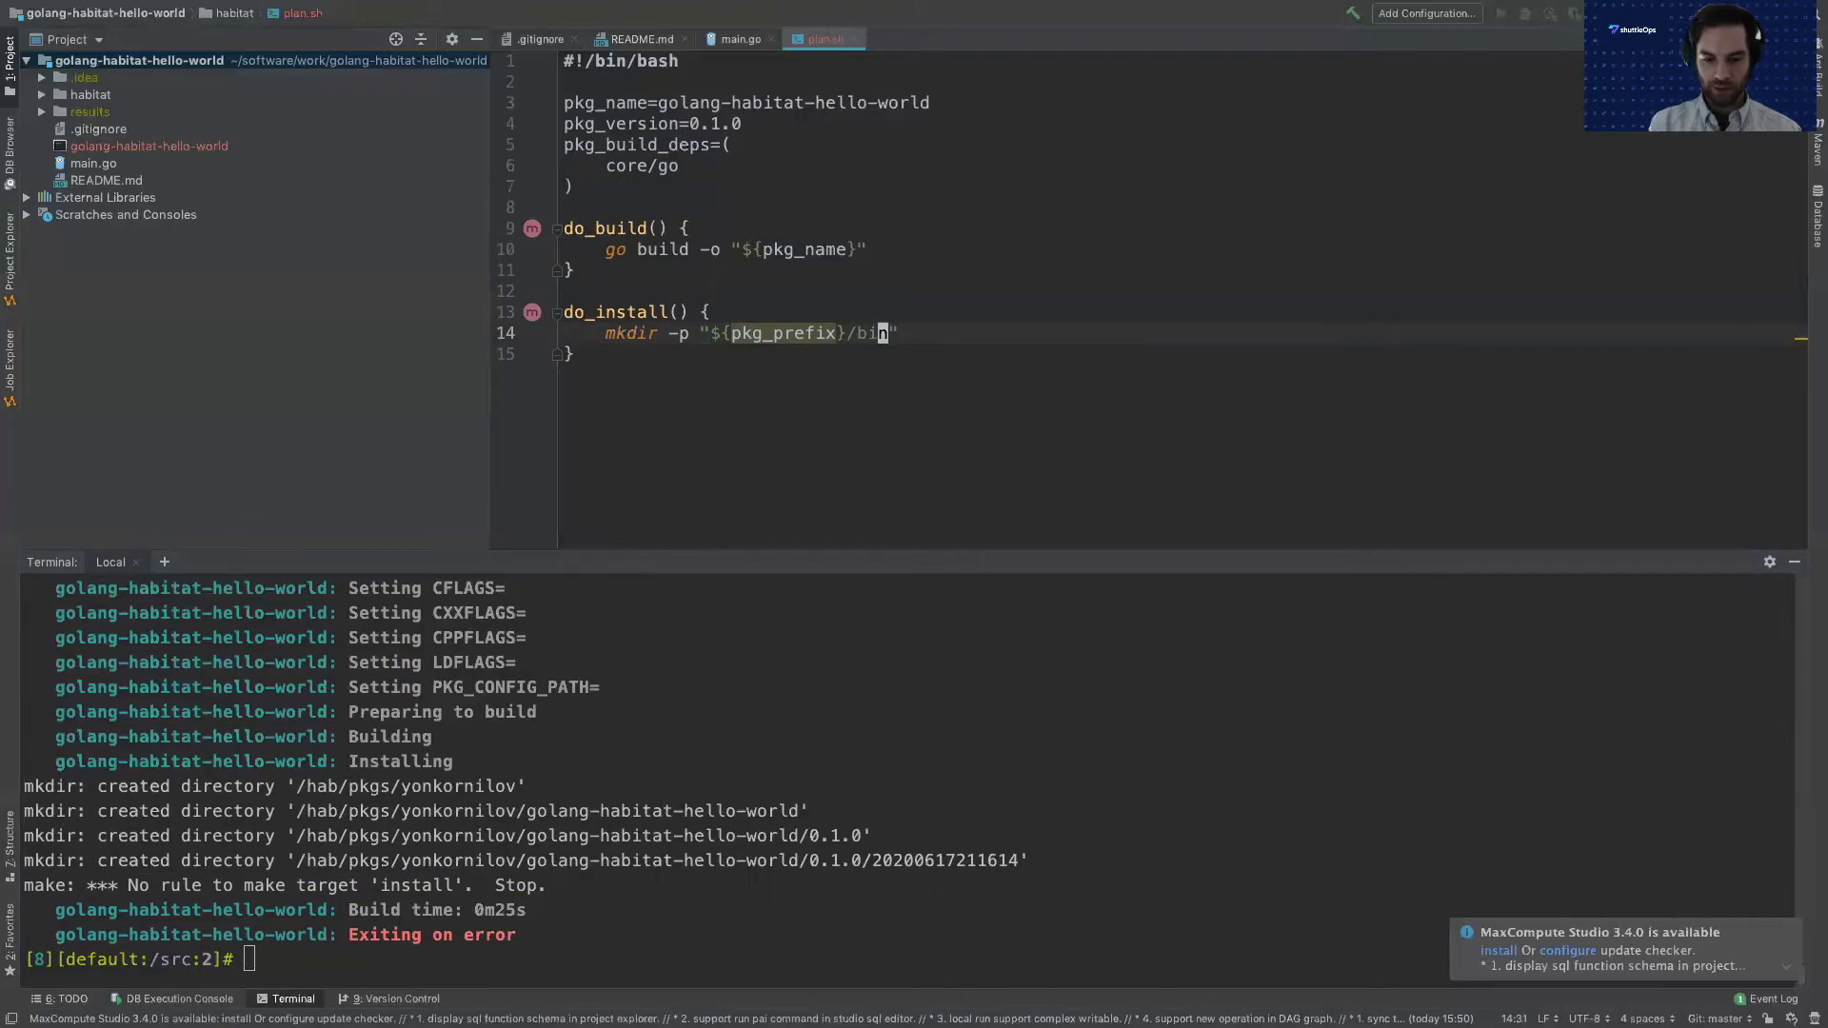
text(n)
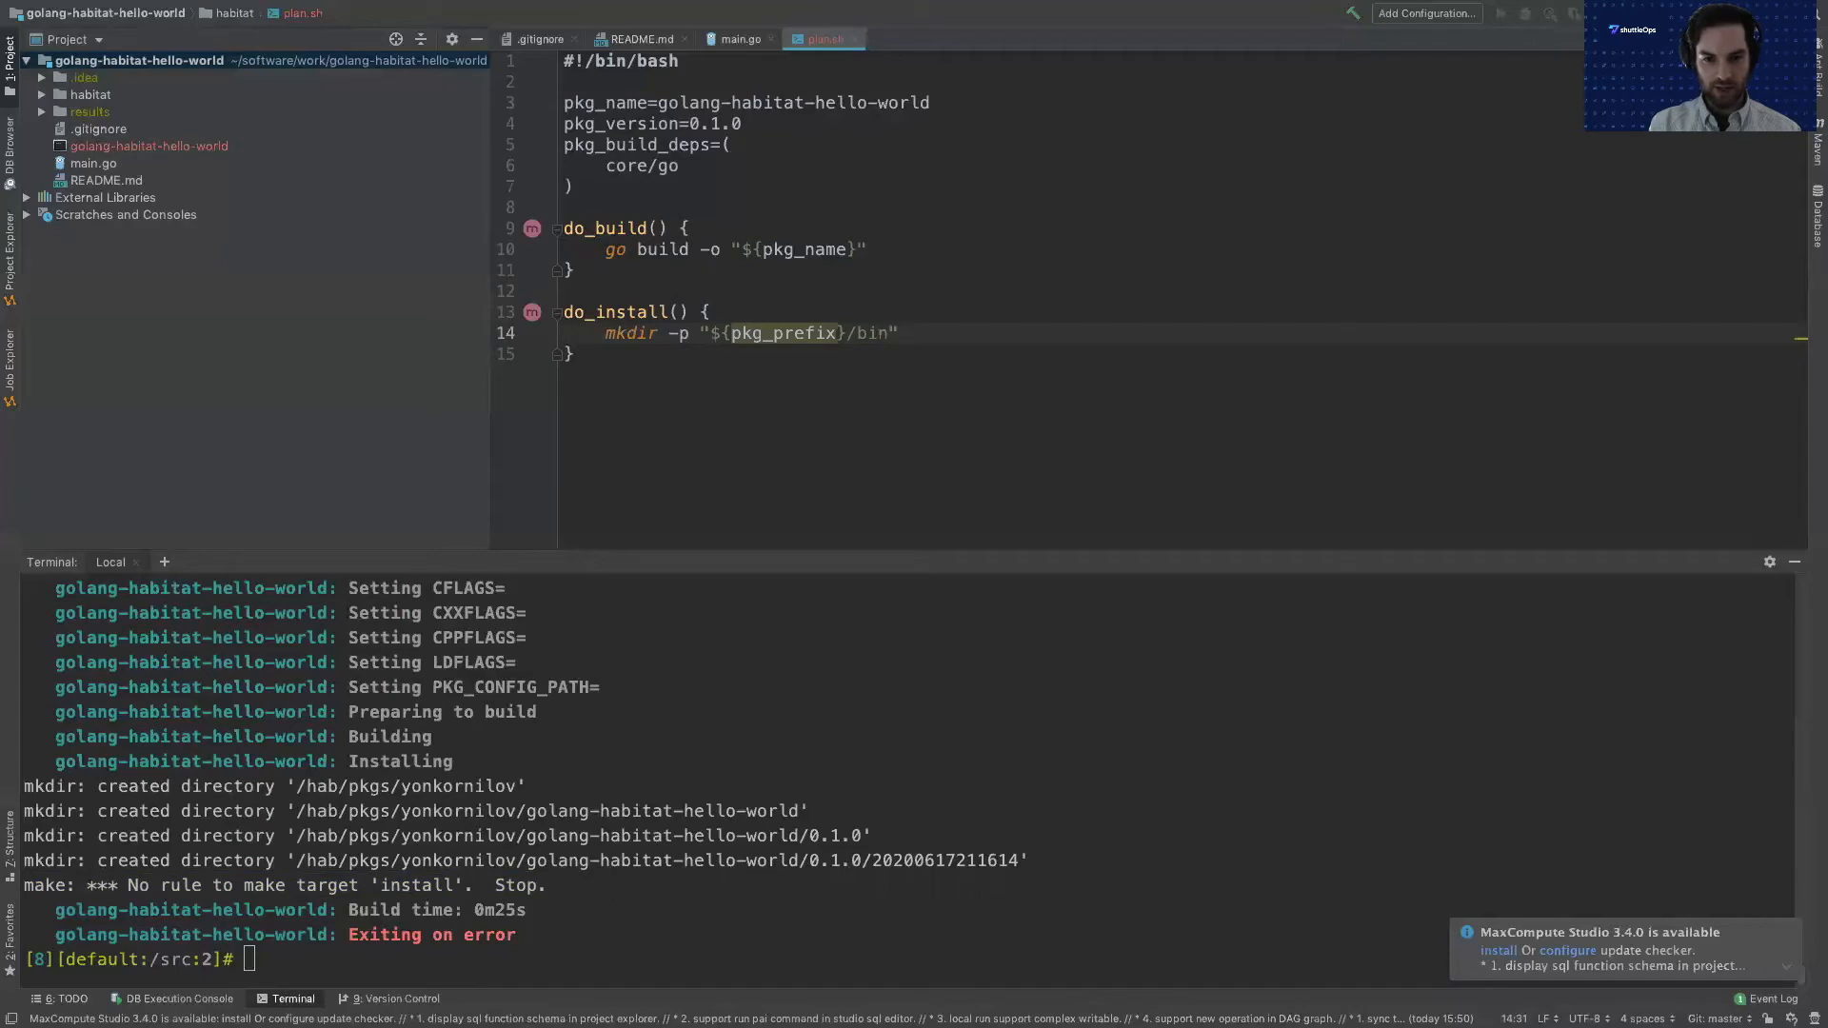
Add mv "${SRC_PATH}/${pkg_name}" "${pkg_prefix}/bin/" to do_install, checking the source files with ls.
key(Return)
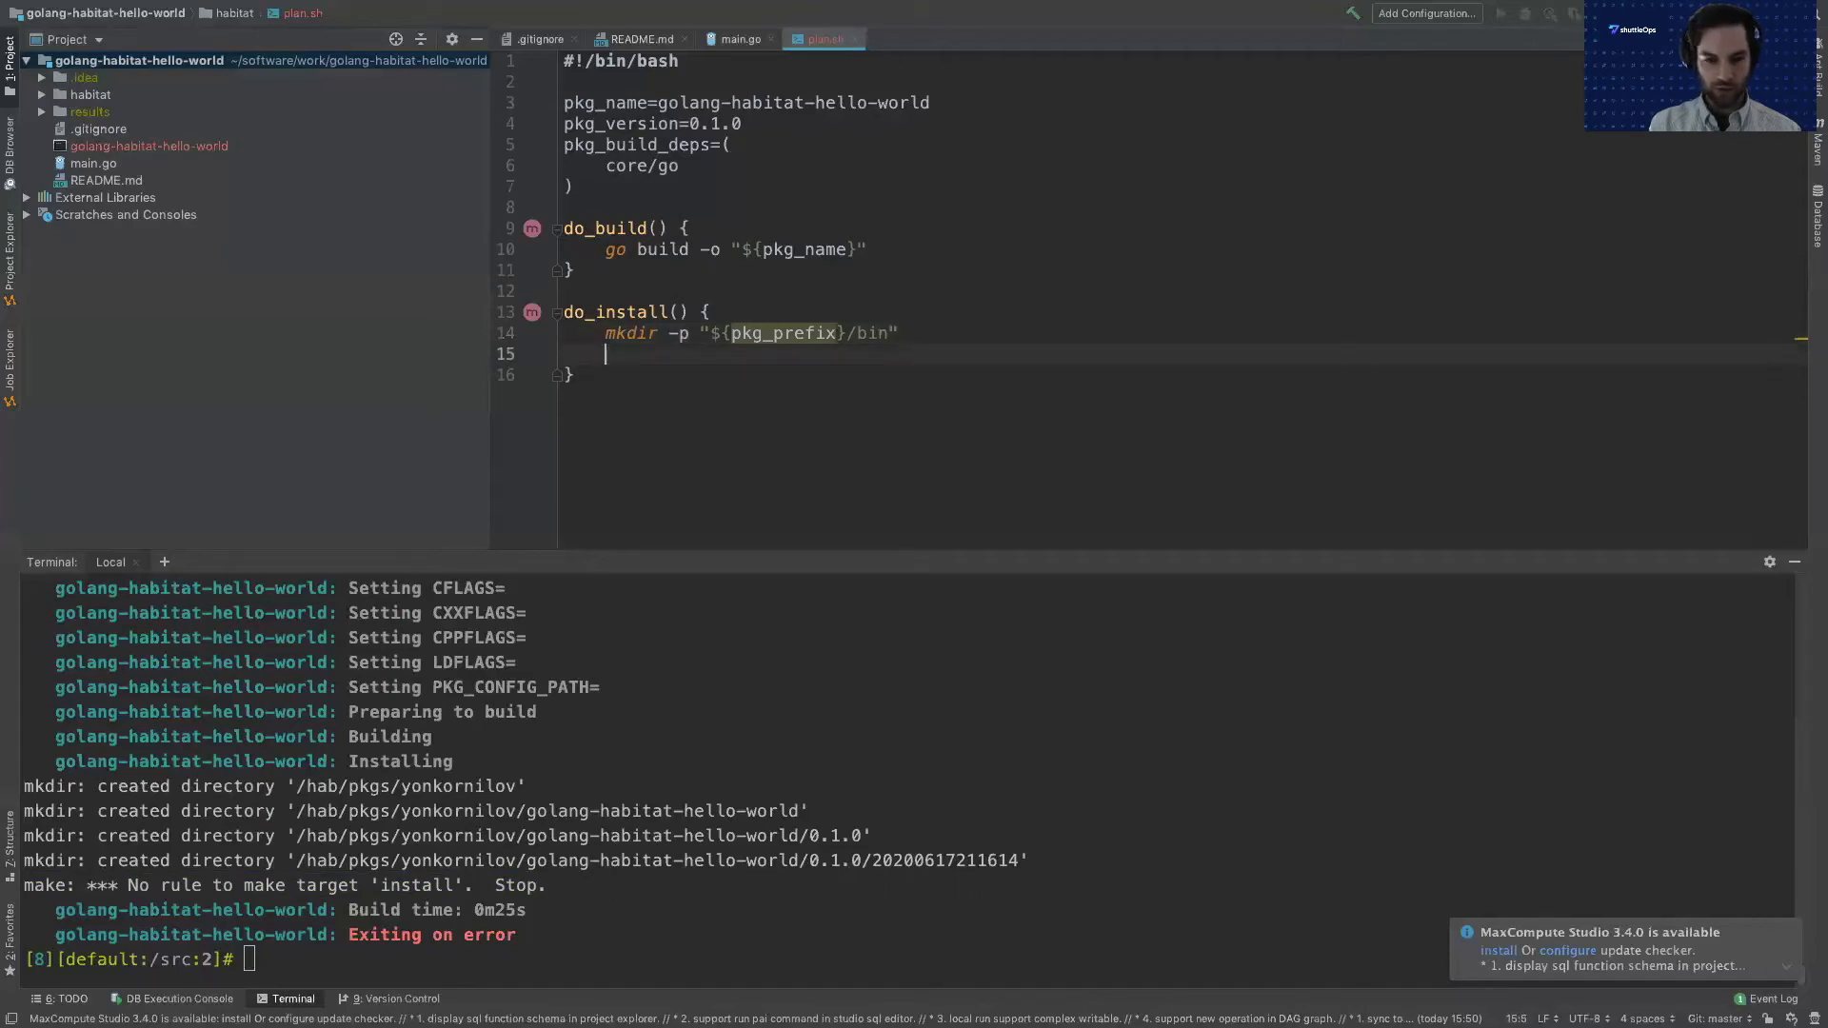
text(mv "")
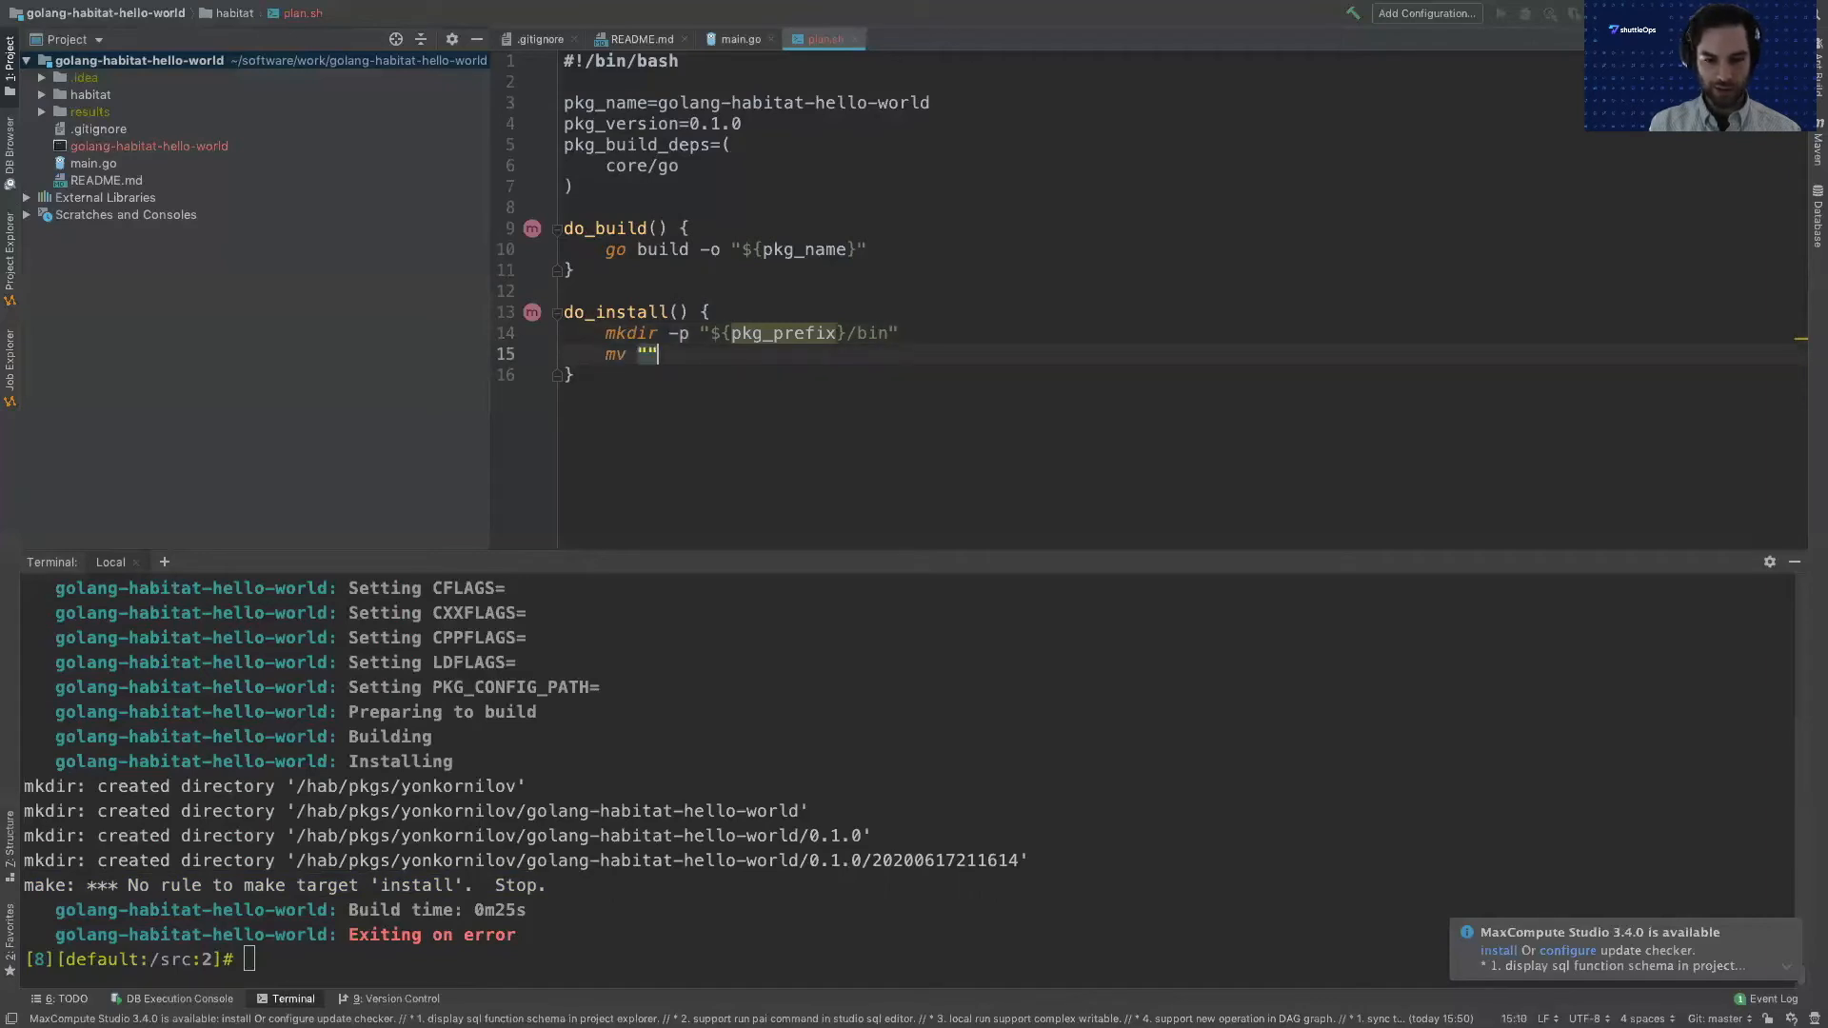
text(${)
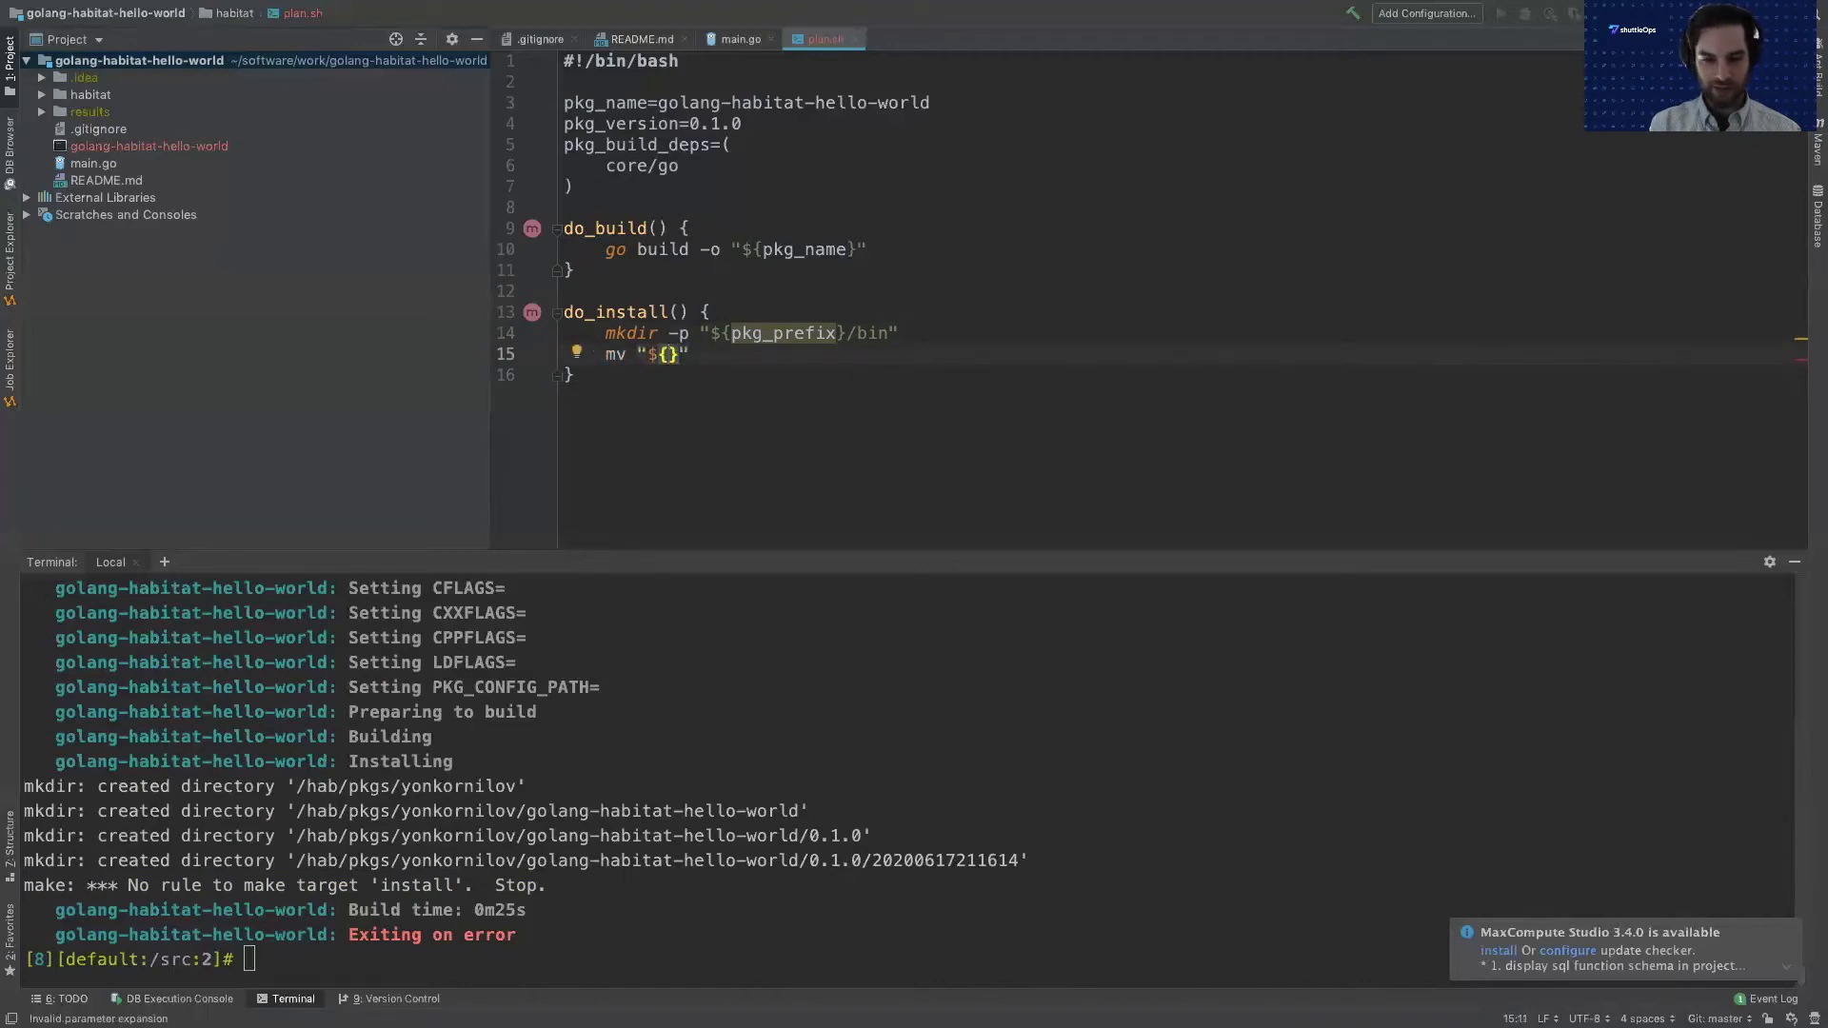
text(SRC_PAT)
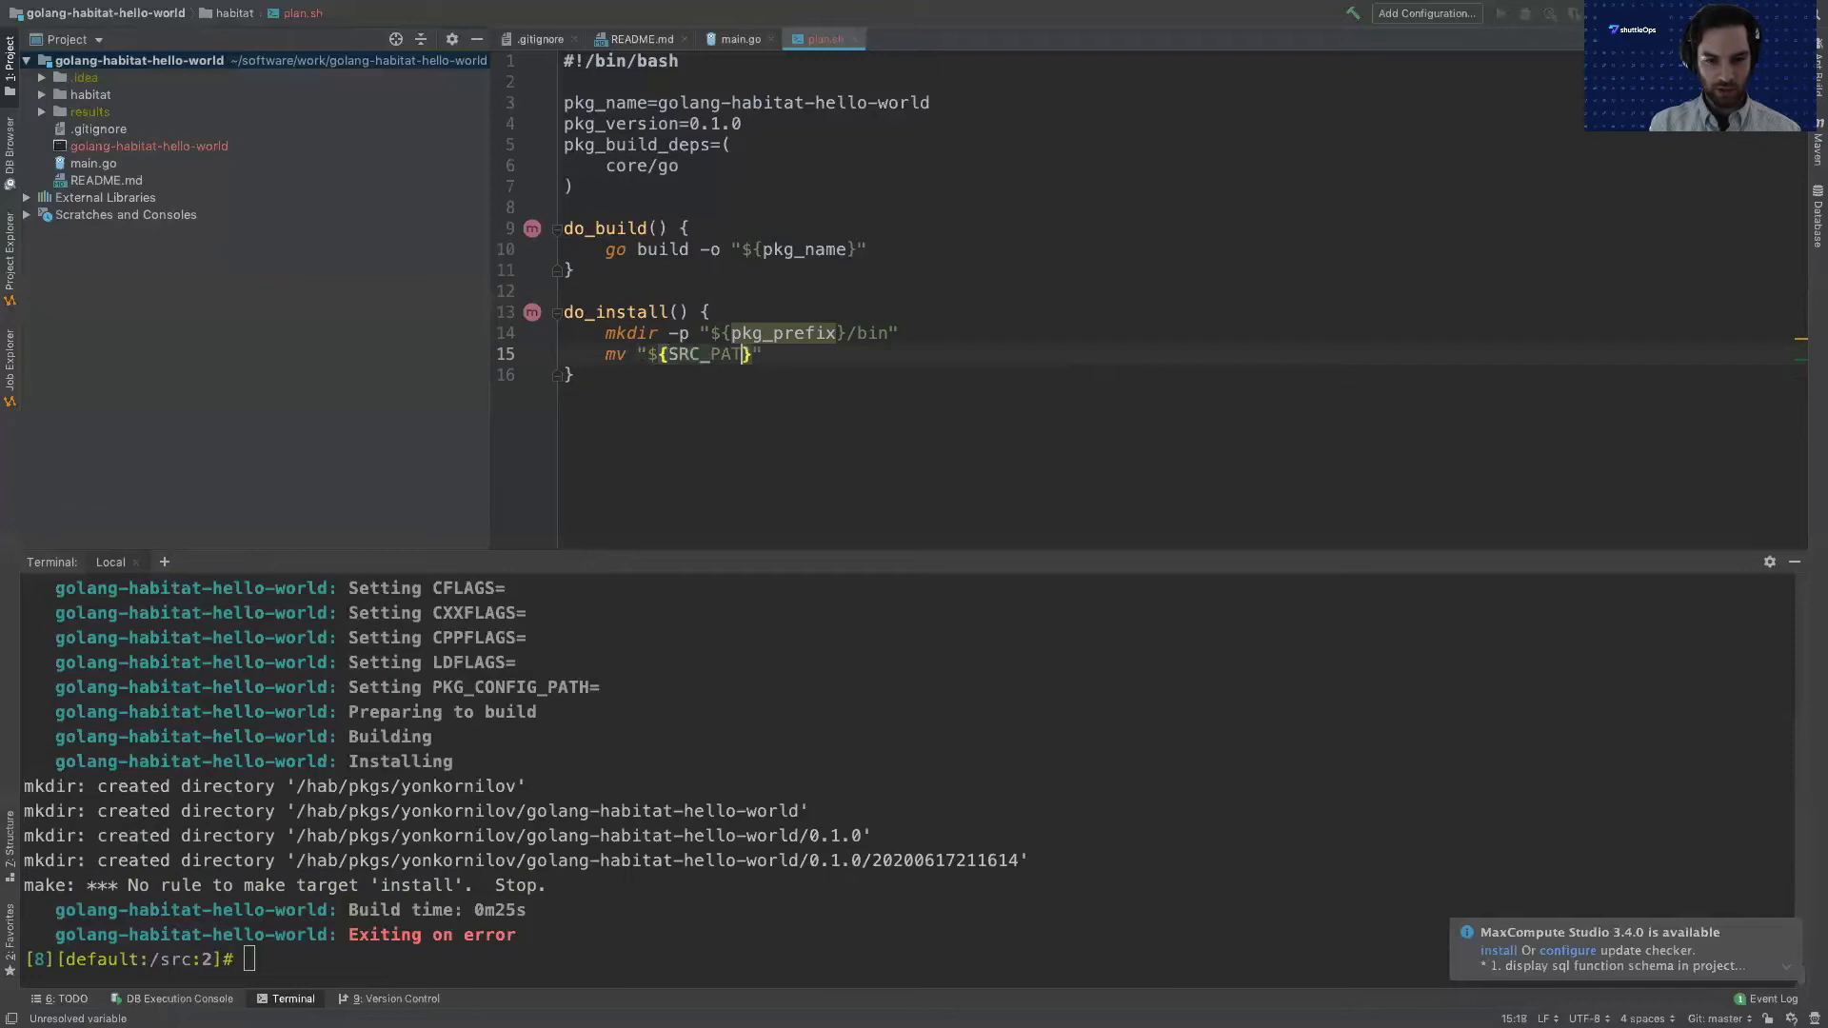
text(H/)
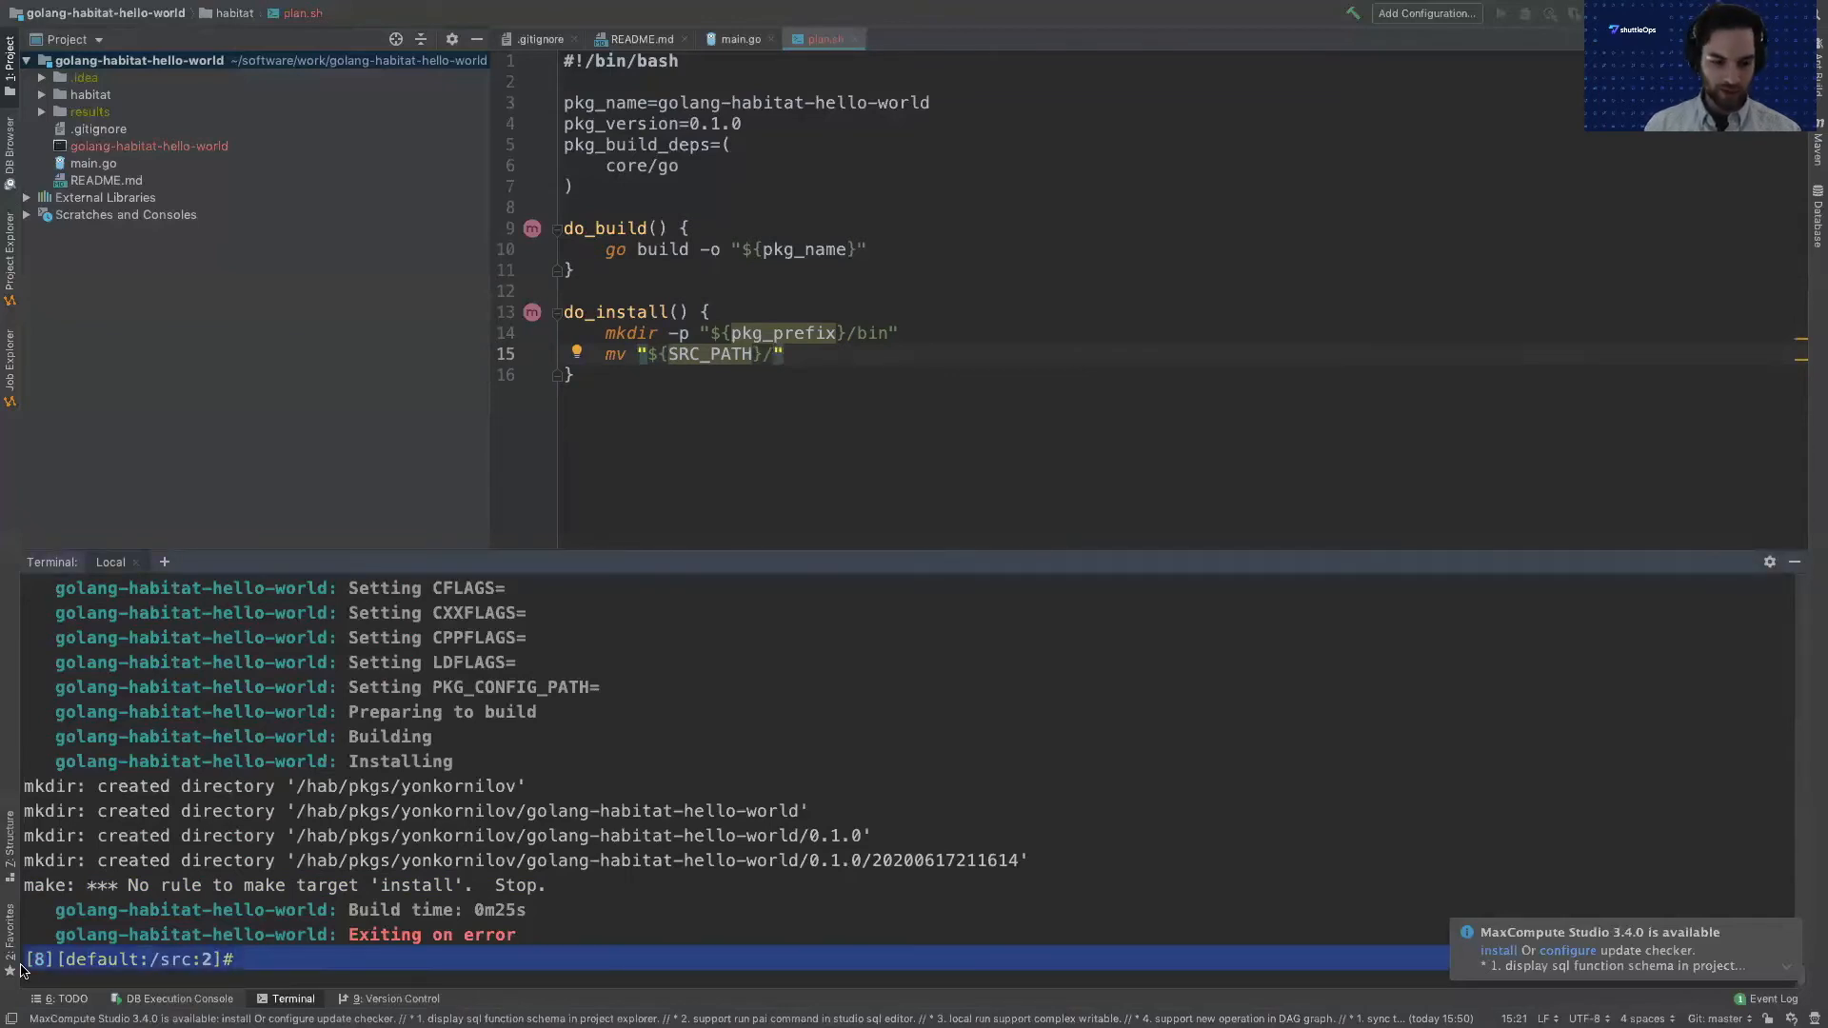
text(ls)
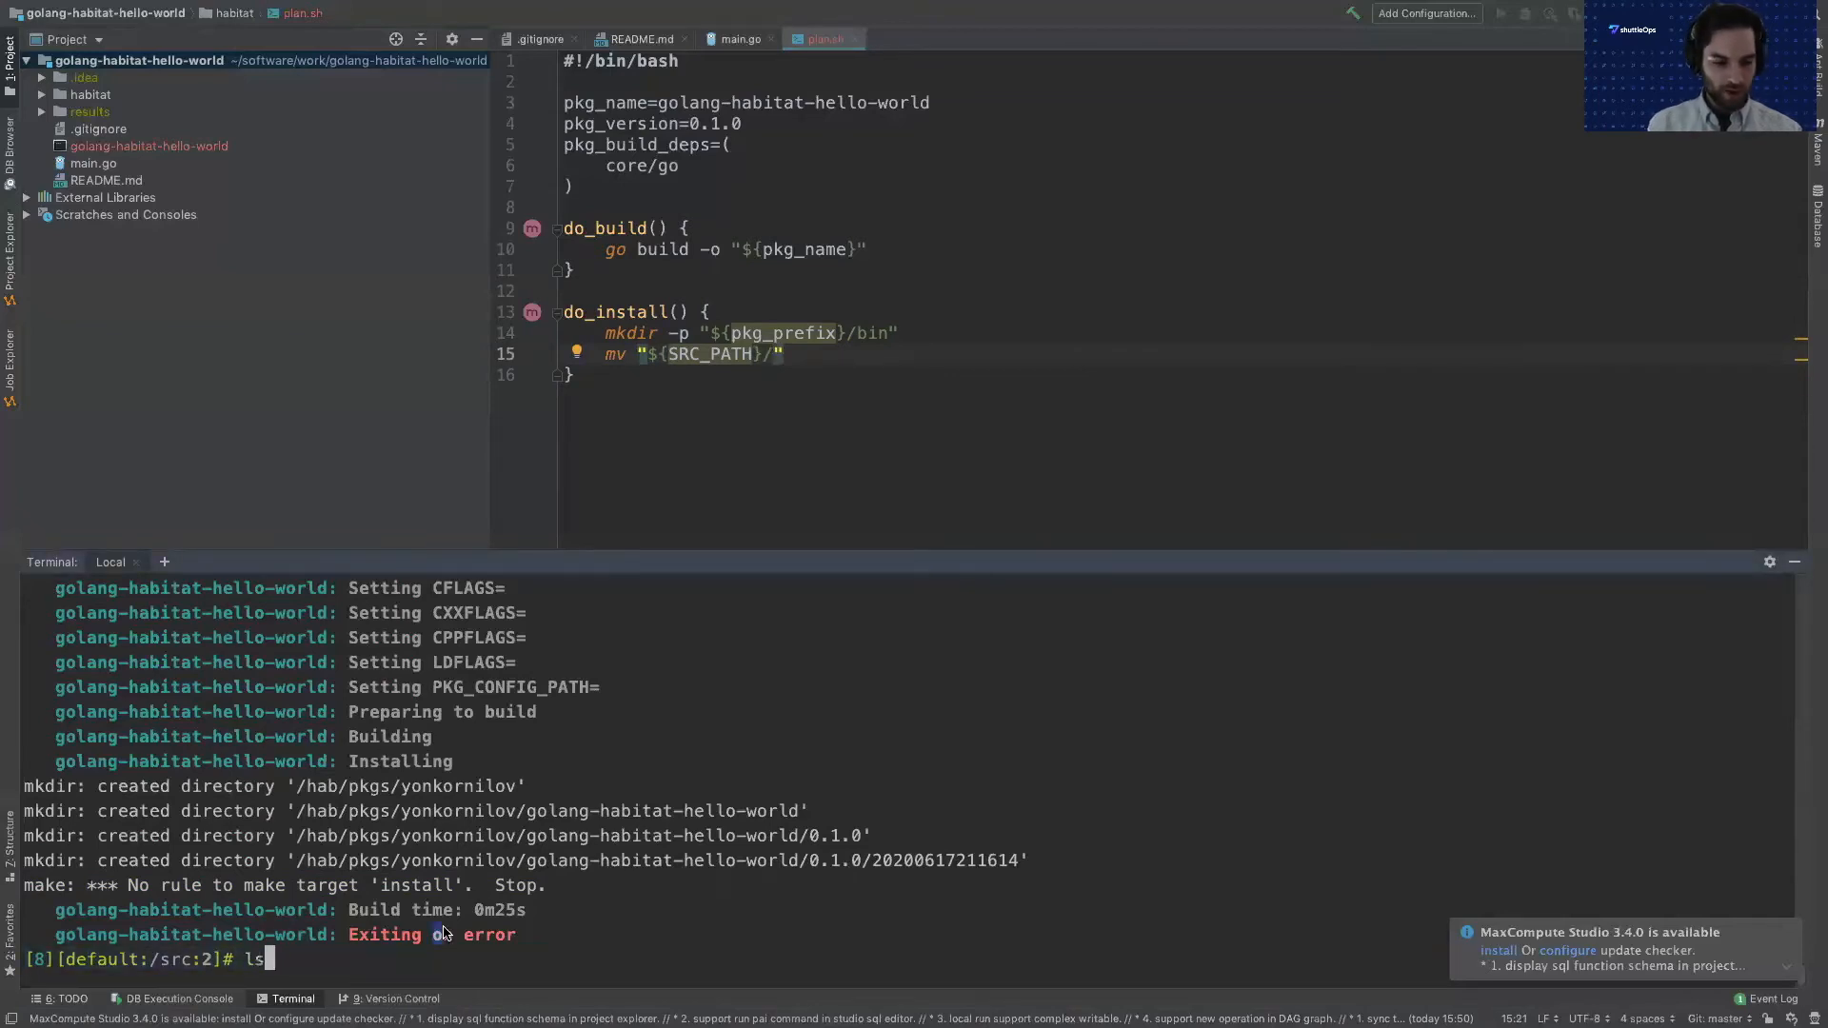
key(Return)
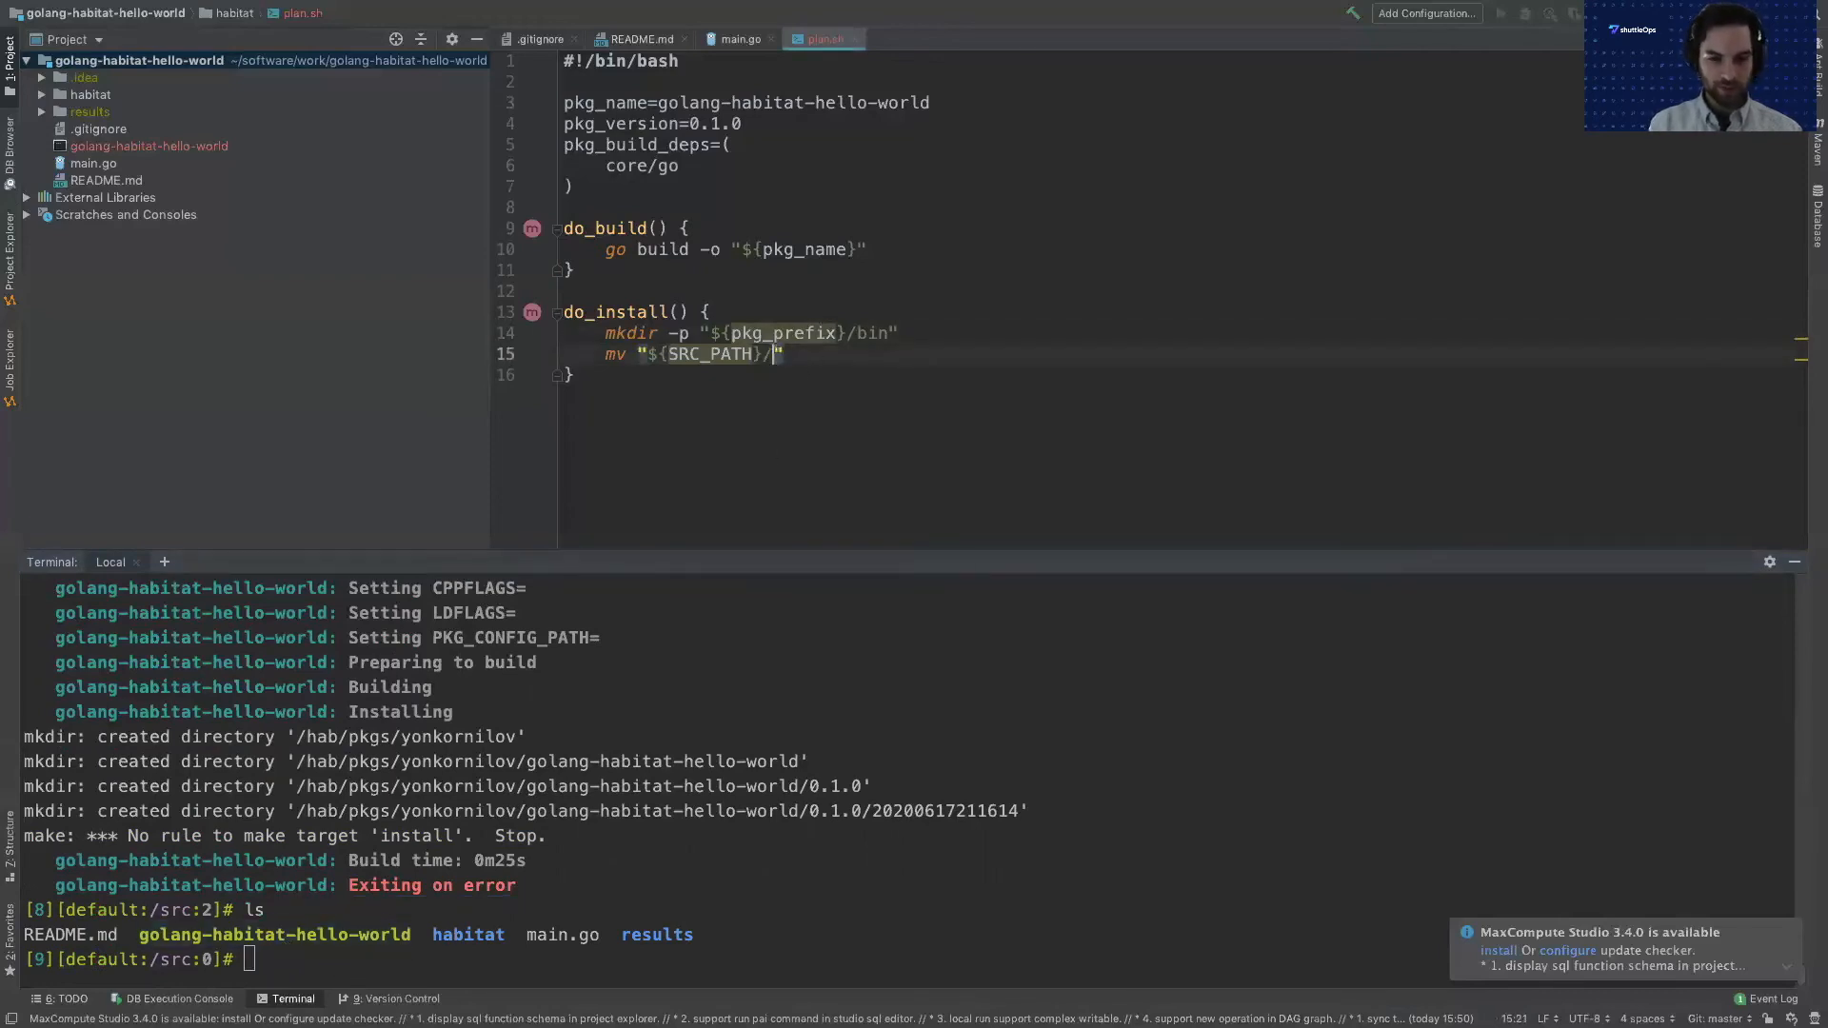
text(${})
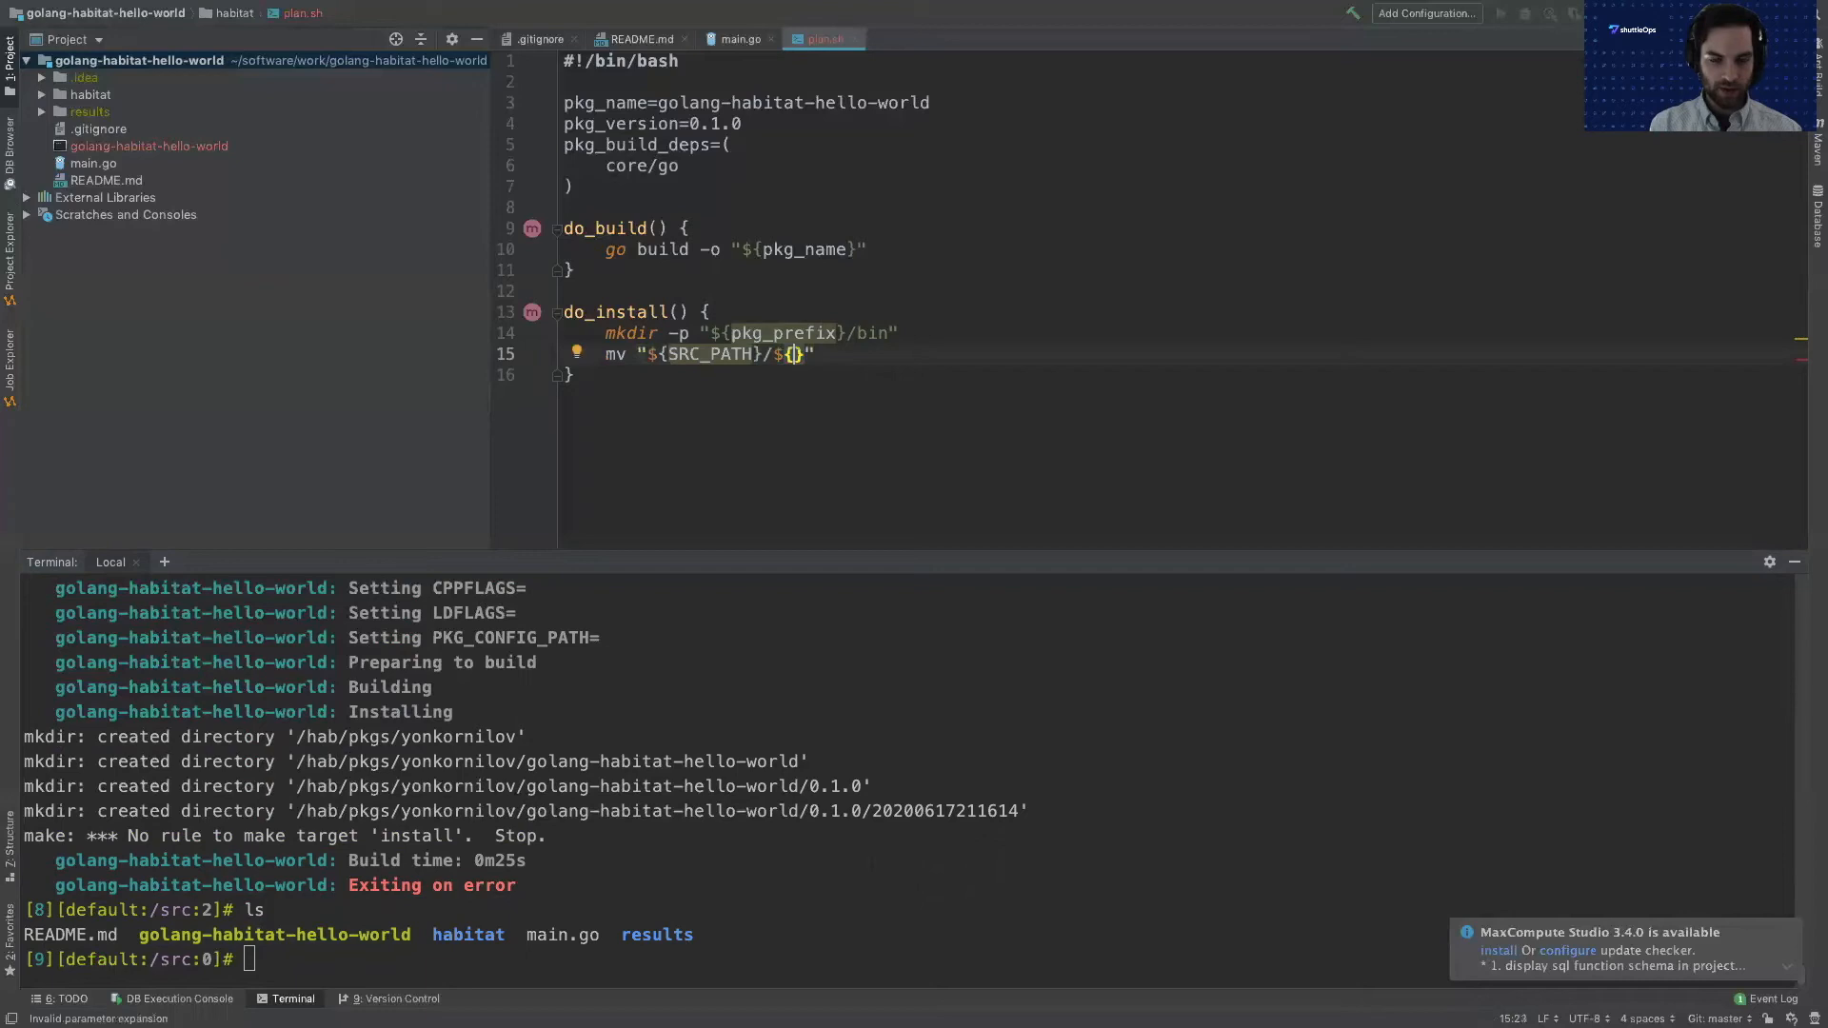
text(pkg_name)
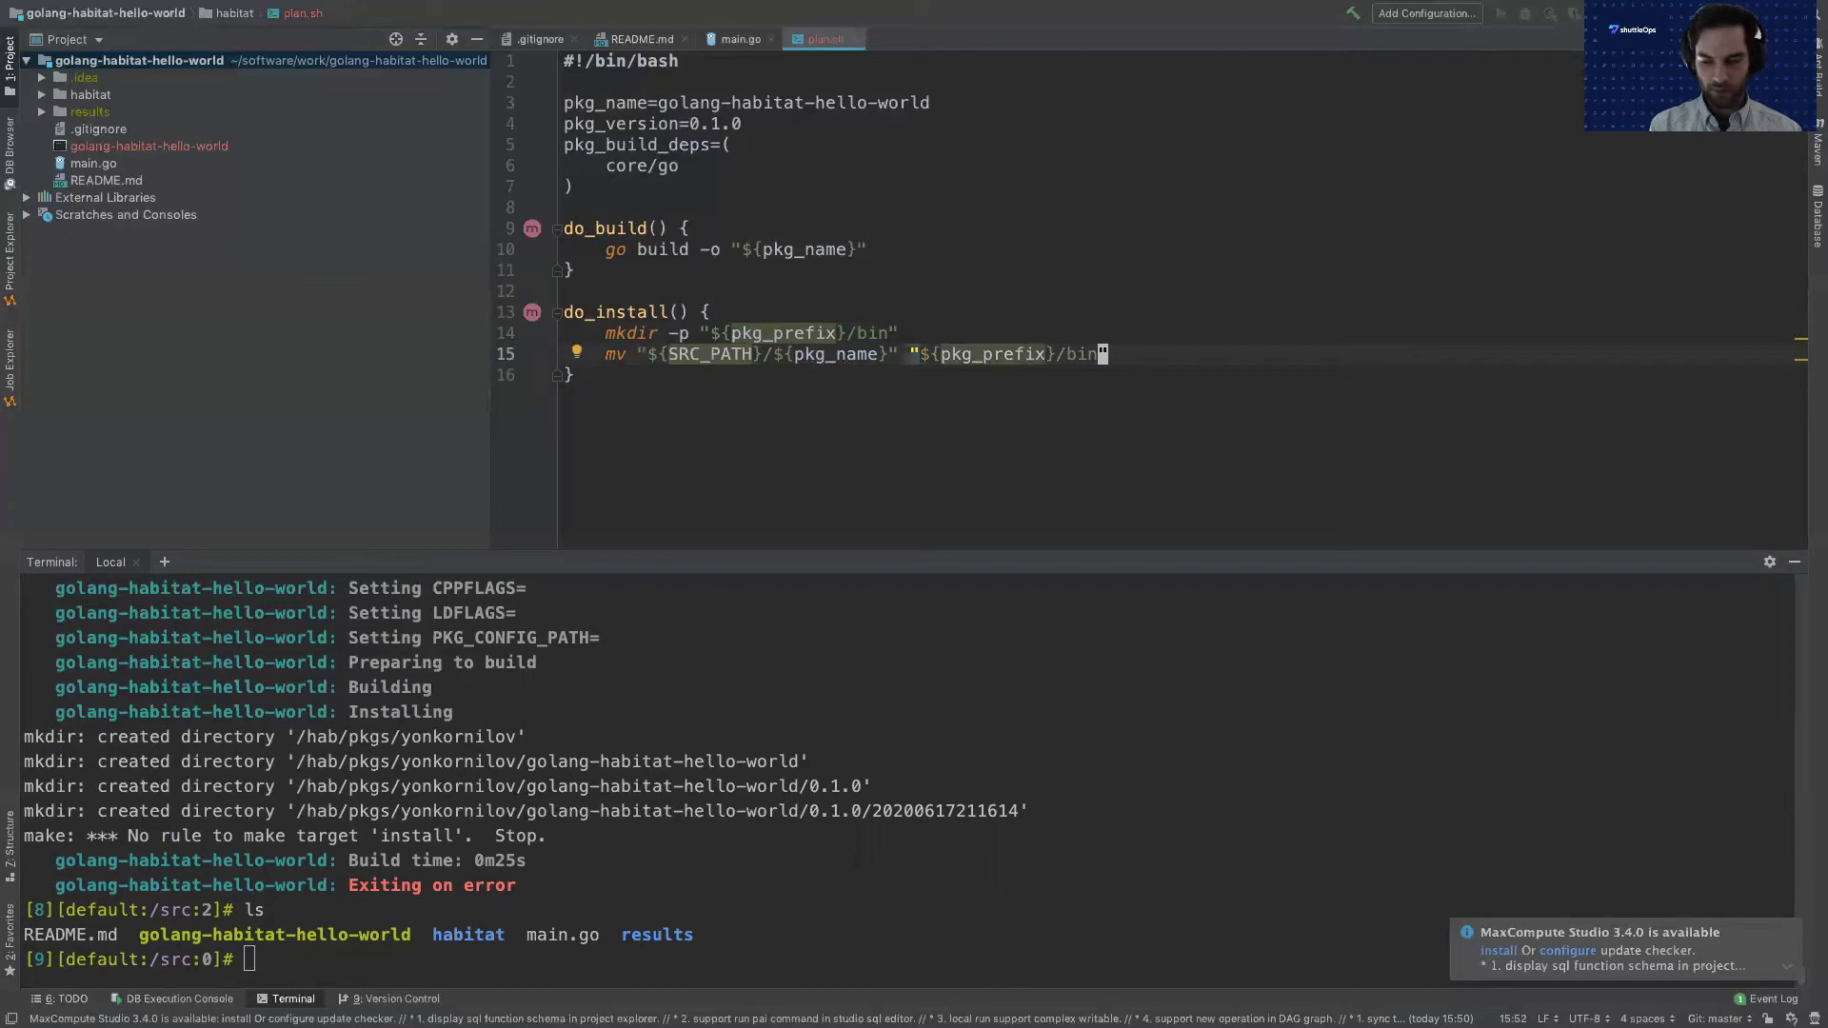
text(/")
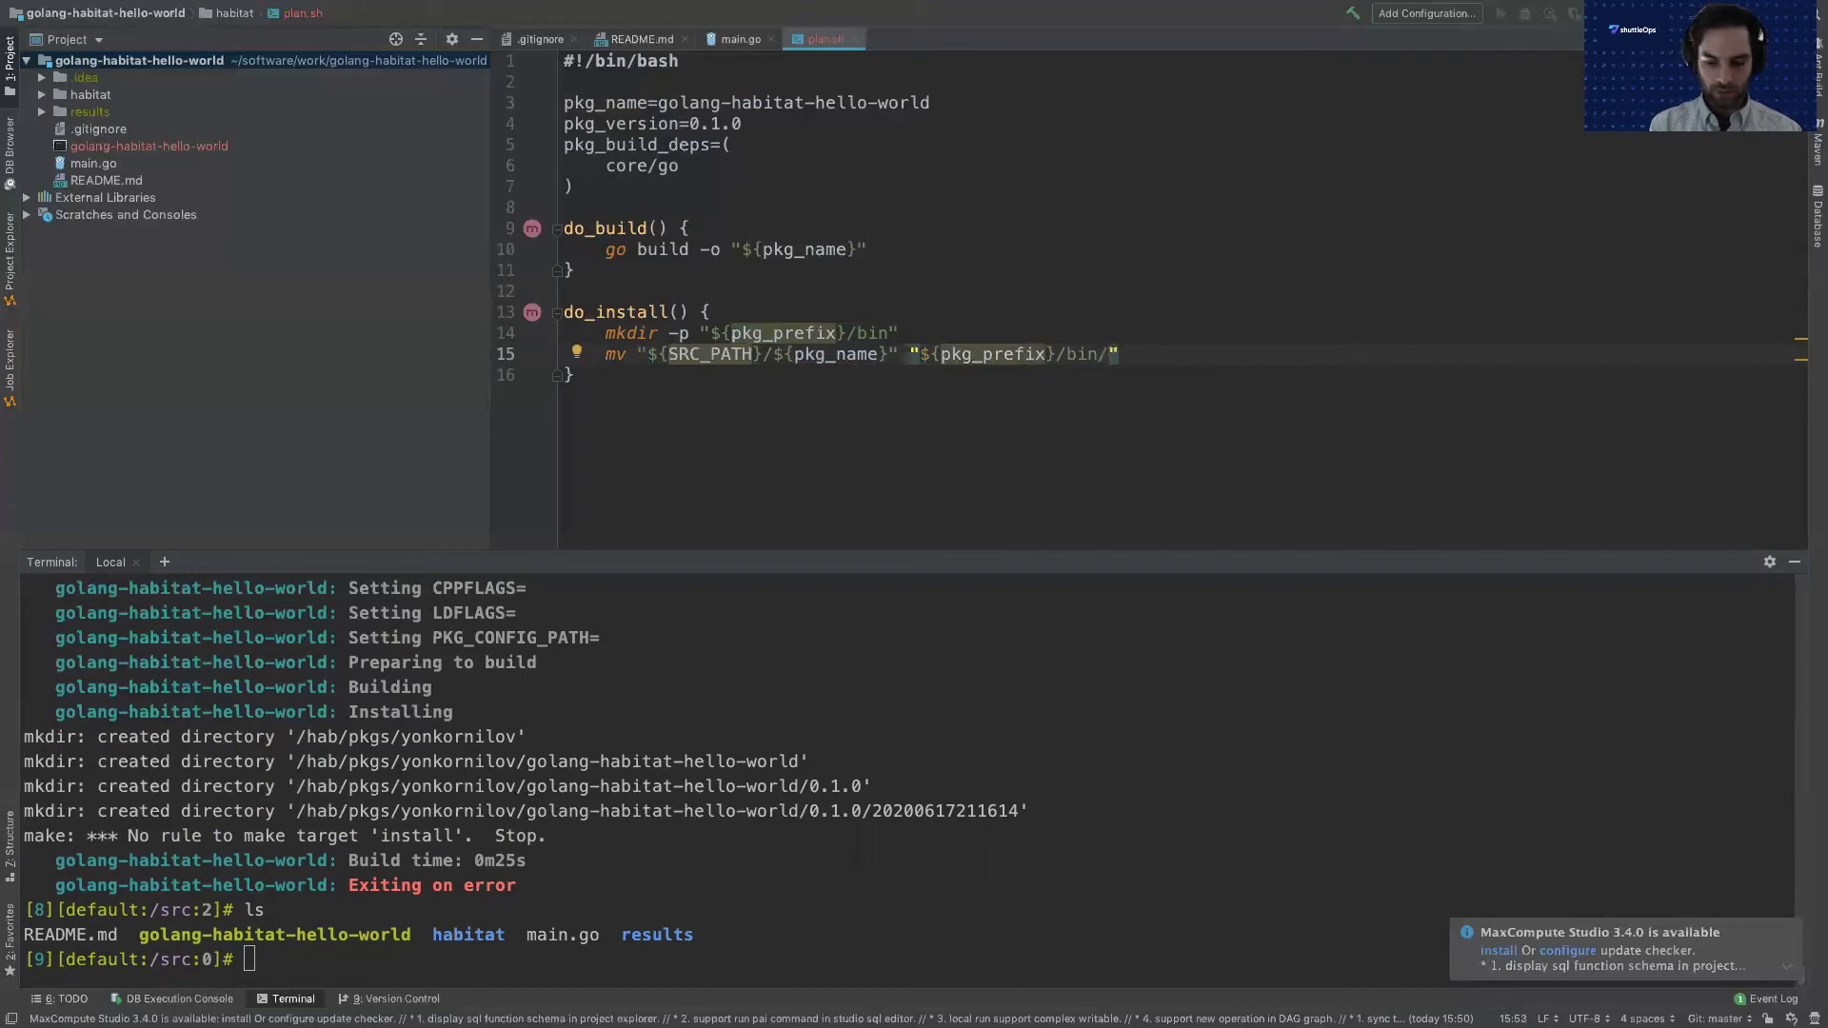
mouse_move(731, 809)
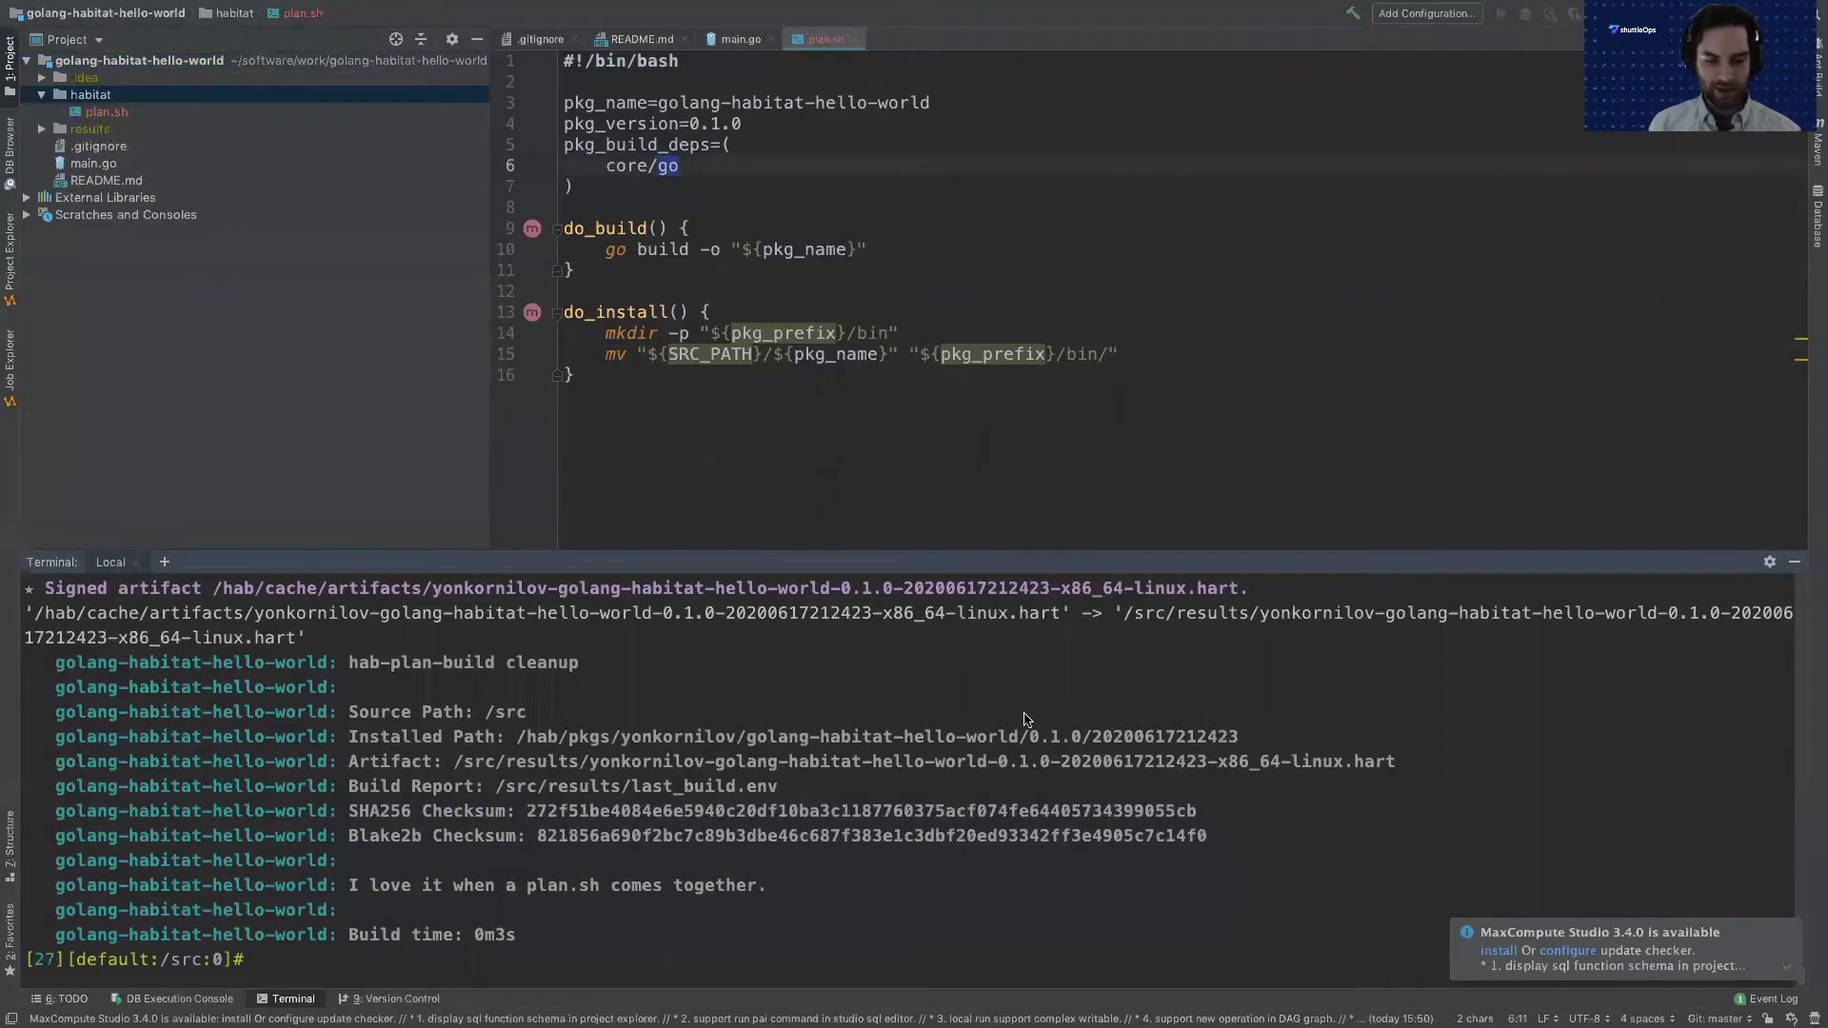
mouse_move(941, 805)
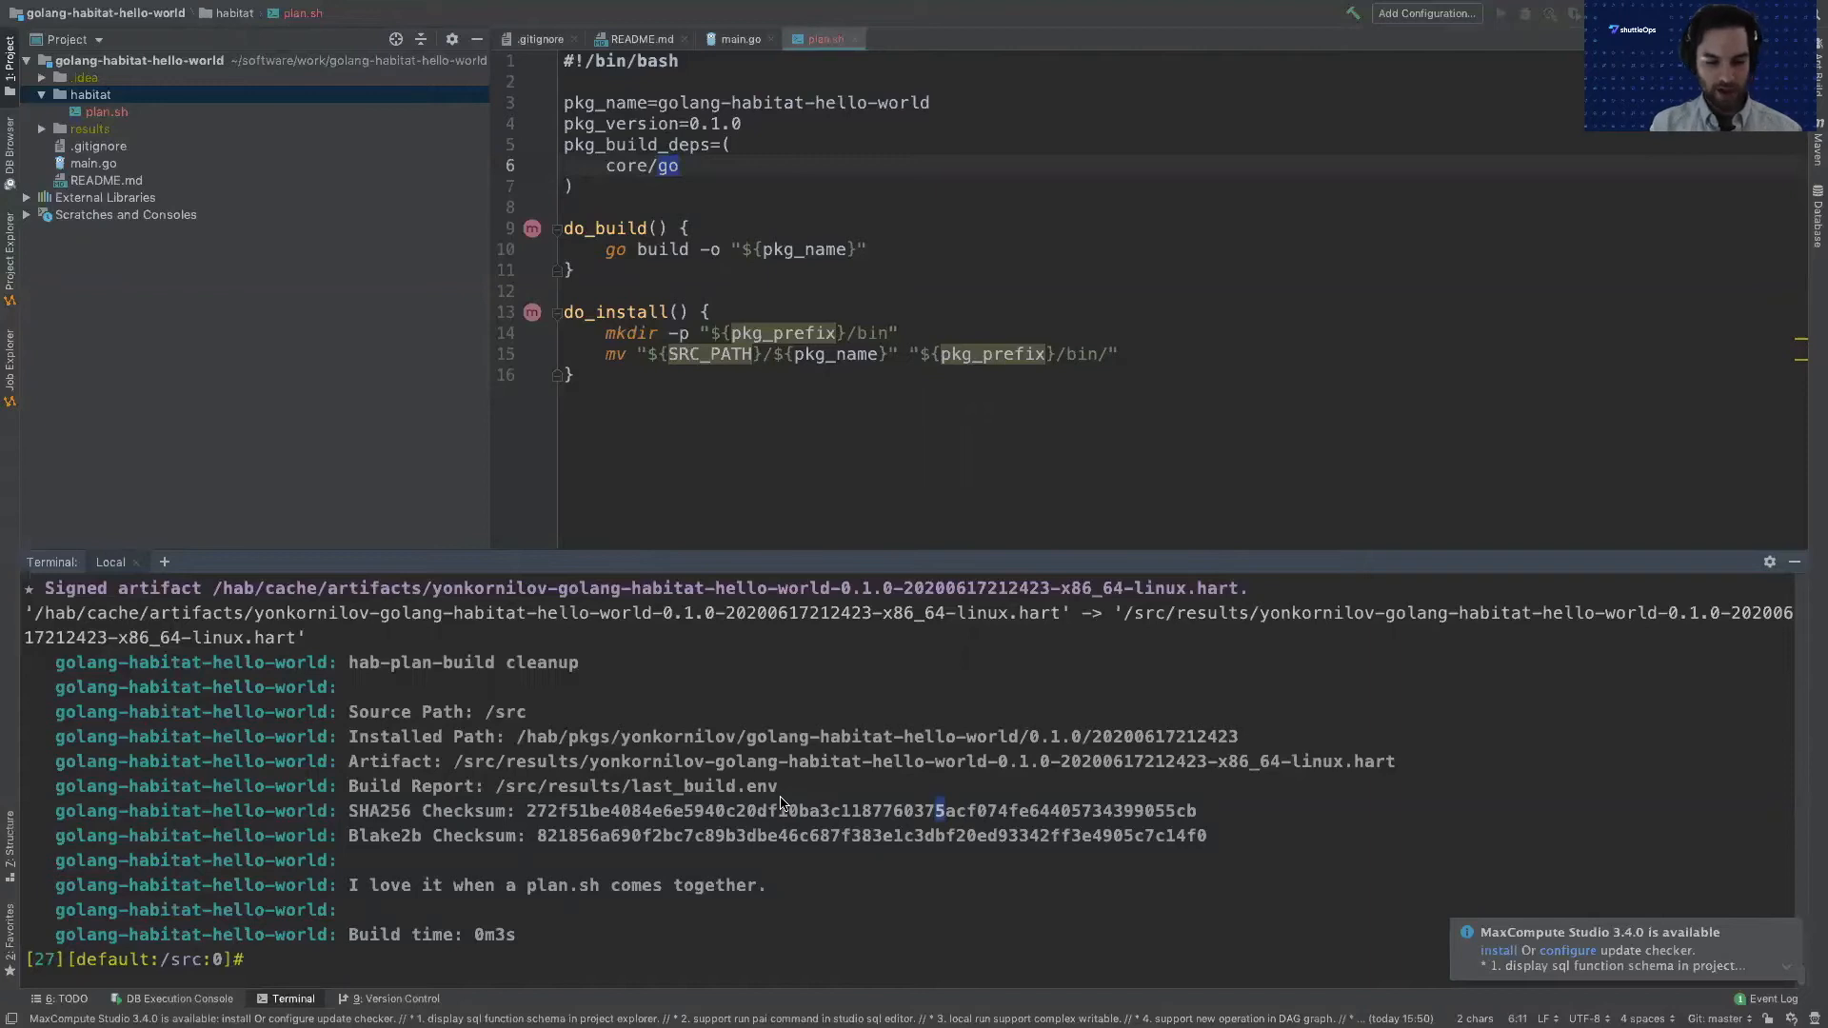
mouse_move(779, 802)
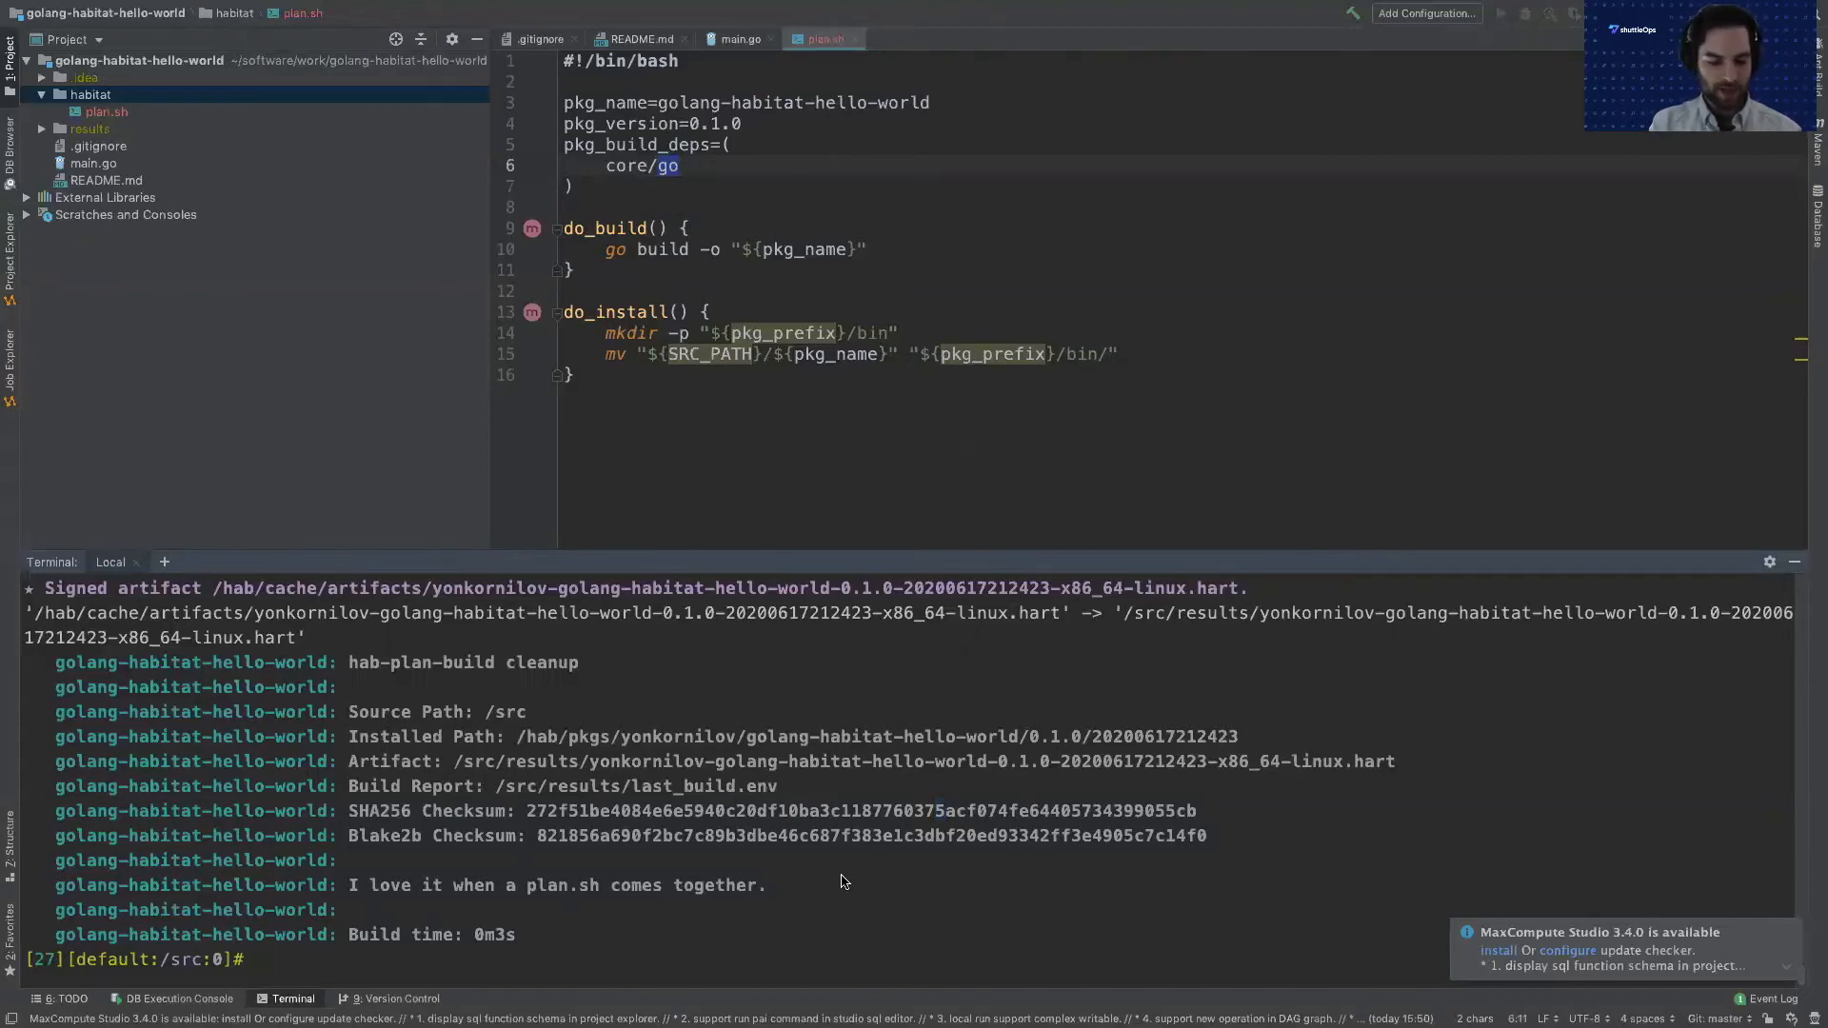
Print results/last_build.env to show the rebuilt package's metadata.
text(cat e)
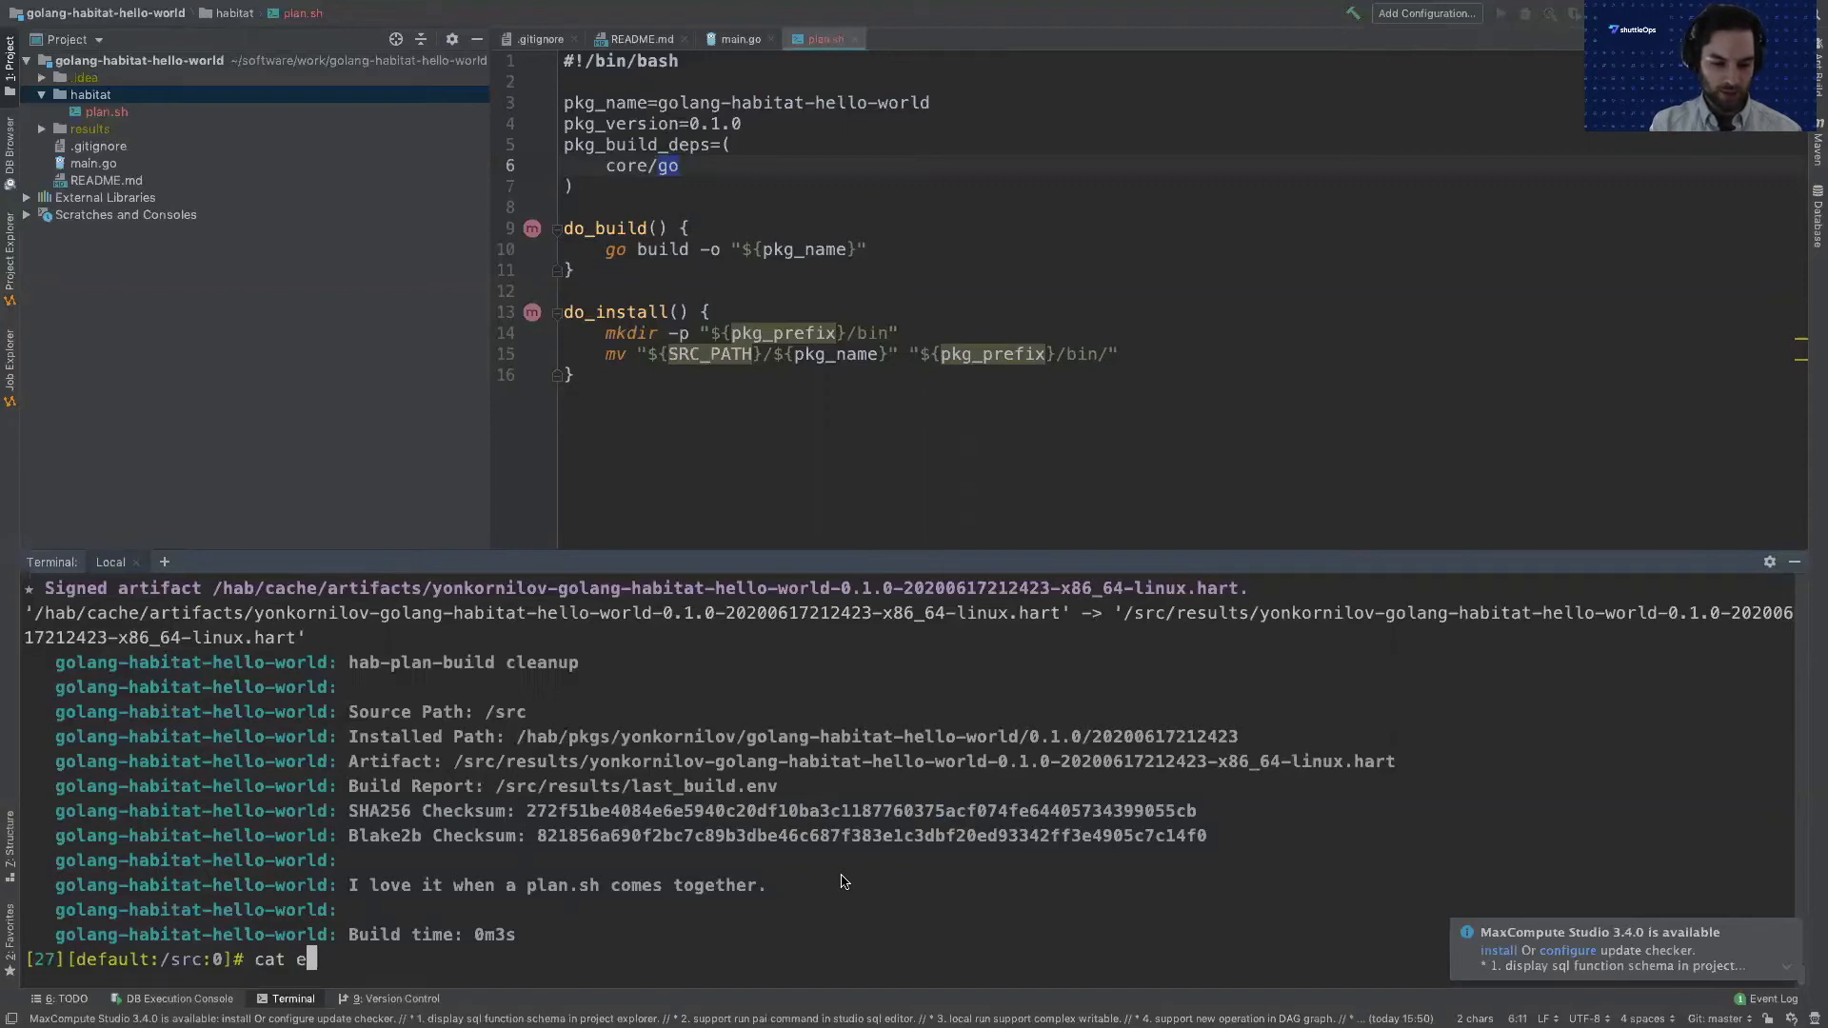
text(results/last_build.env)
key(Return)
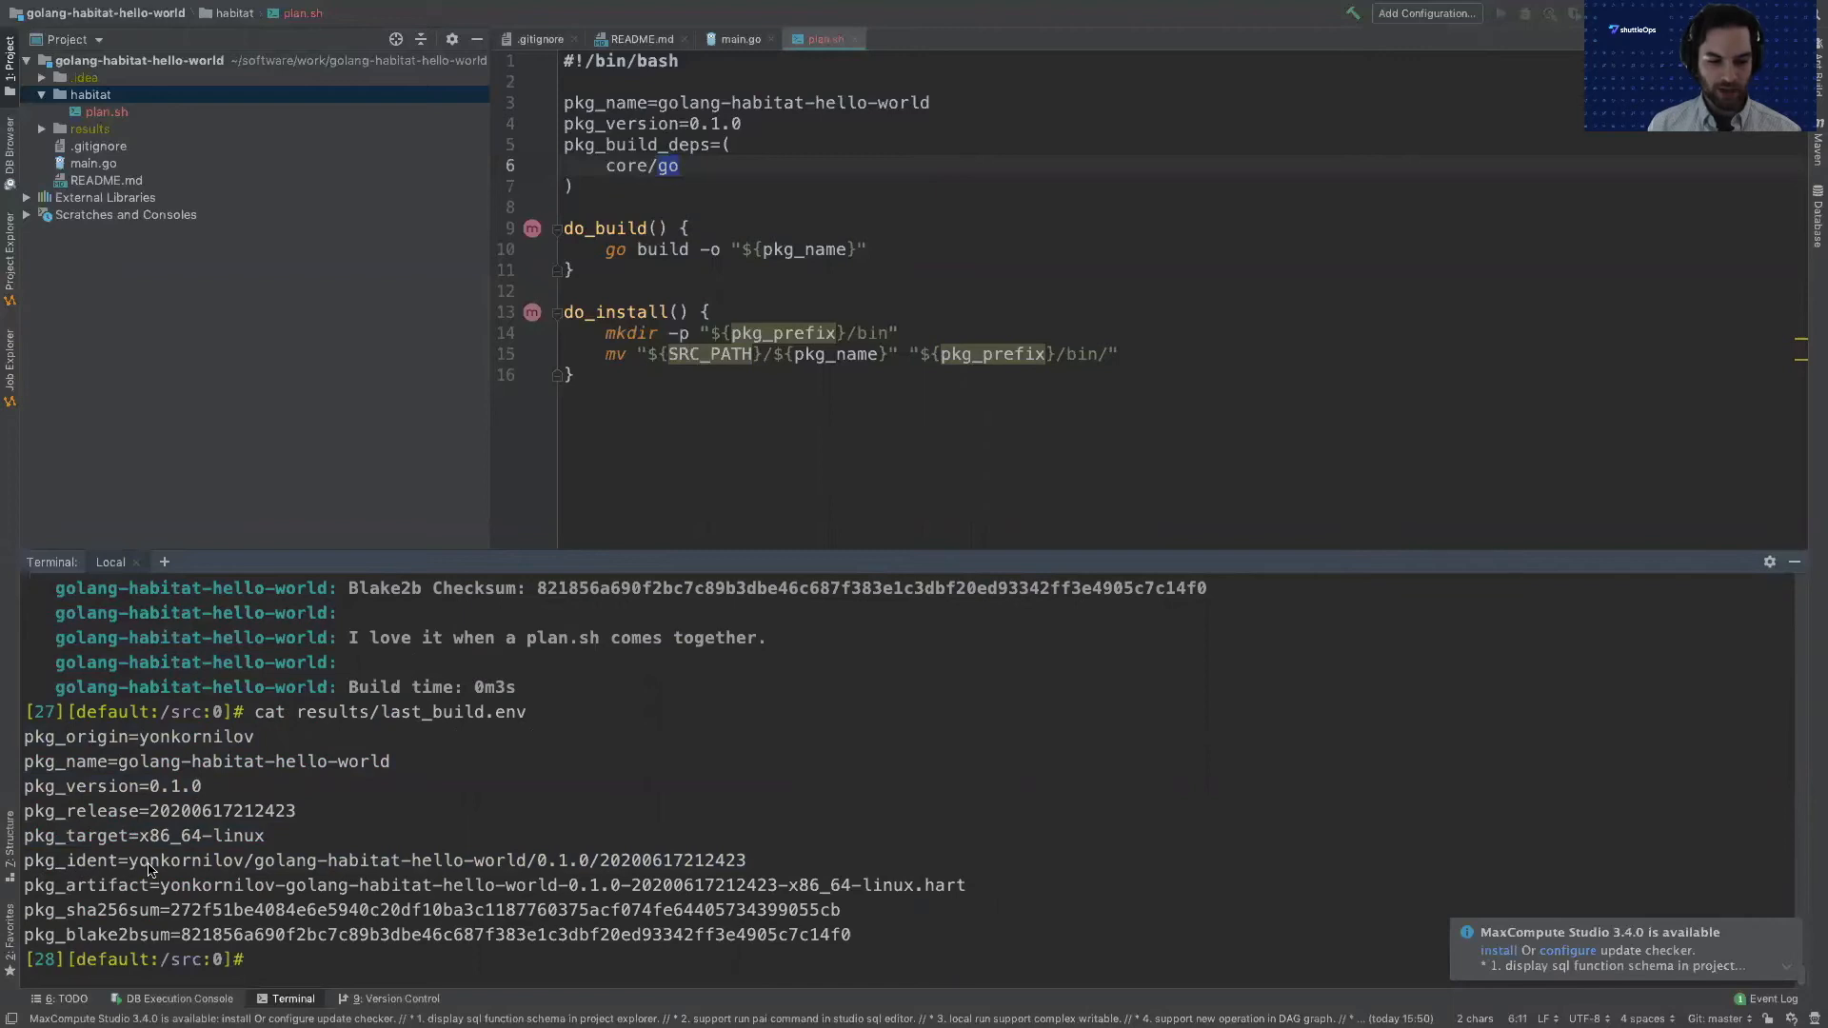
mouse_move(233, 872)
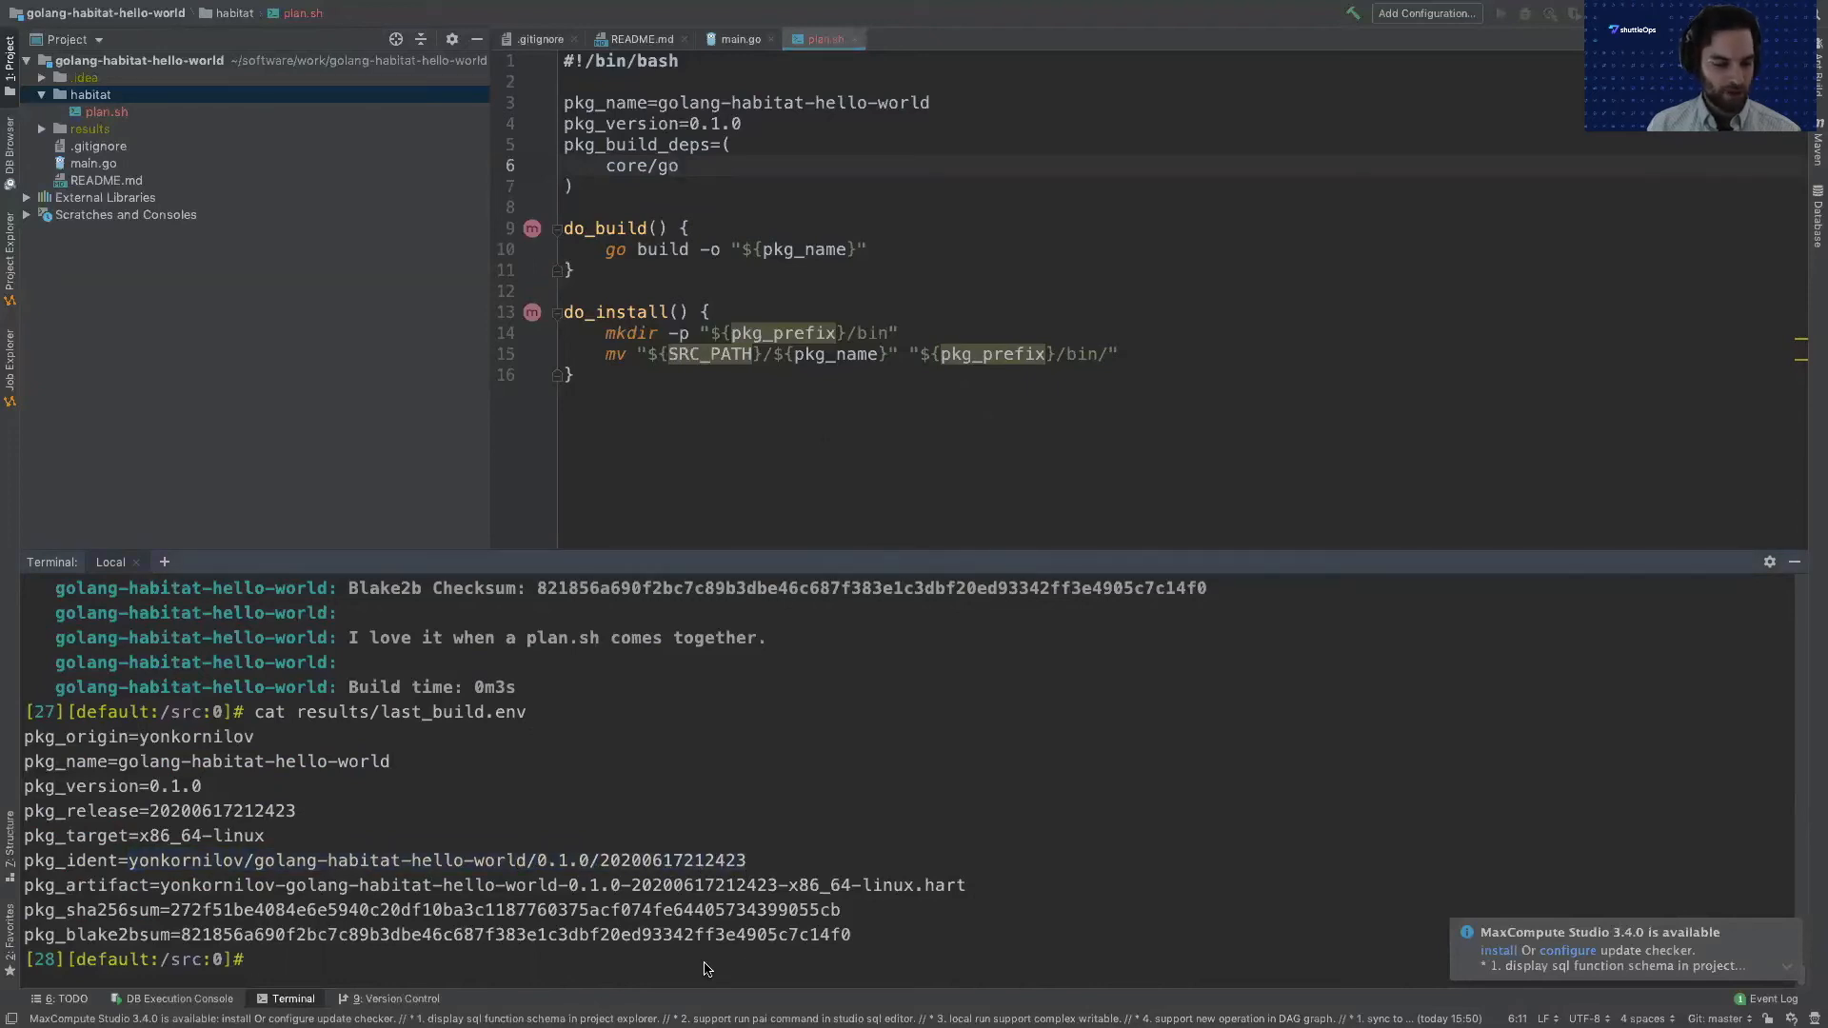
Source results/last_build.env and try hab svc load $pkg_ident, which reports the package is not runnable.
text(source results/last_build.env)
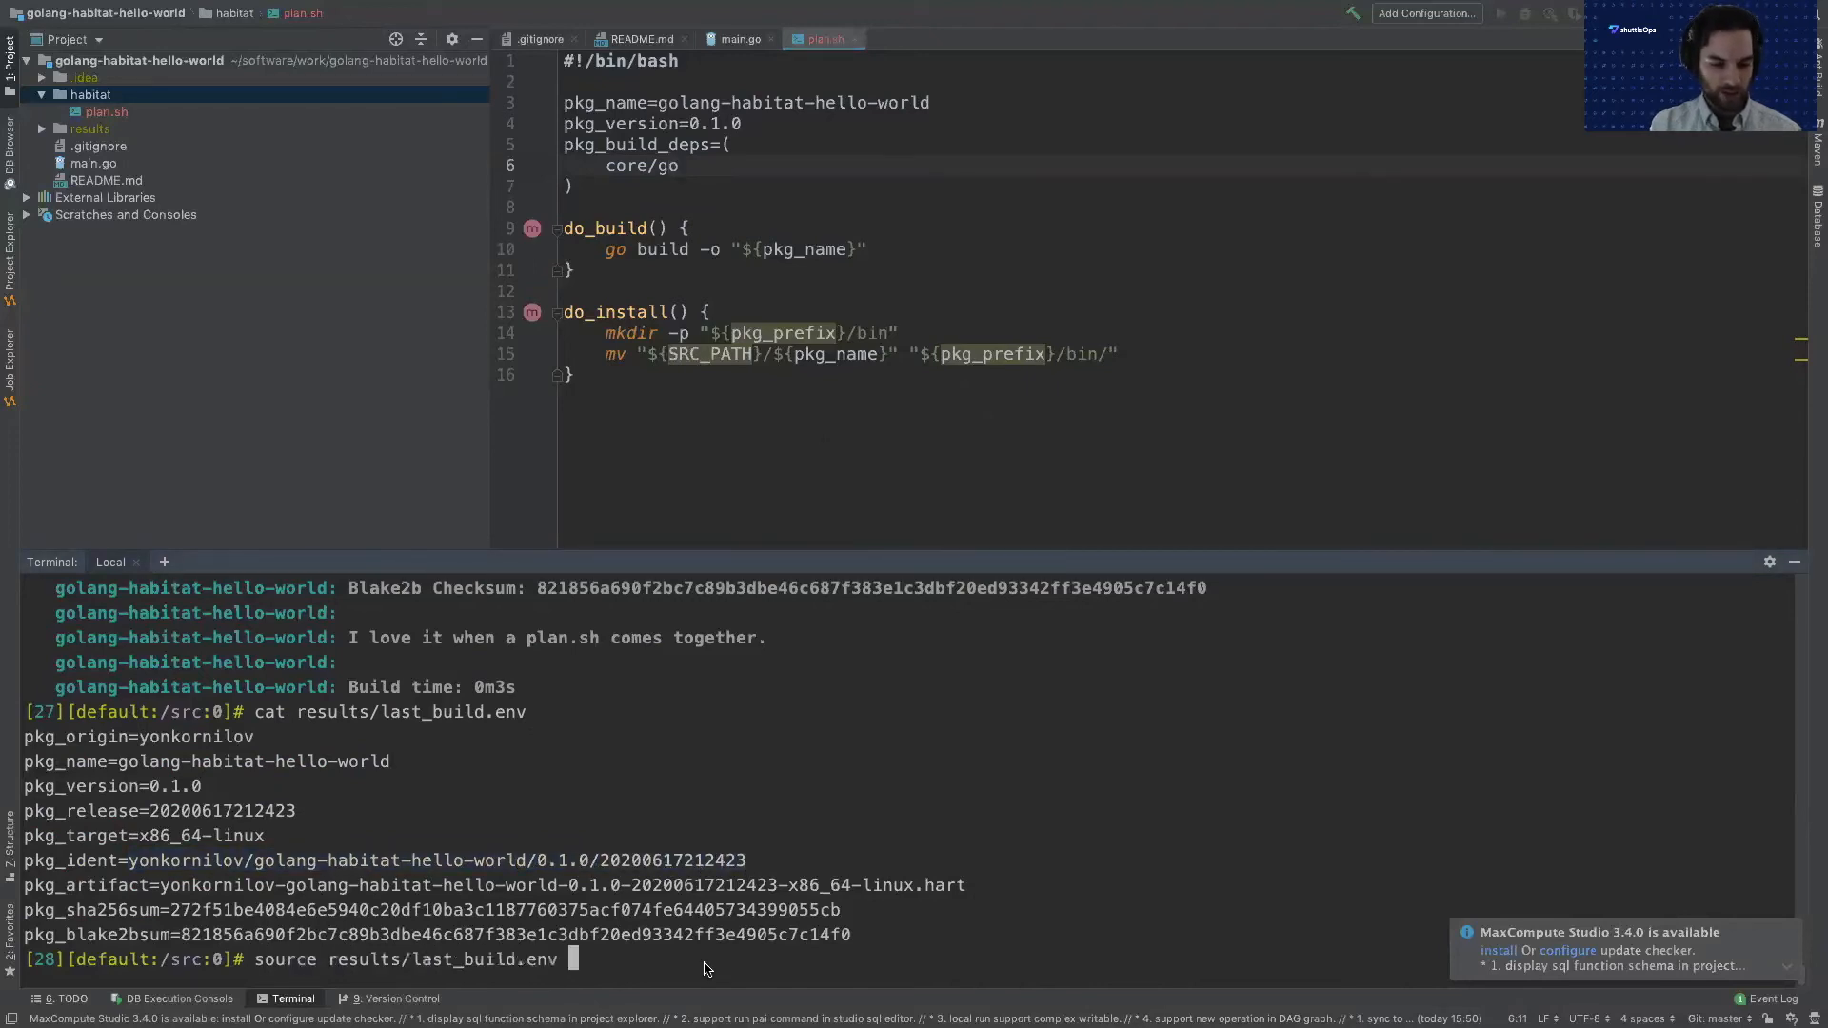
key(Return)
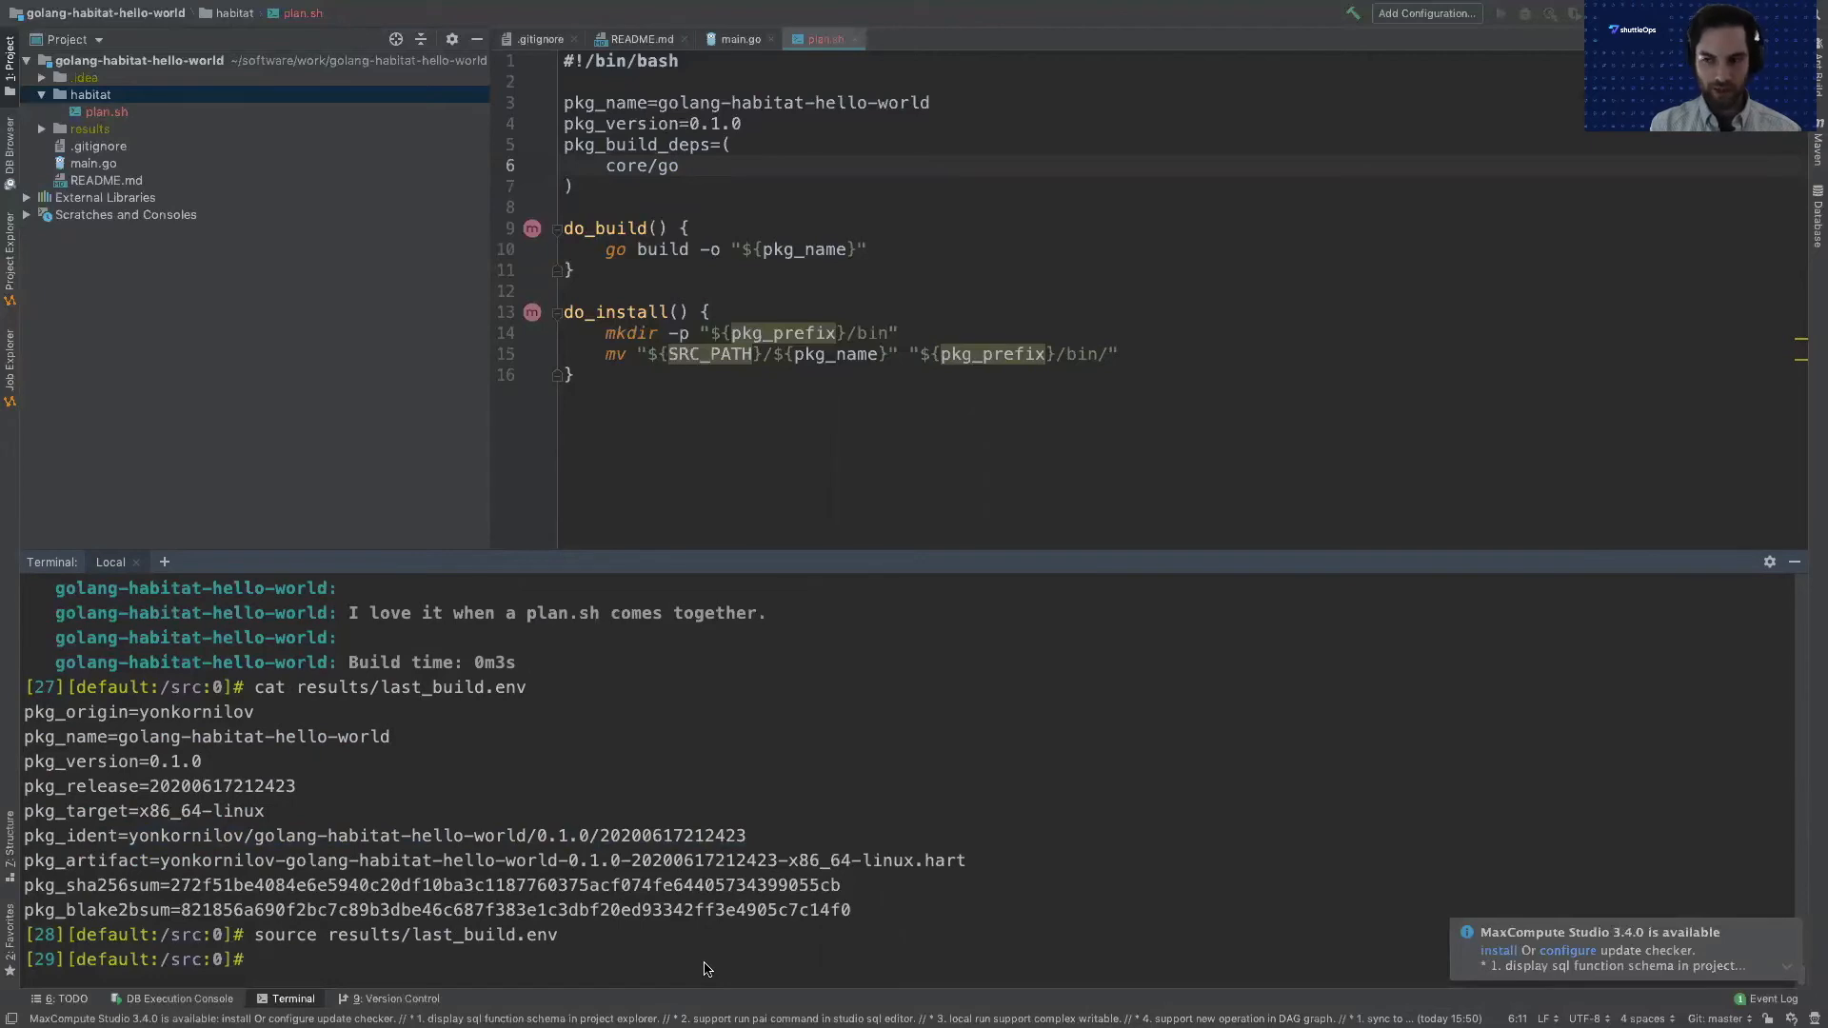
text(hab svc load)
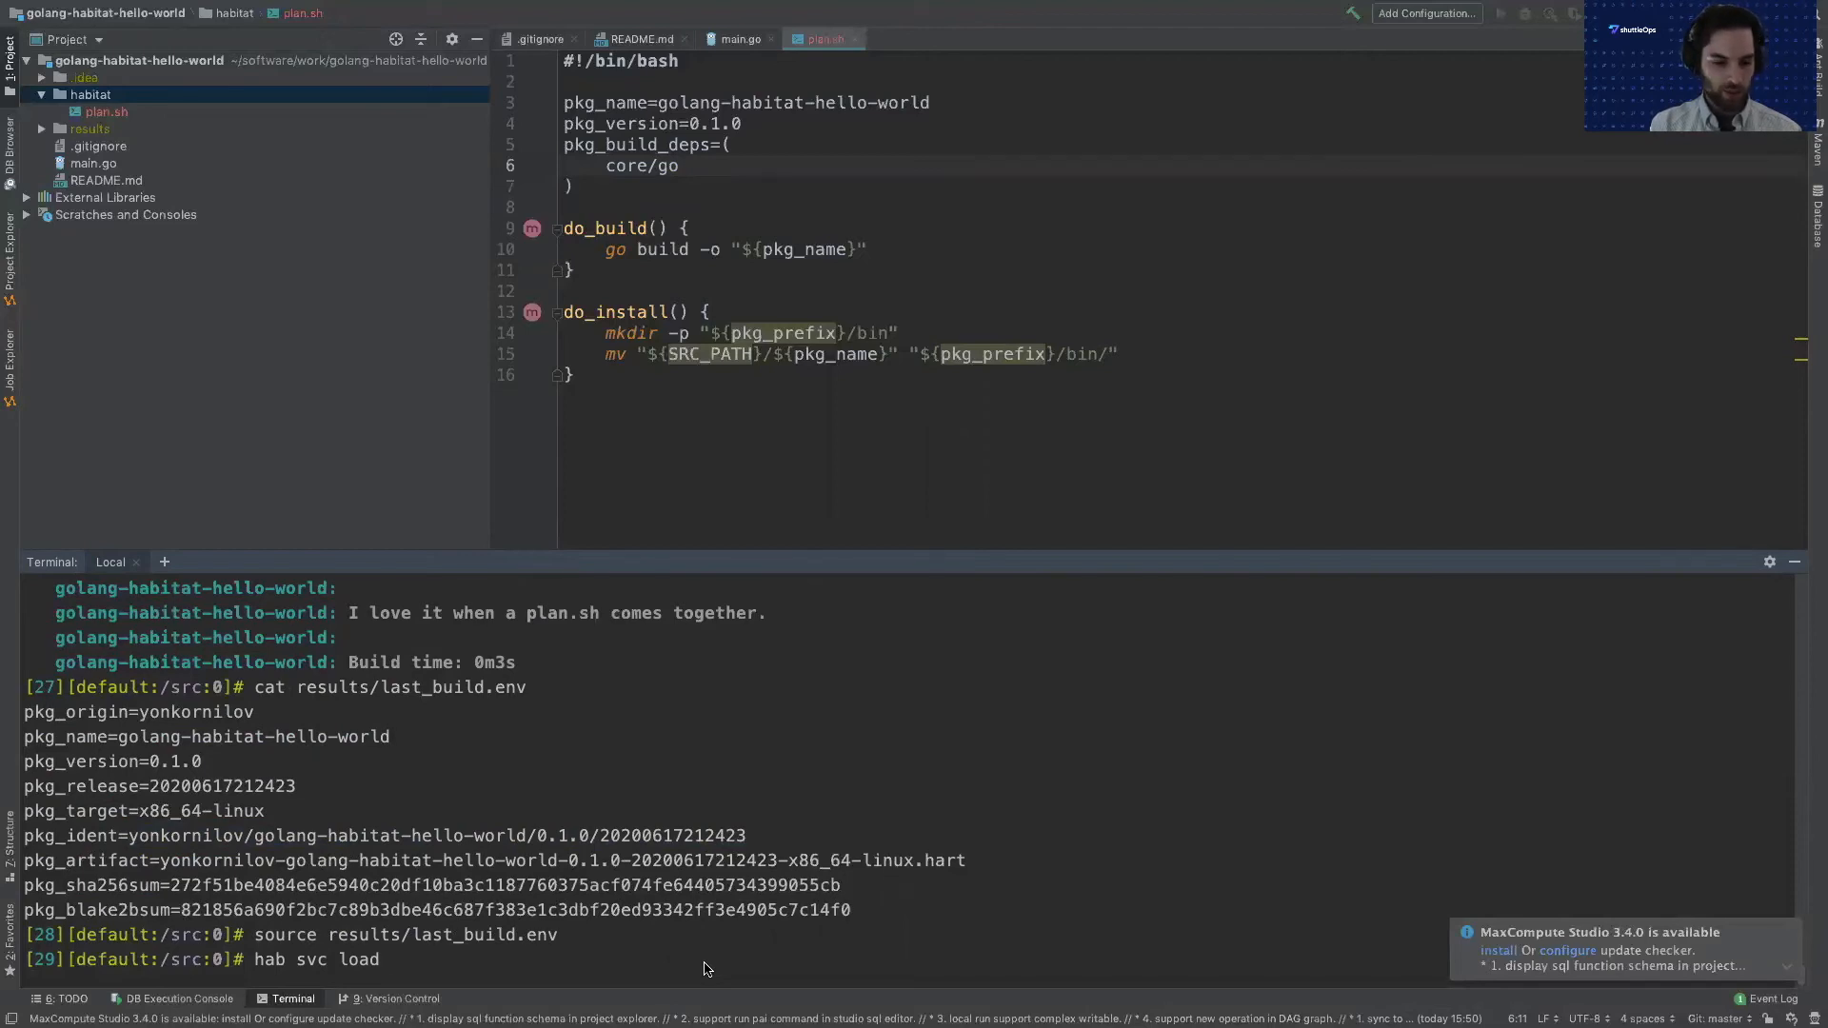
text(yonkornilov/)
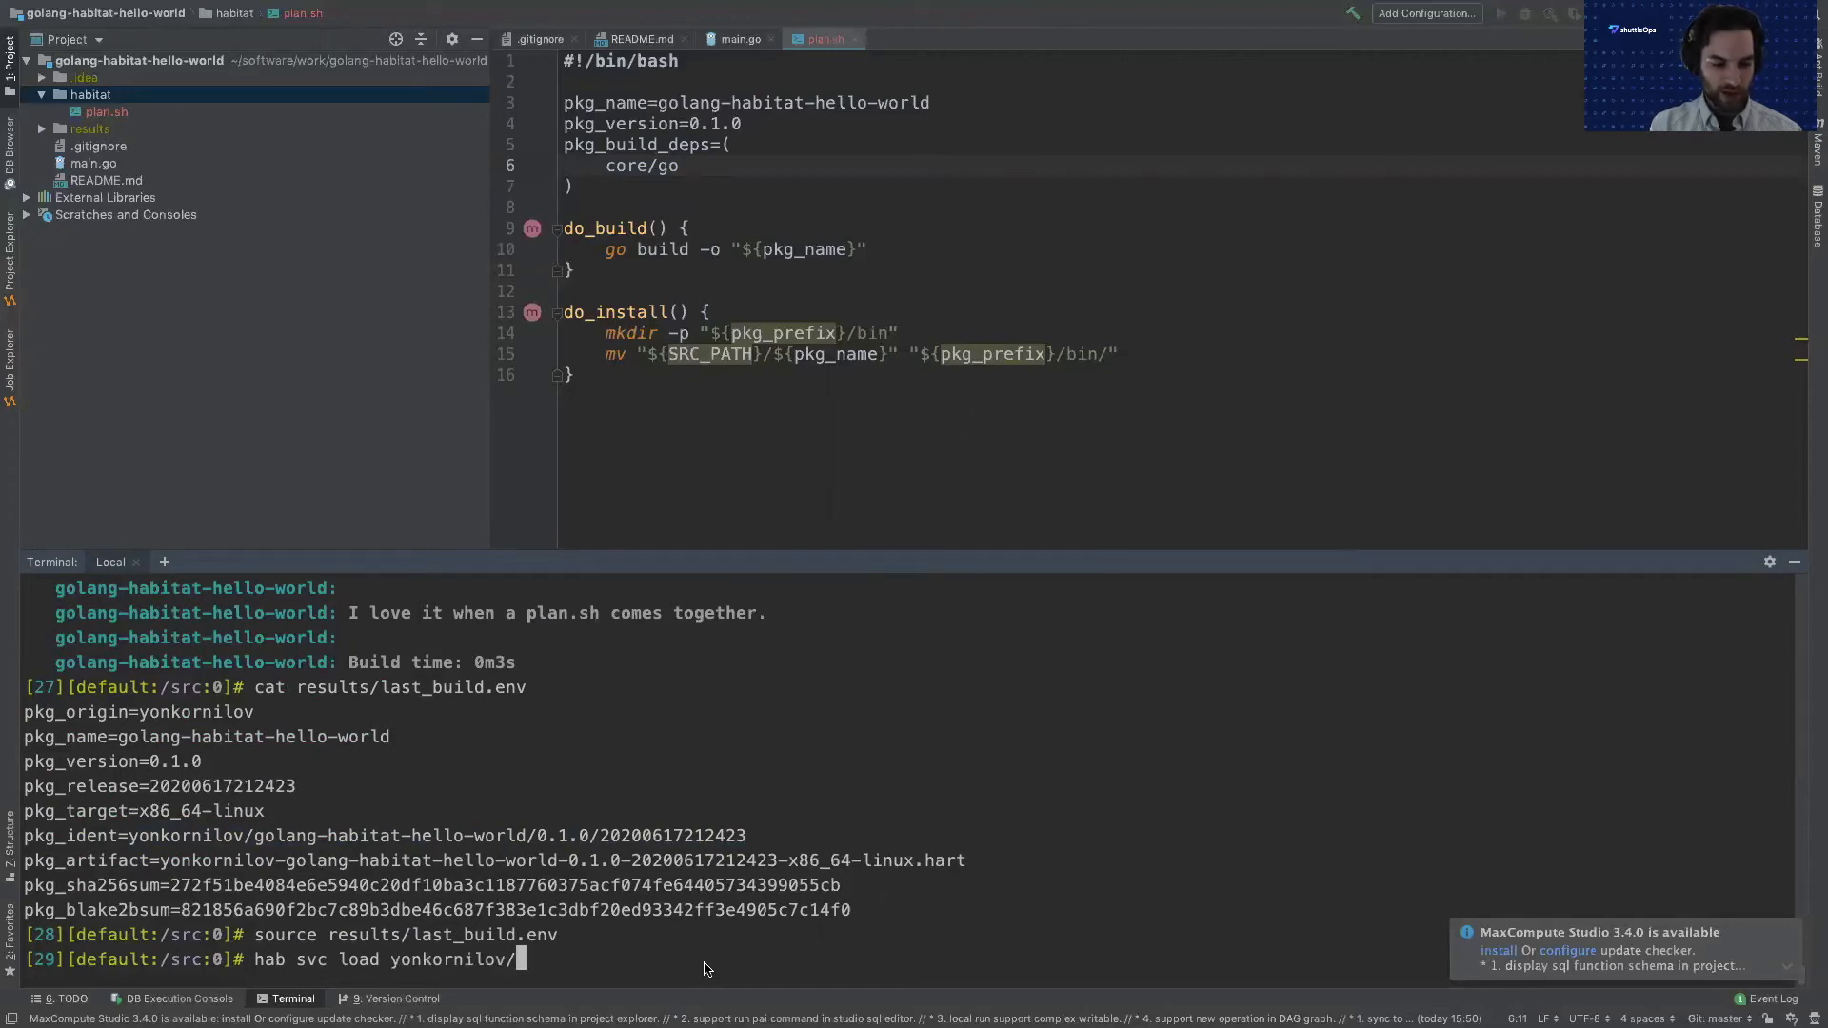
text(golang-habi)
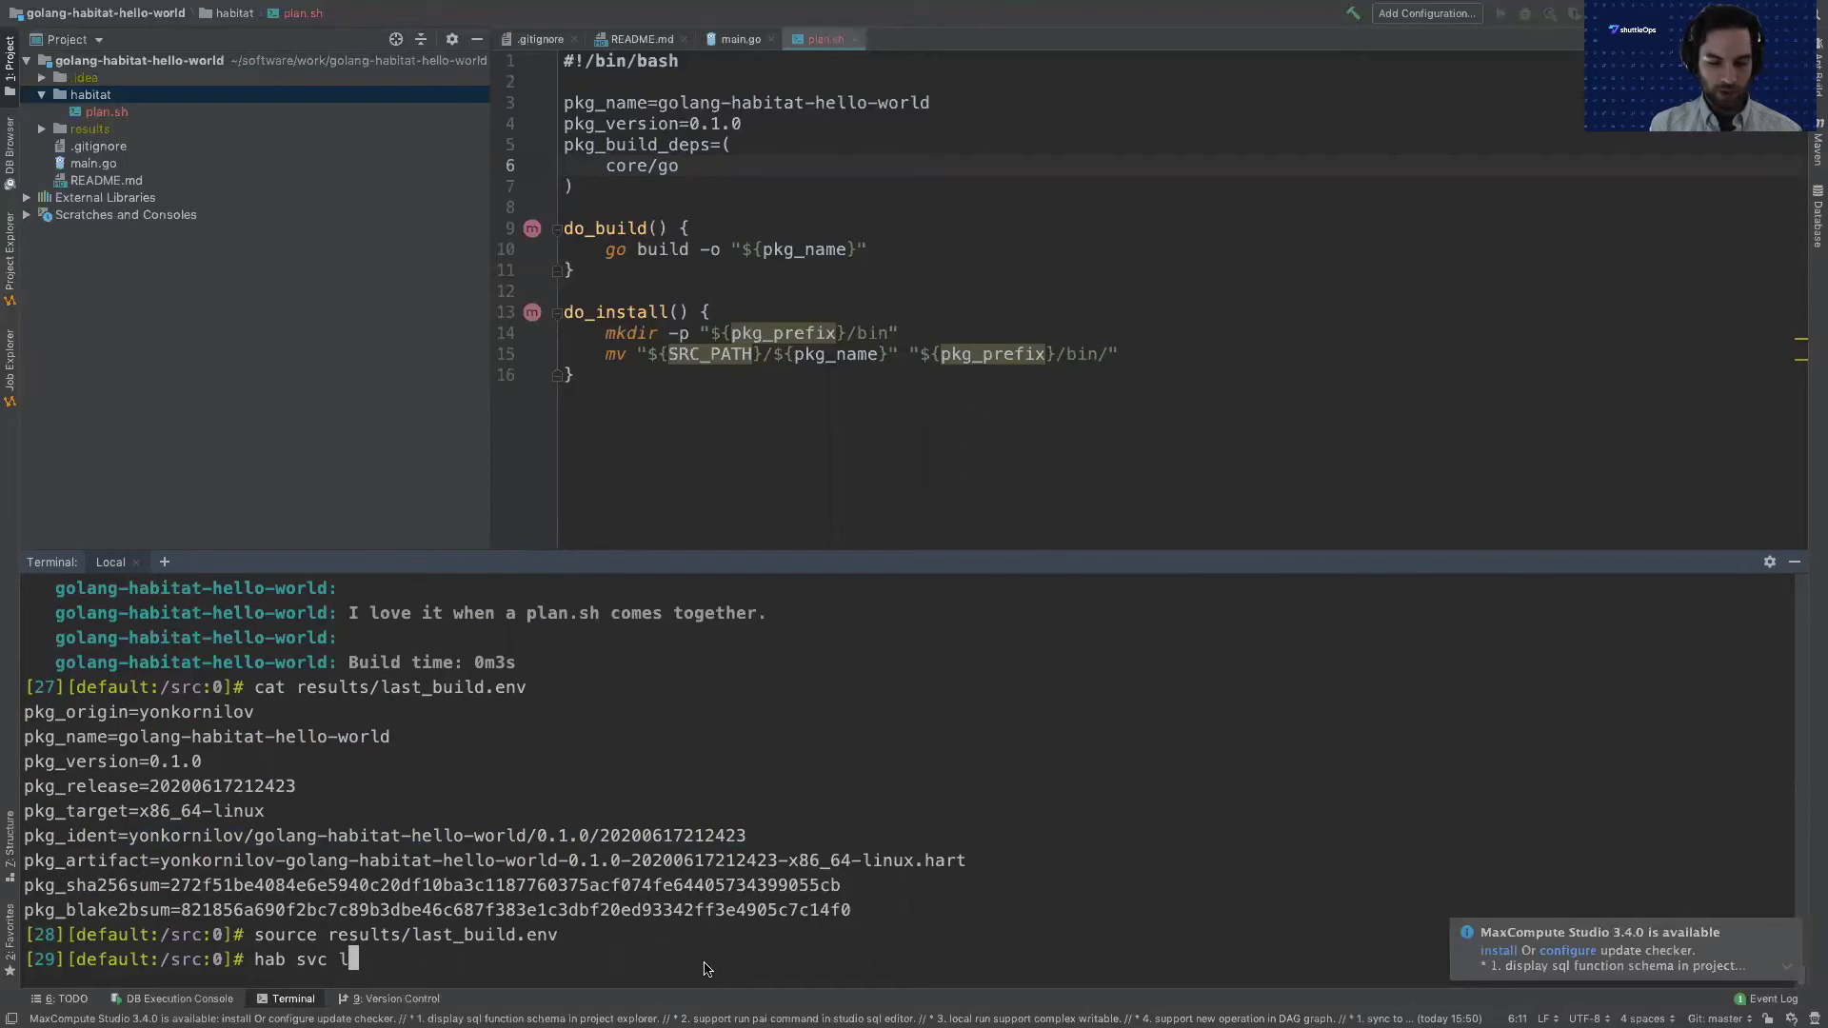
text(oad $pkg_)
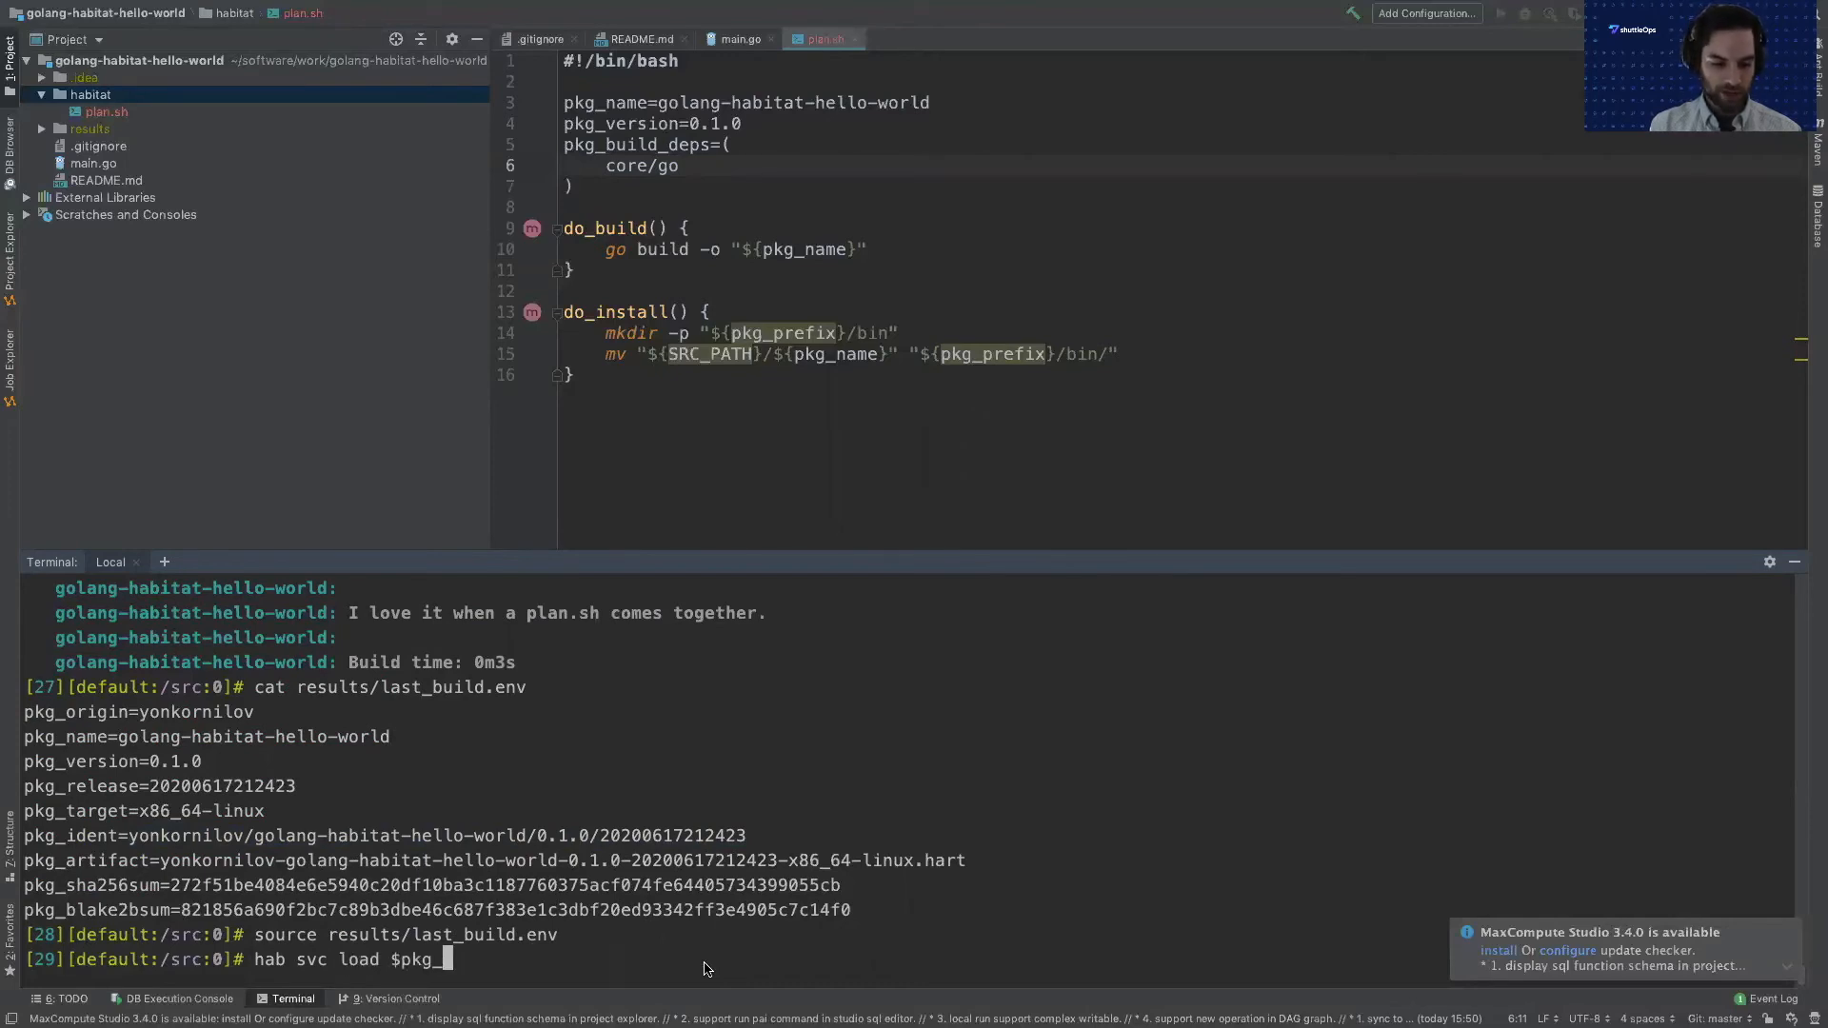
text(ident)
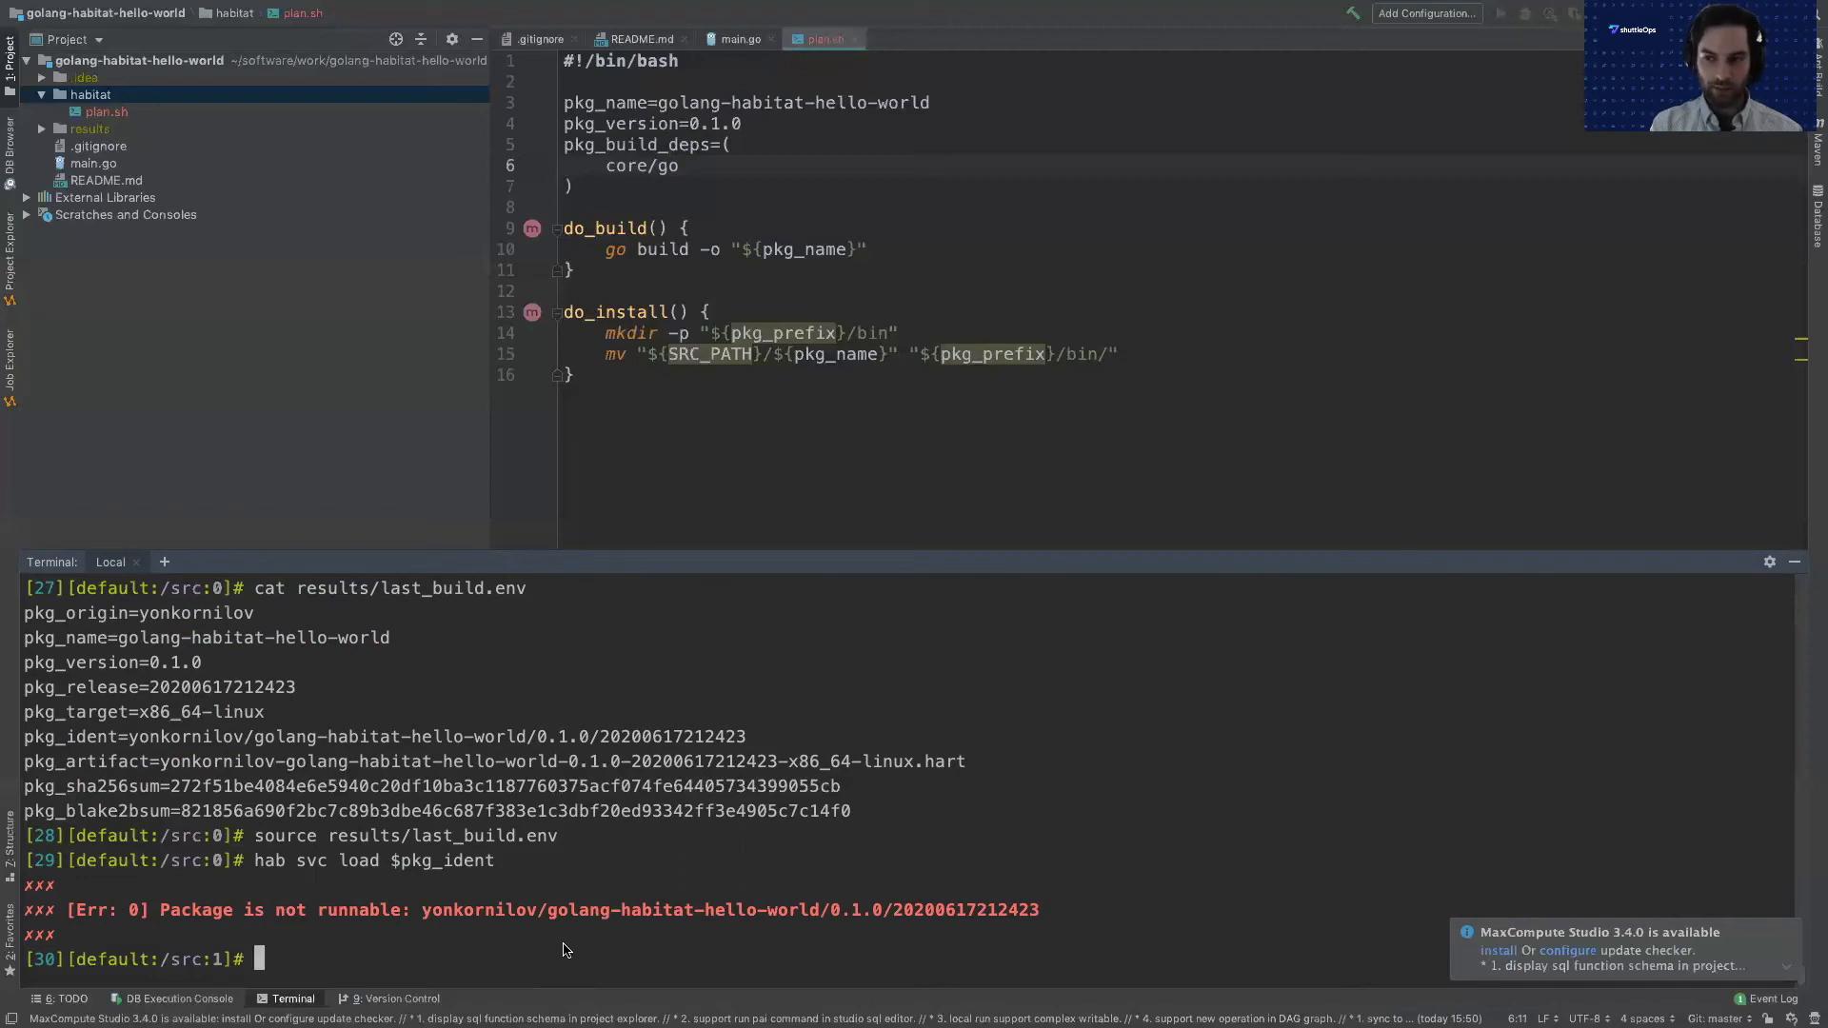
List the installed package directory using hab pkg path $pkg_ident.
text(hab)
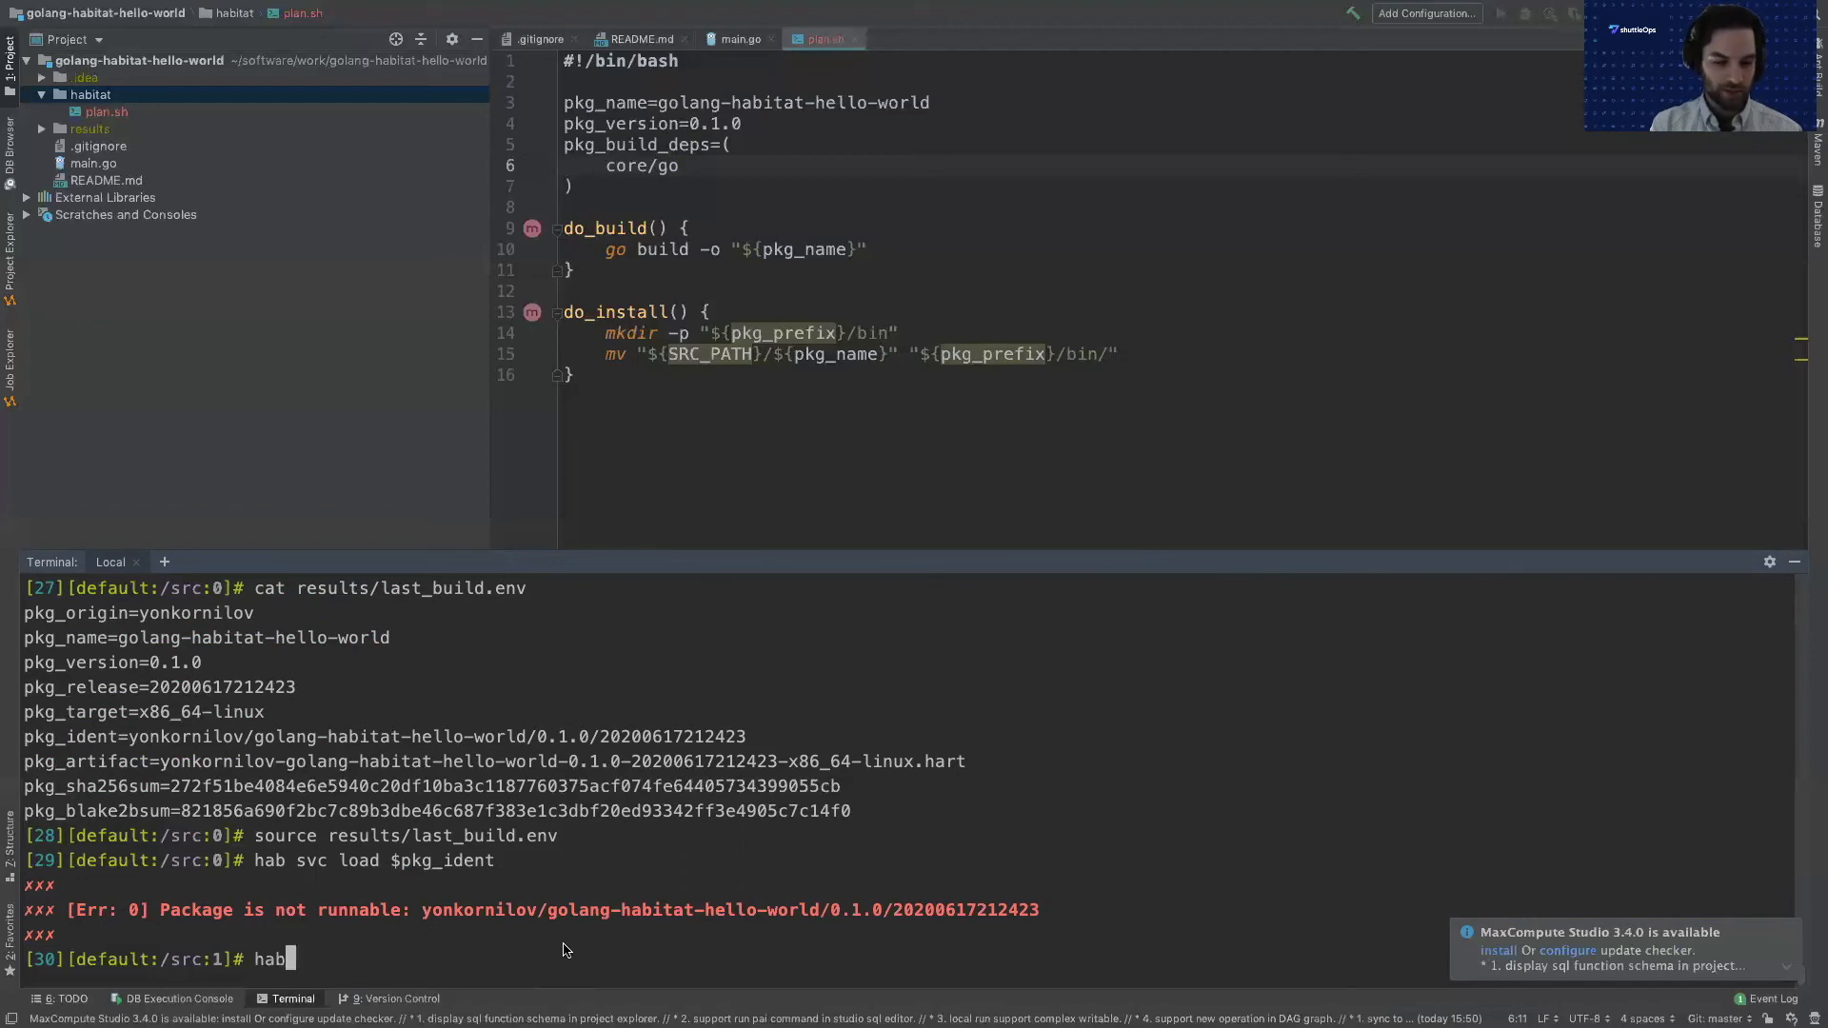
text(pkg path)
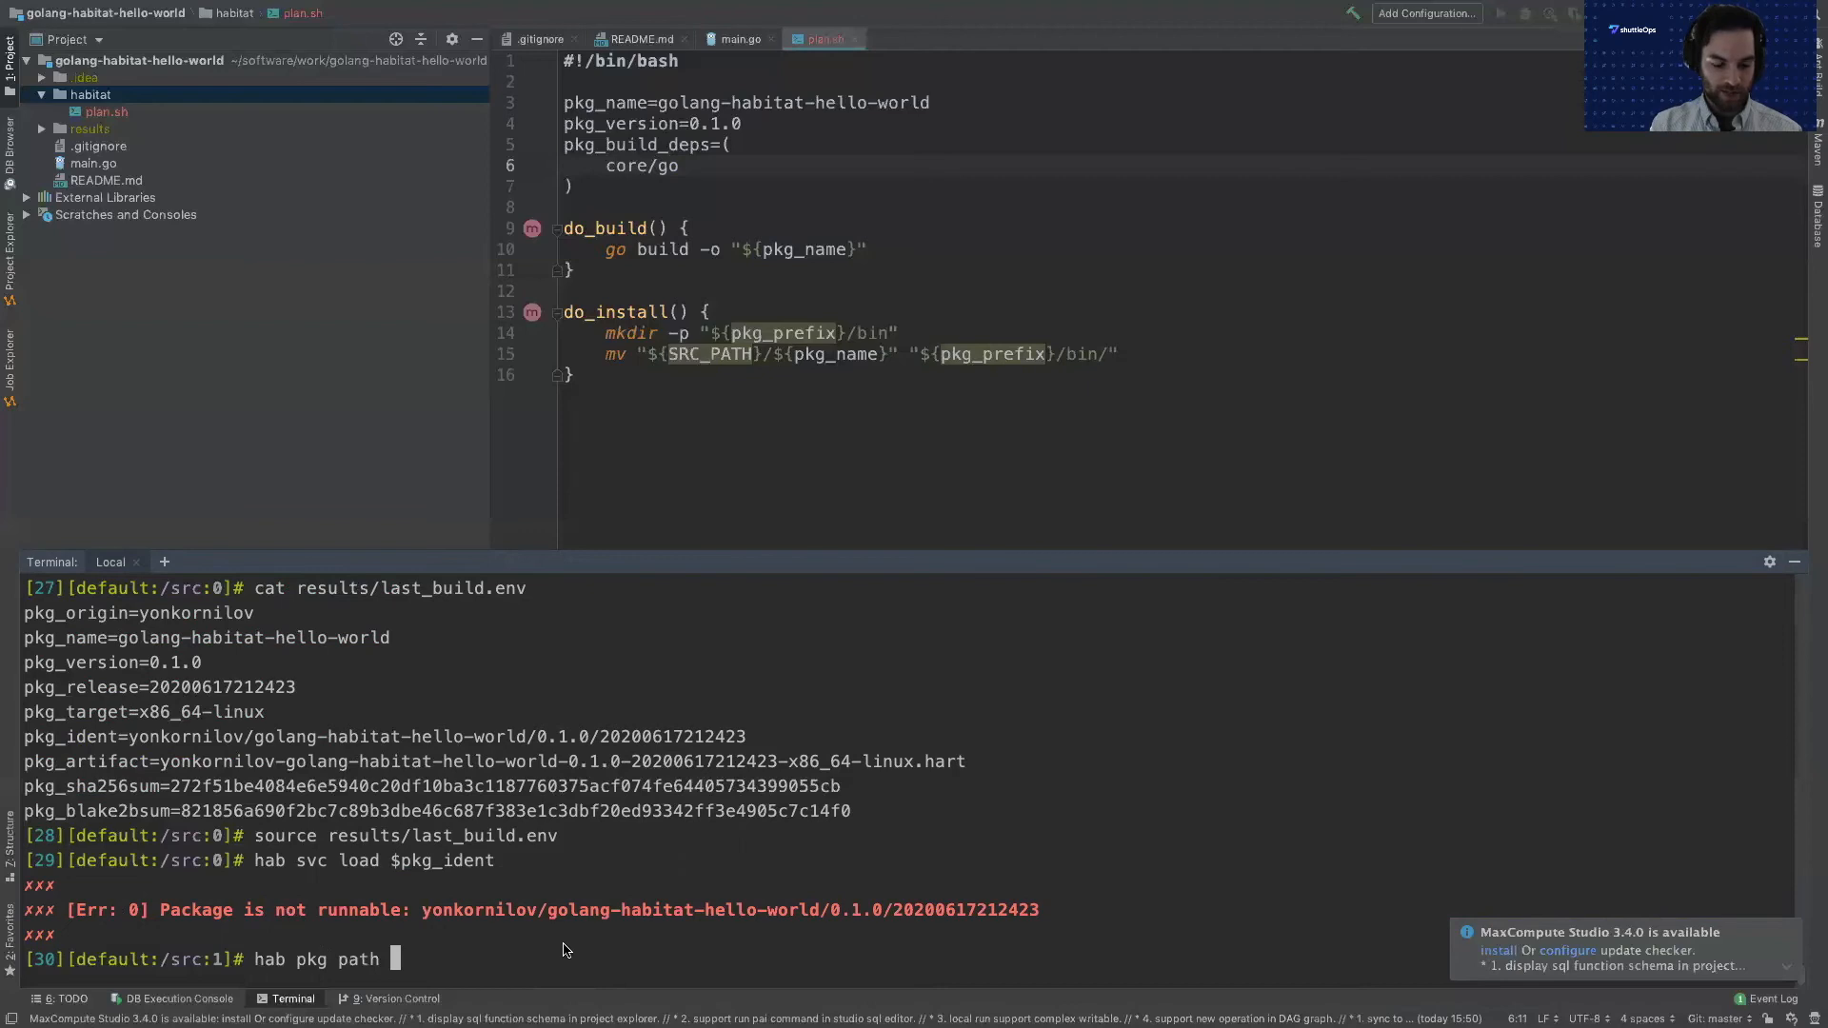
text($pkg_)
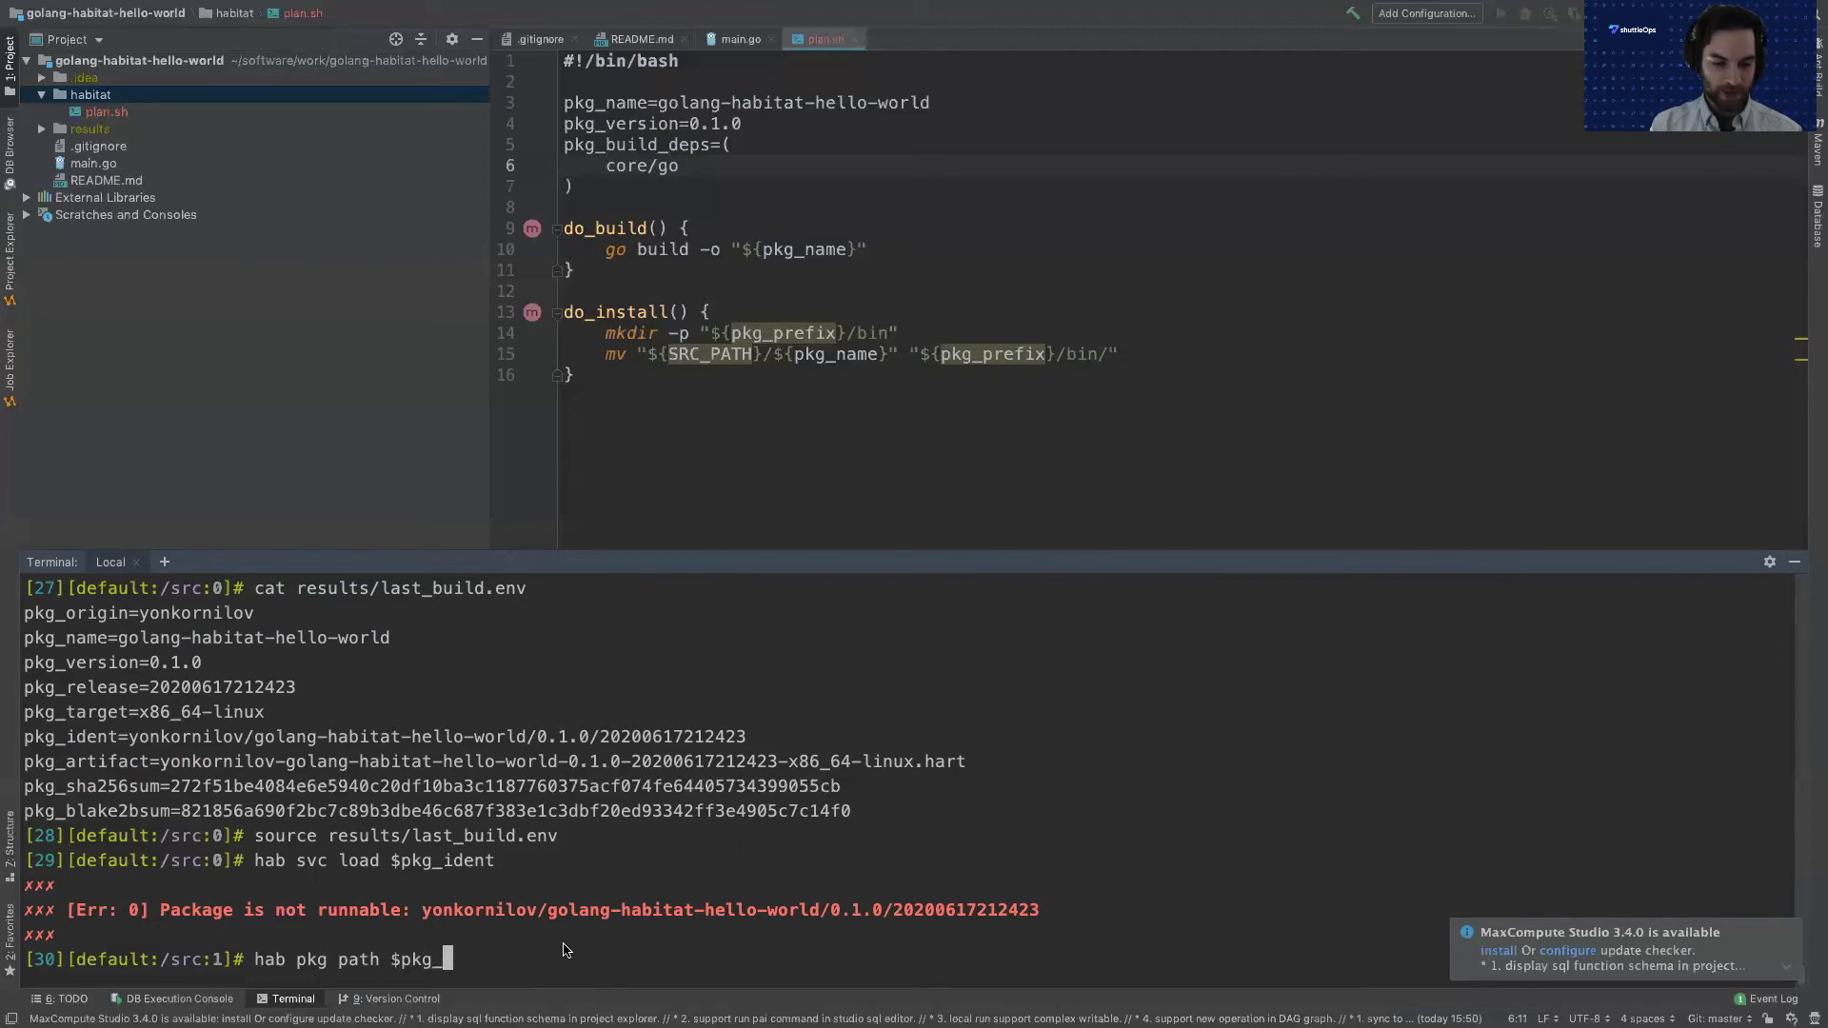
key(Return)
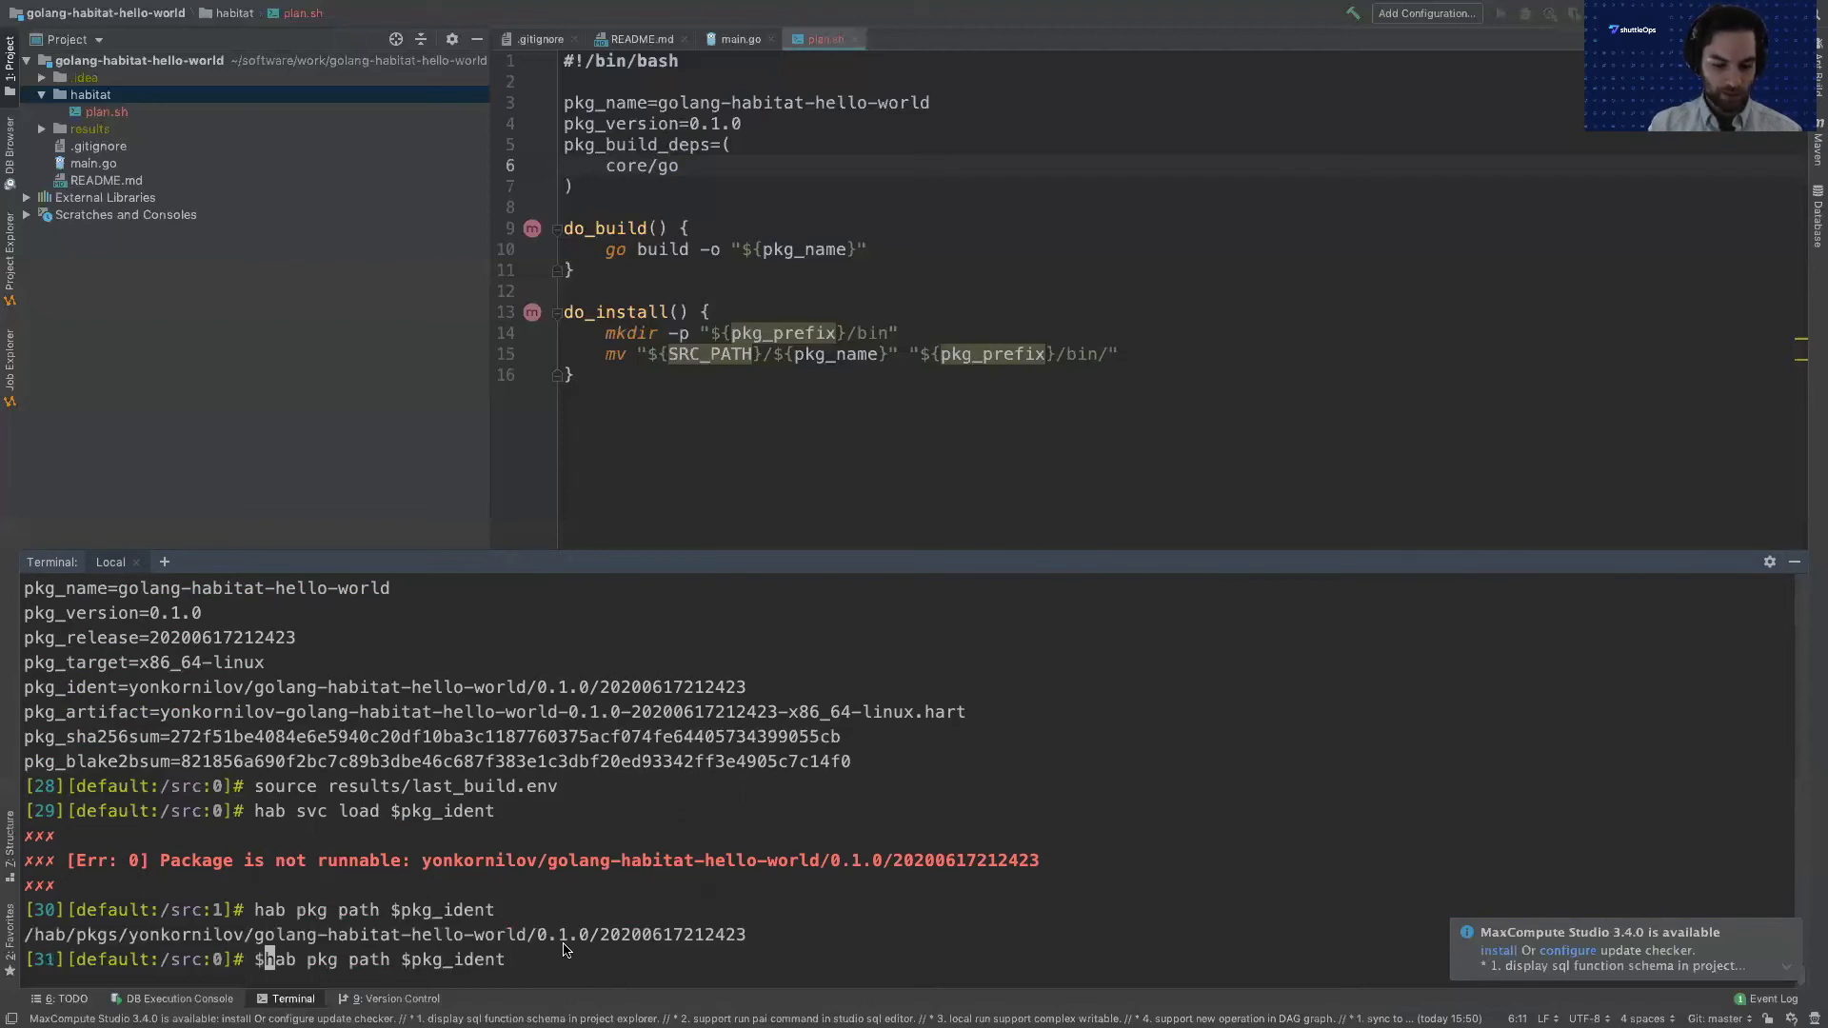
List the package's bin/ directory showing golang-habitat-hello-world, then discard the unfinished command.
text($(hab pkg path $pkg_ident)/bin/)
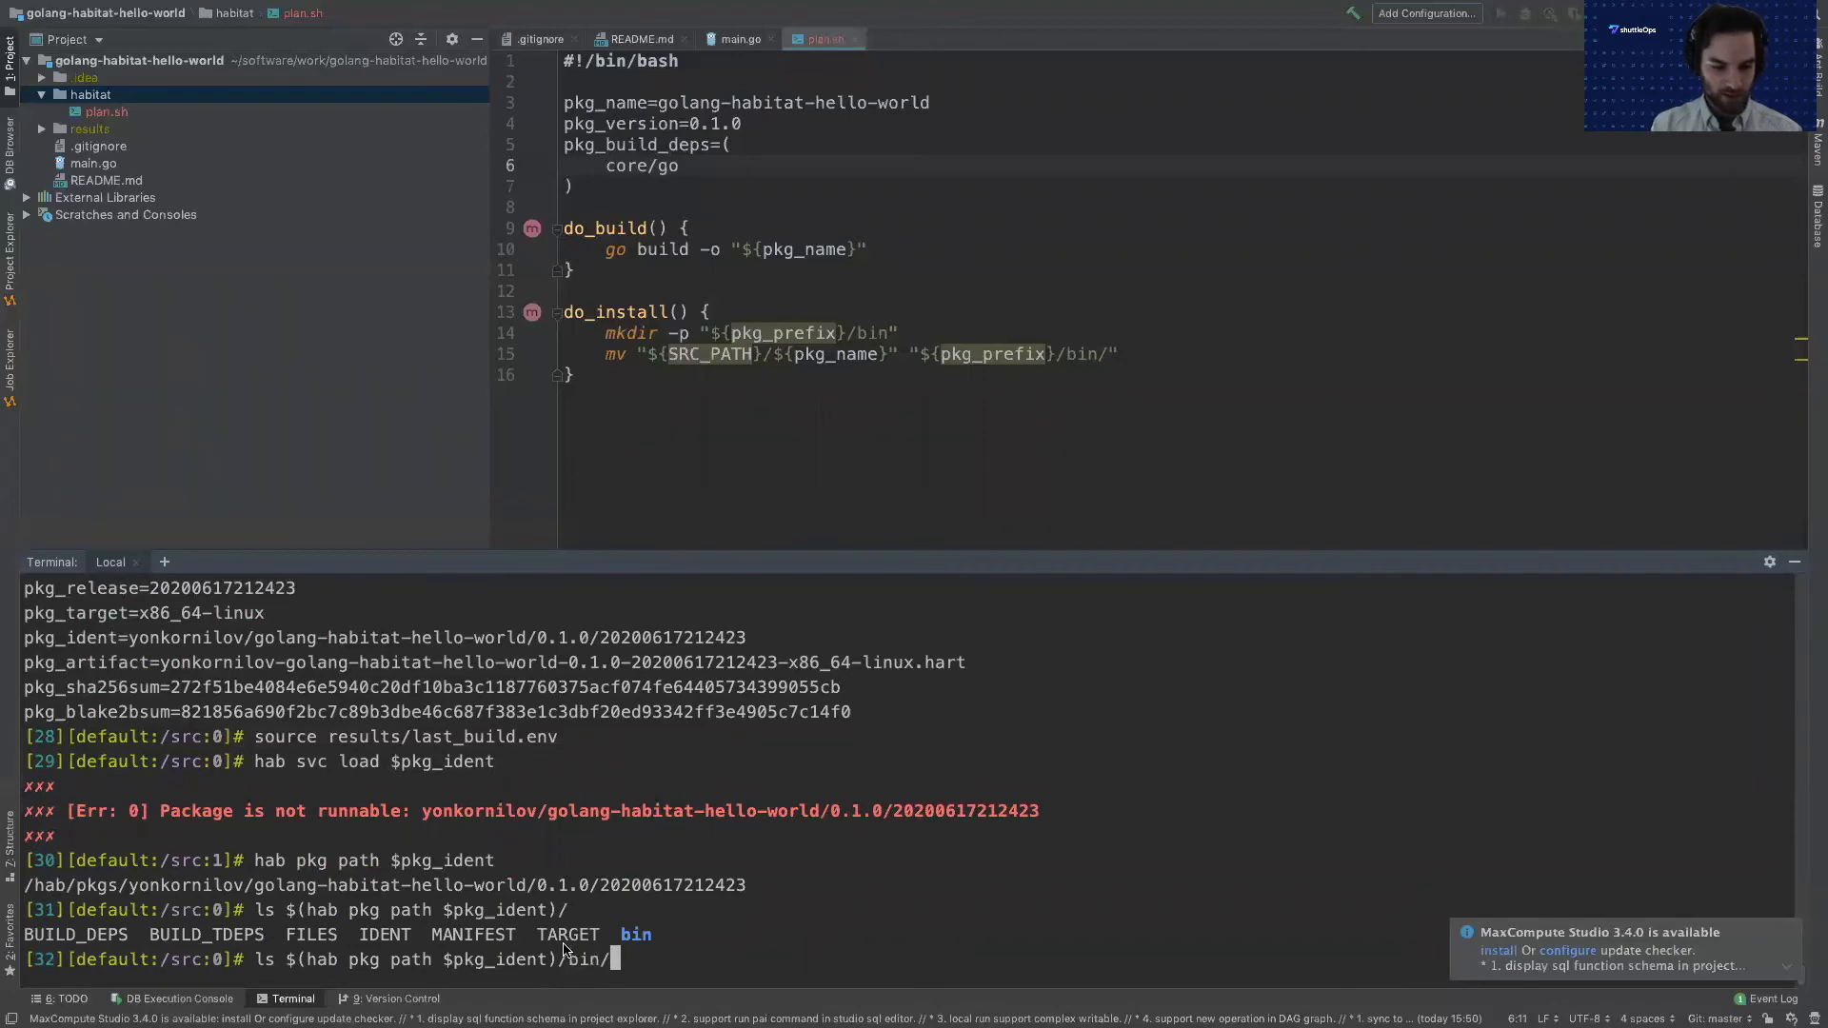
key(Return)
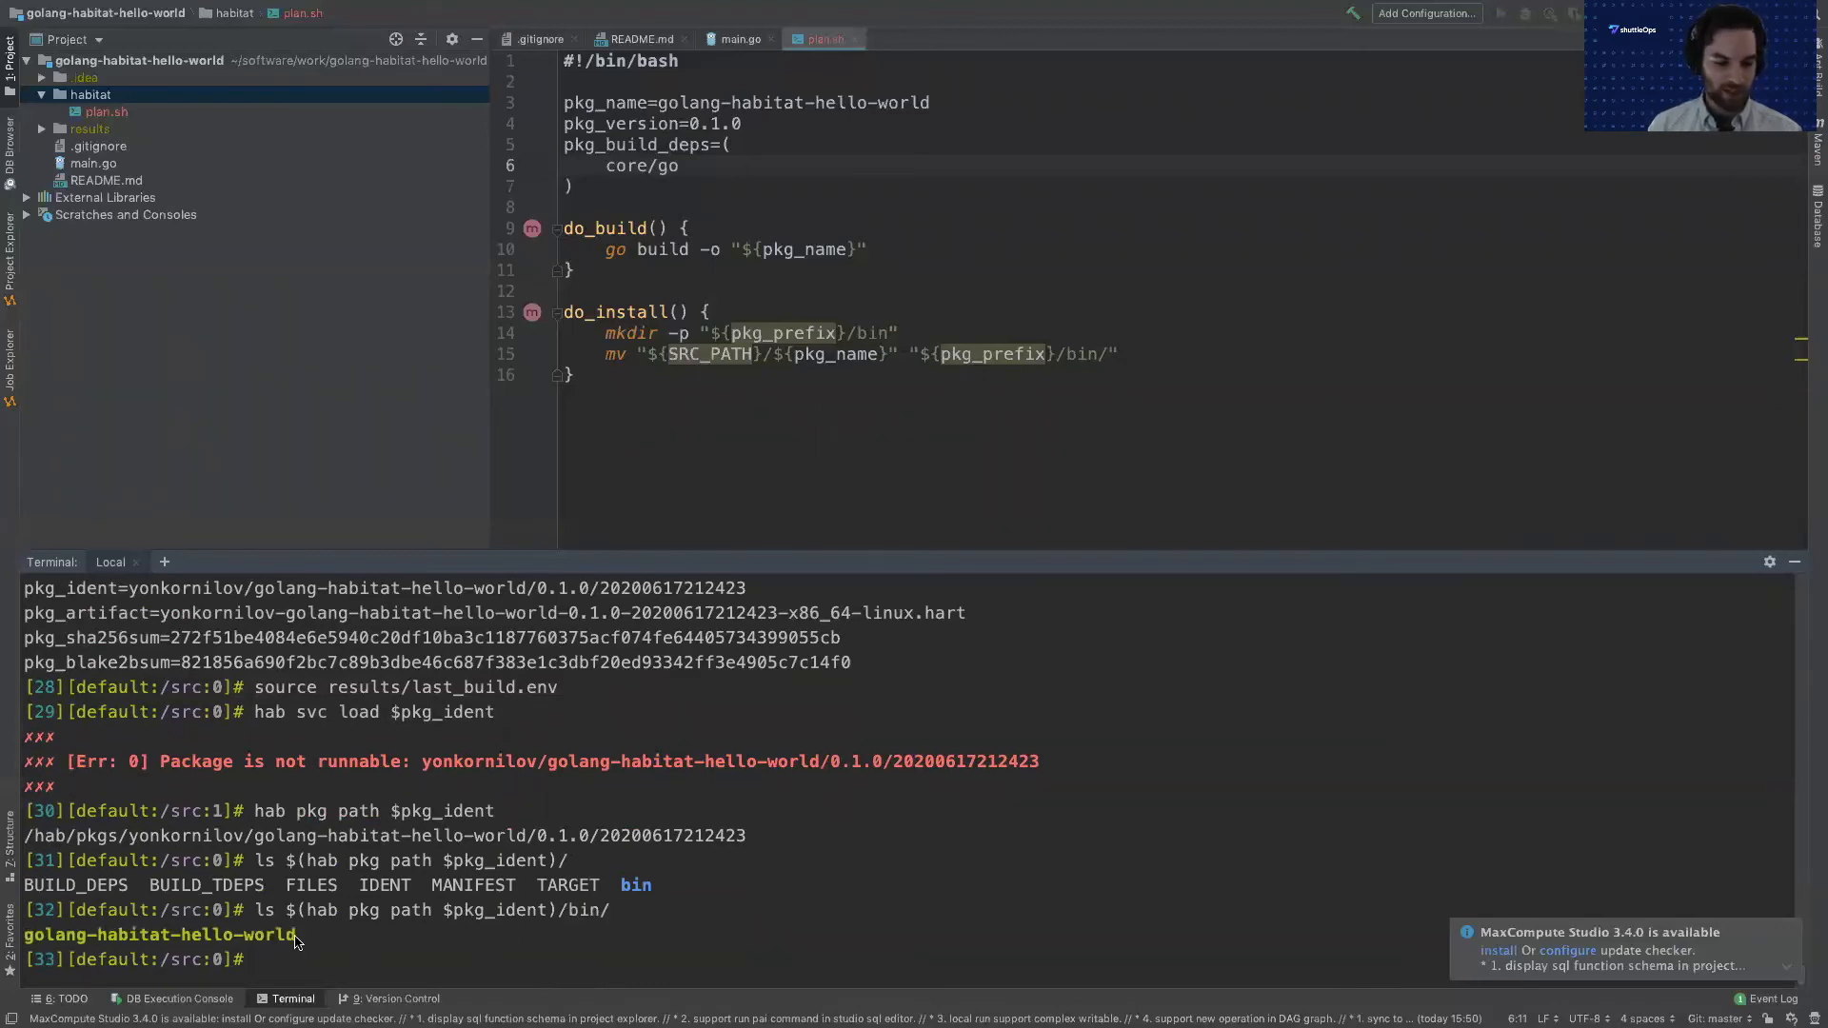
text(ls $(hab pkg path $pkg_ident)/bin/)
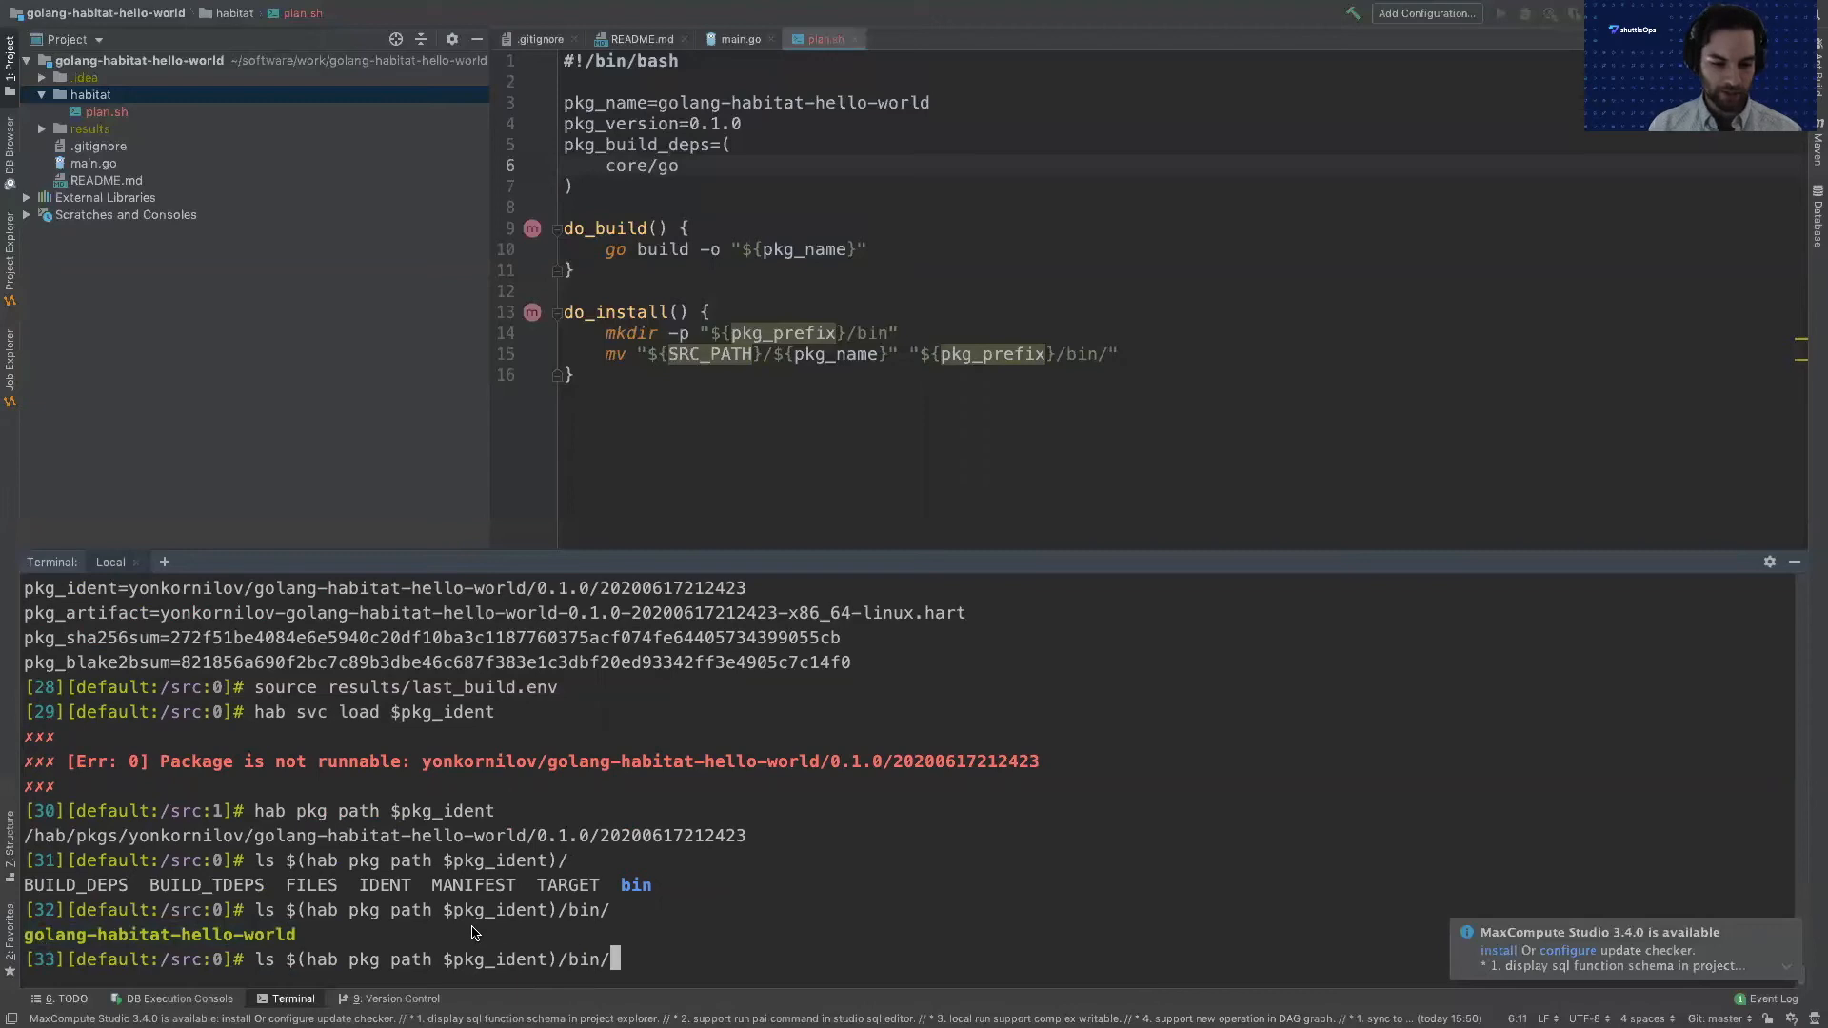
text(golang-habitat-hello-world)
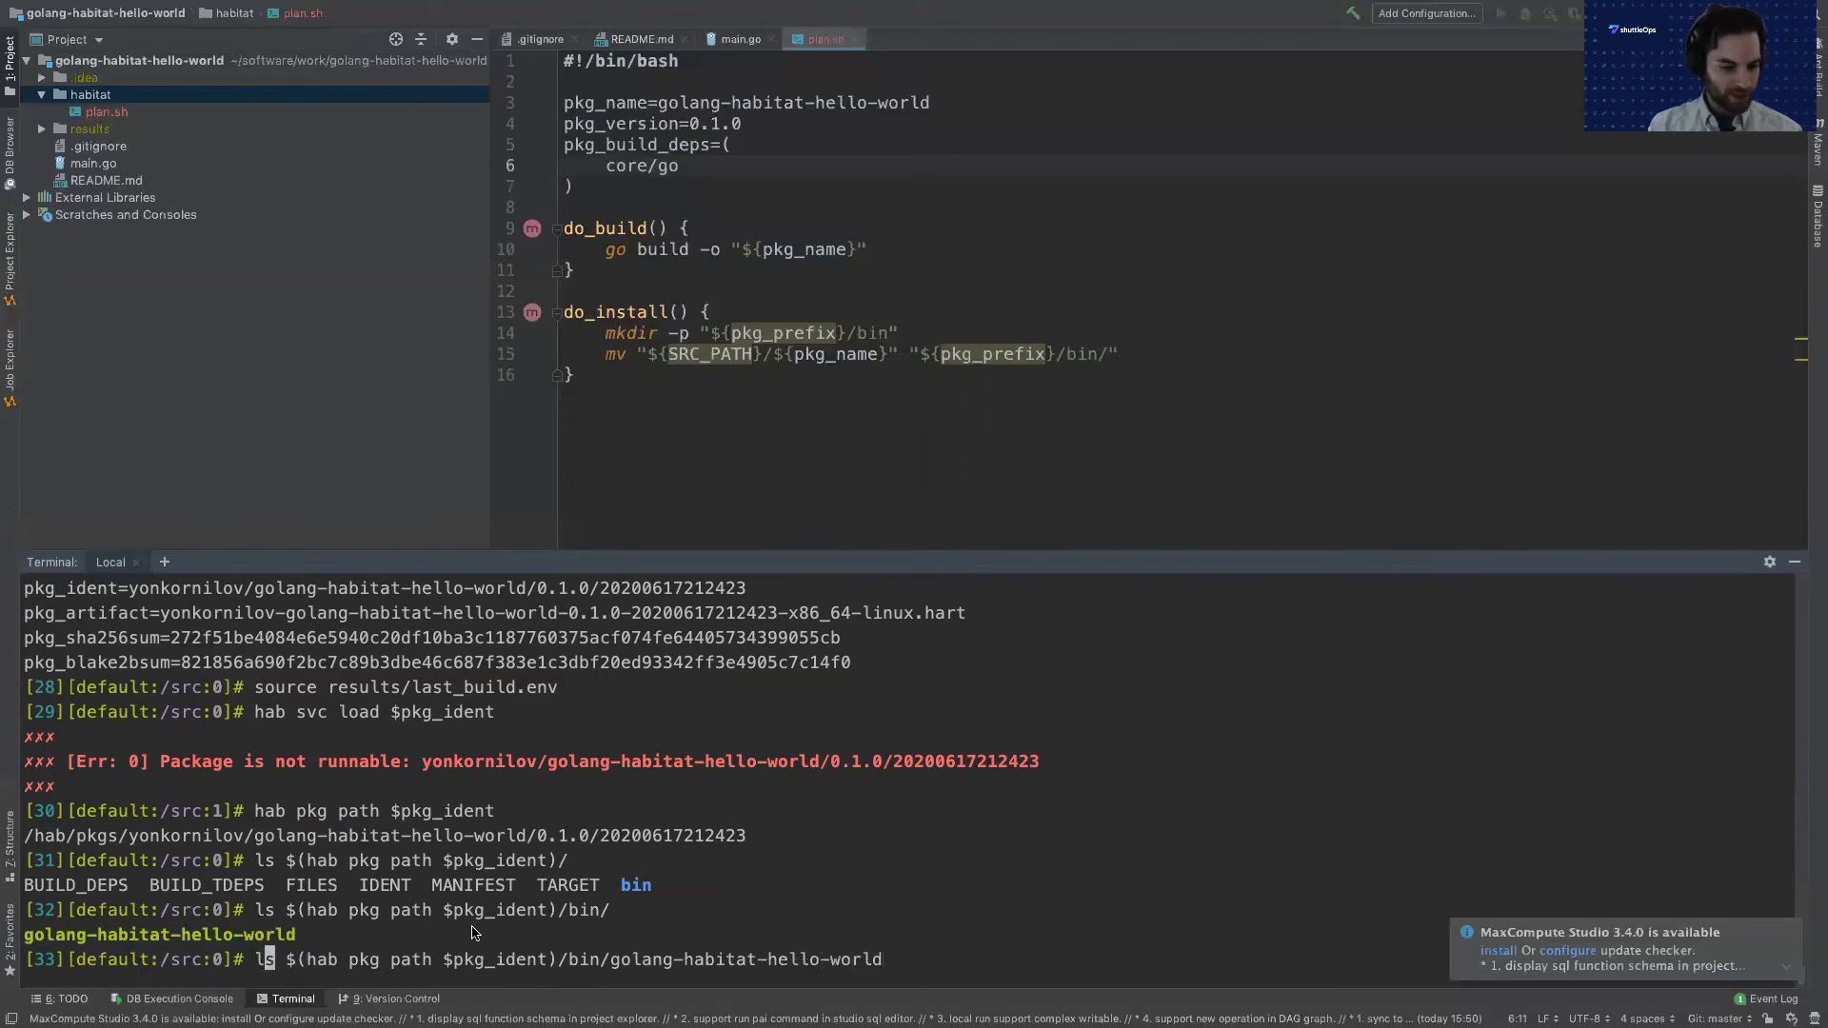
key(Return)
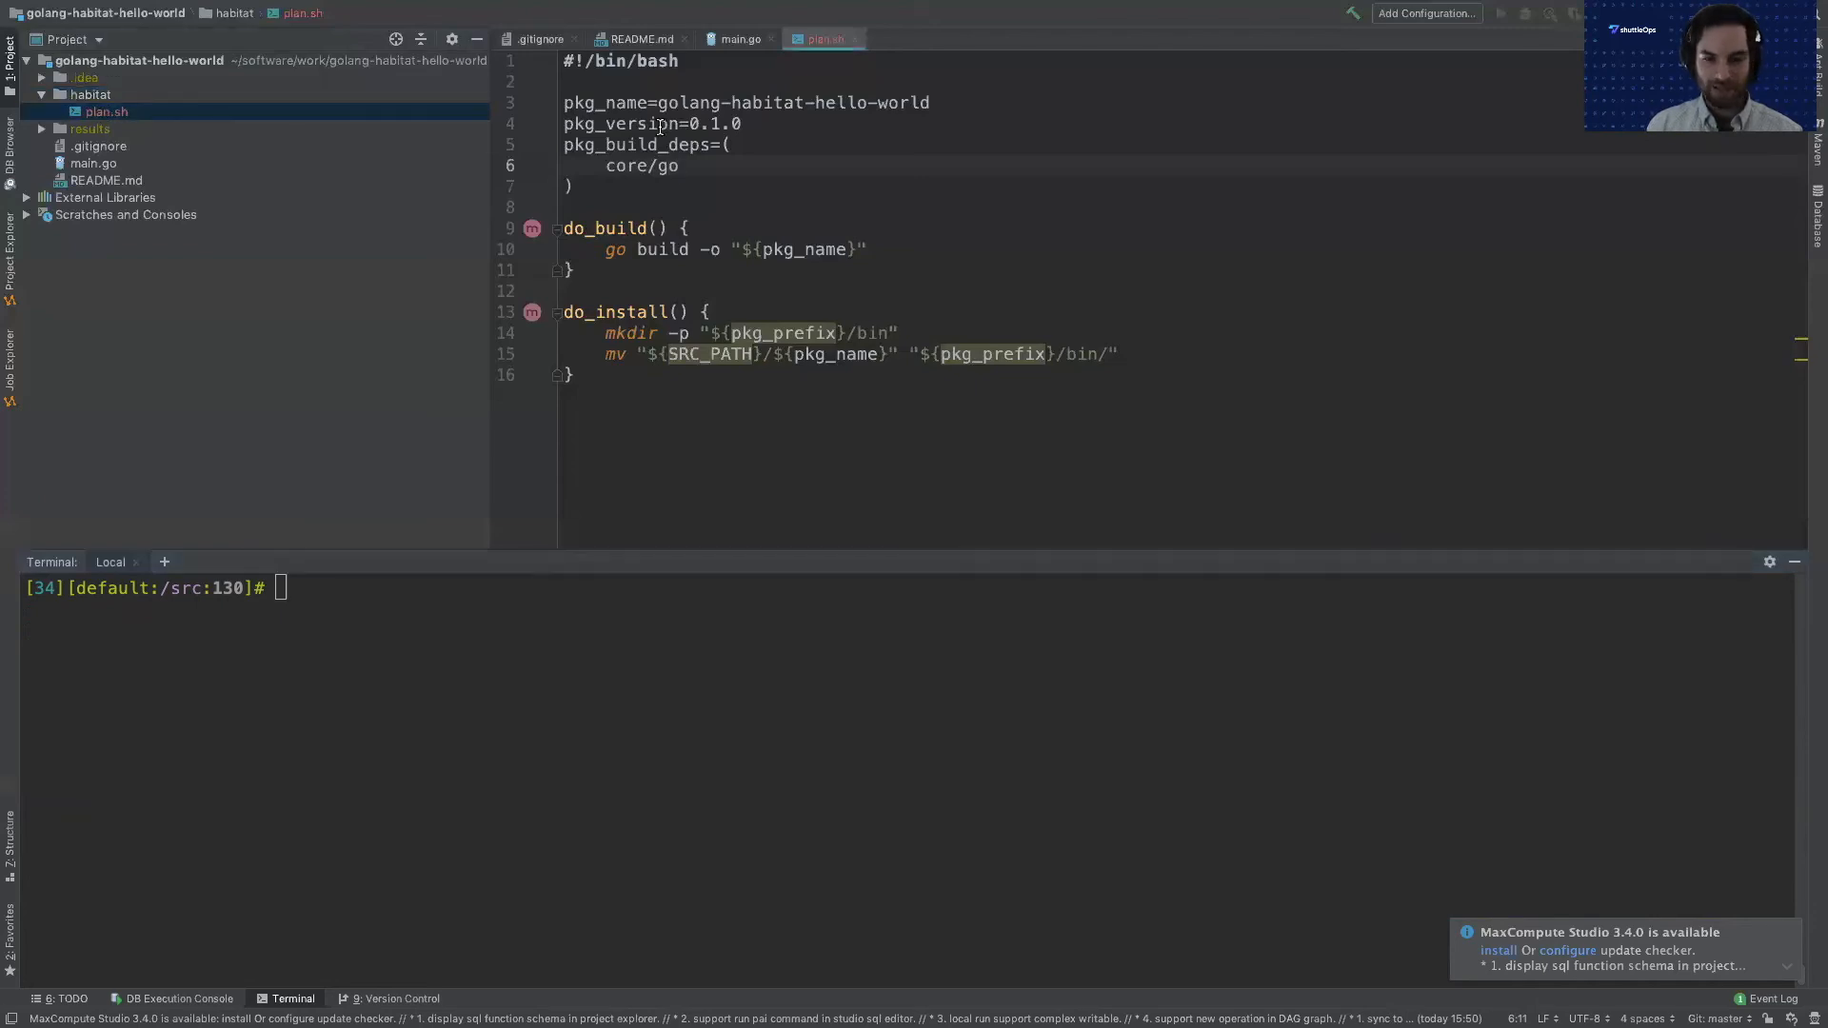
Create a hooks directory under habitat containing a new empty run file.
key(ctrl+a)
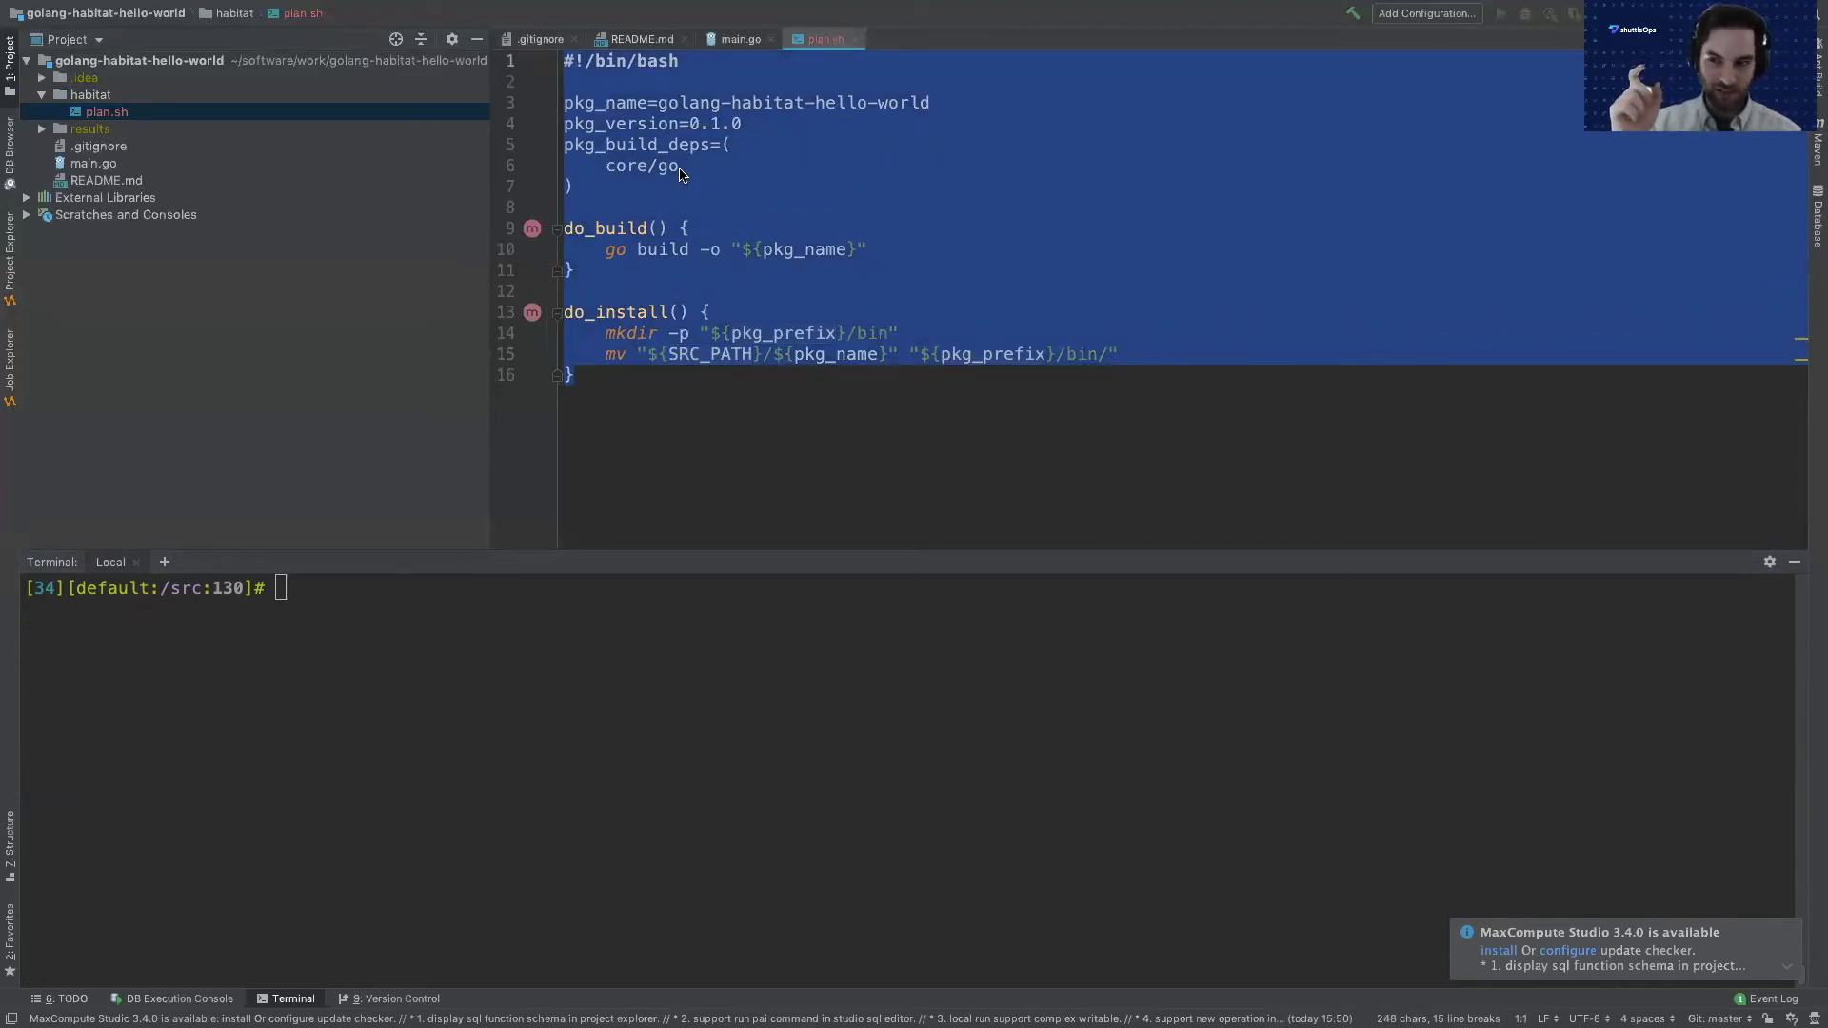
click(90, 94)
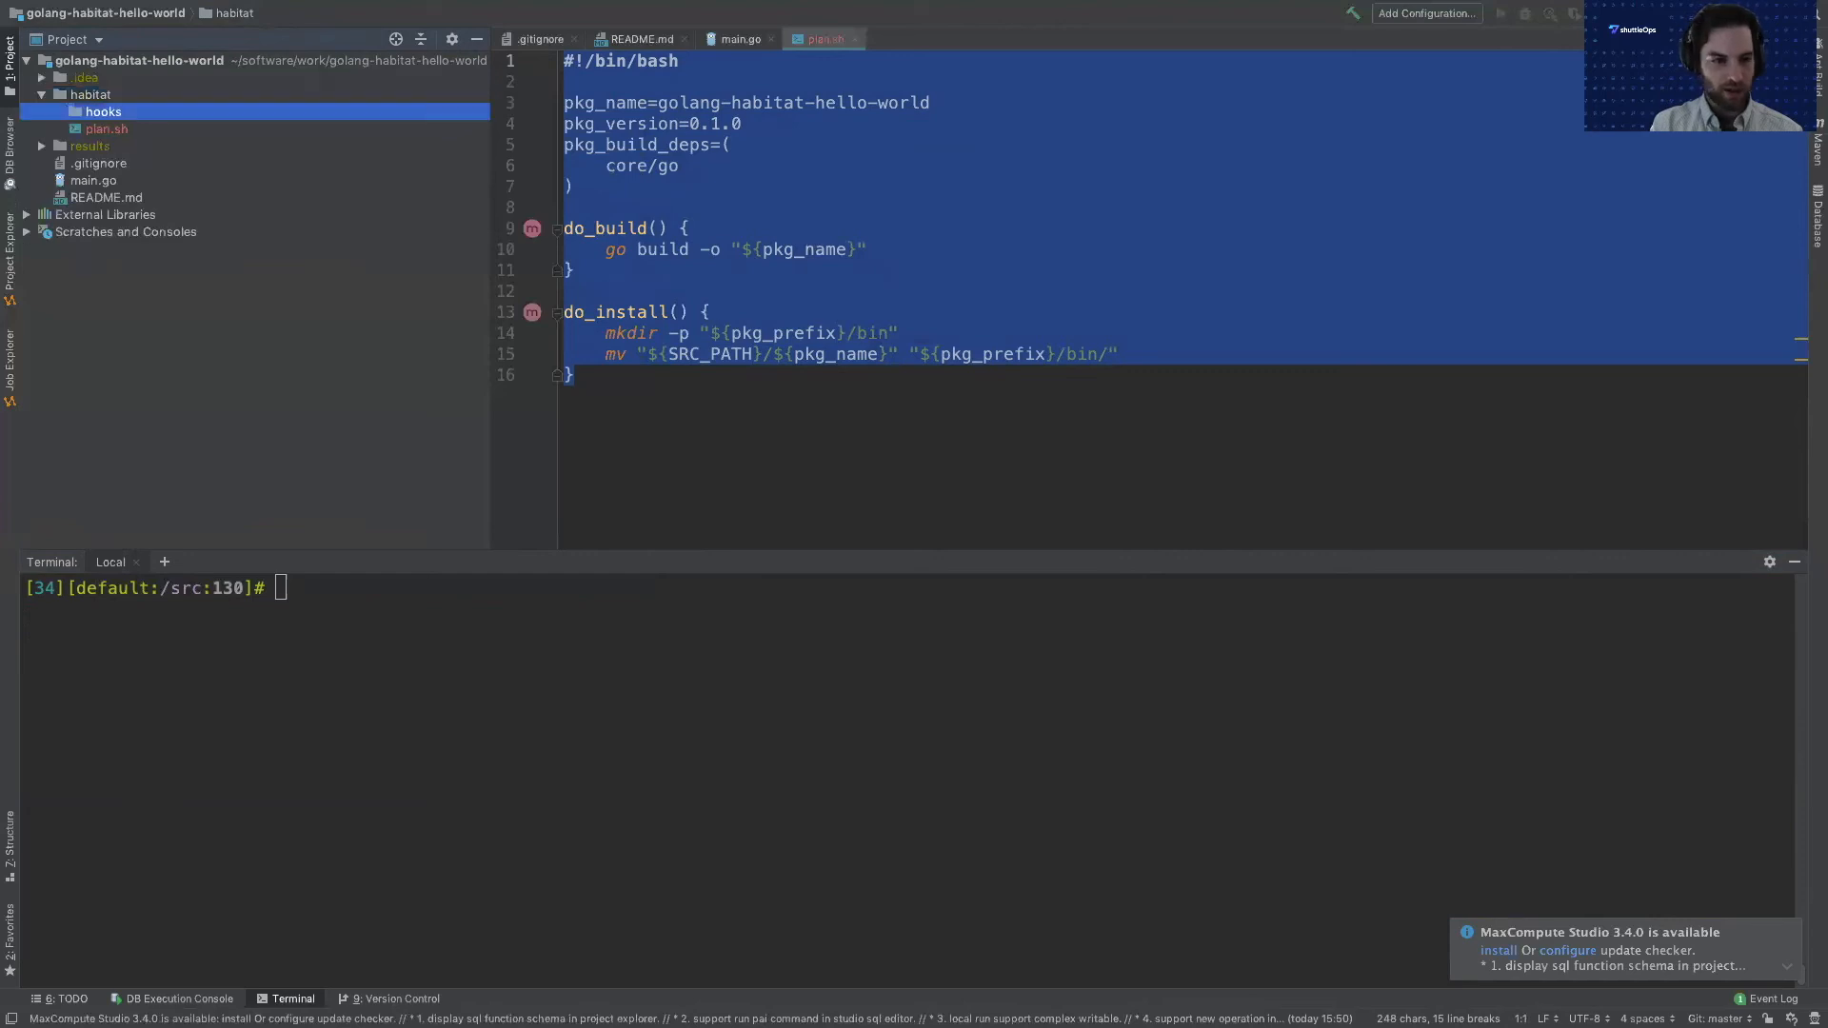
right_click(103, 110)
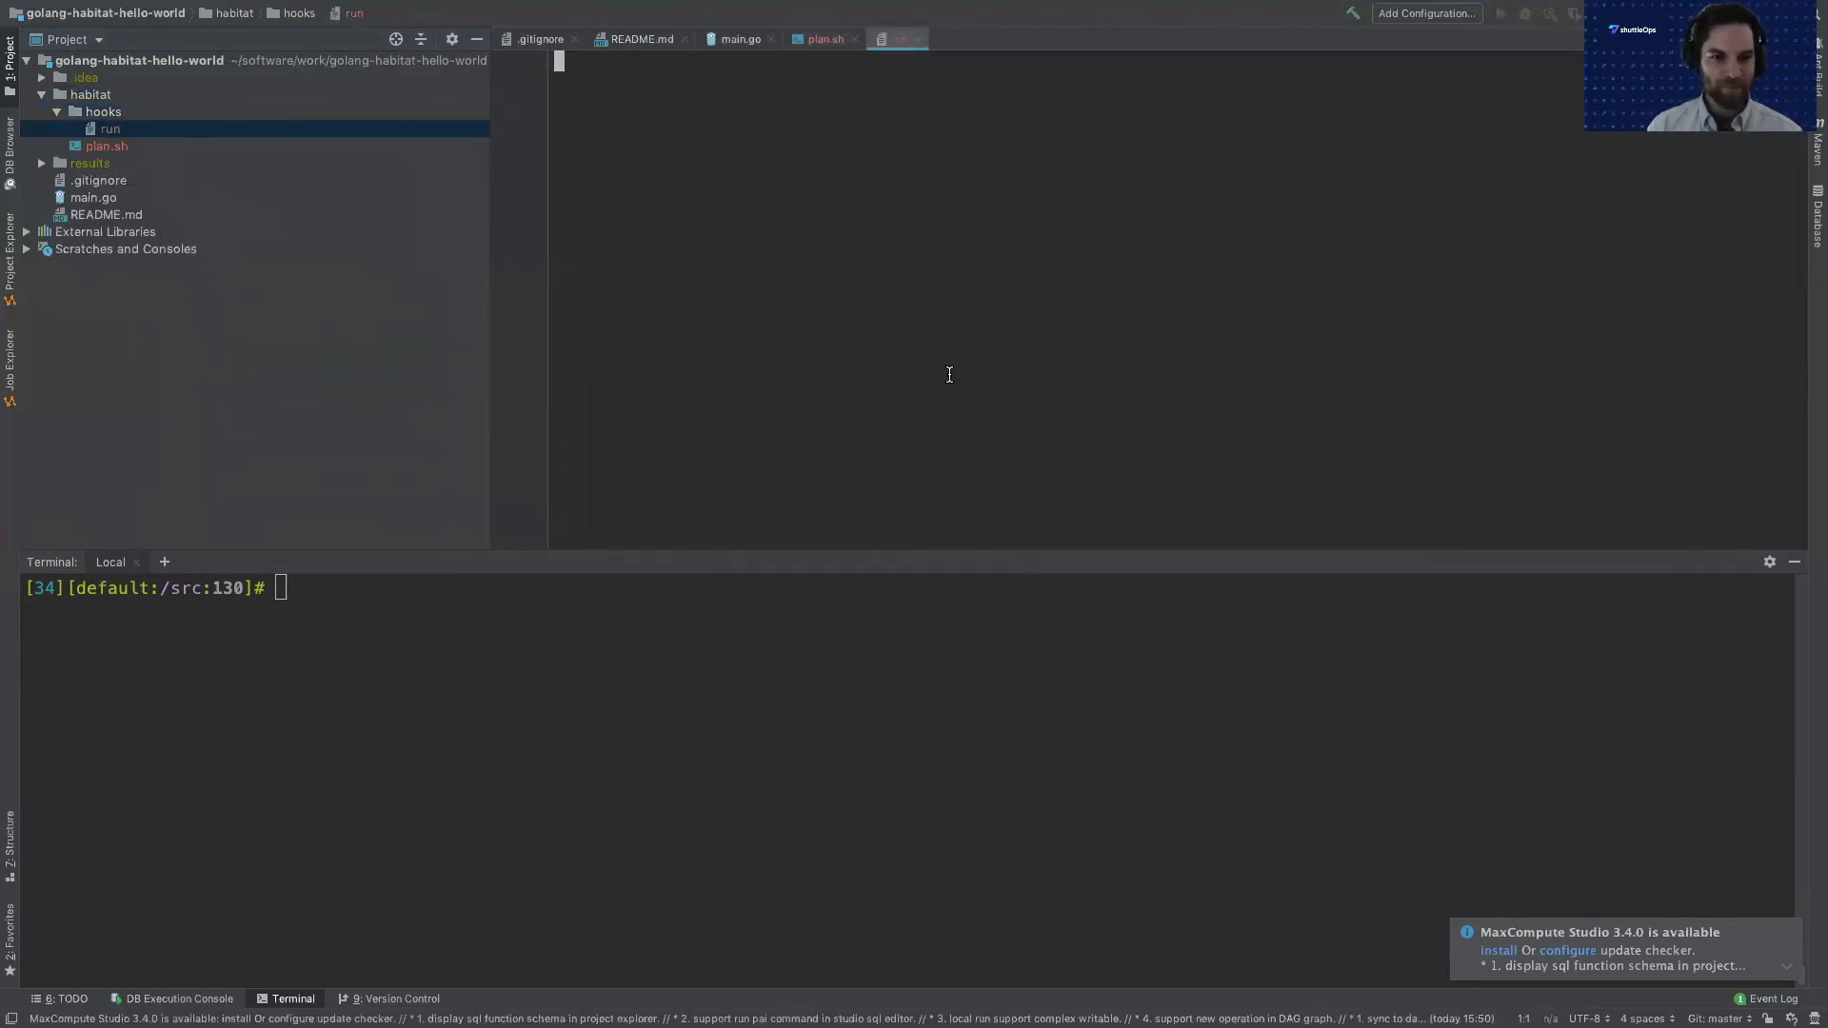
Write the #!/bin/bash shebang and echo "We're going to run this package now:".
text(#!/bin/b)
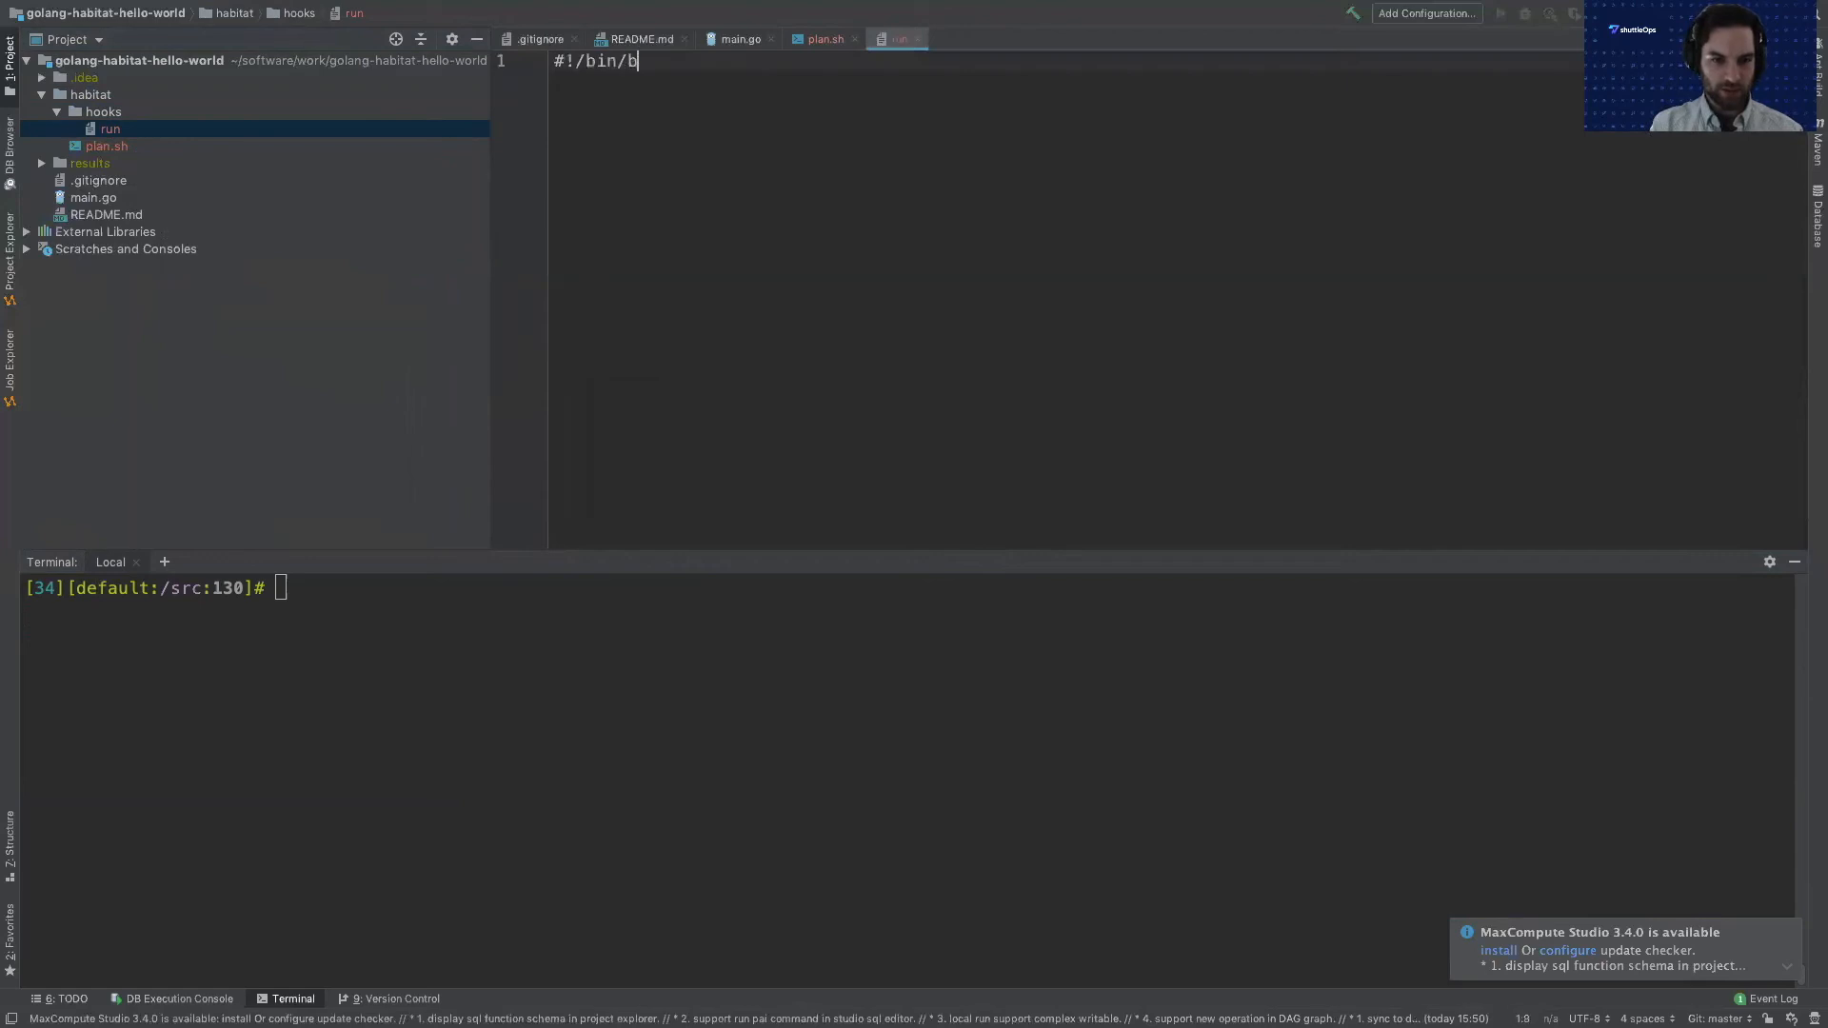
text(ash)
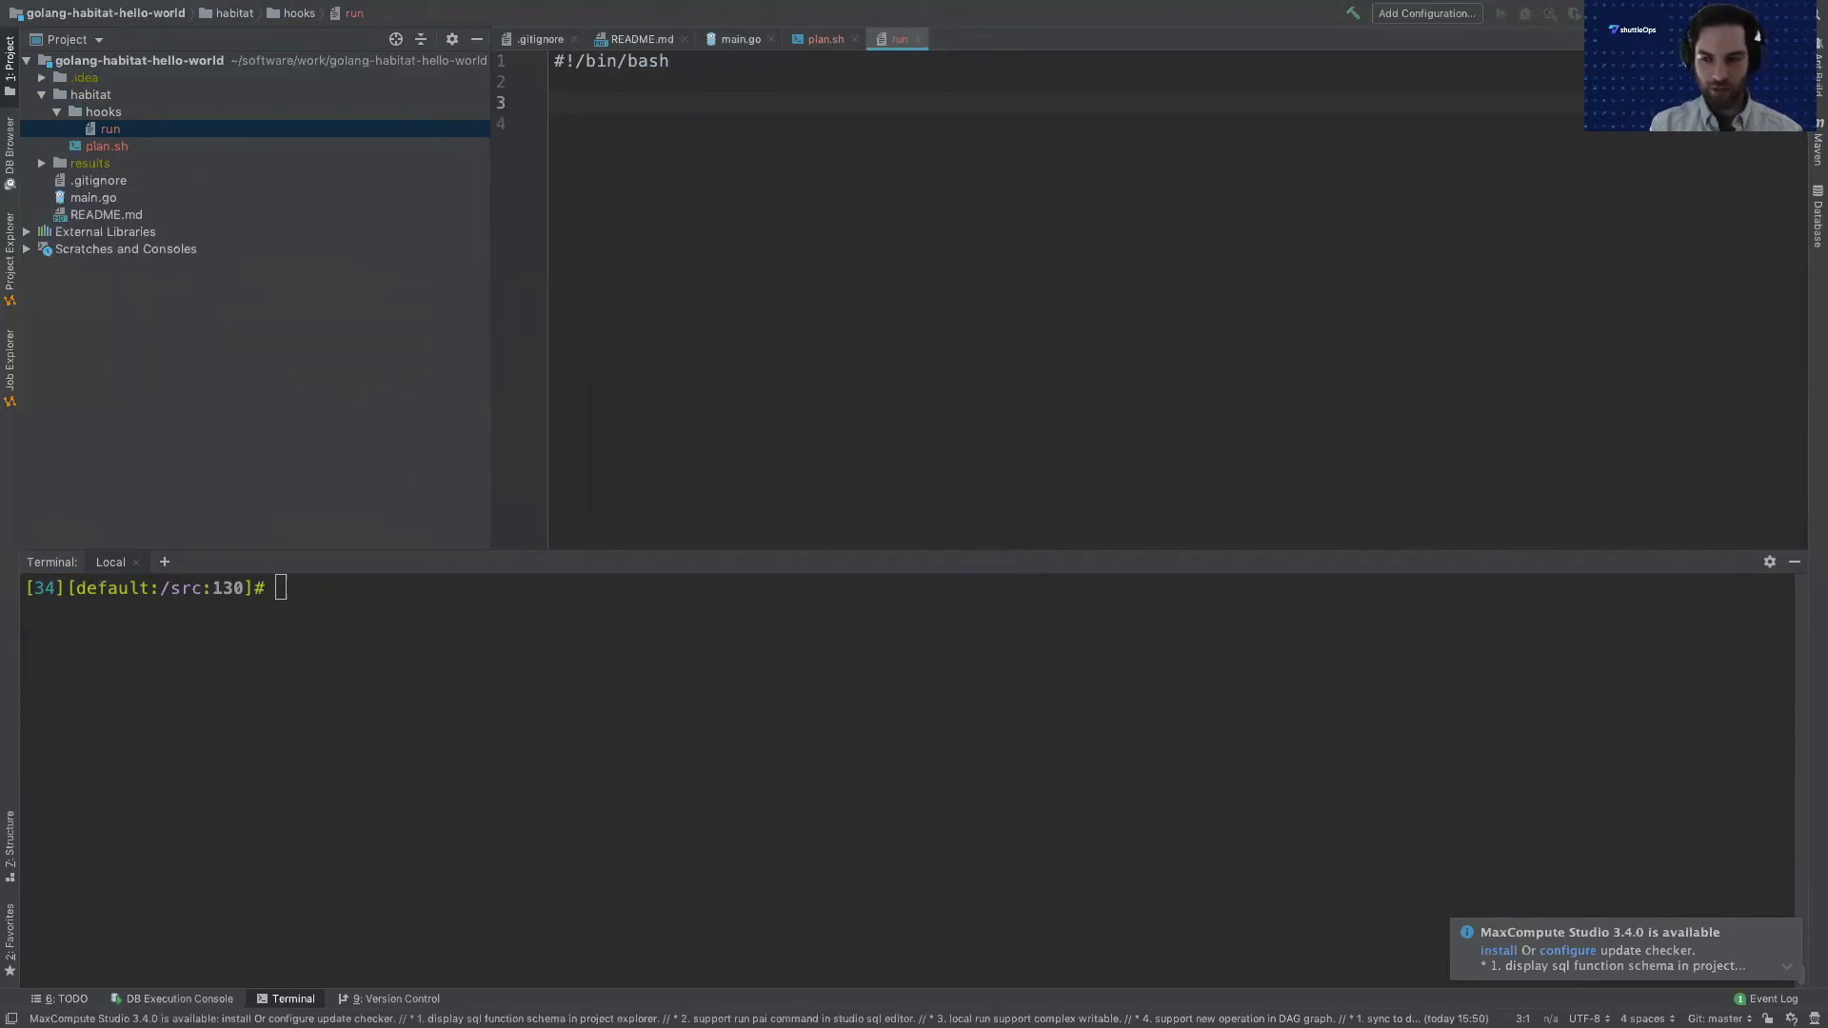
text(echo)
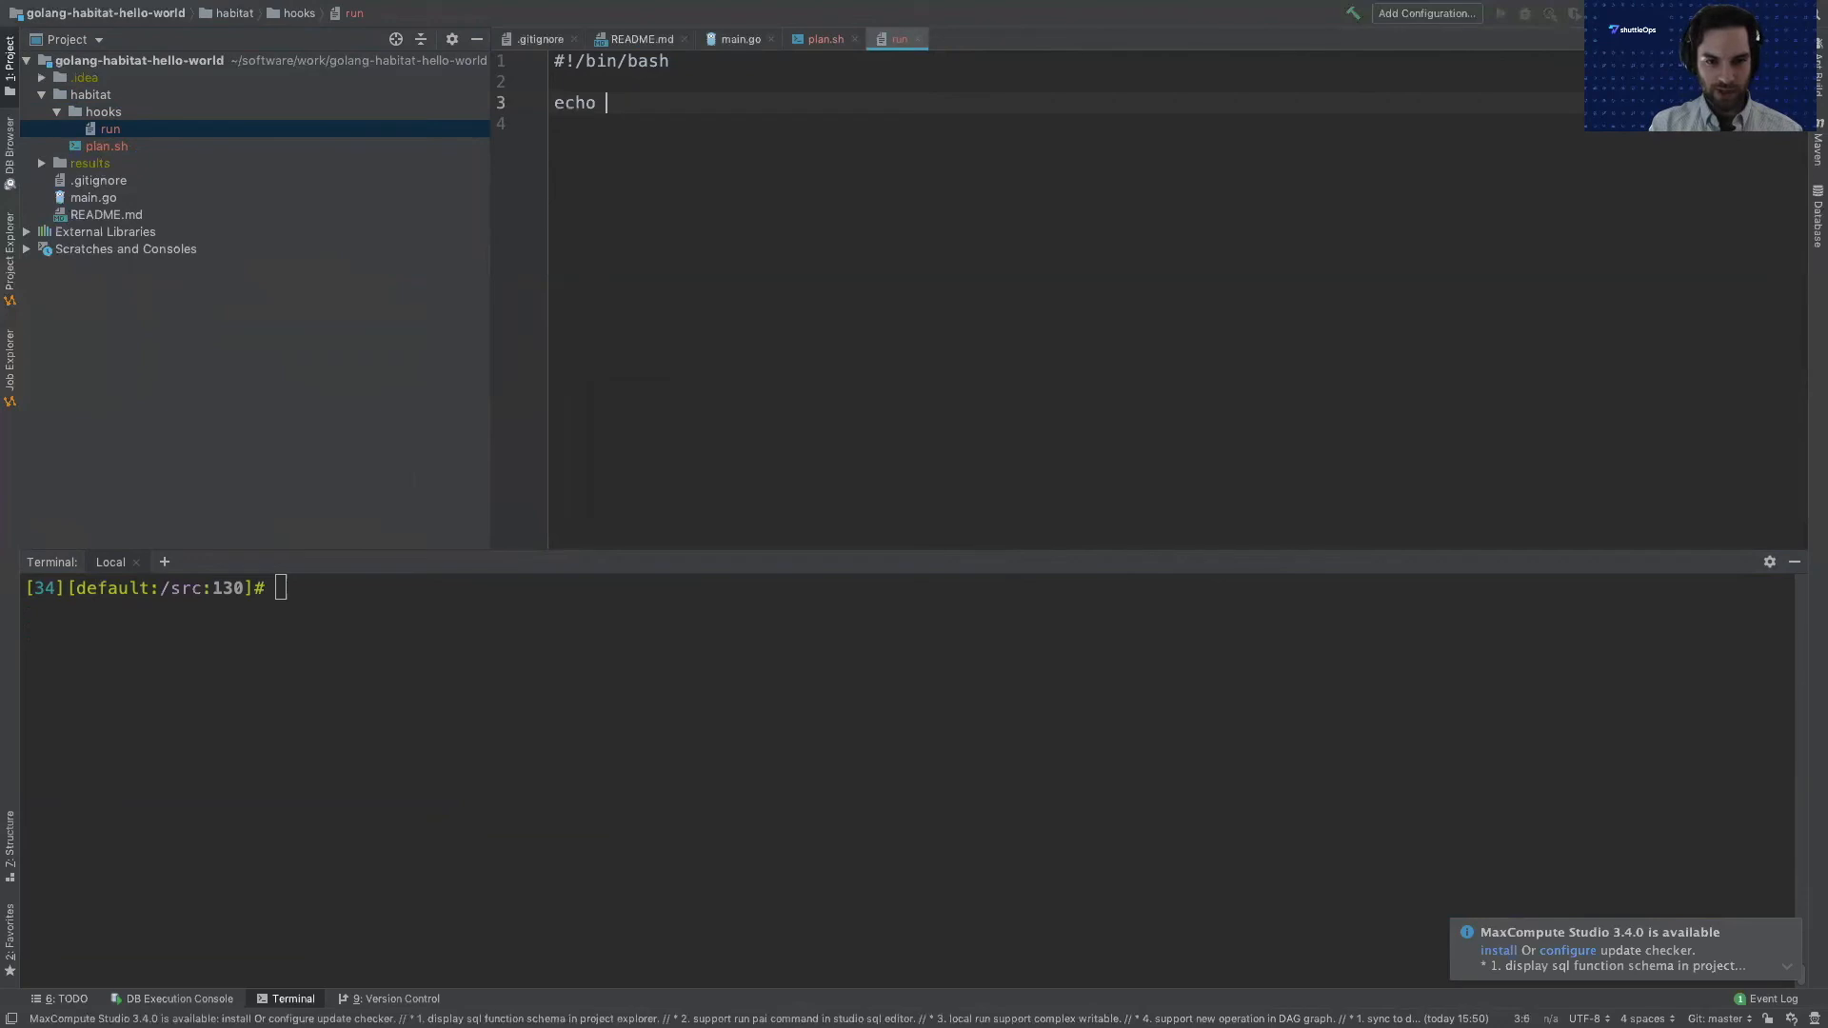
text("")
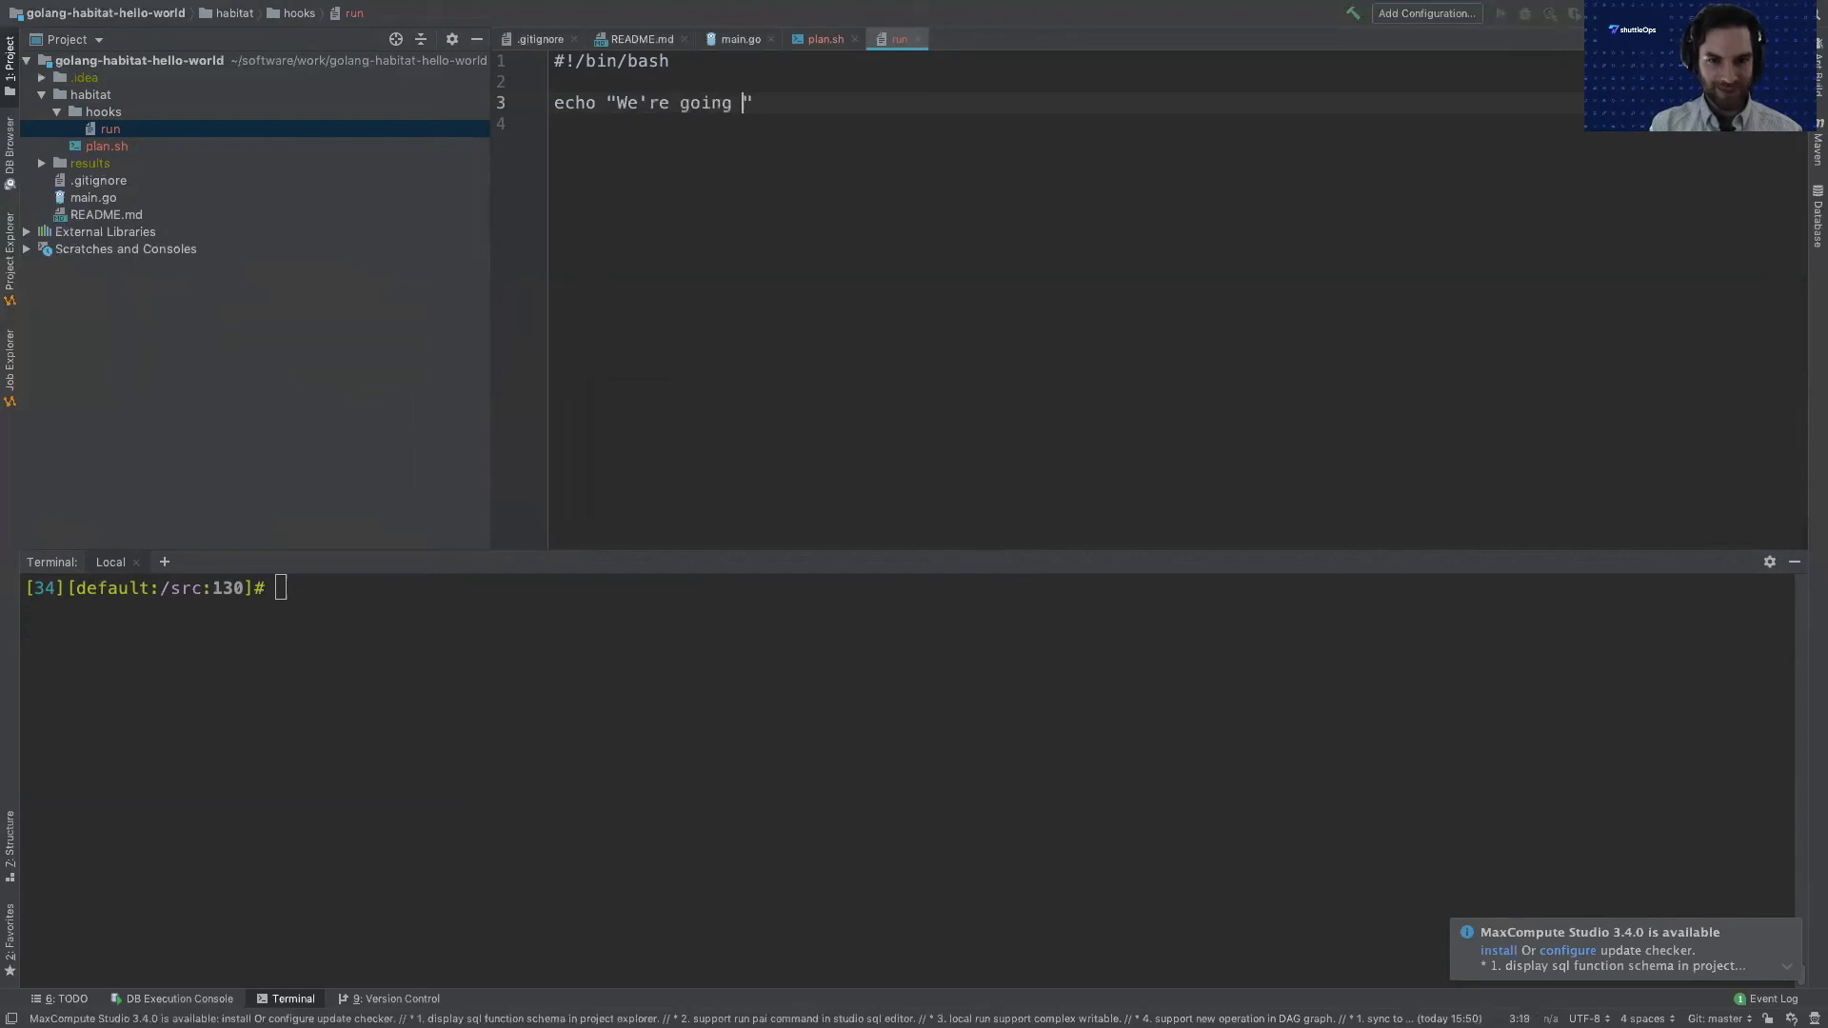
text(to run this pack)
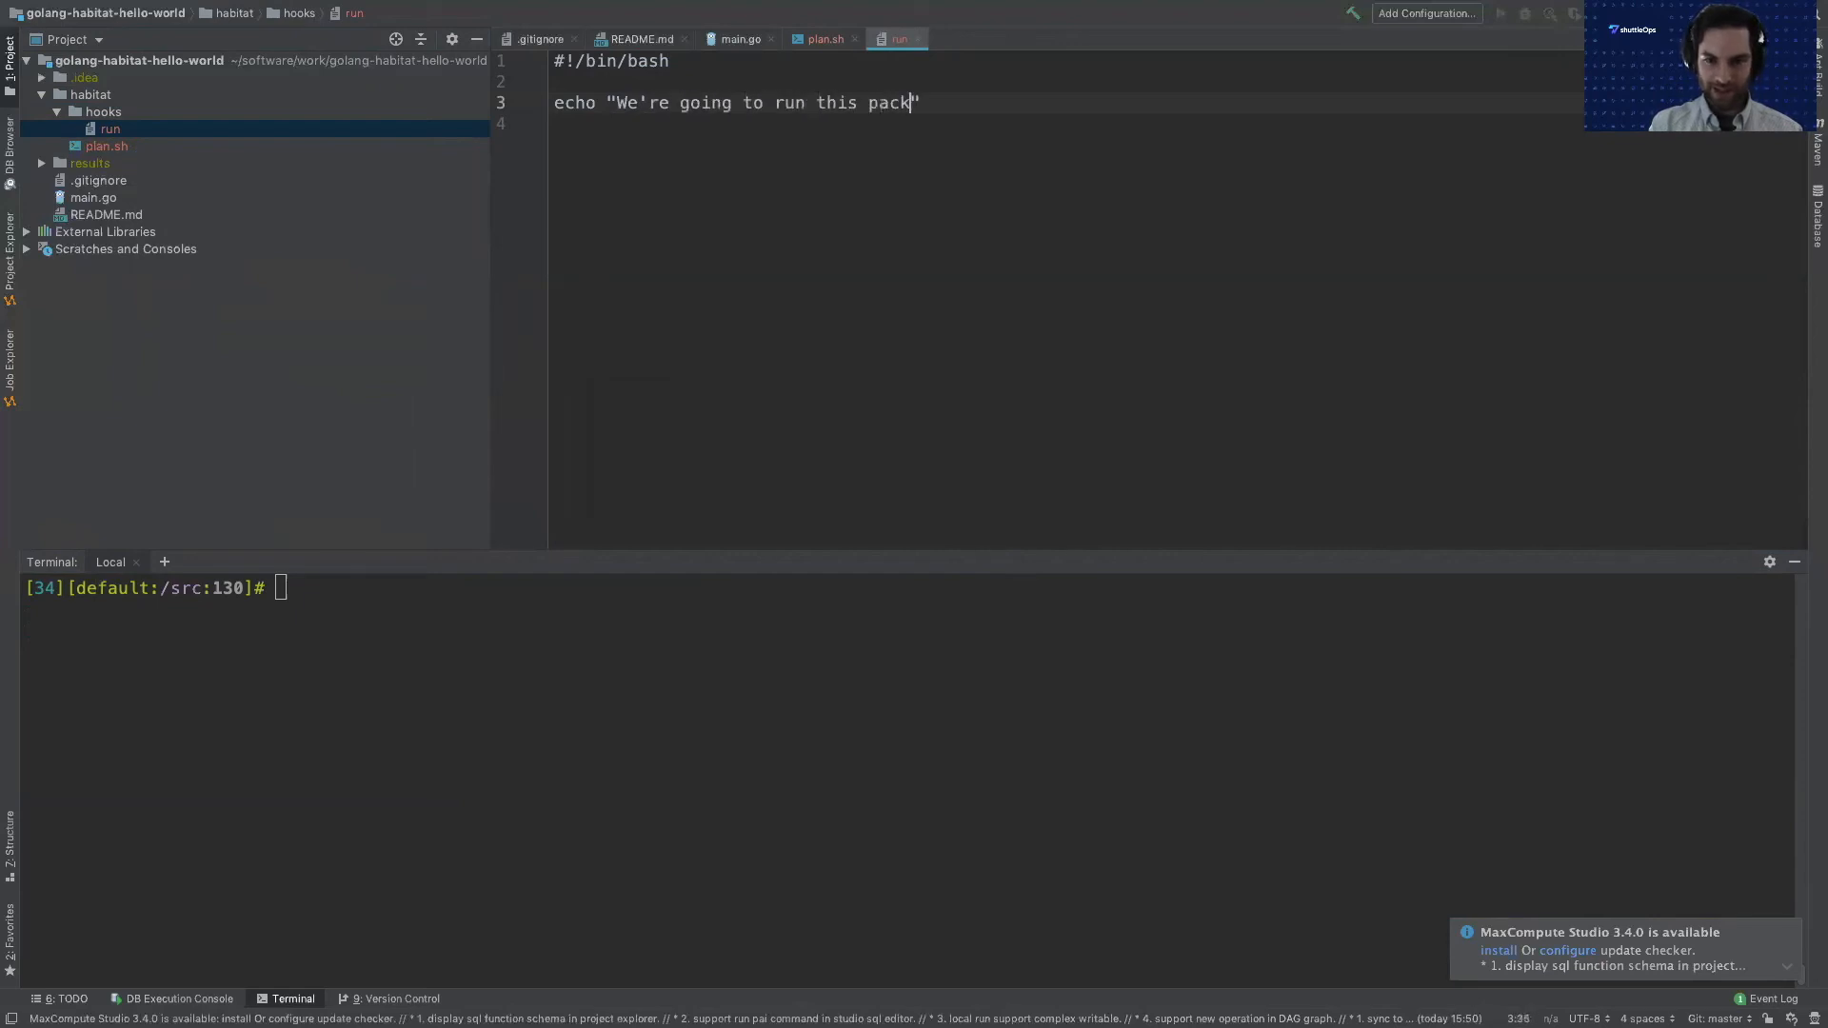
text(age now:")
click(908, 588)
text(ls $(hab pkg path $pkg_ident)/bin/)
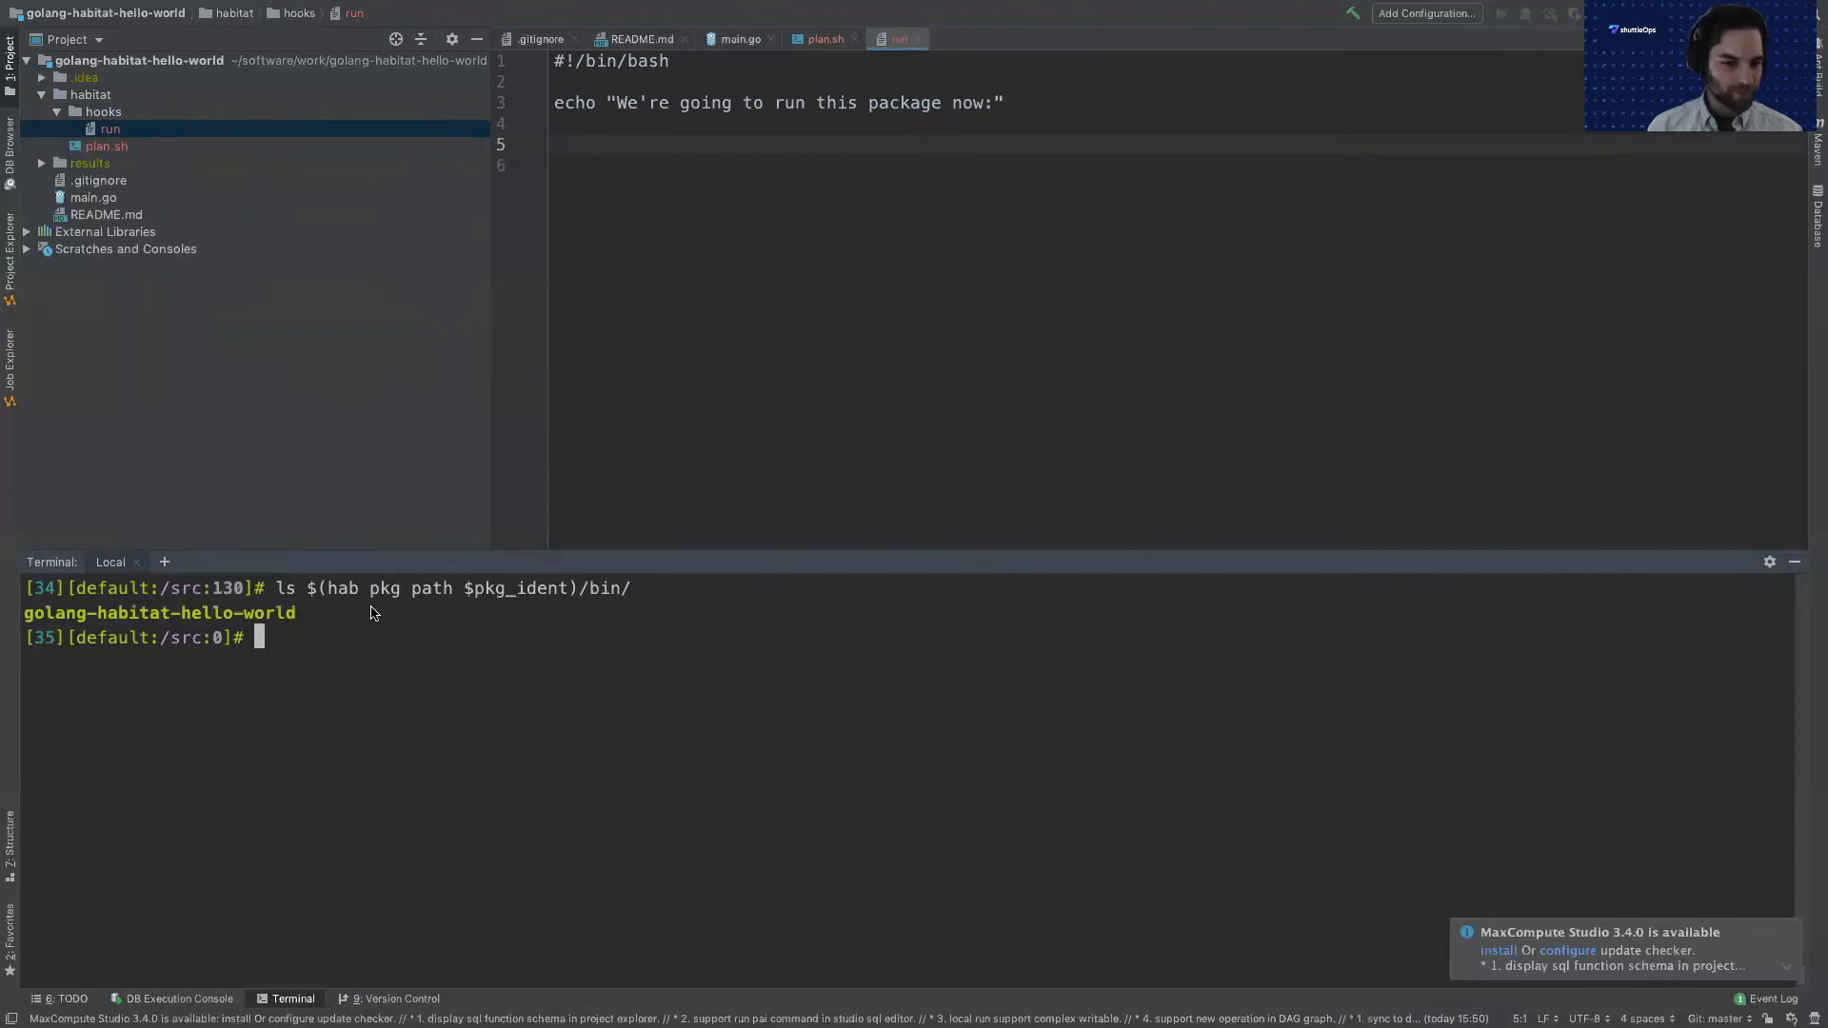
Add the exec {{pkg.name}} line on line 5 of the run hook.
click(105, 146)
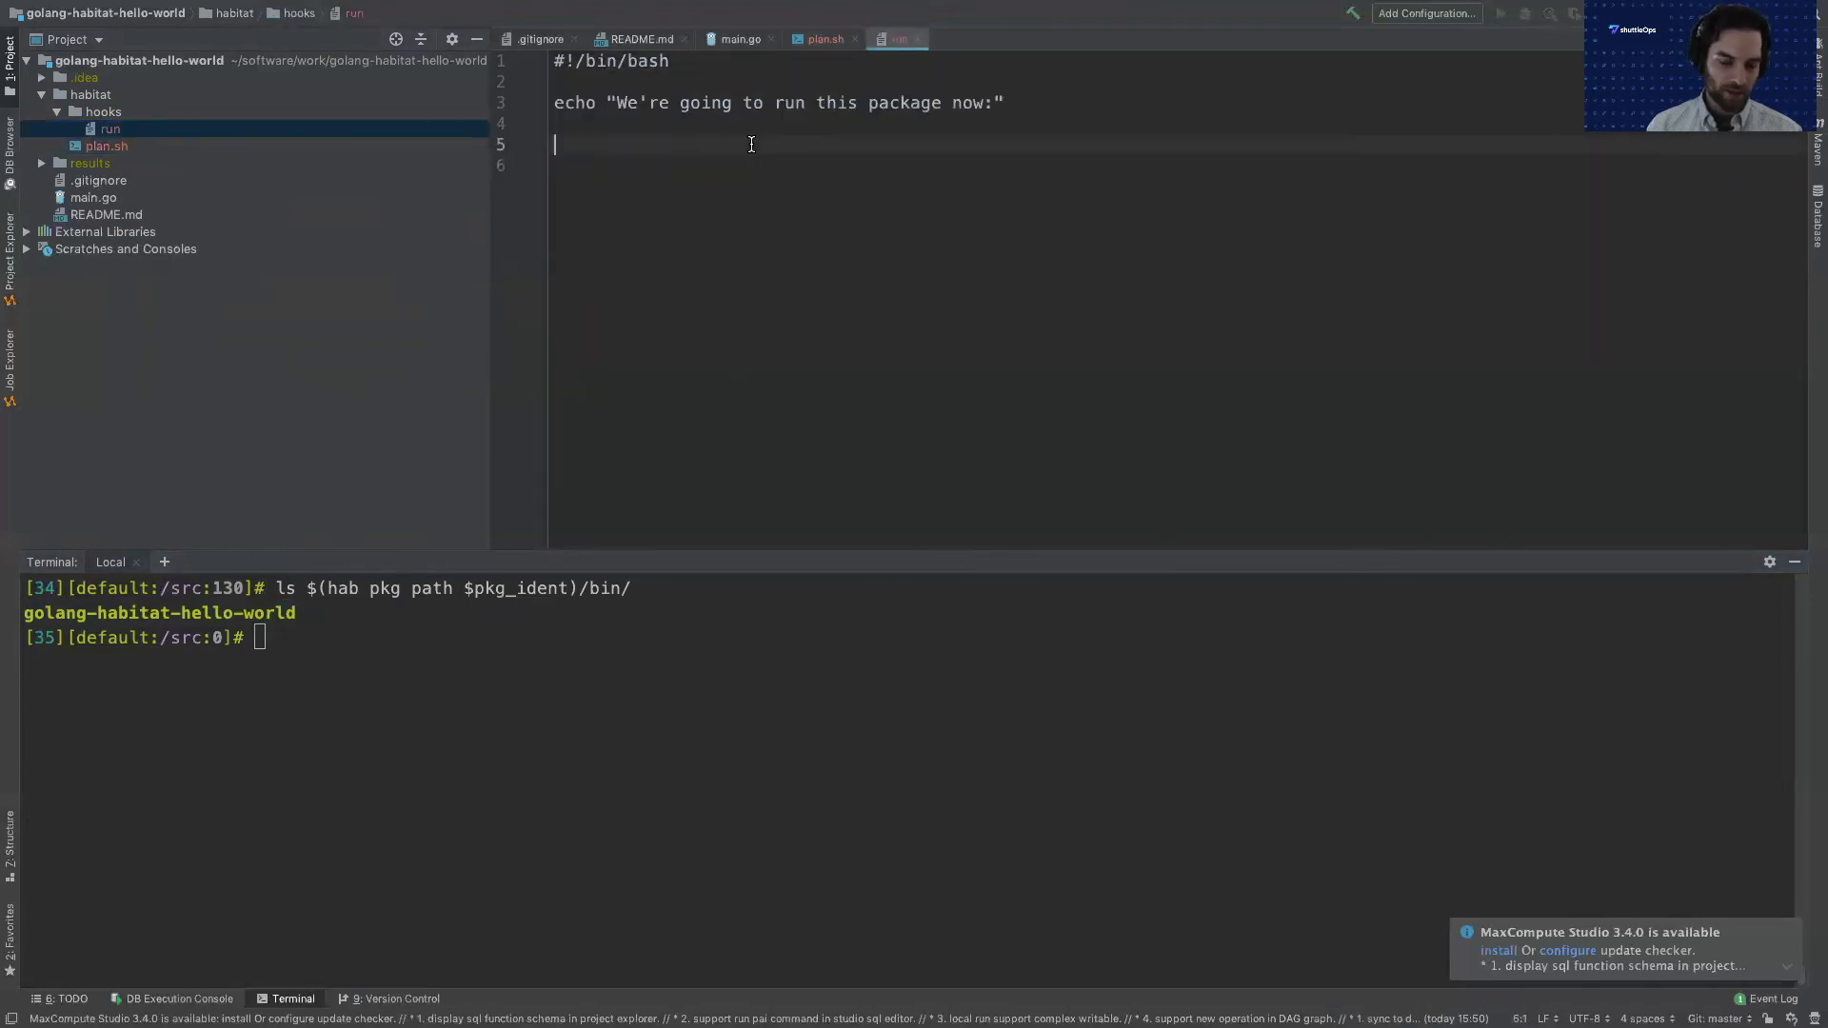
text(exec "")
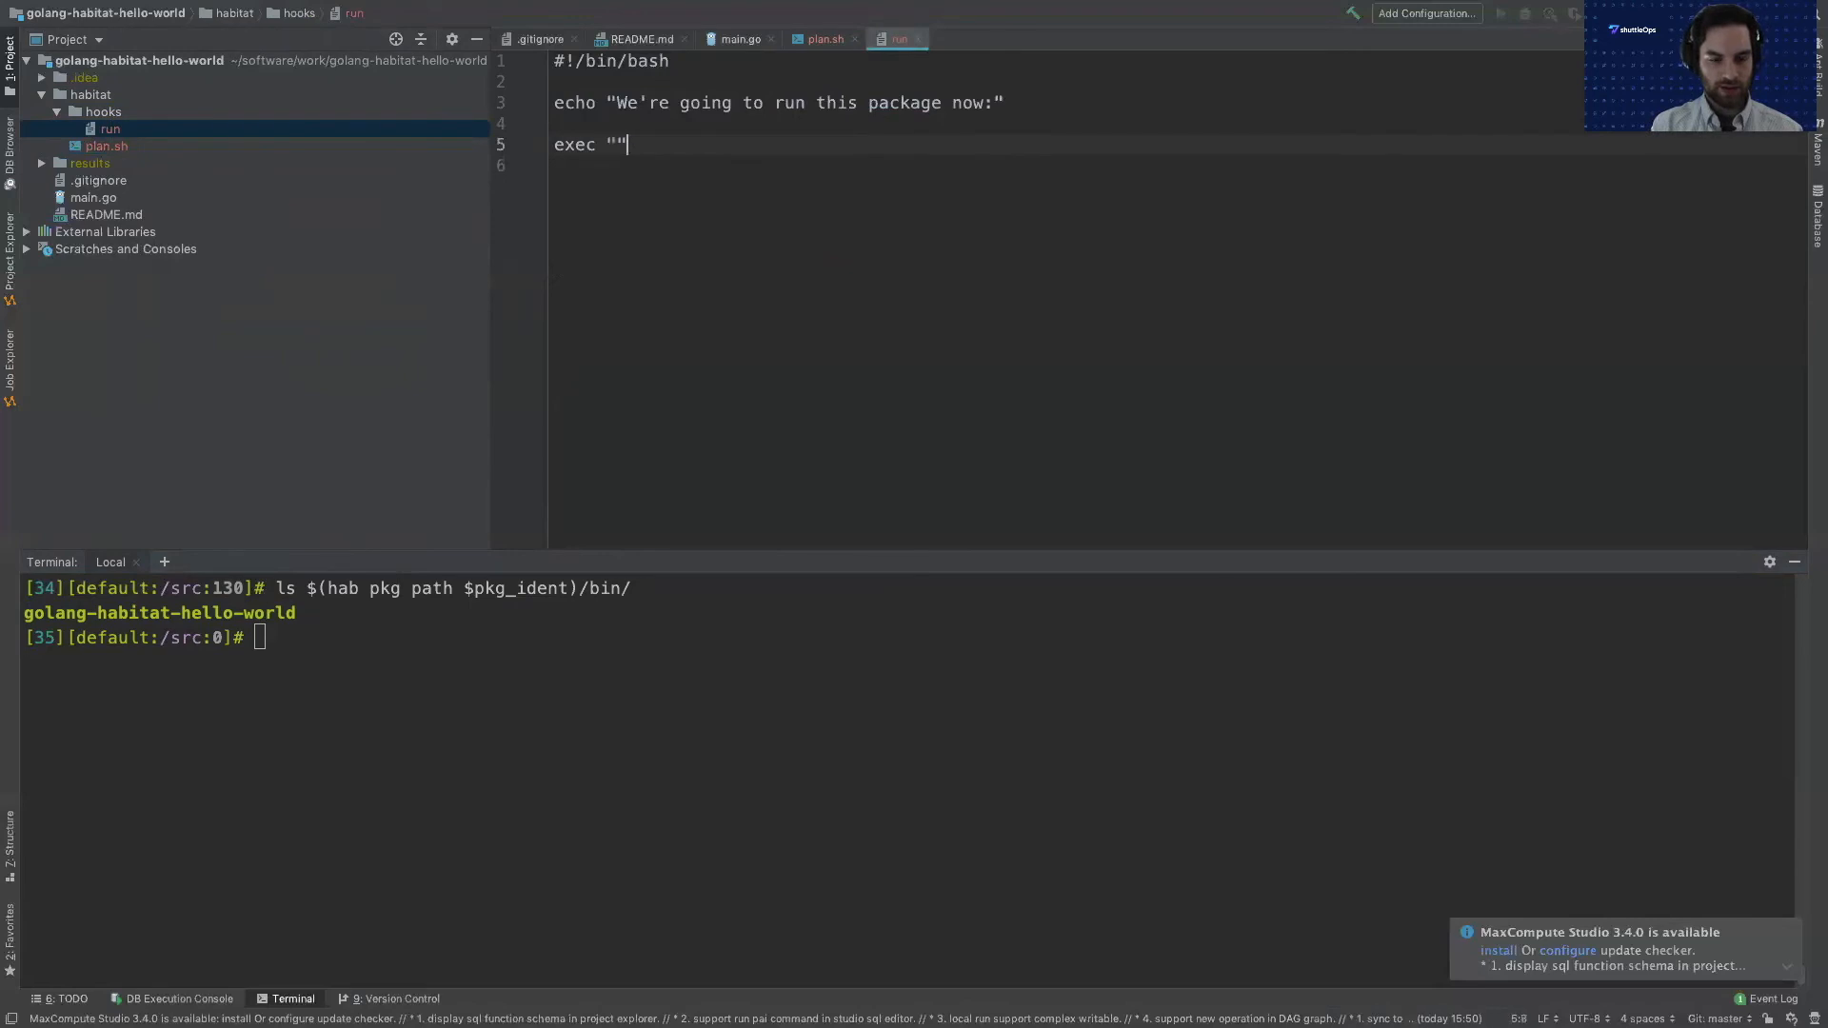
text(P{{)
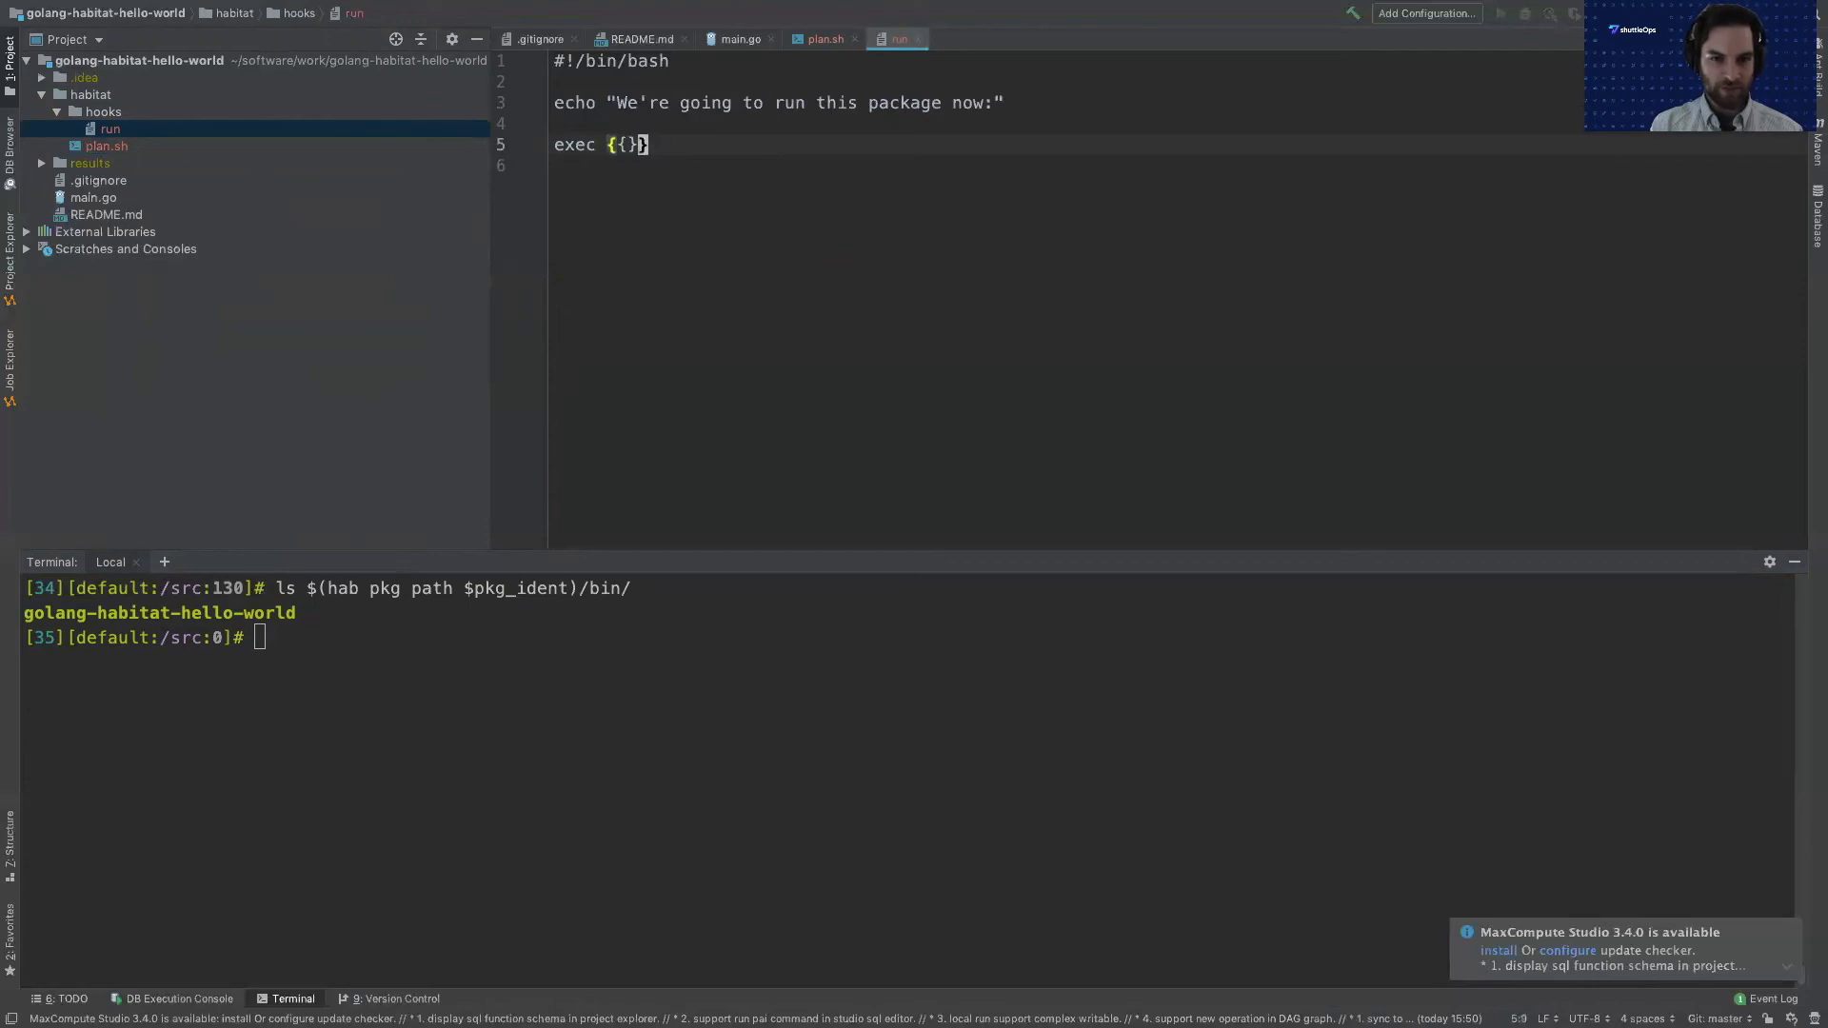
text(pkg.name)
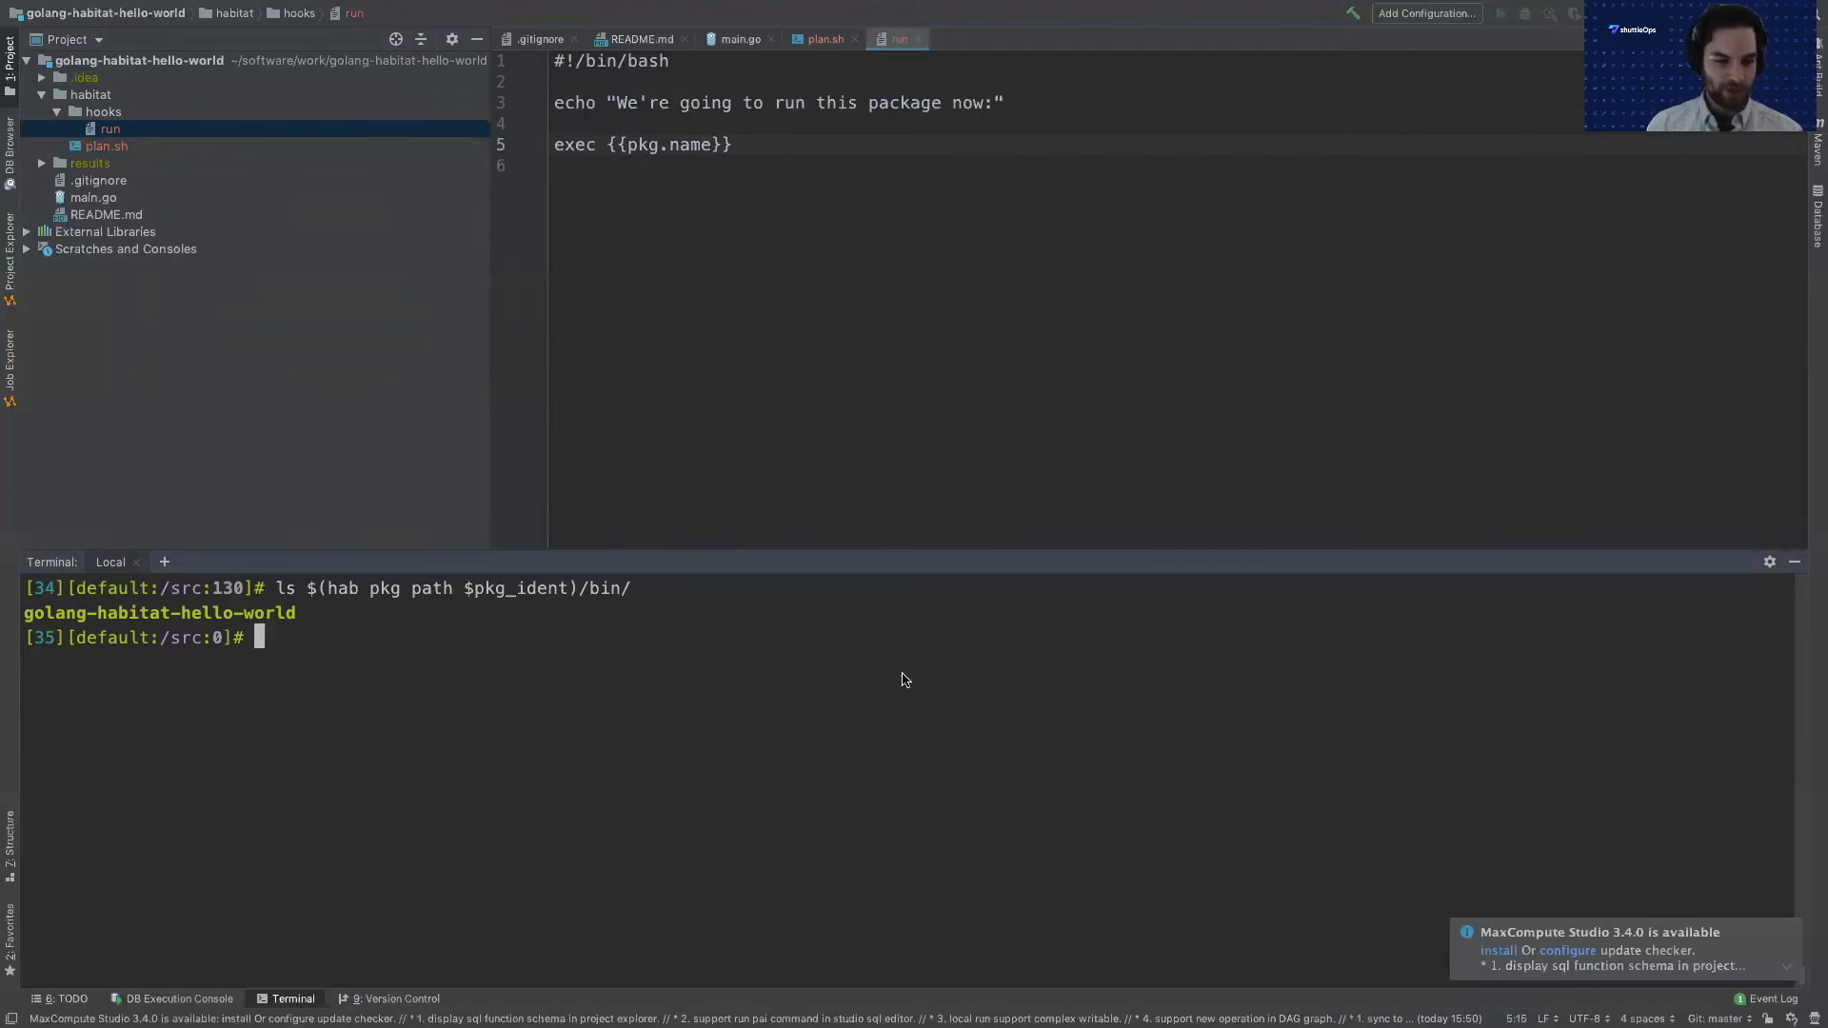
Rebuild the package and source results/last_build.env.
text(b)
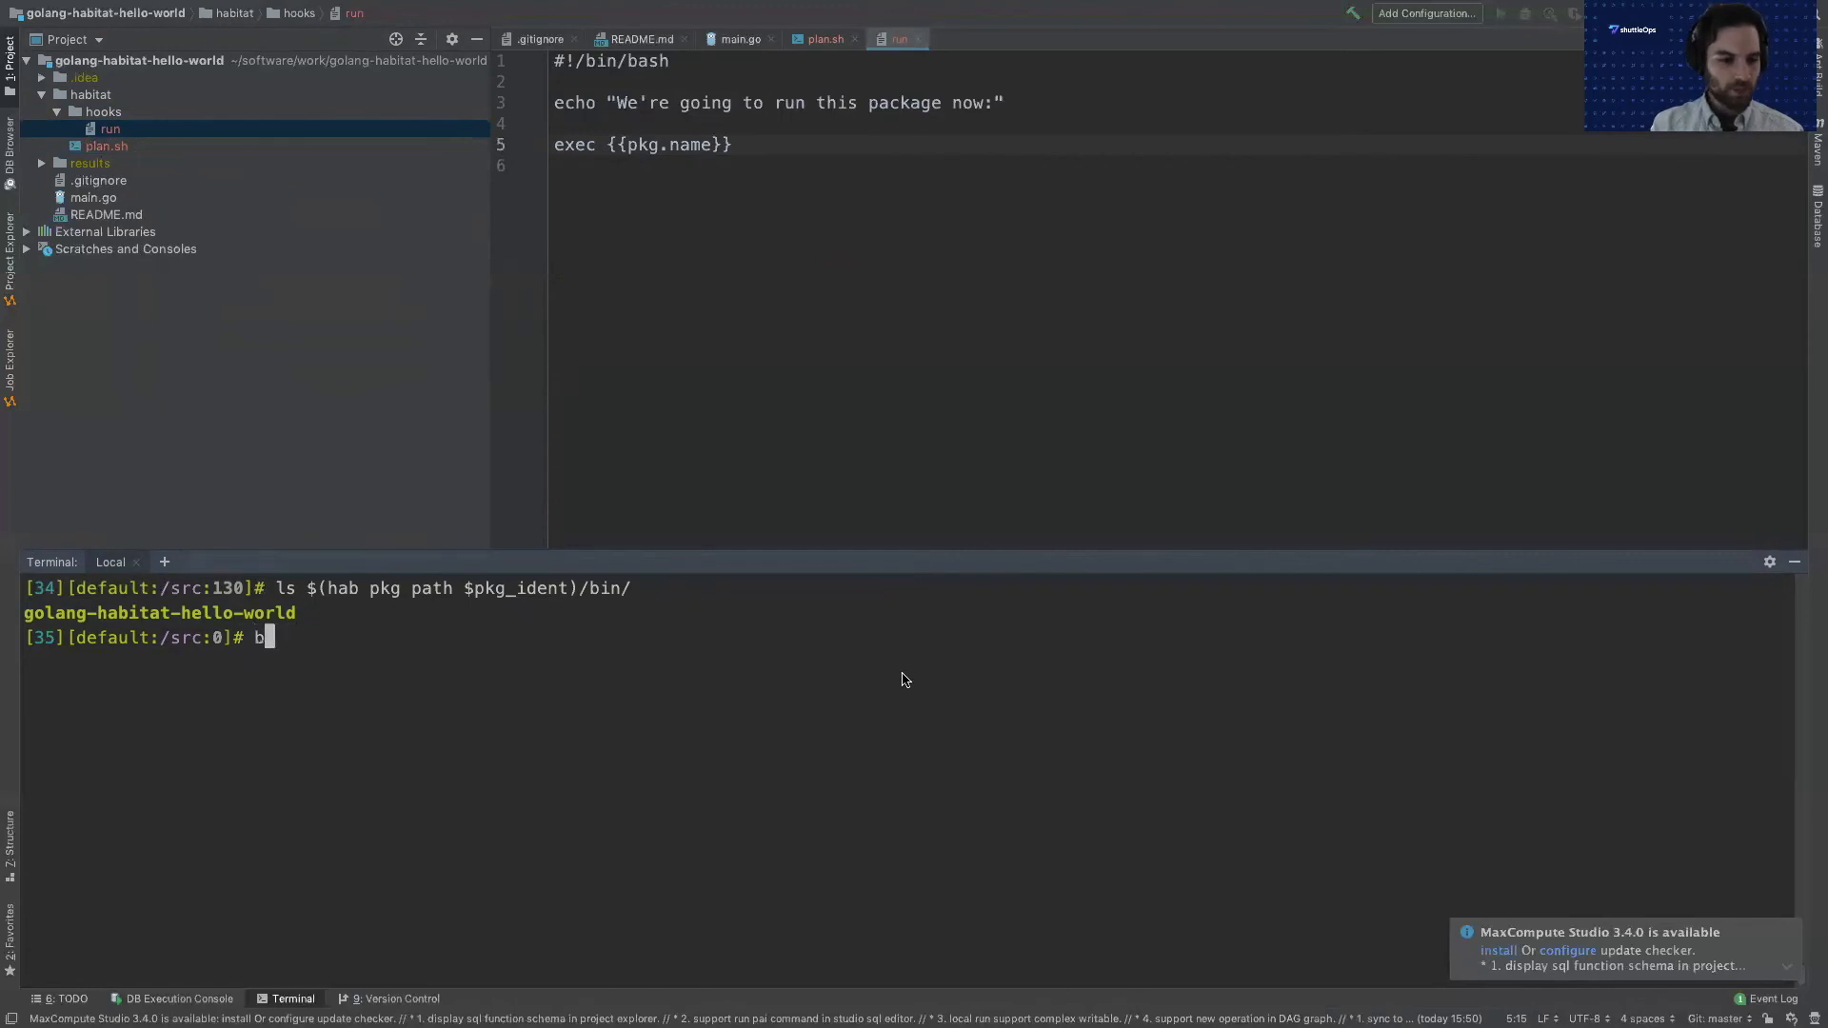
key(Return)
text(re)
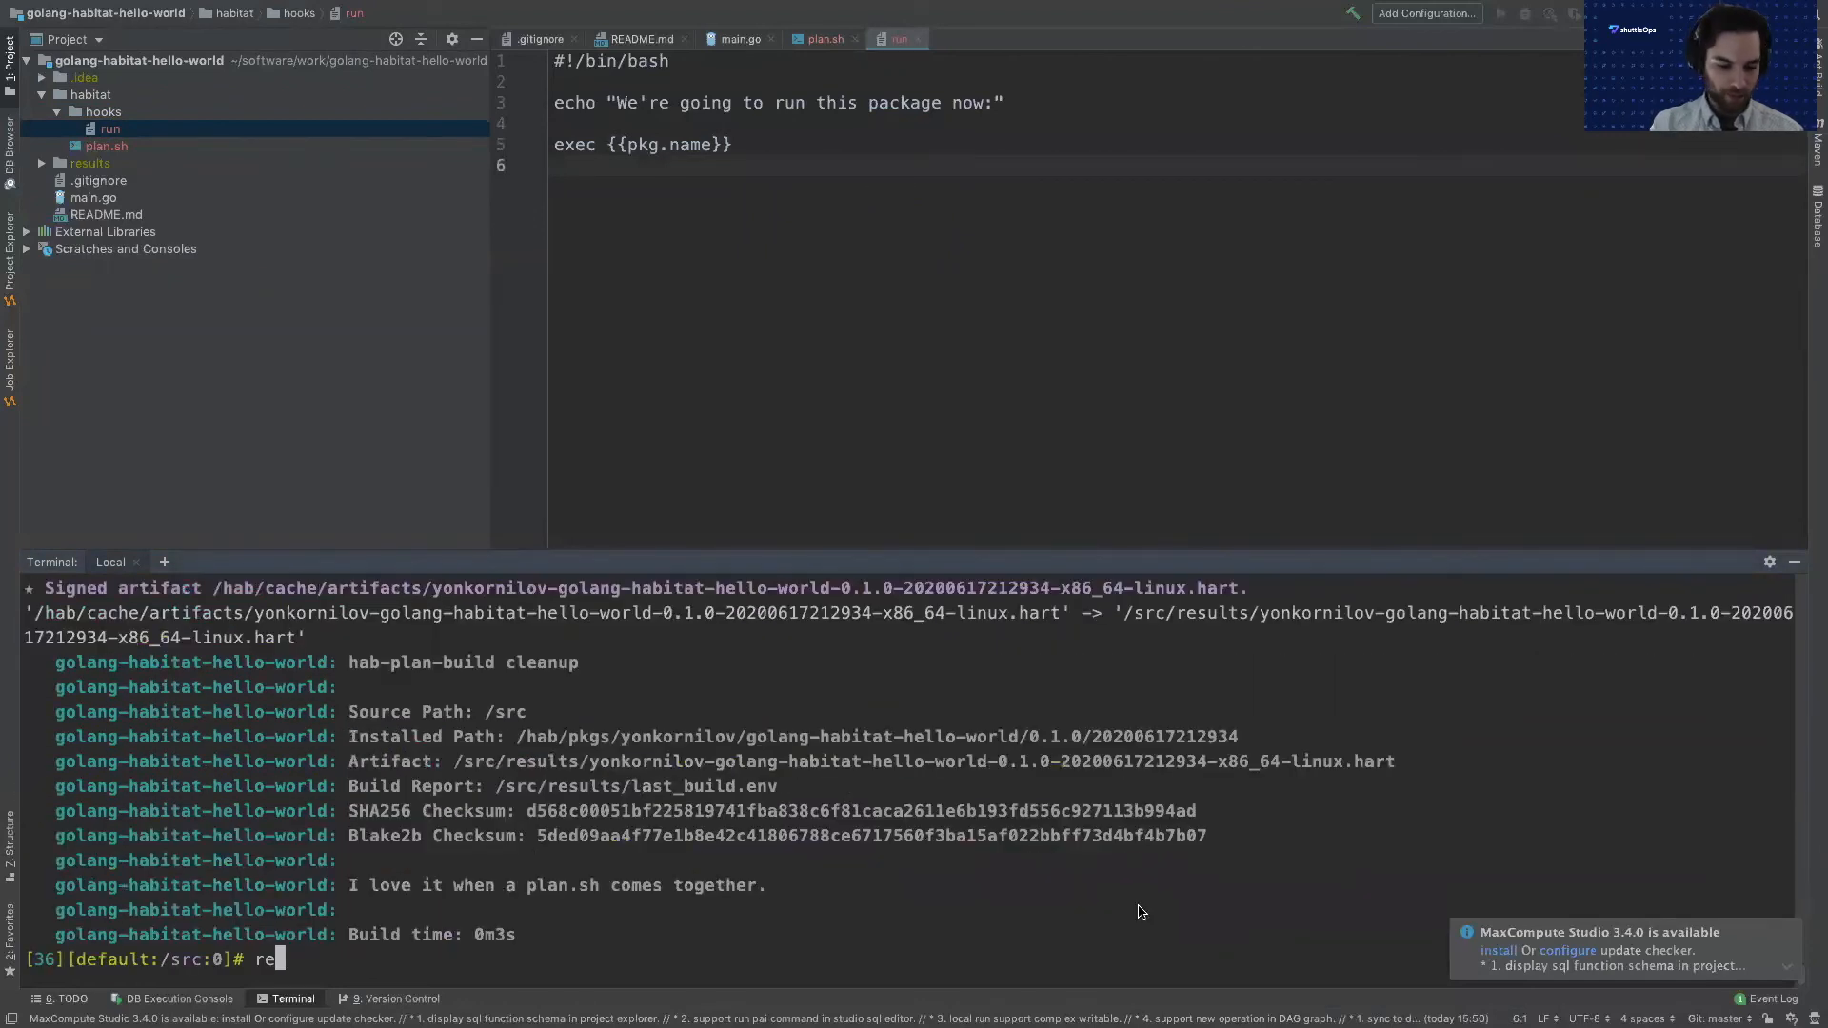
text(source results/last_build.env)
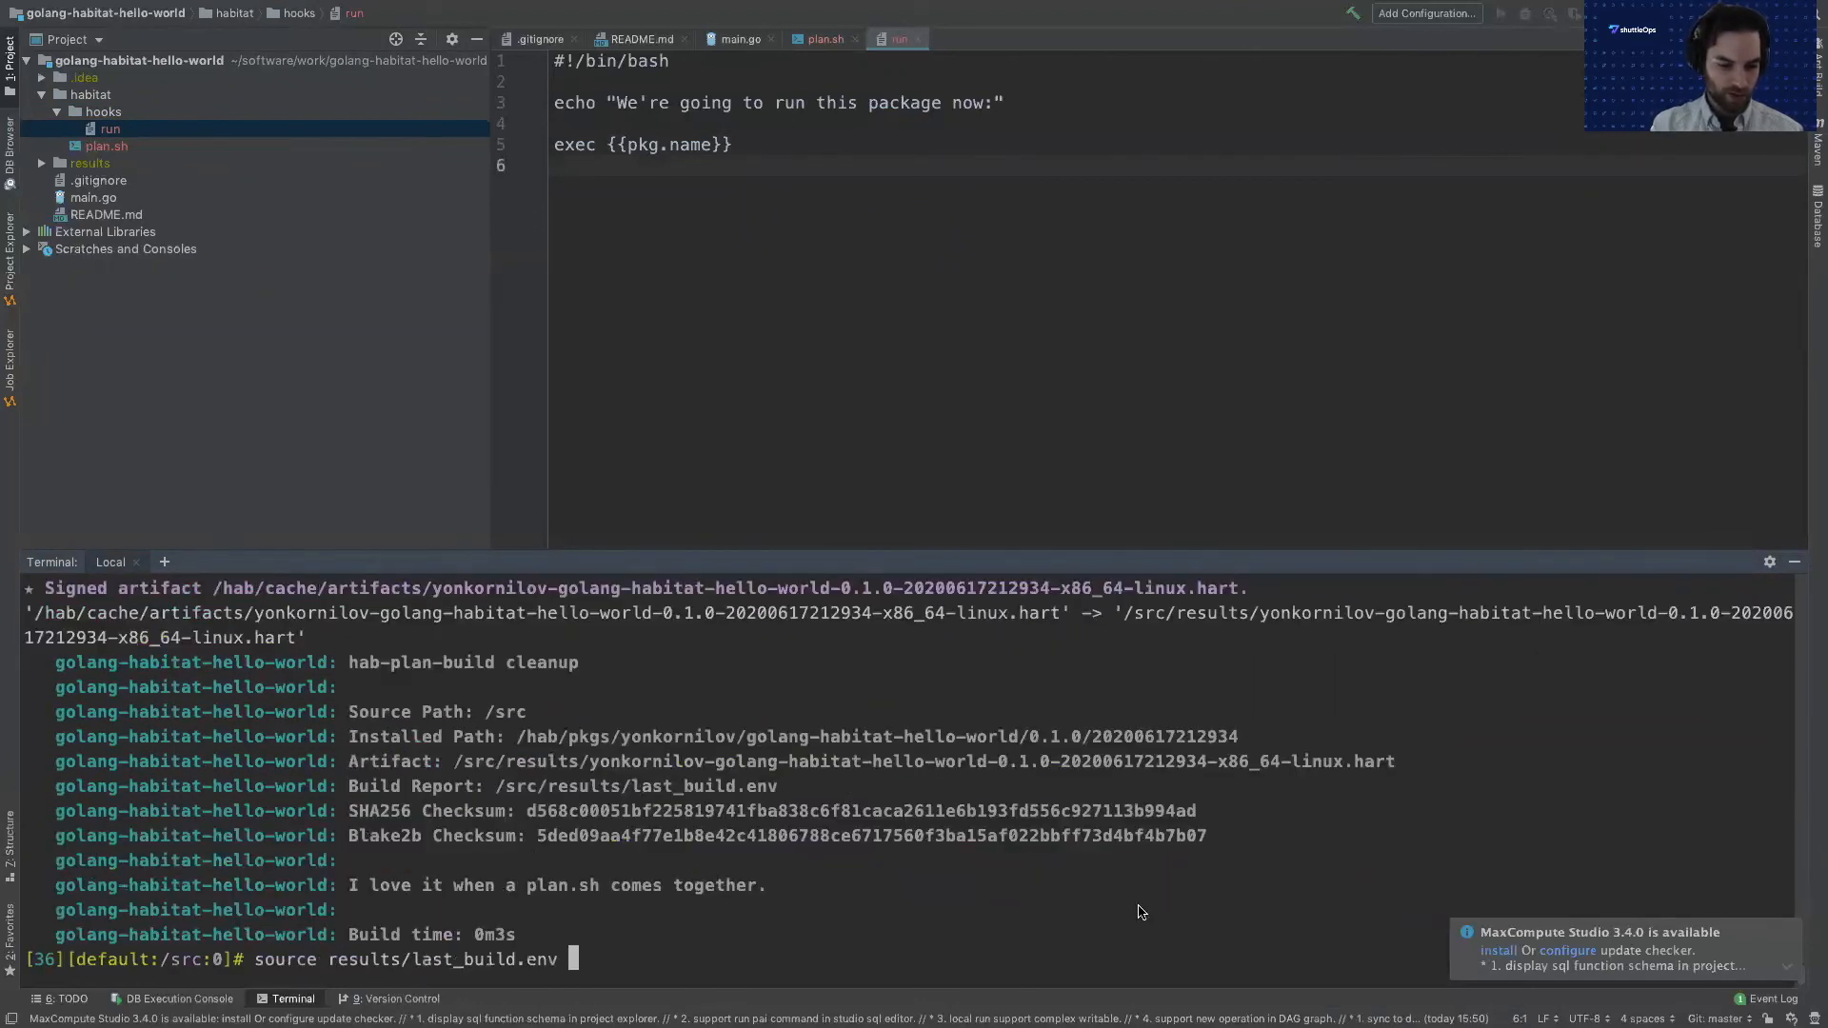
key(Return)
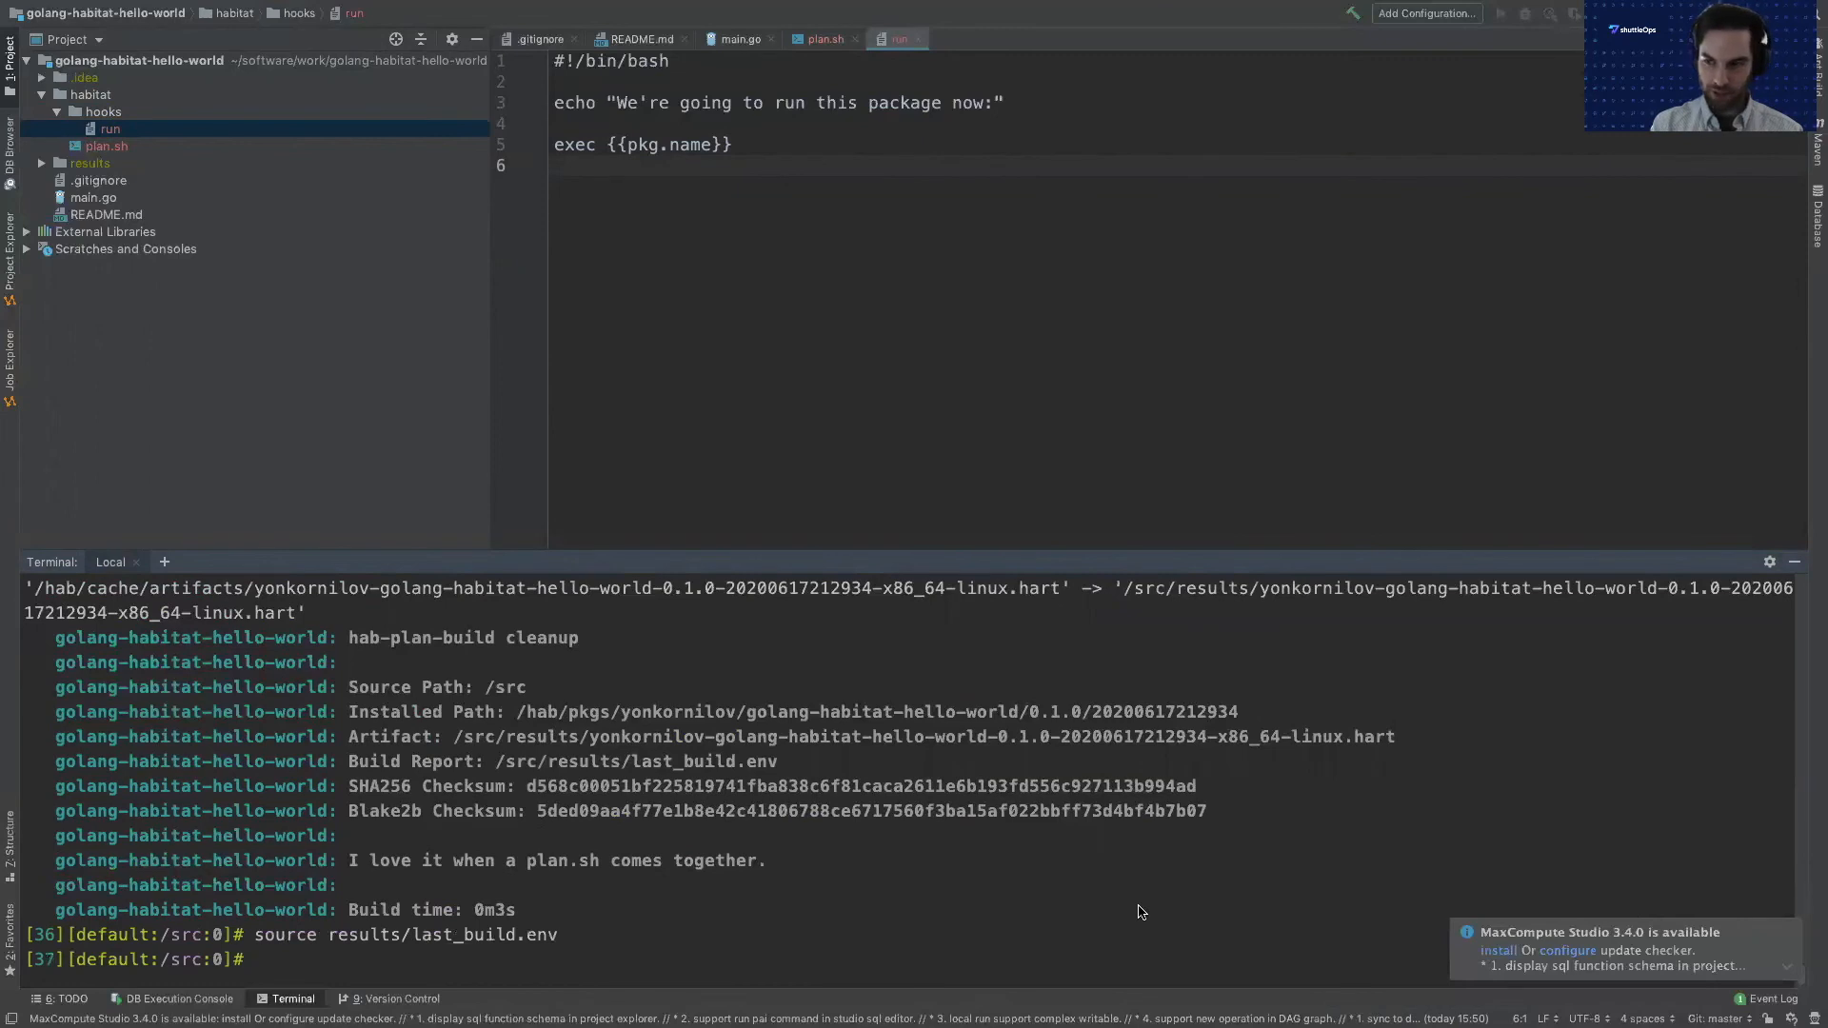
Force-load the service with hab svc load $pkg_ident --force.
text(hab)
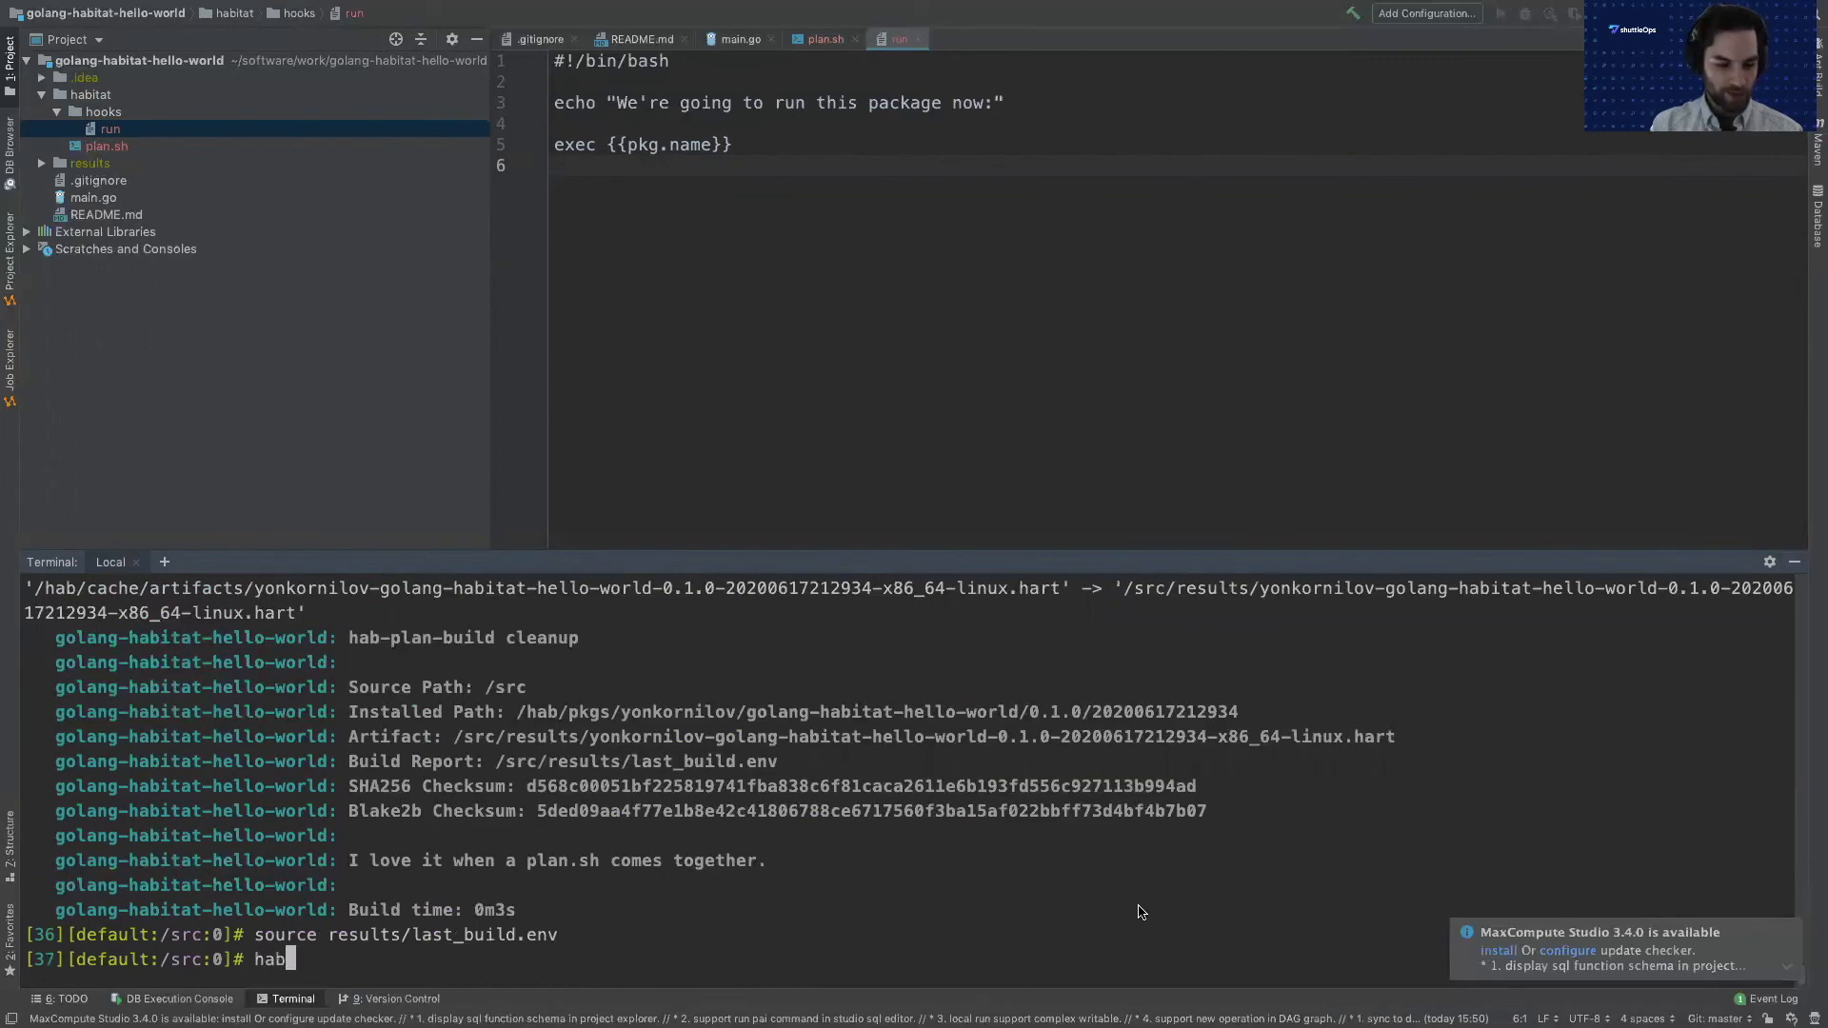
text(svc)
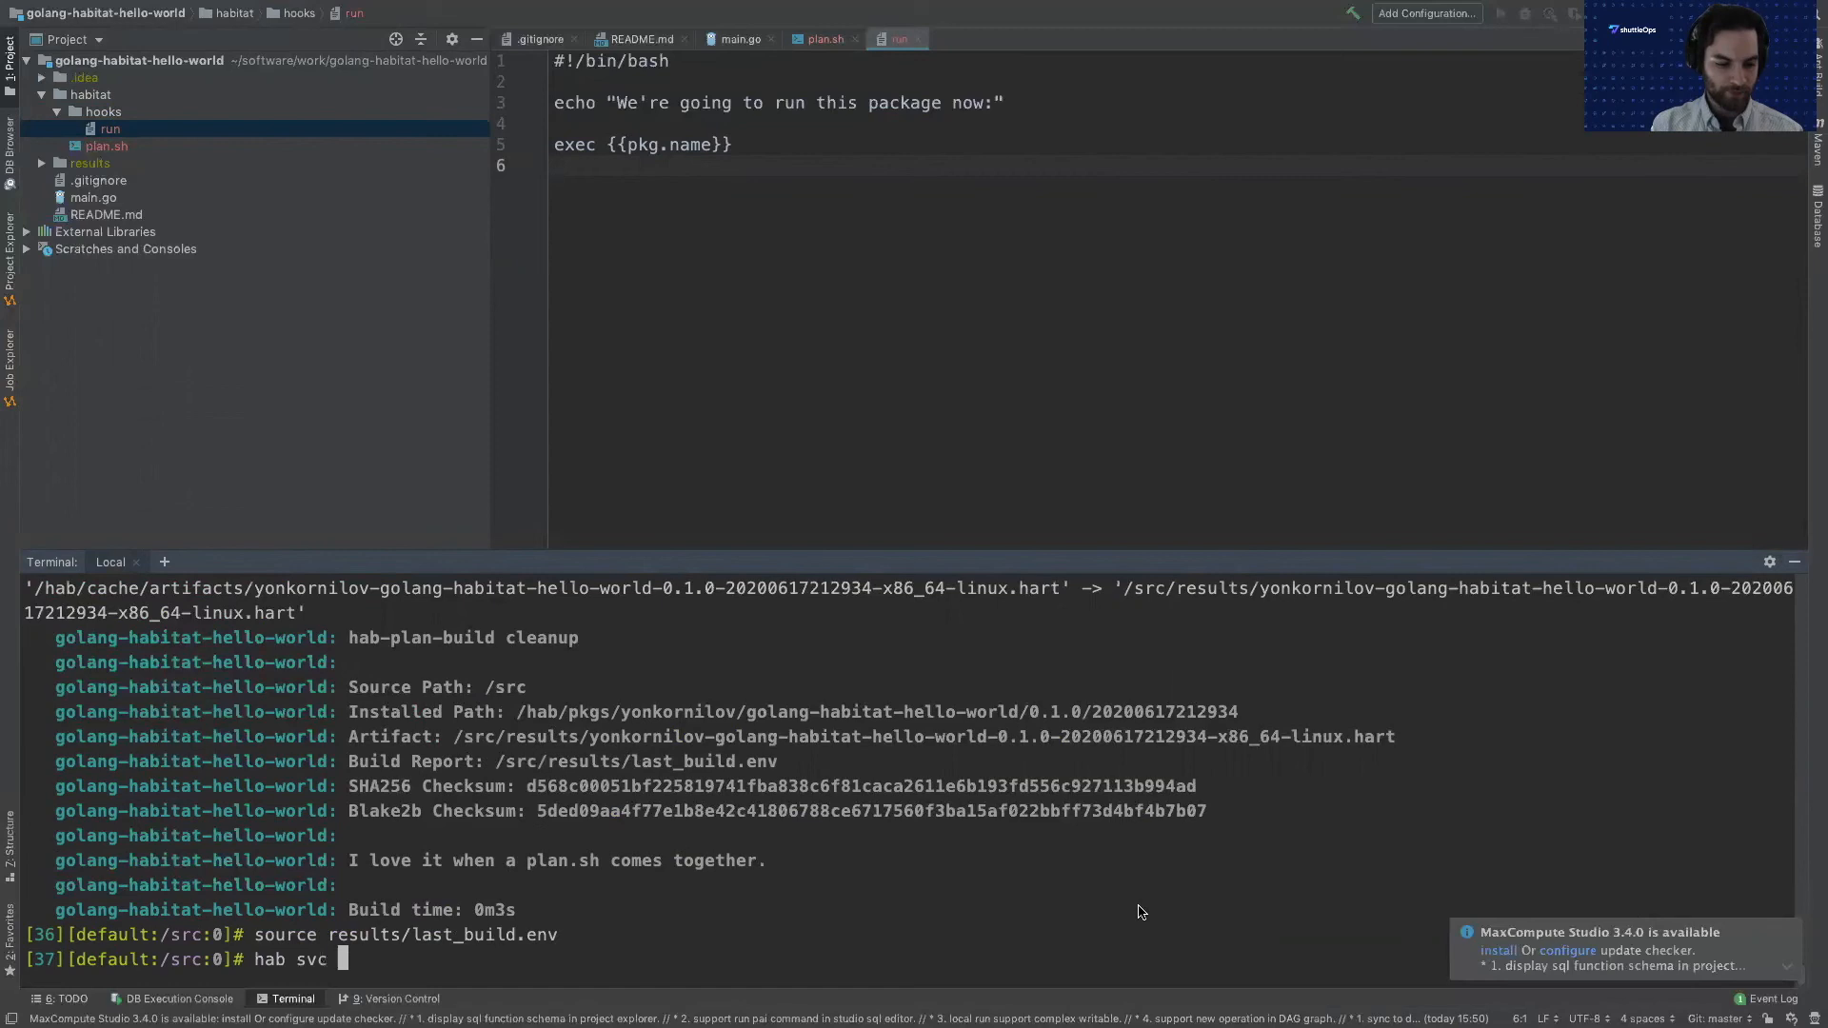
text(load $pkg_iden)
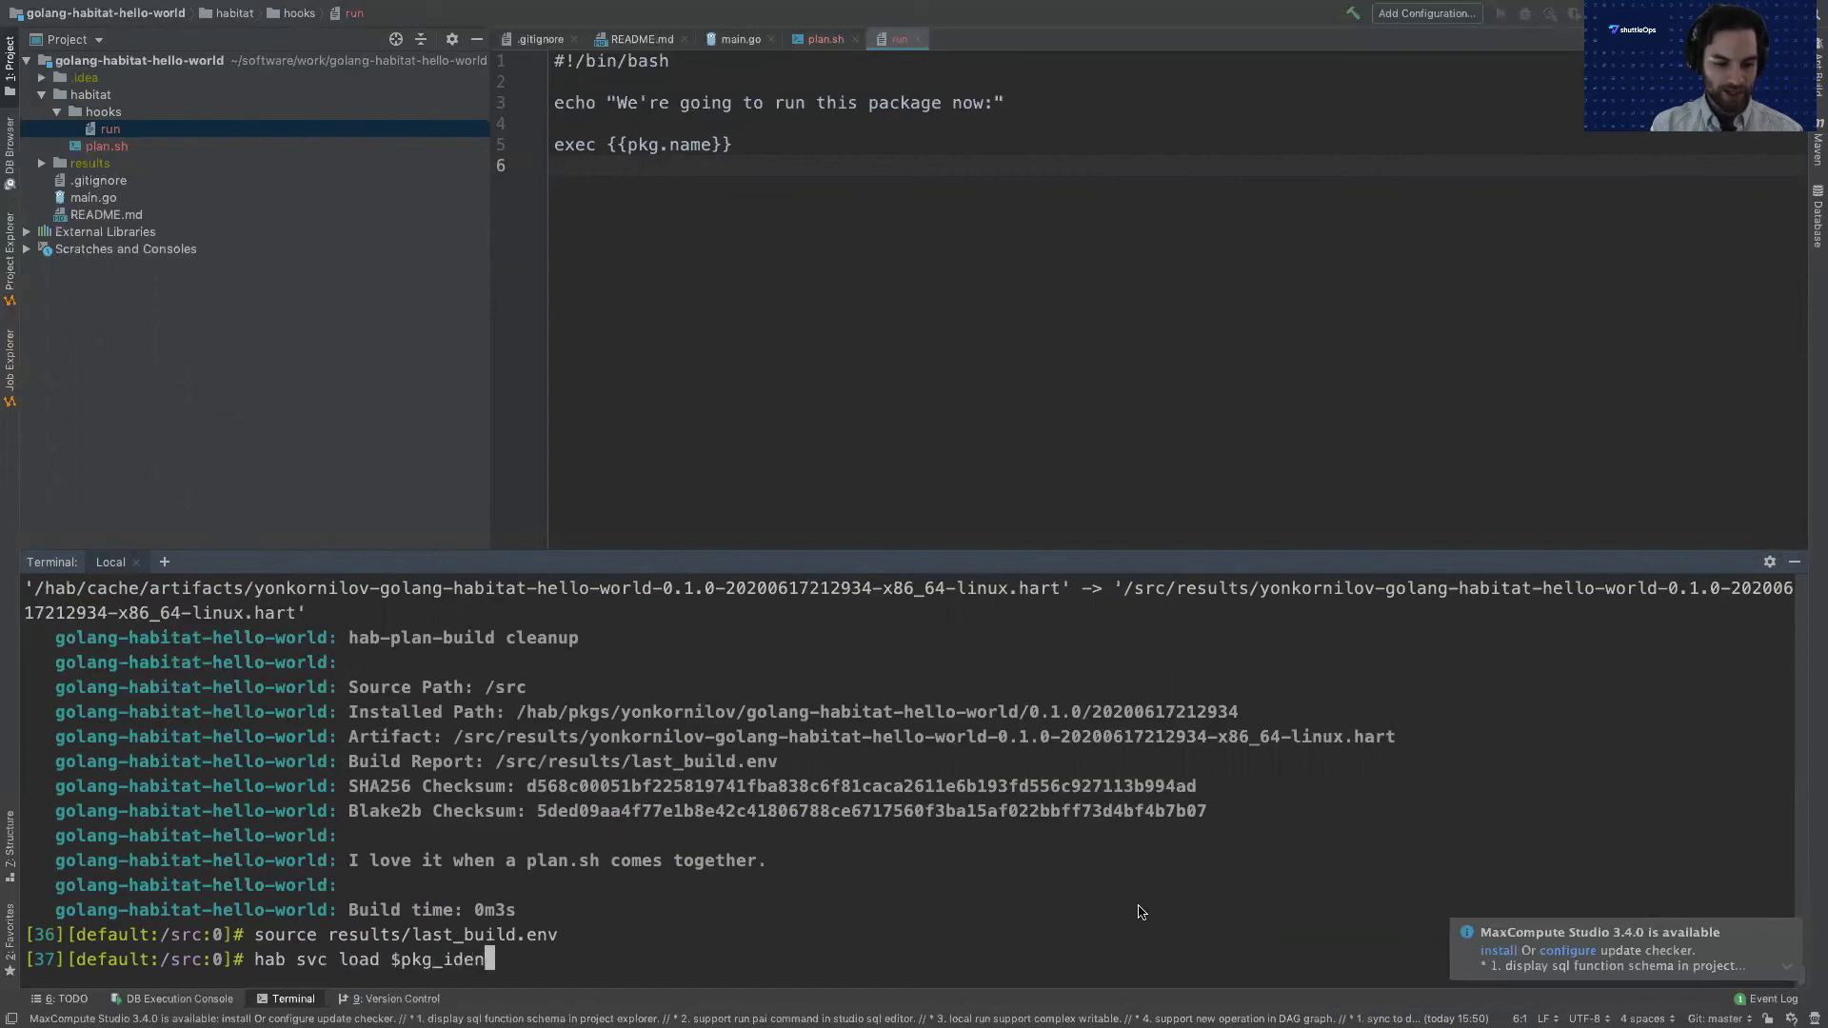
text(t)
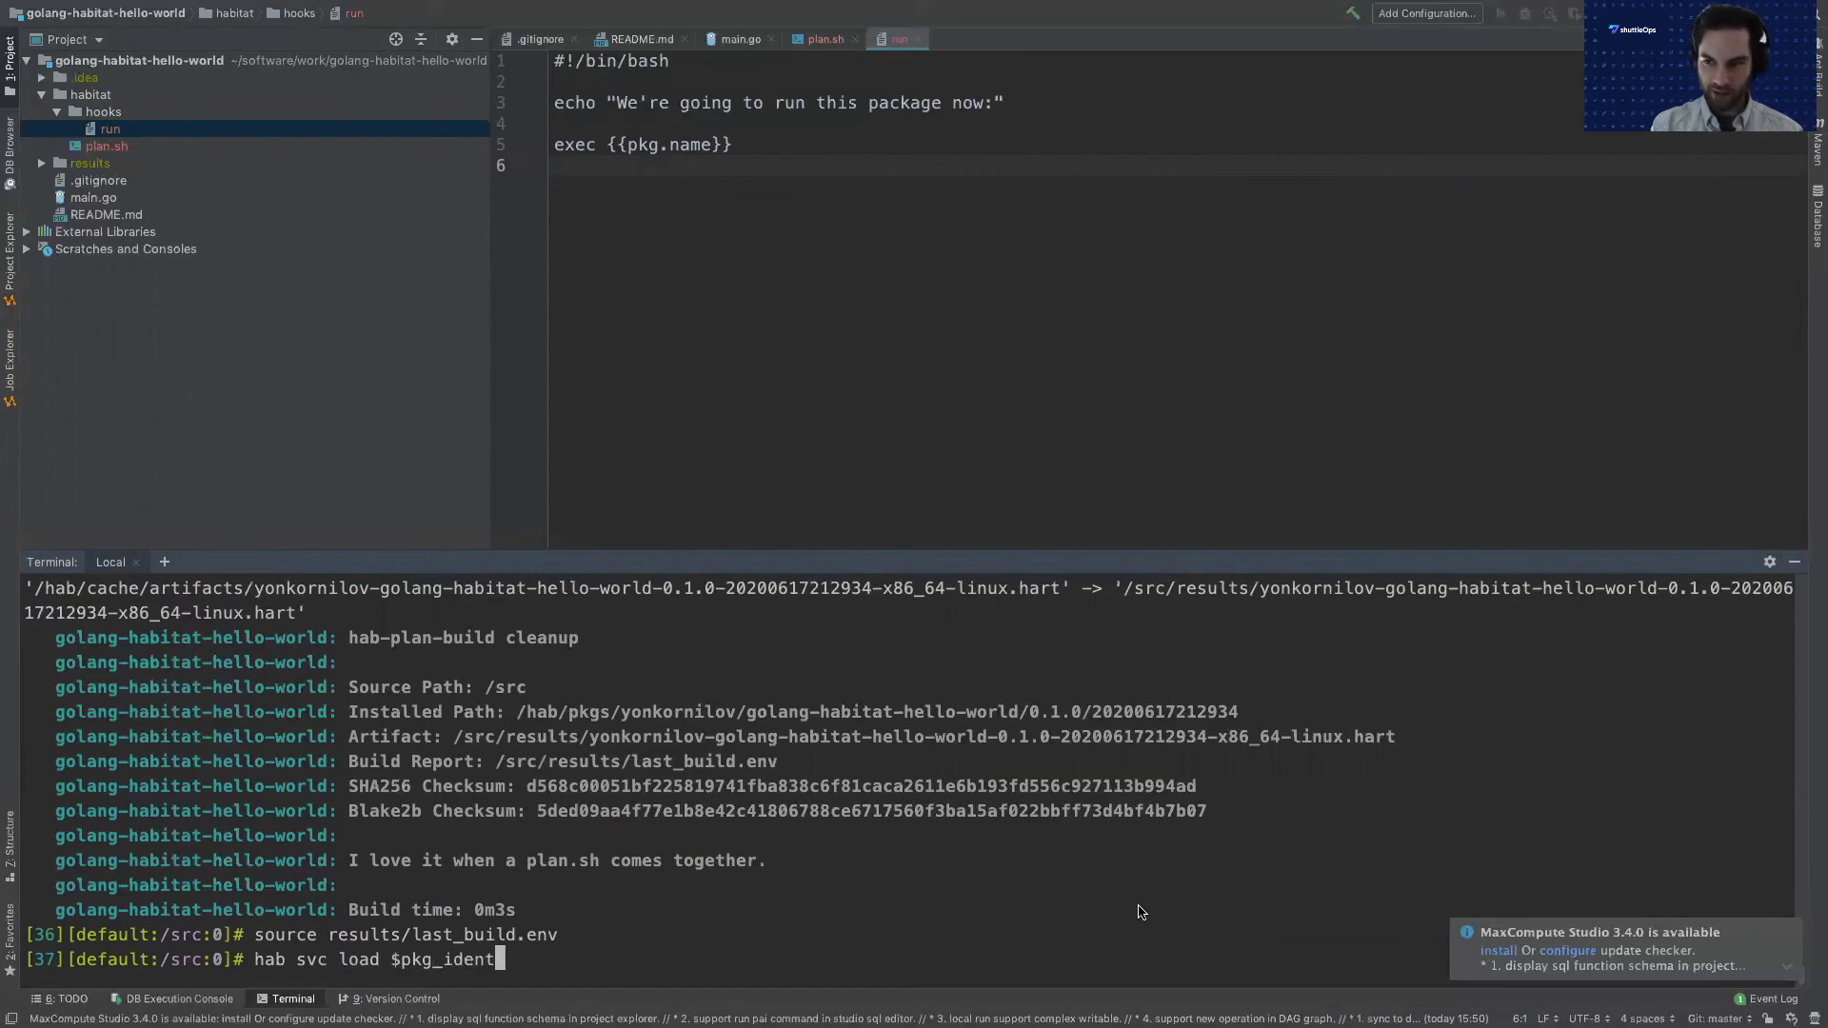
text(--force)
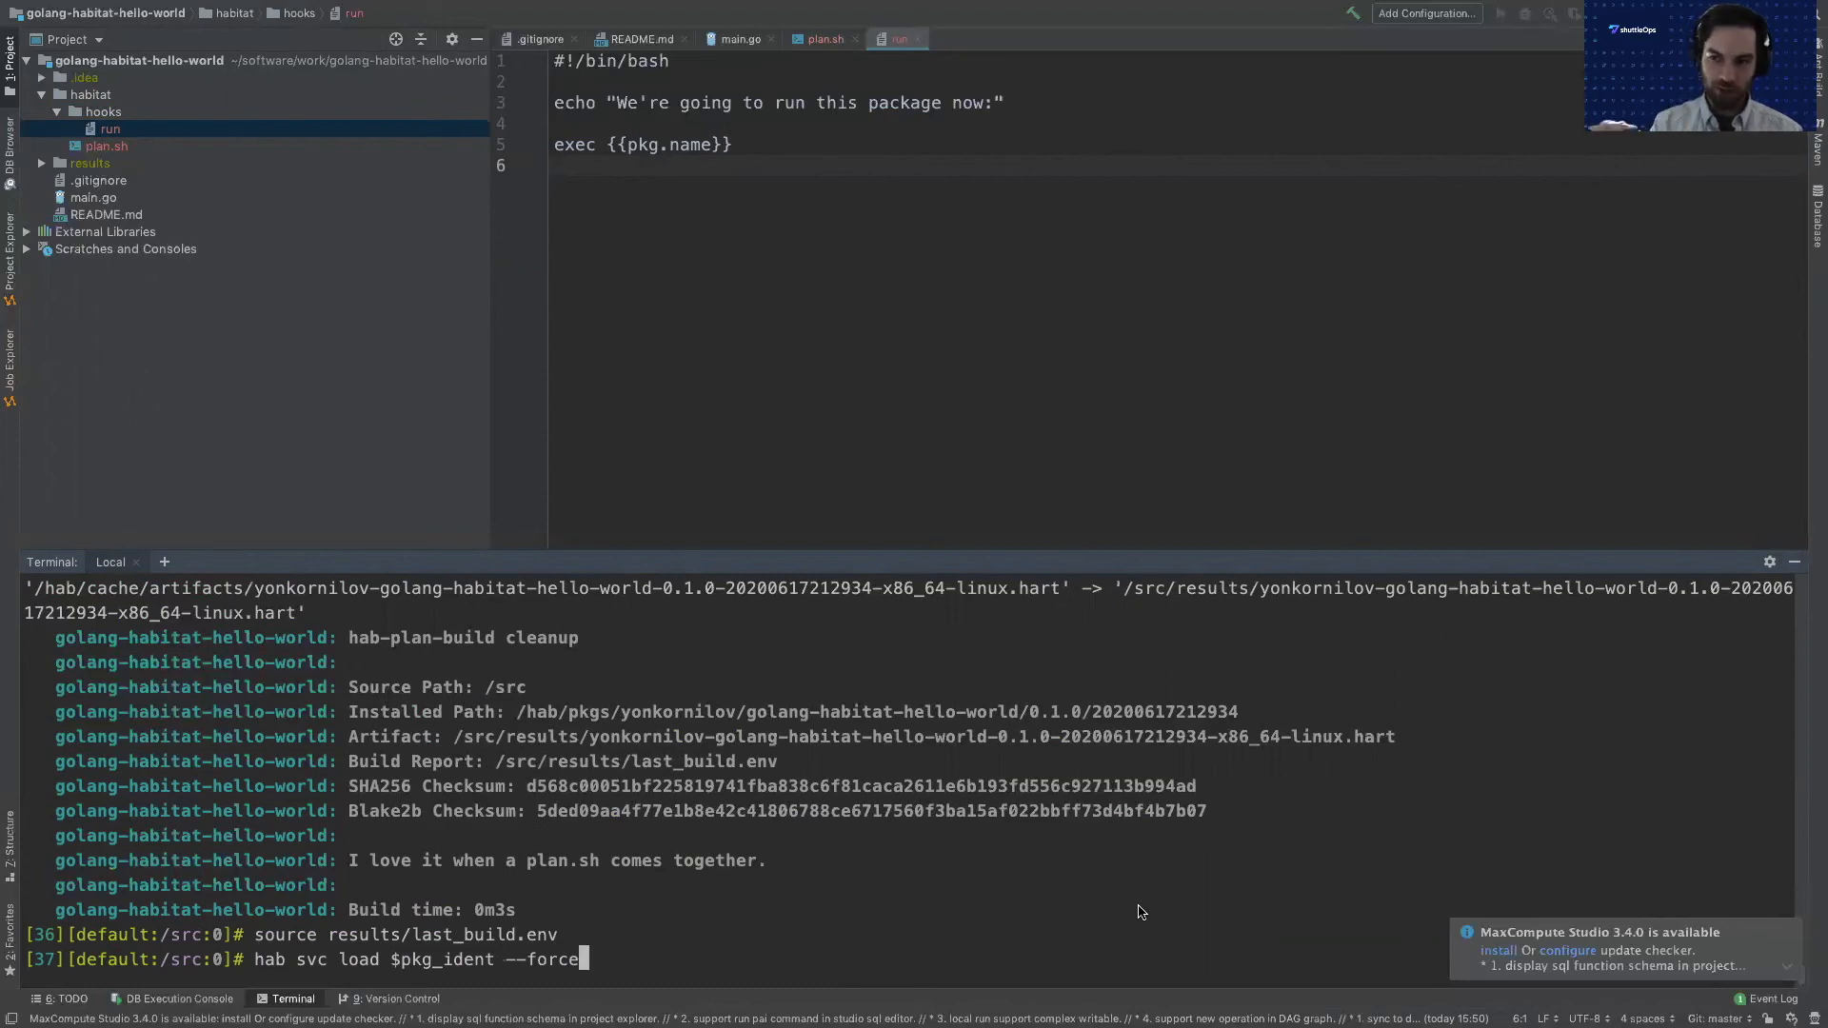
key(Return)
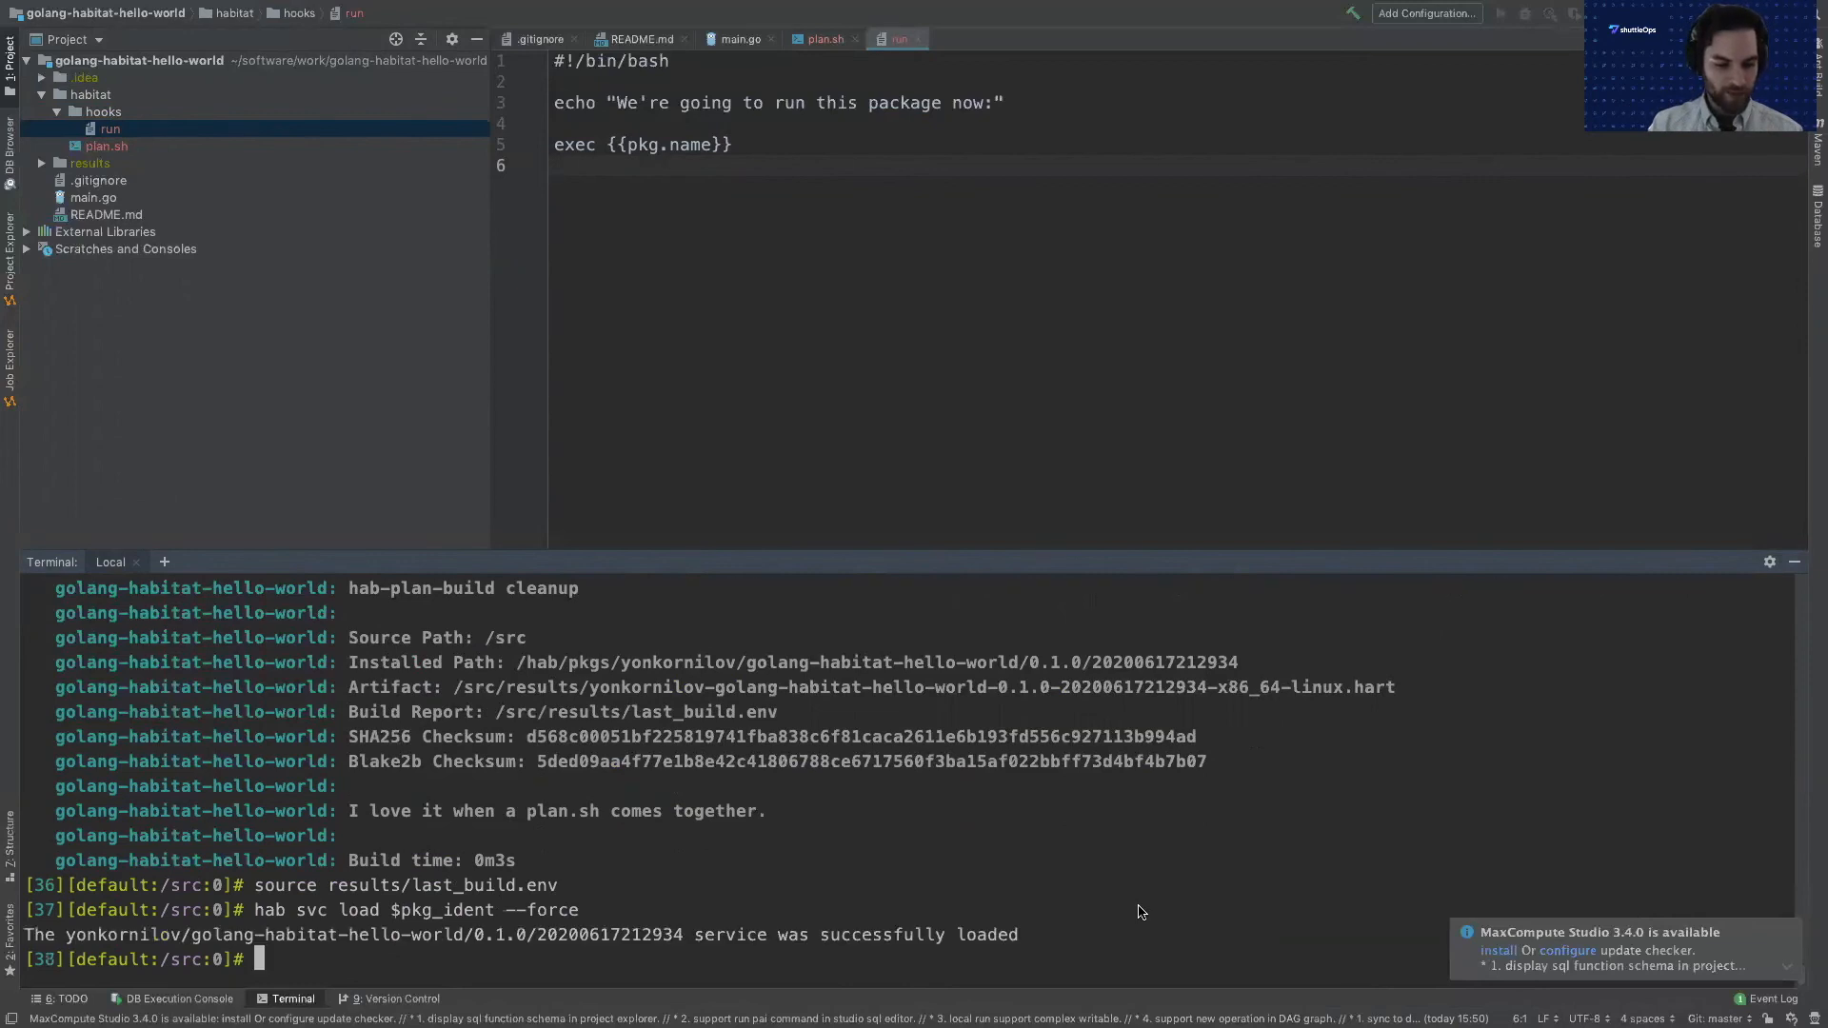
Stream sup-log and scroll through the 'golang-habitat-hello-world: not found' exit 127 errors.
text(sup-)
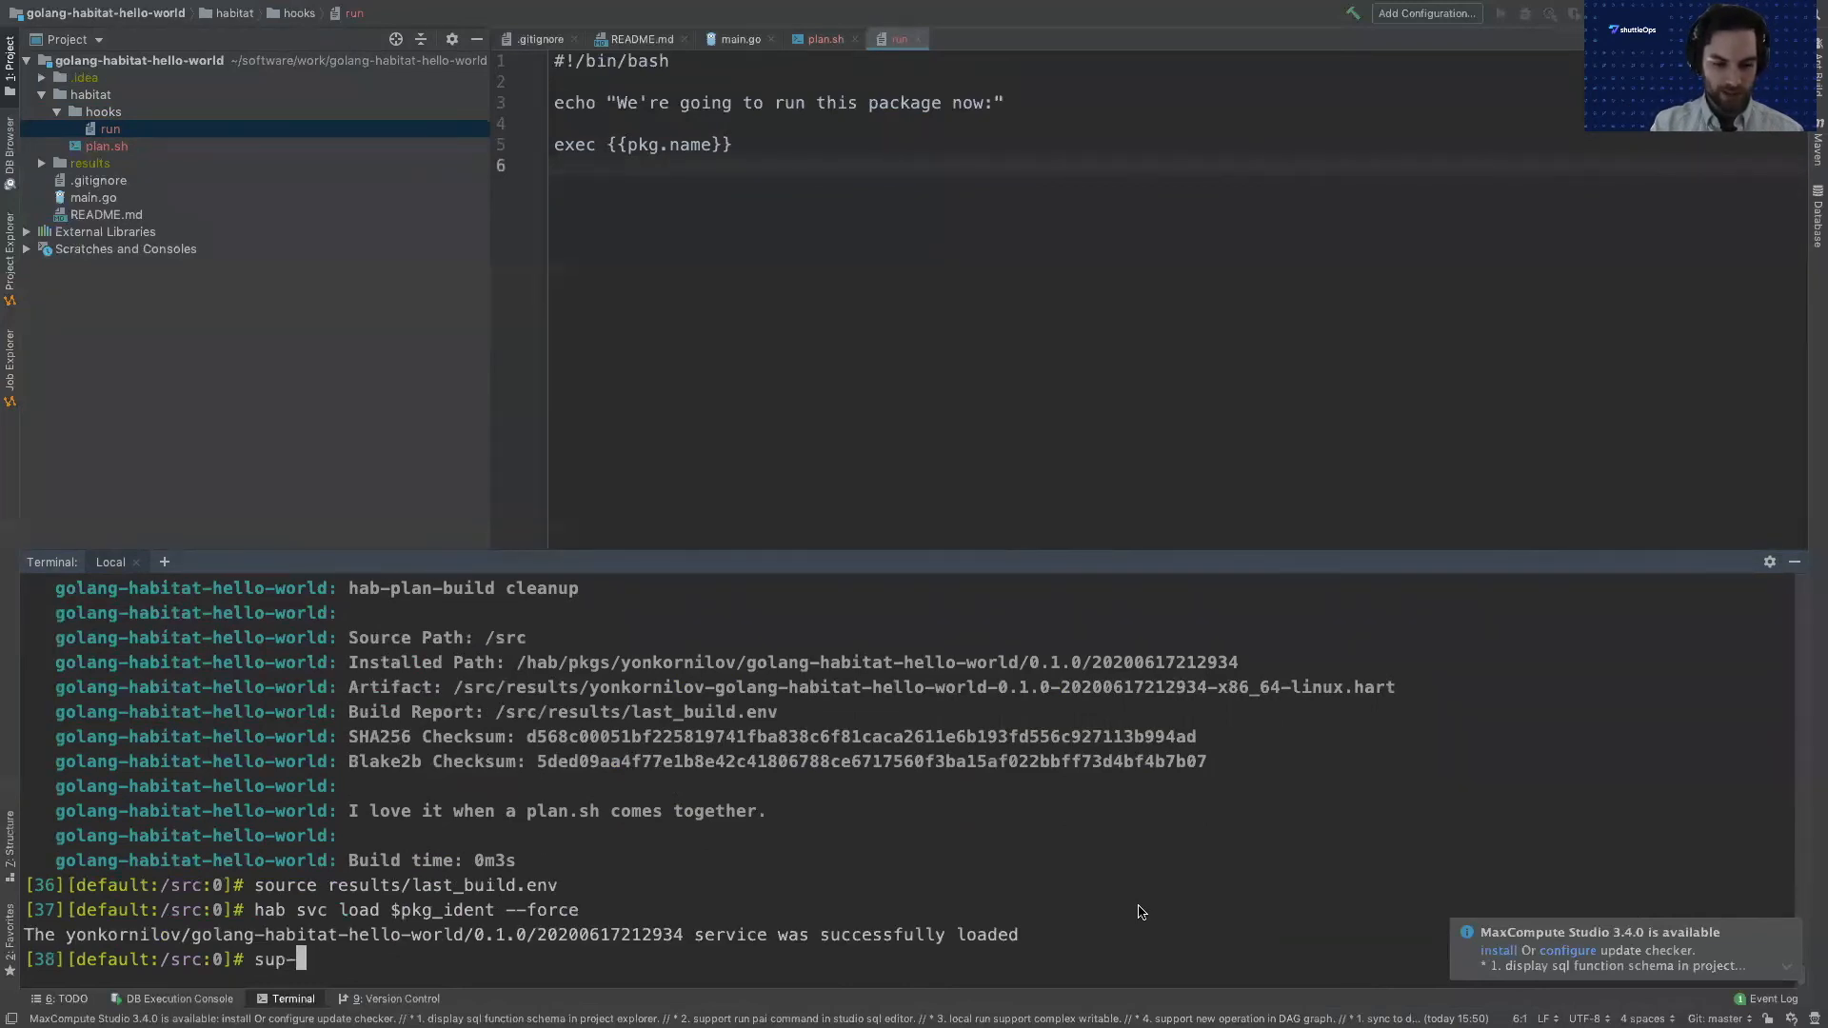
text(log)
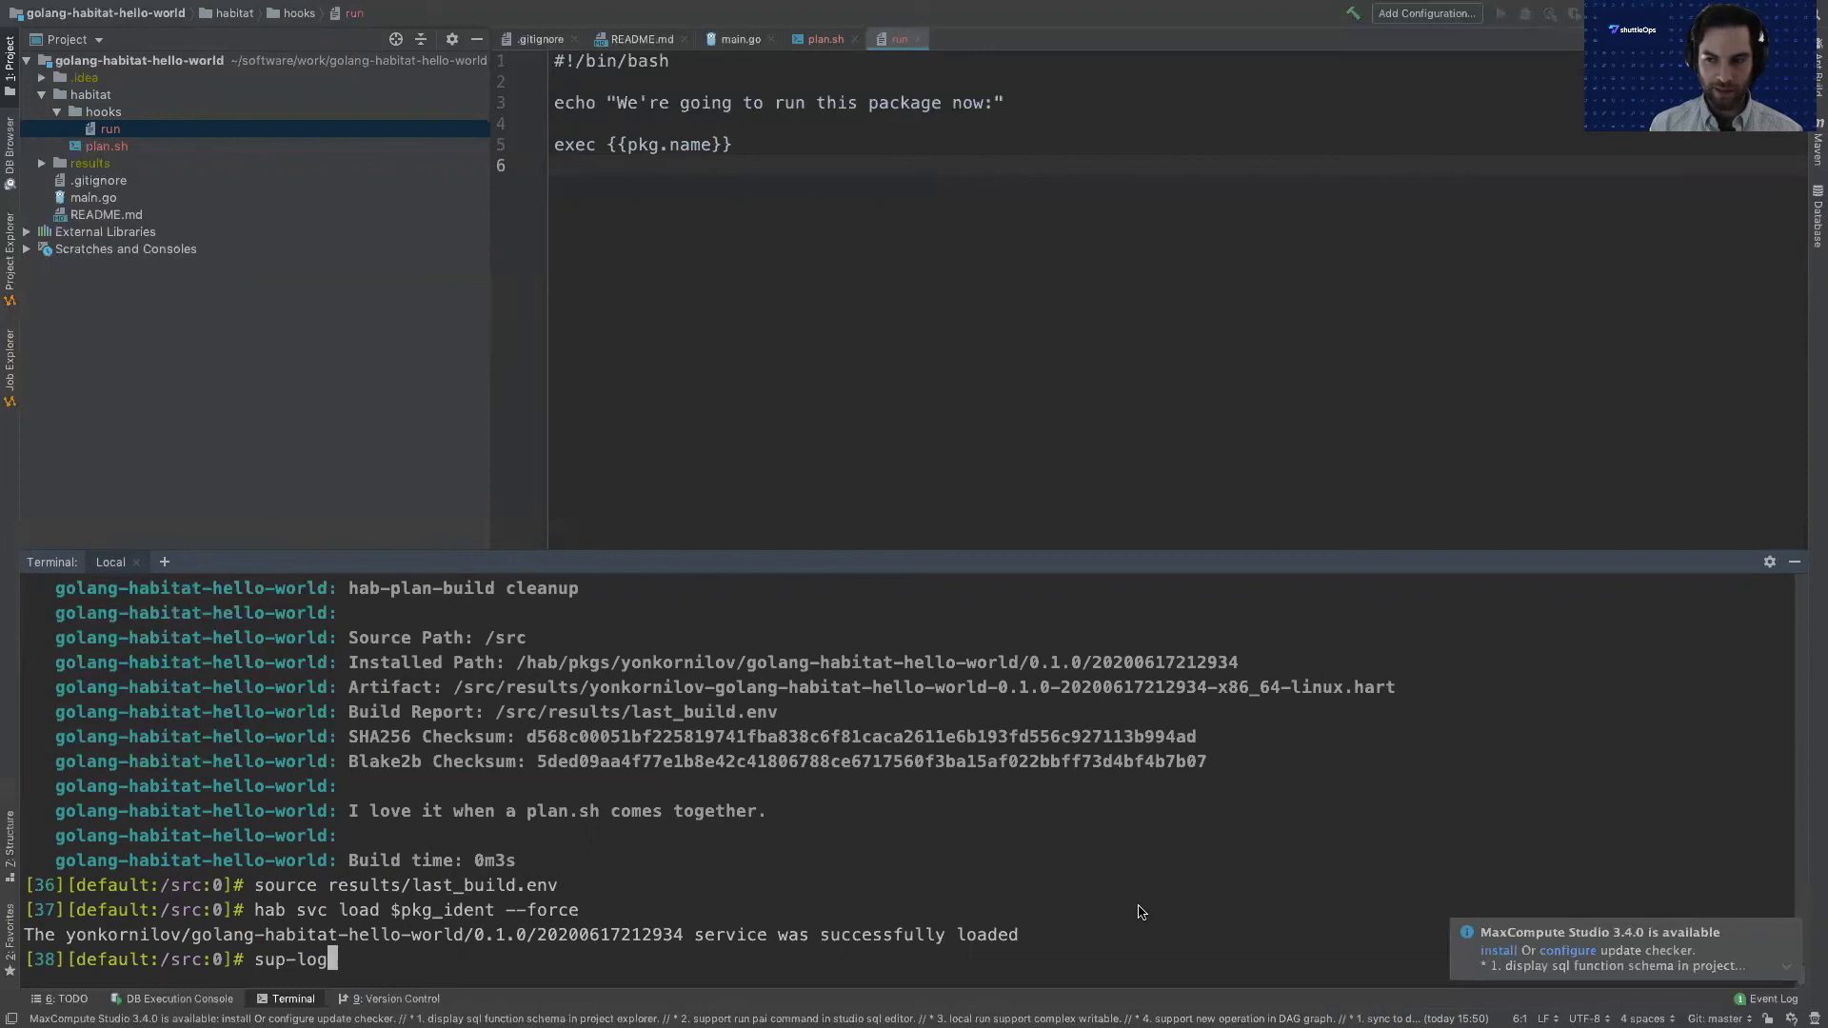
key(Return)
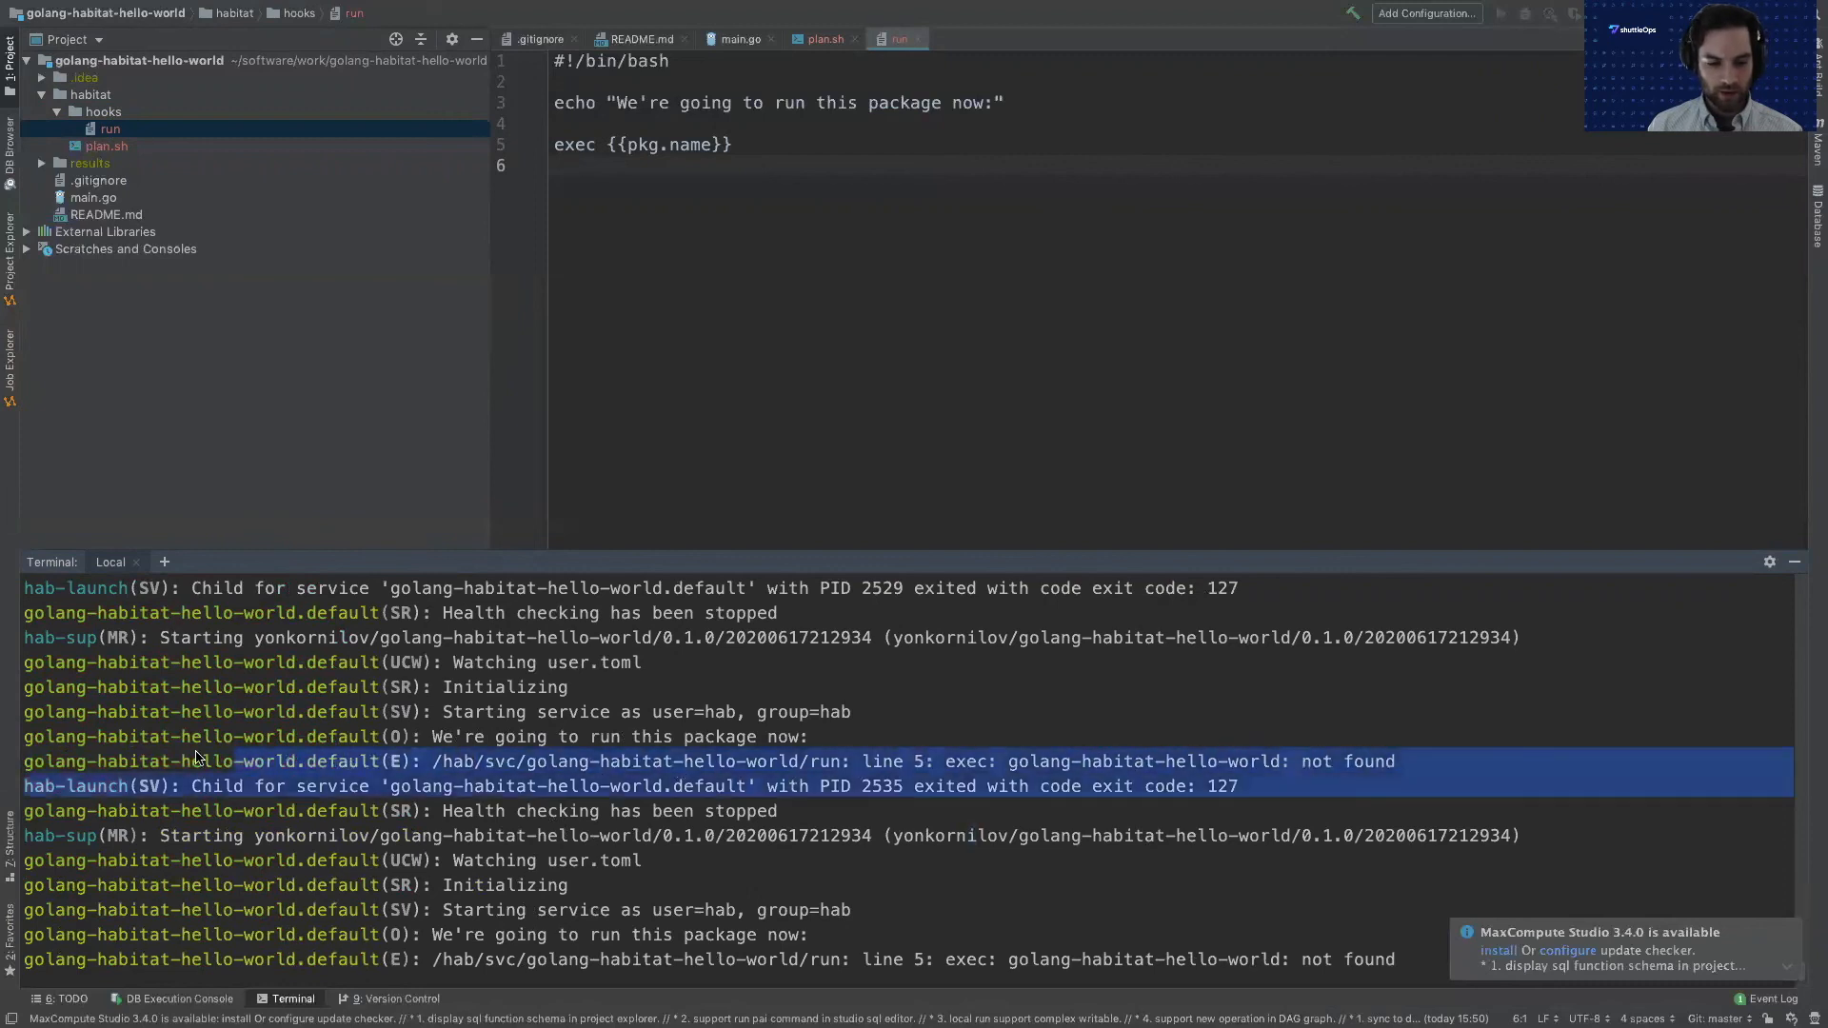
scroll(down, 3)
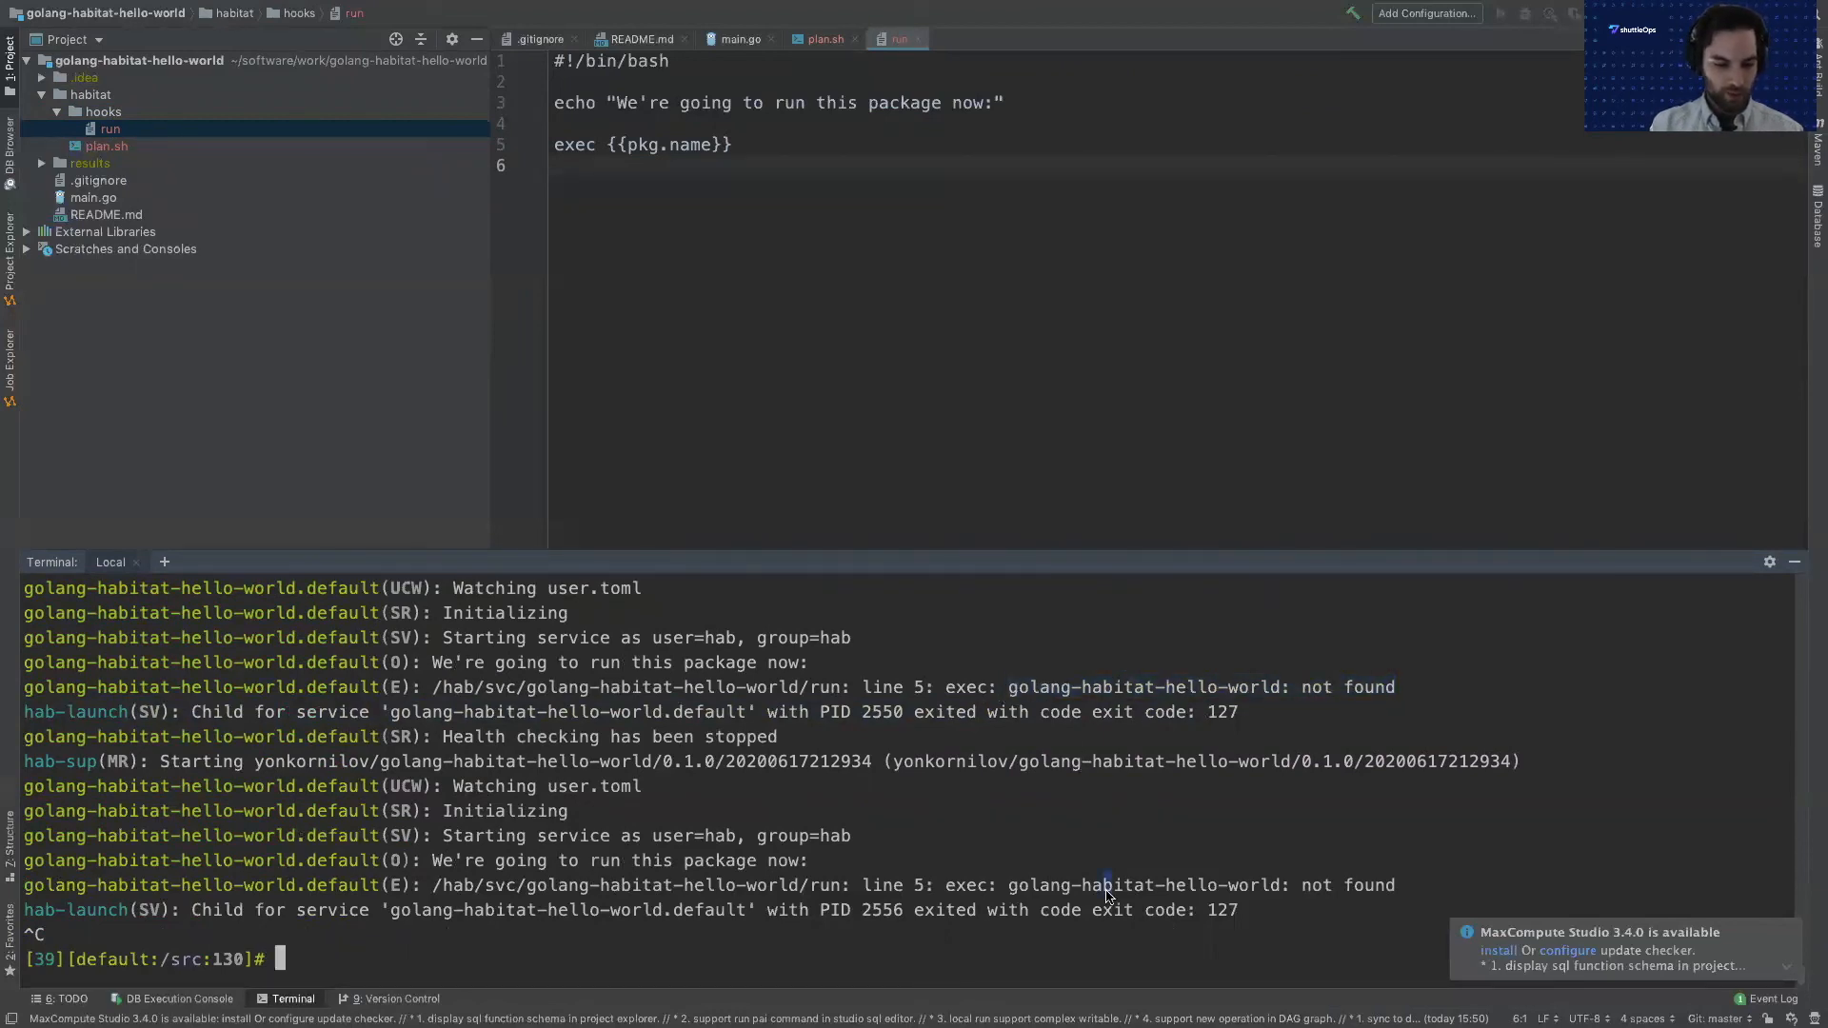
List /hab/svc/golang-habitat-hello-world/hooks/, print its run hook, and reopen plan.sh.
text(ls /hab/)
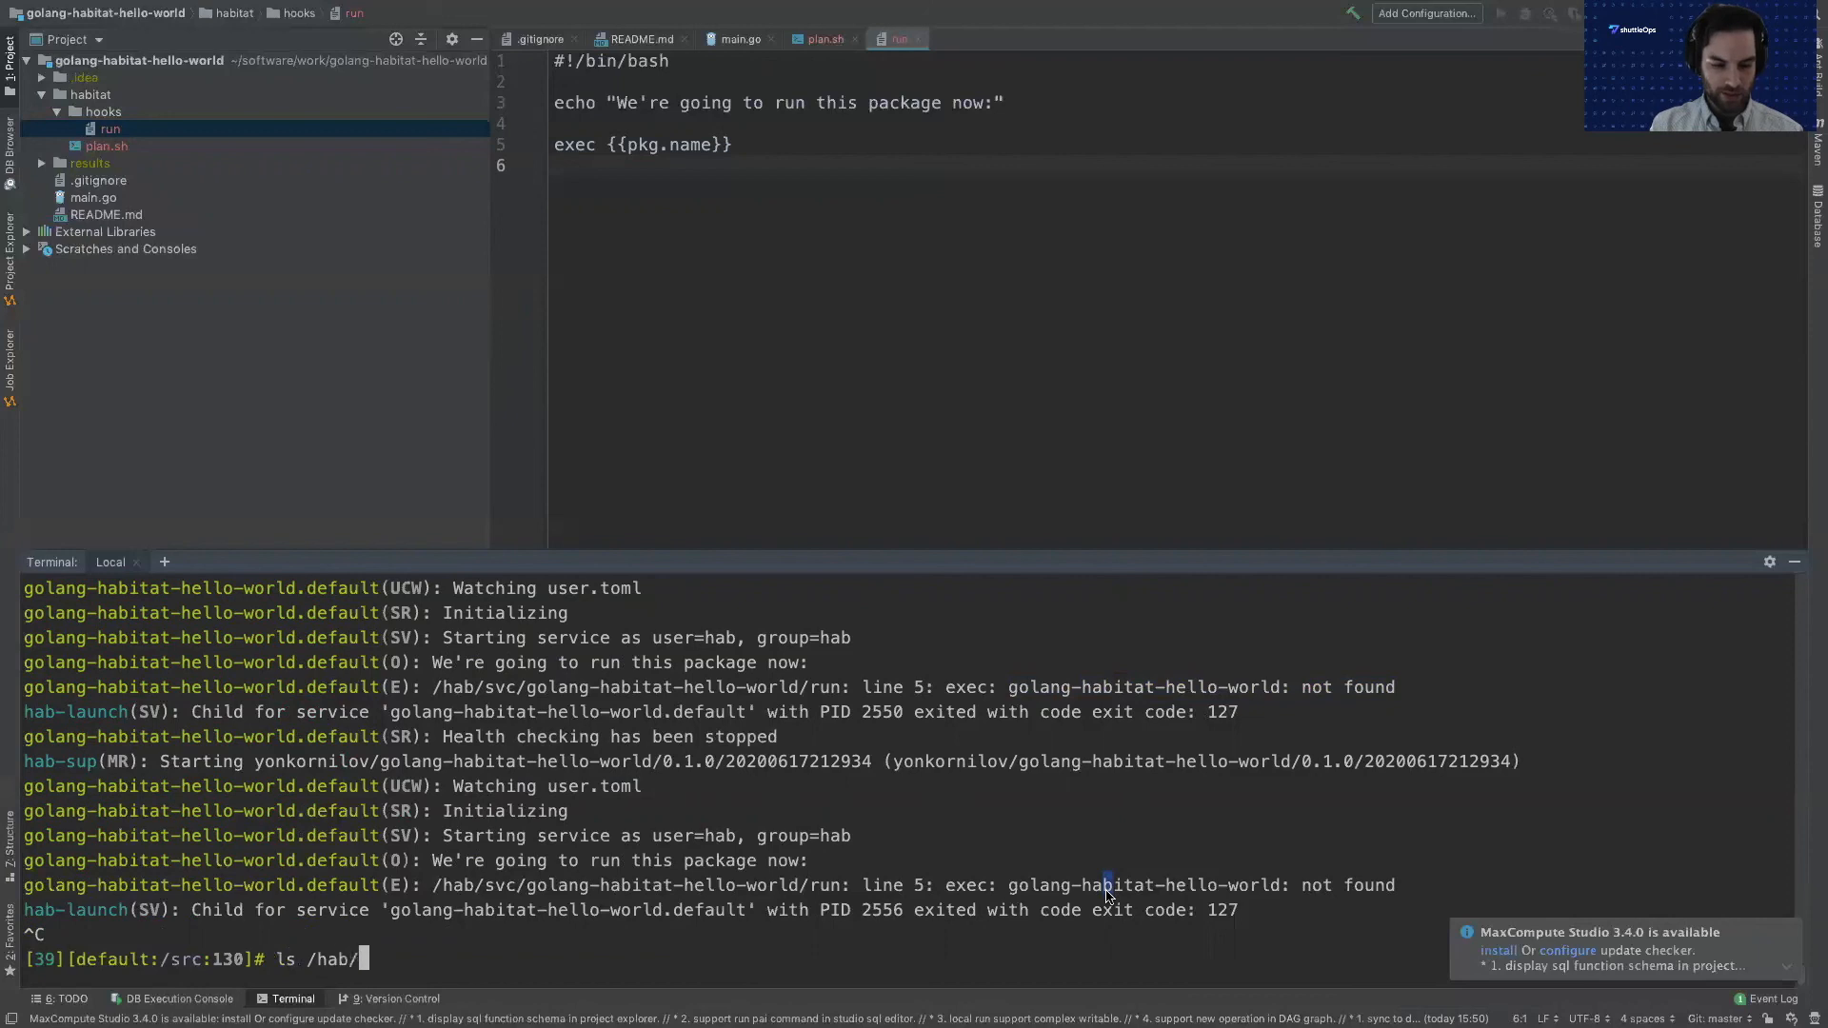
text(svc/golang-habitat-hello-world/)
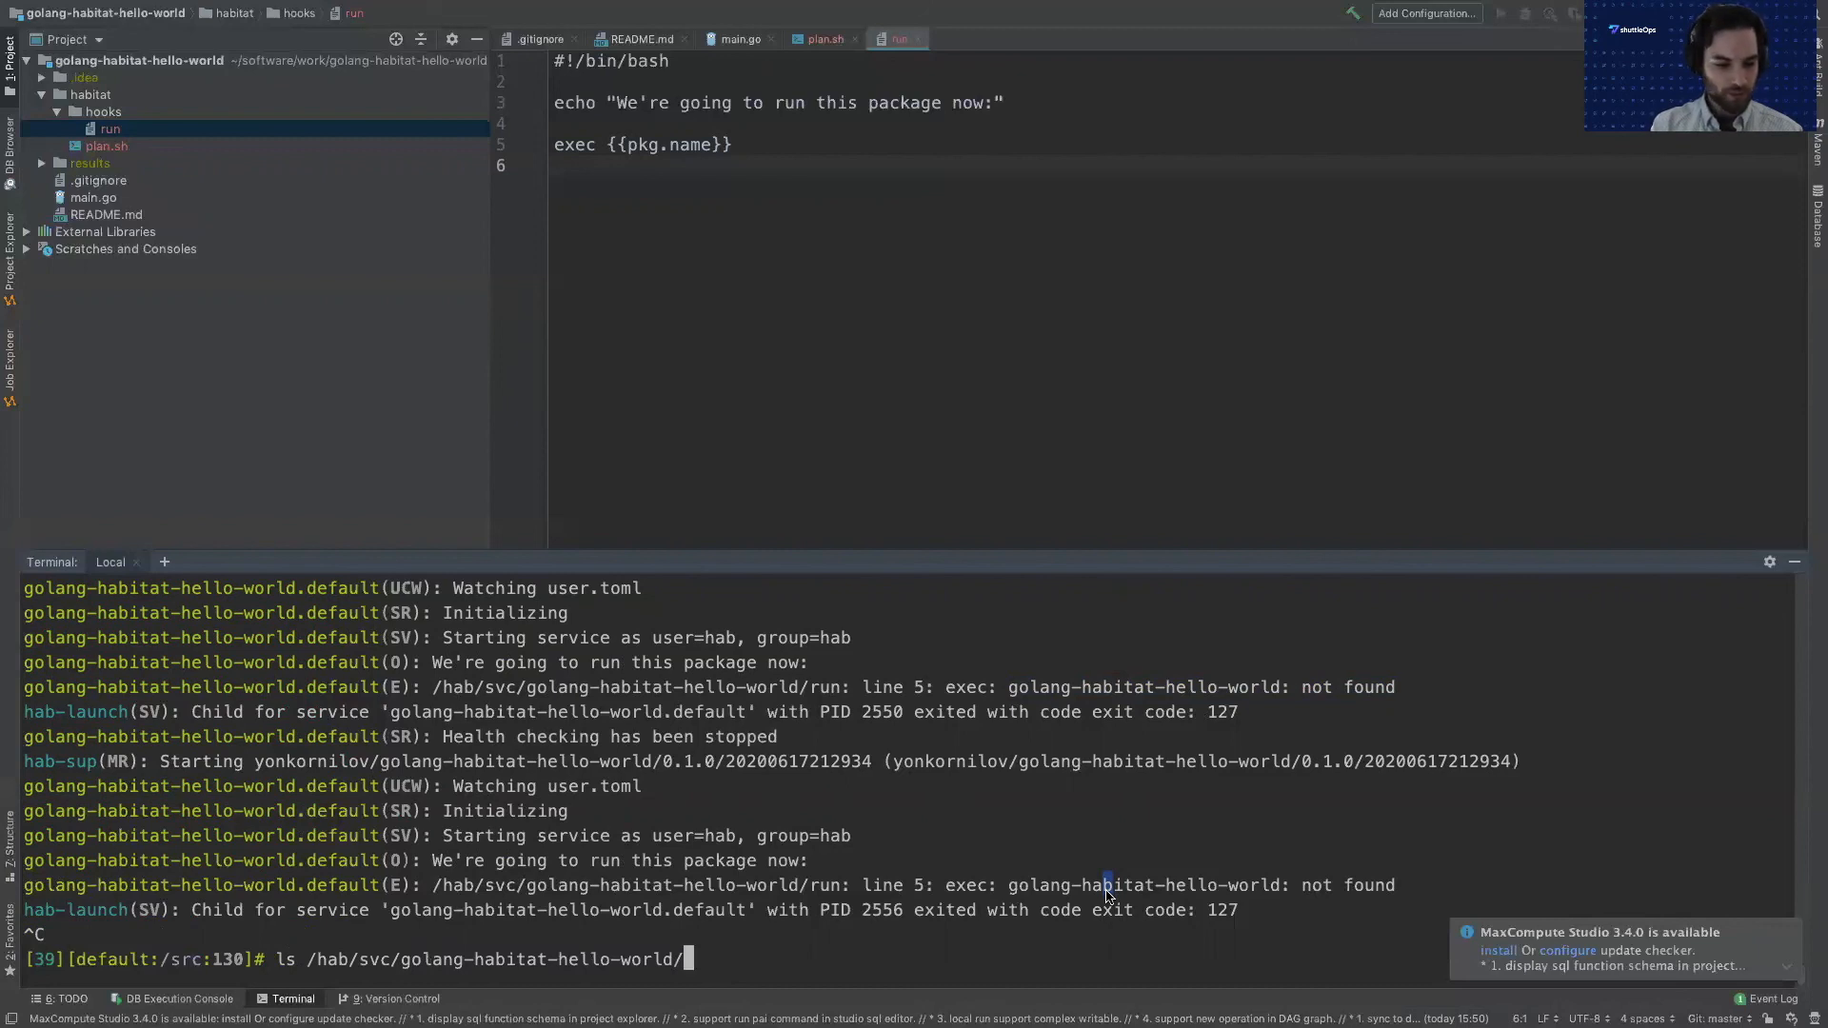
text(hooks/)
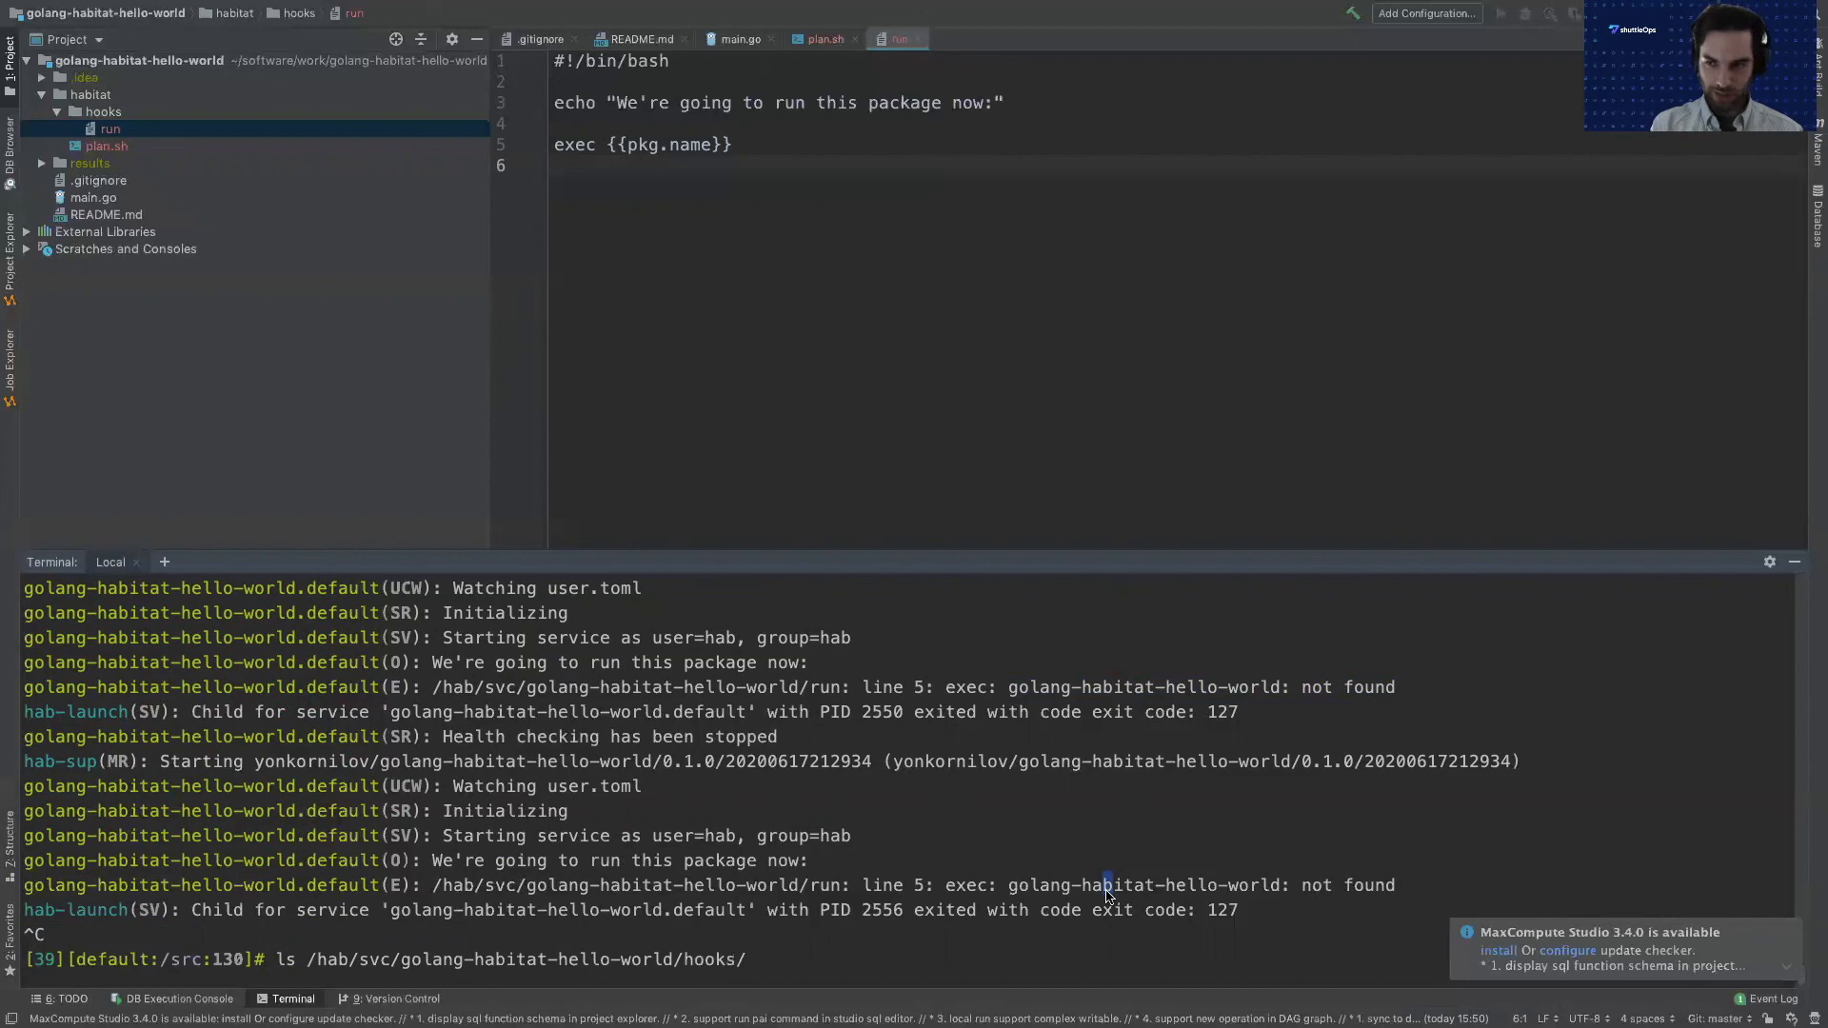
key(Return)
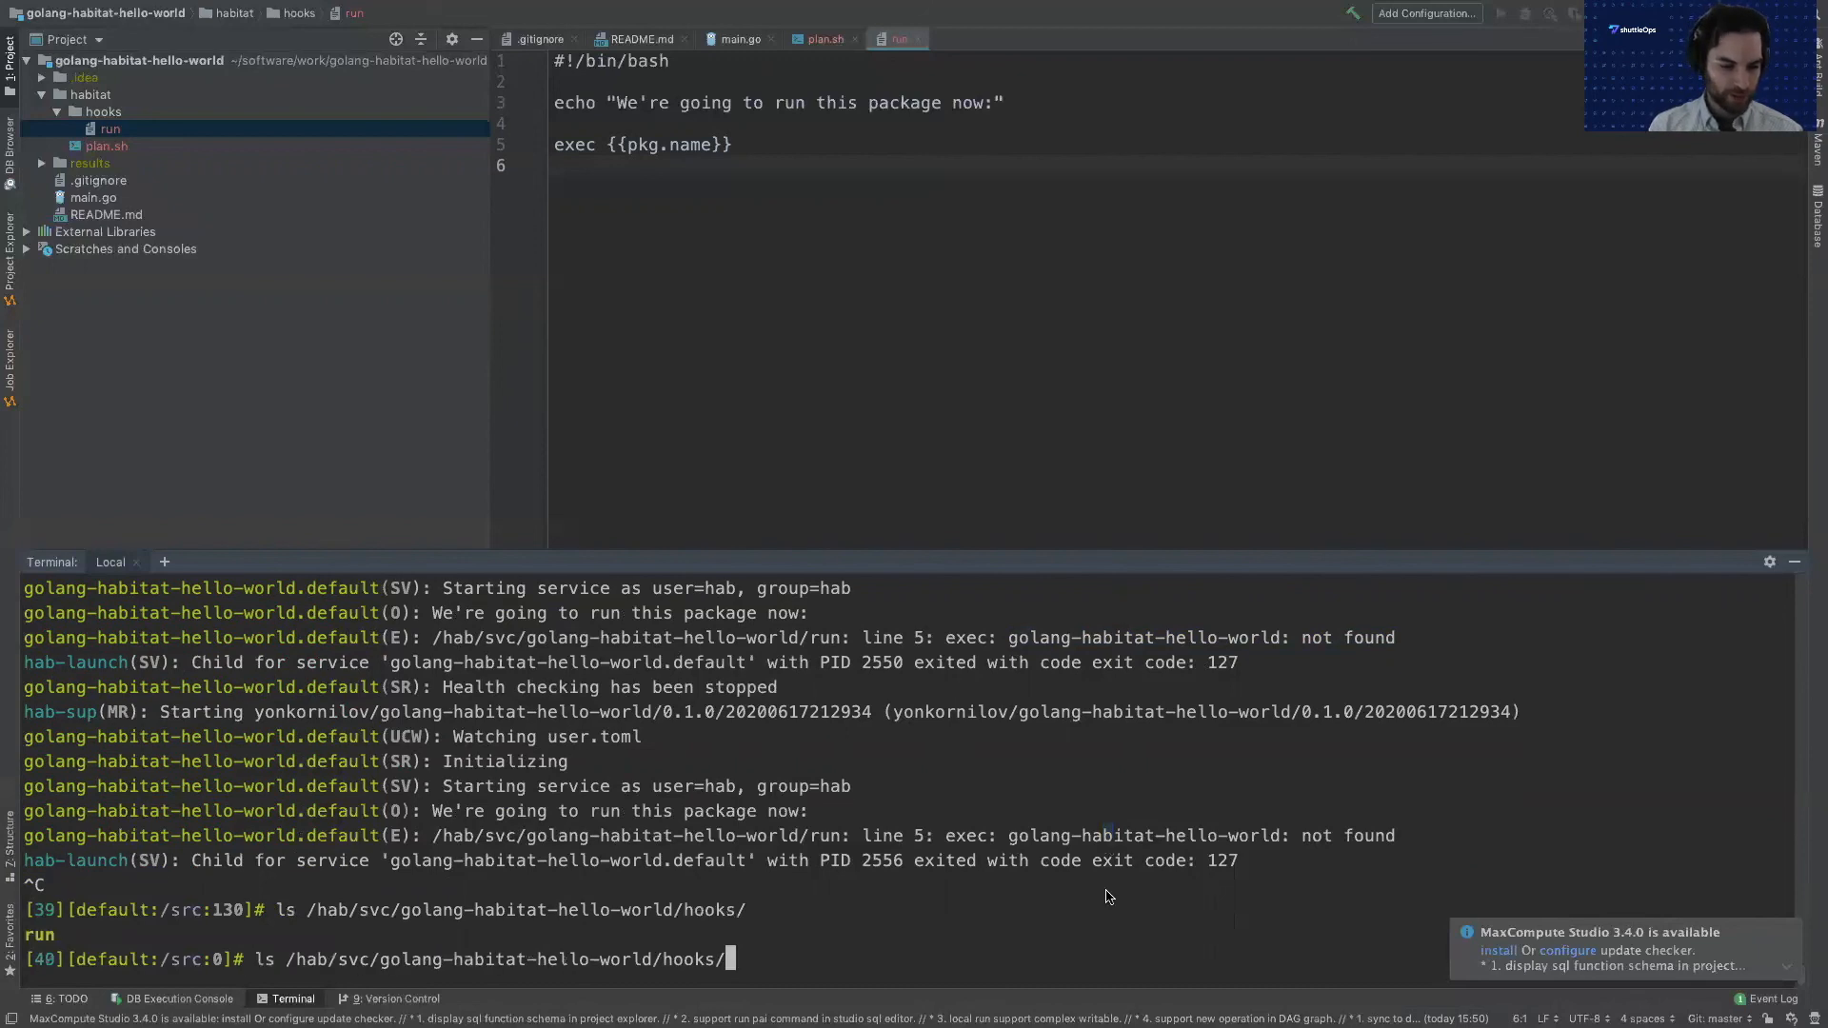
text(cat)
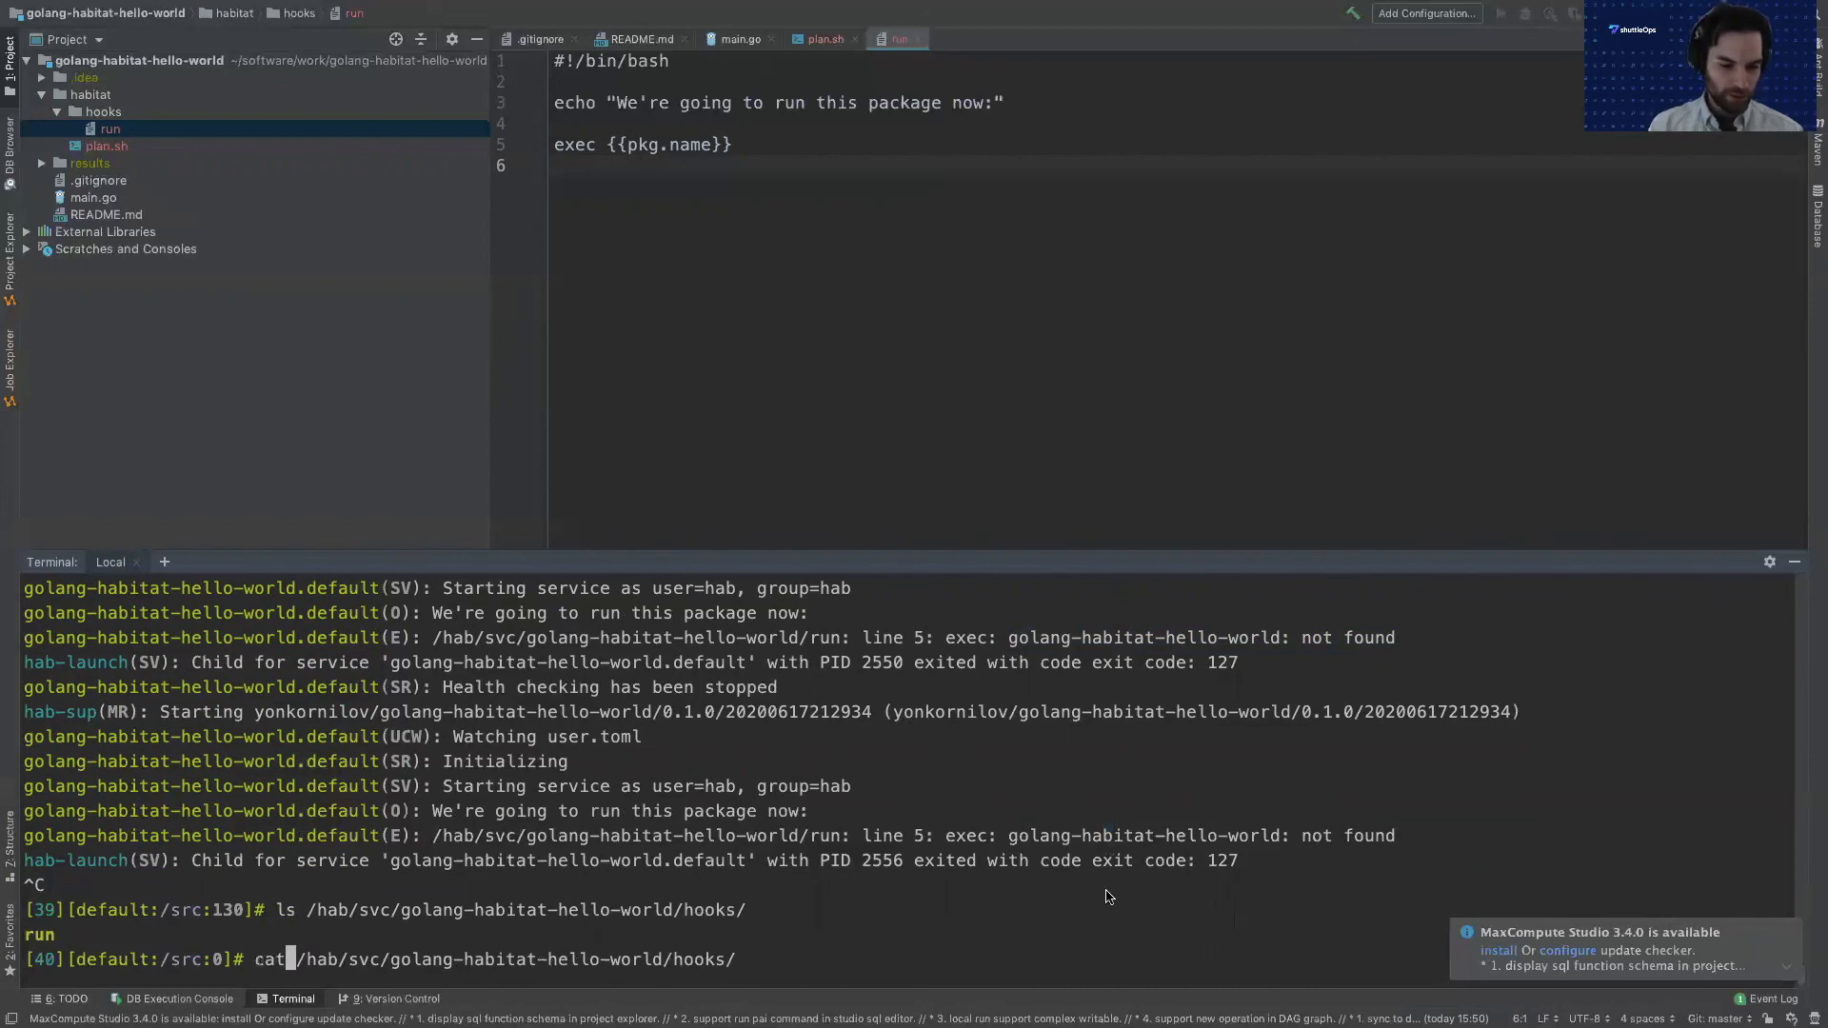
text(run)
key(Return)
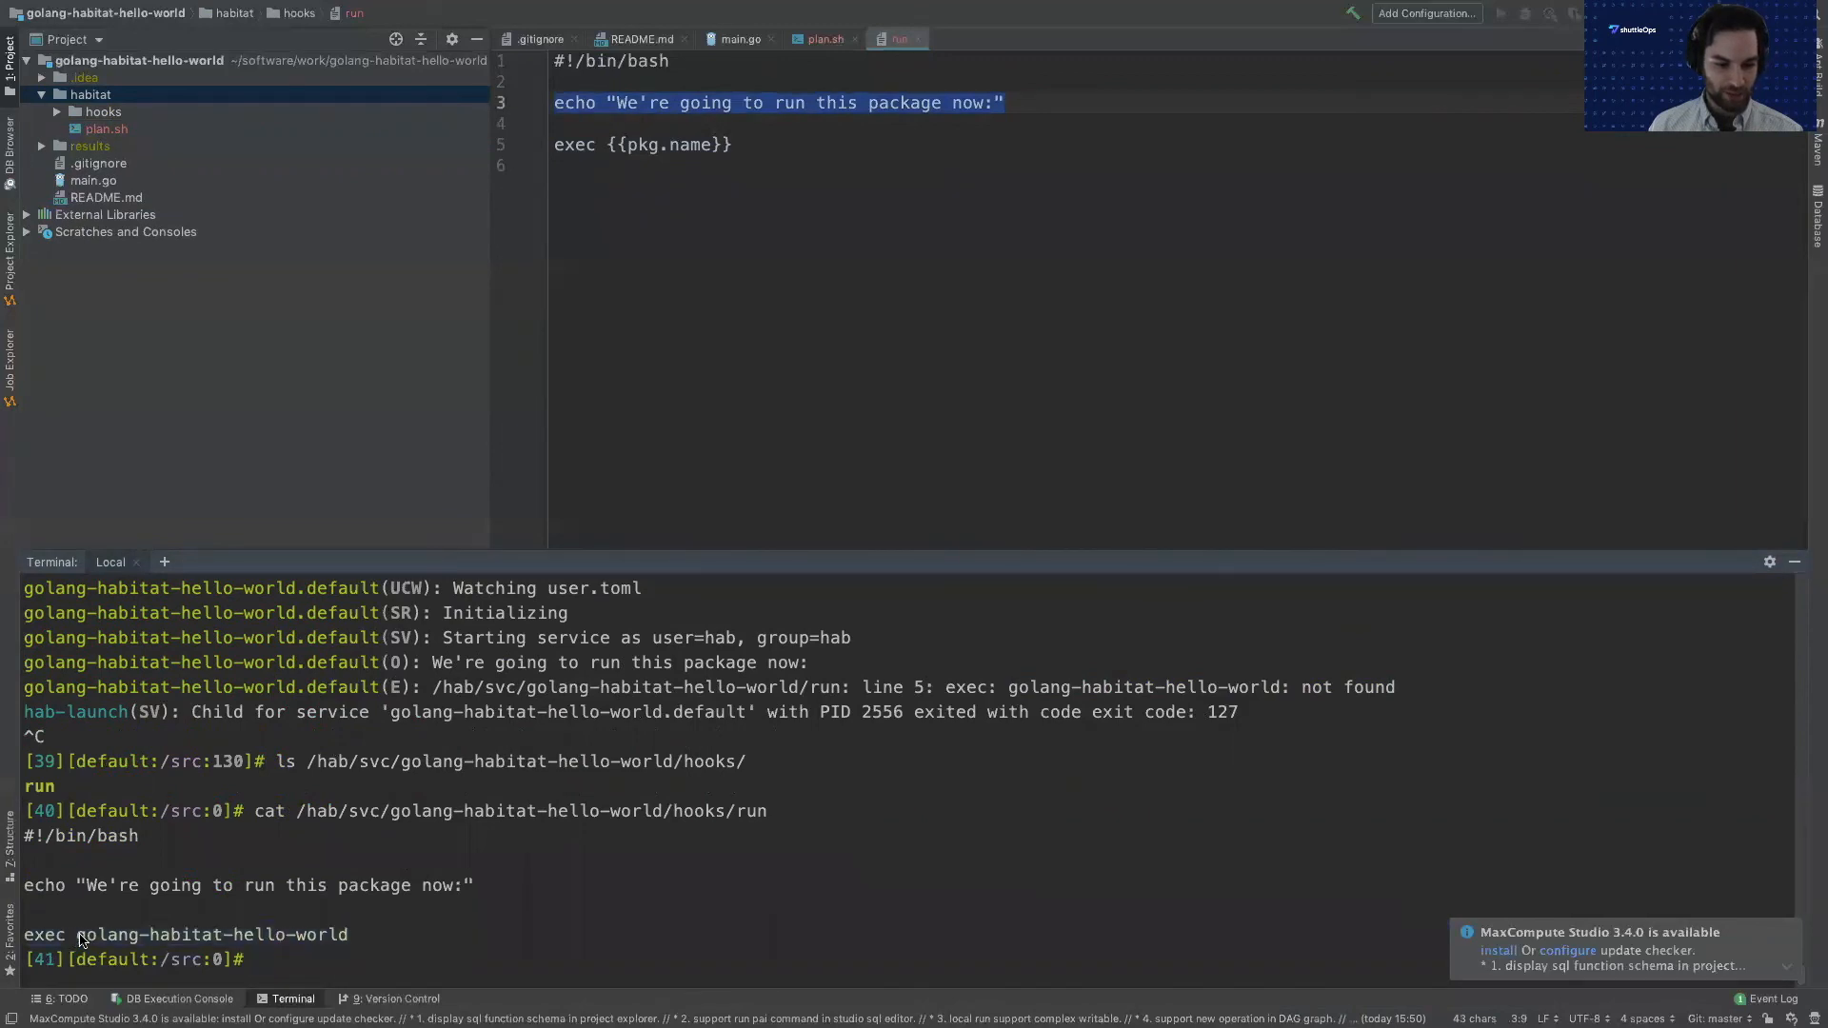
mouse_move(408, 969)
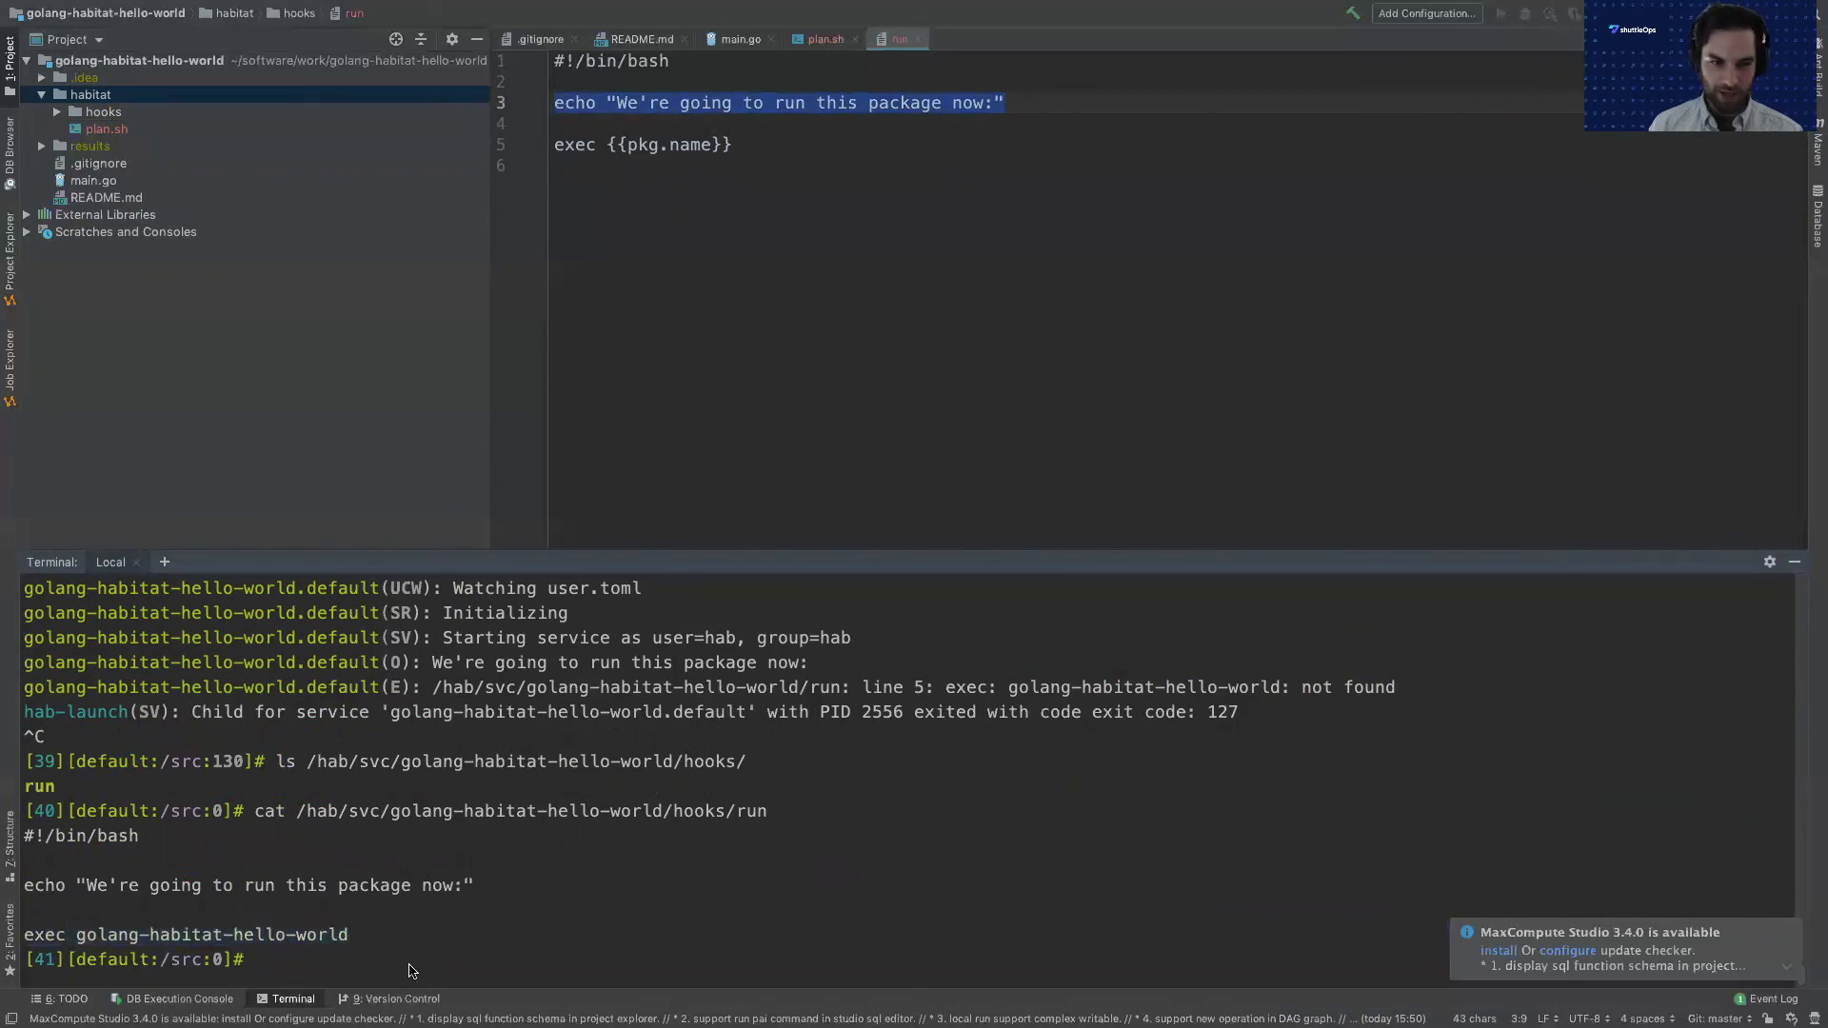
mouse_move(528, 798)
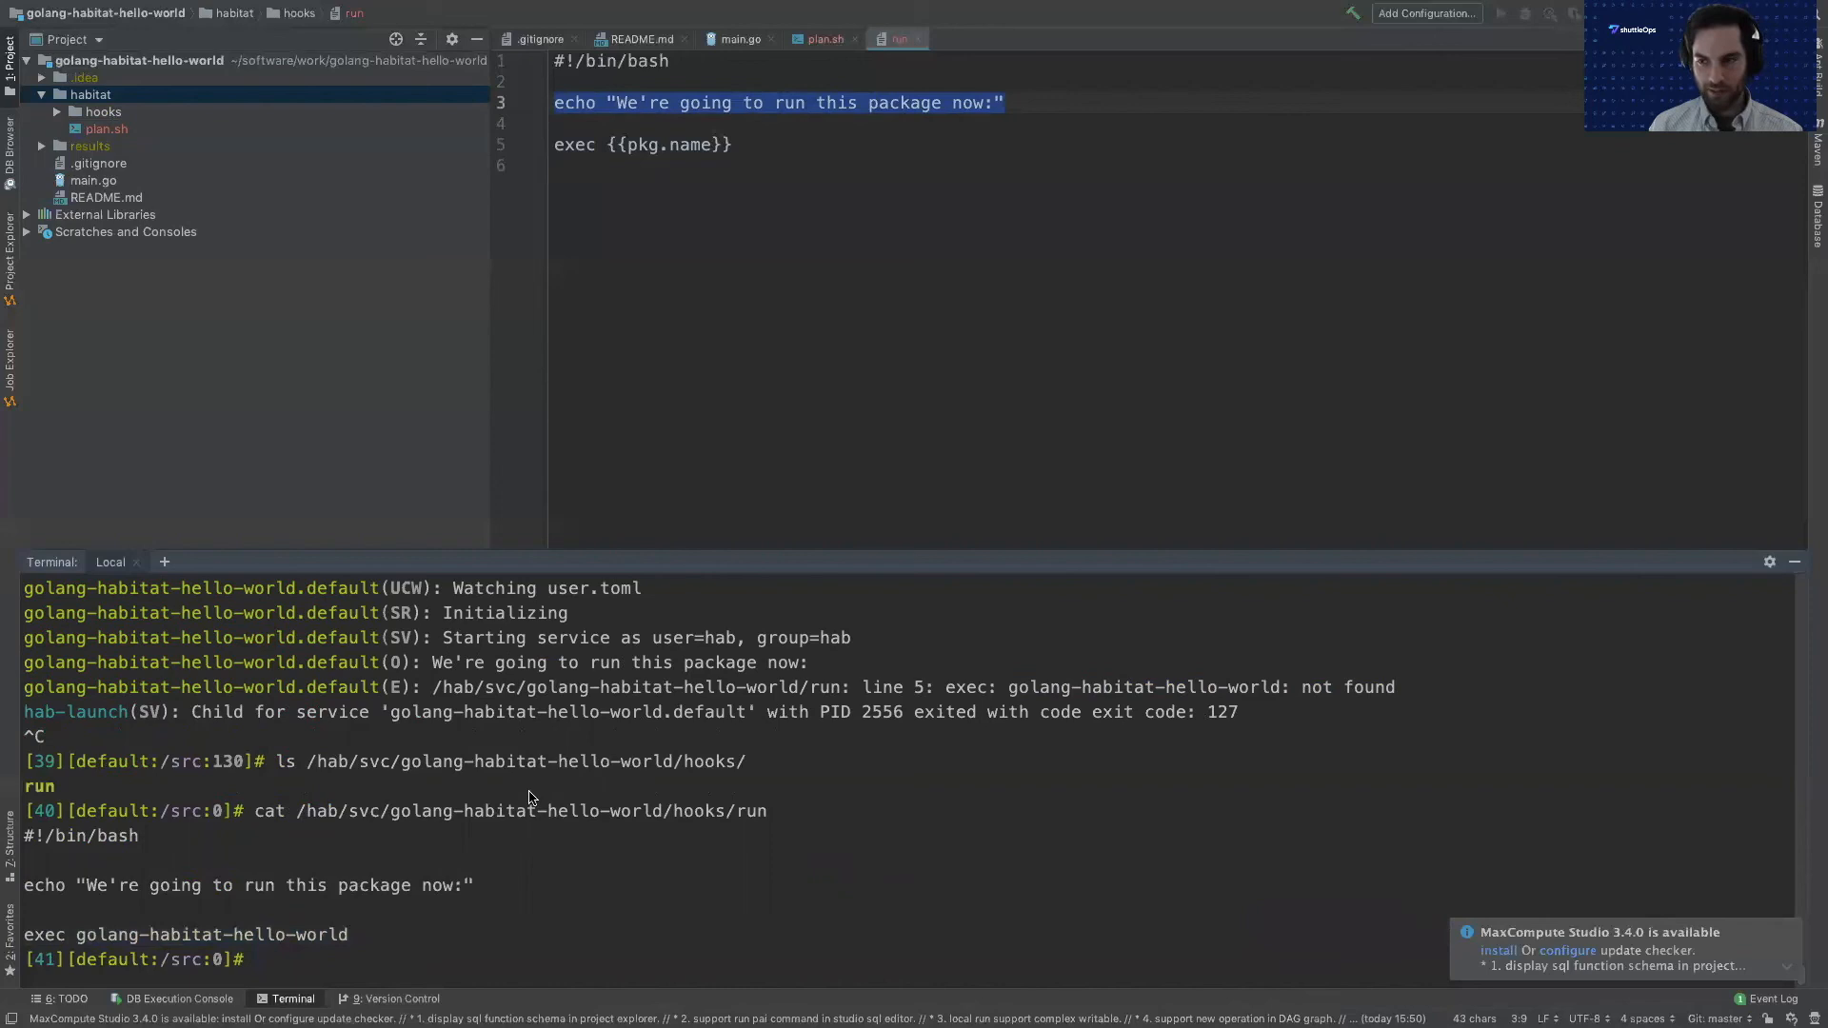
click(94, 181)
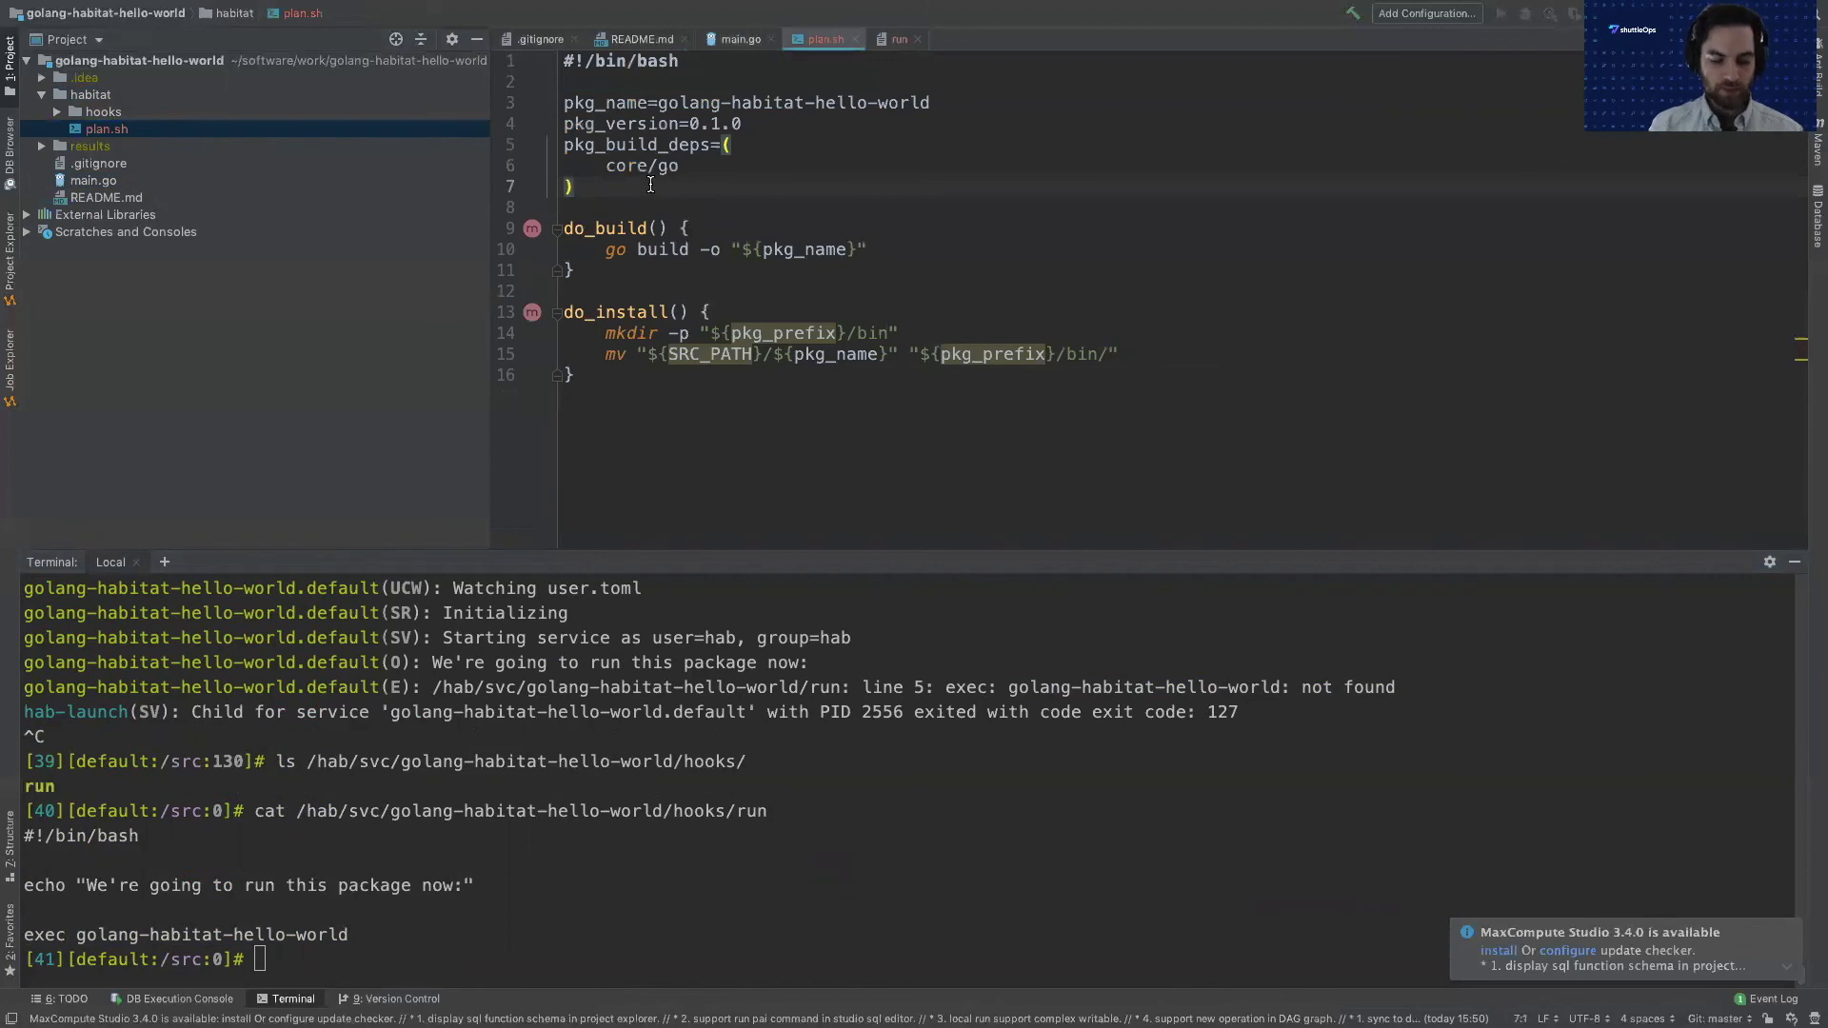
Declare pkg_bin_dirs=(bin) in plan.sh.
text(pkg_)
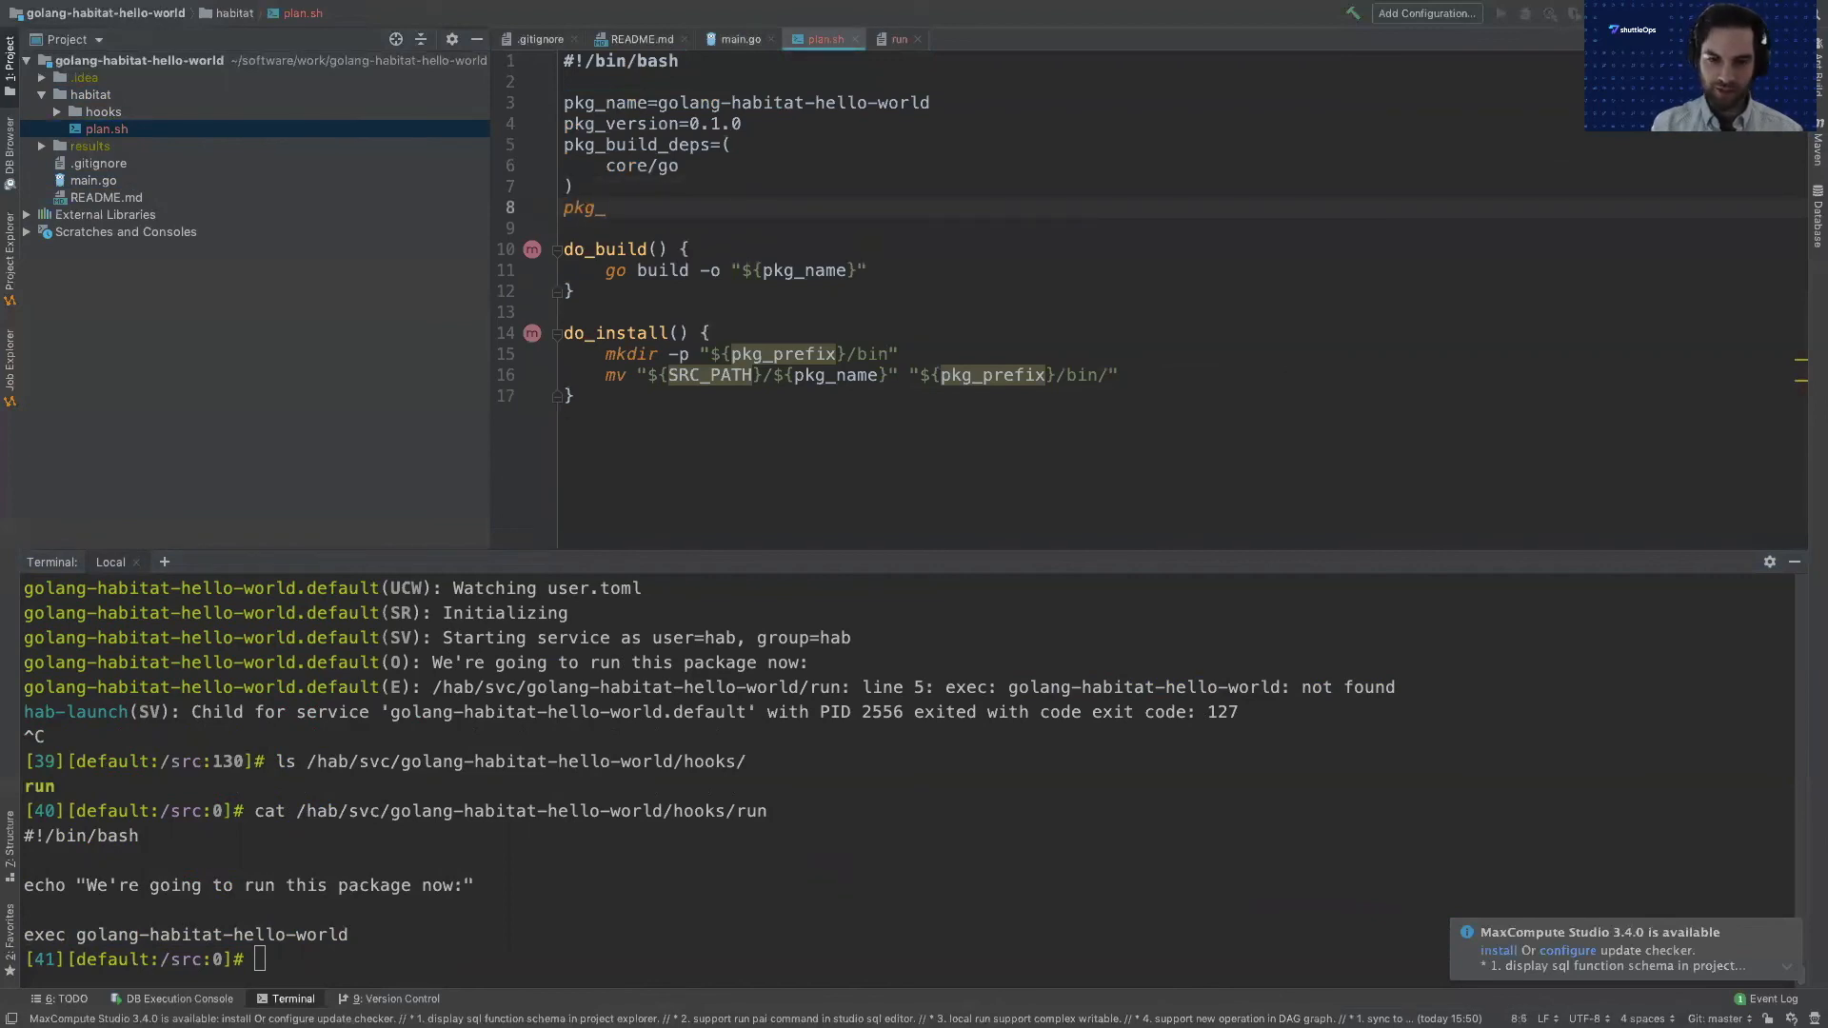
text(bin_dirs=()
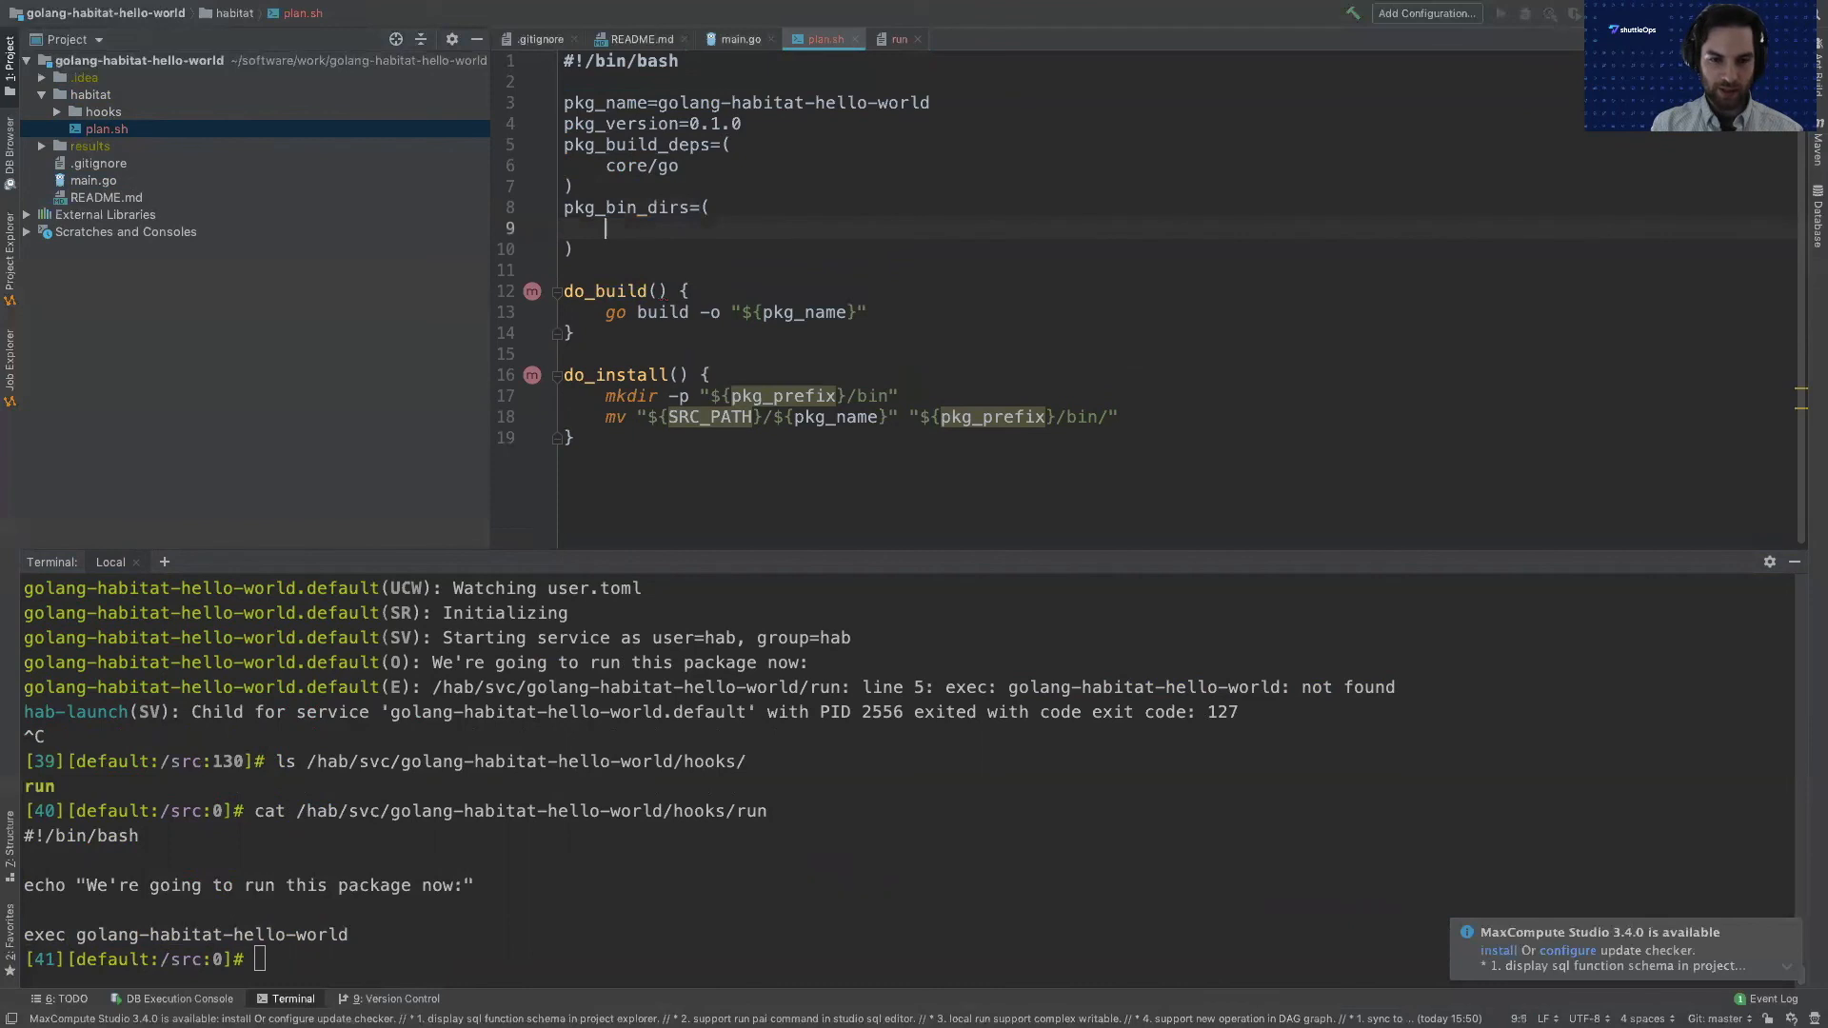
text(bin)
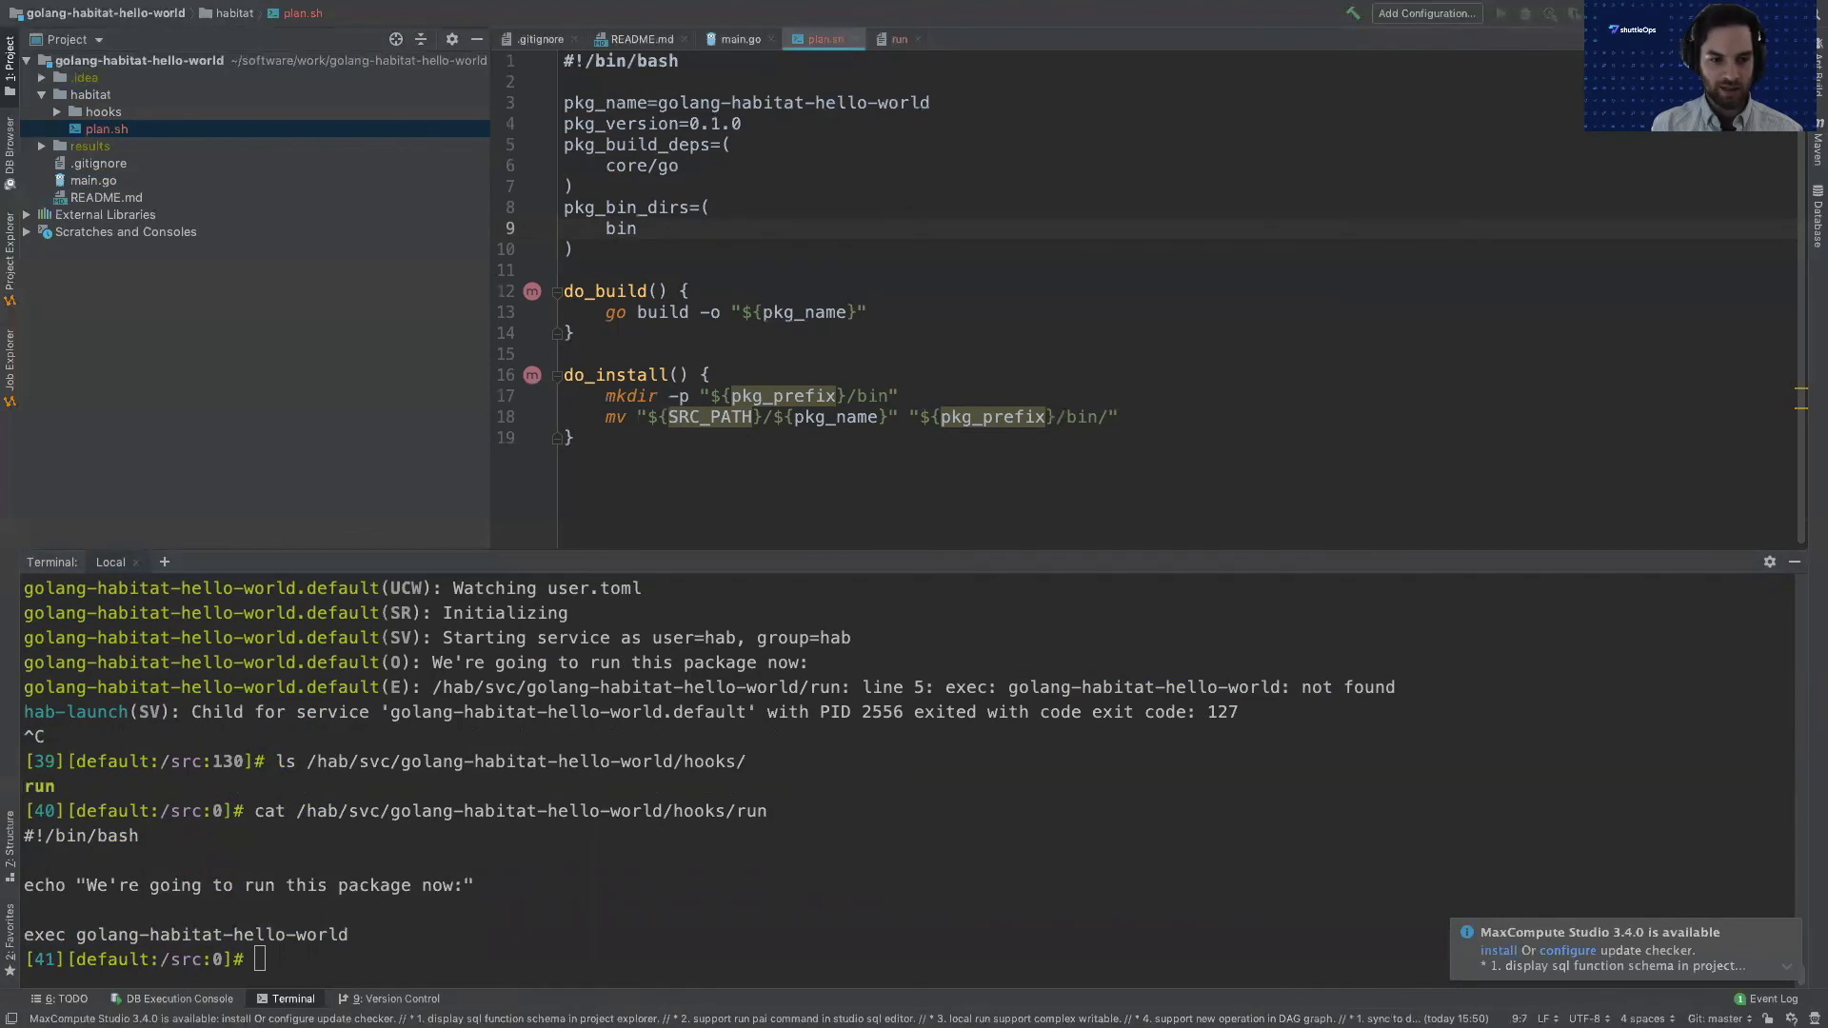
List the installed package path, showing its bin and hooks directories.
text(ls /hab/svc/golang-habitat-hello-world/hooks/)
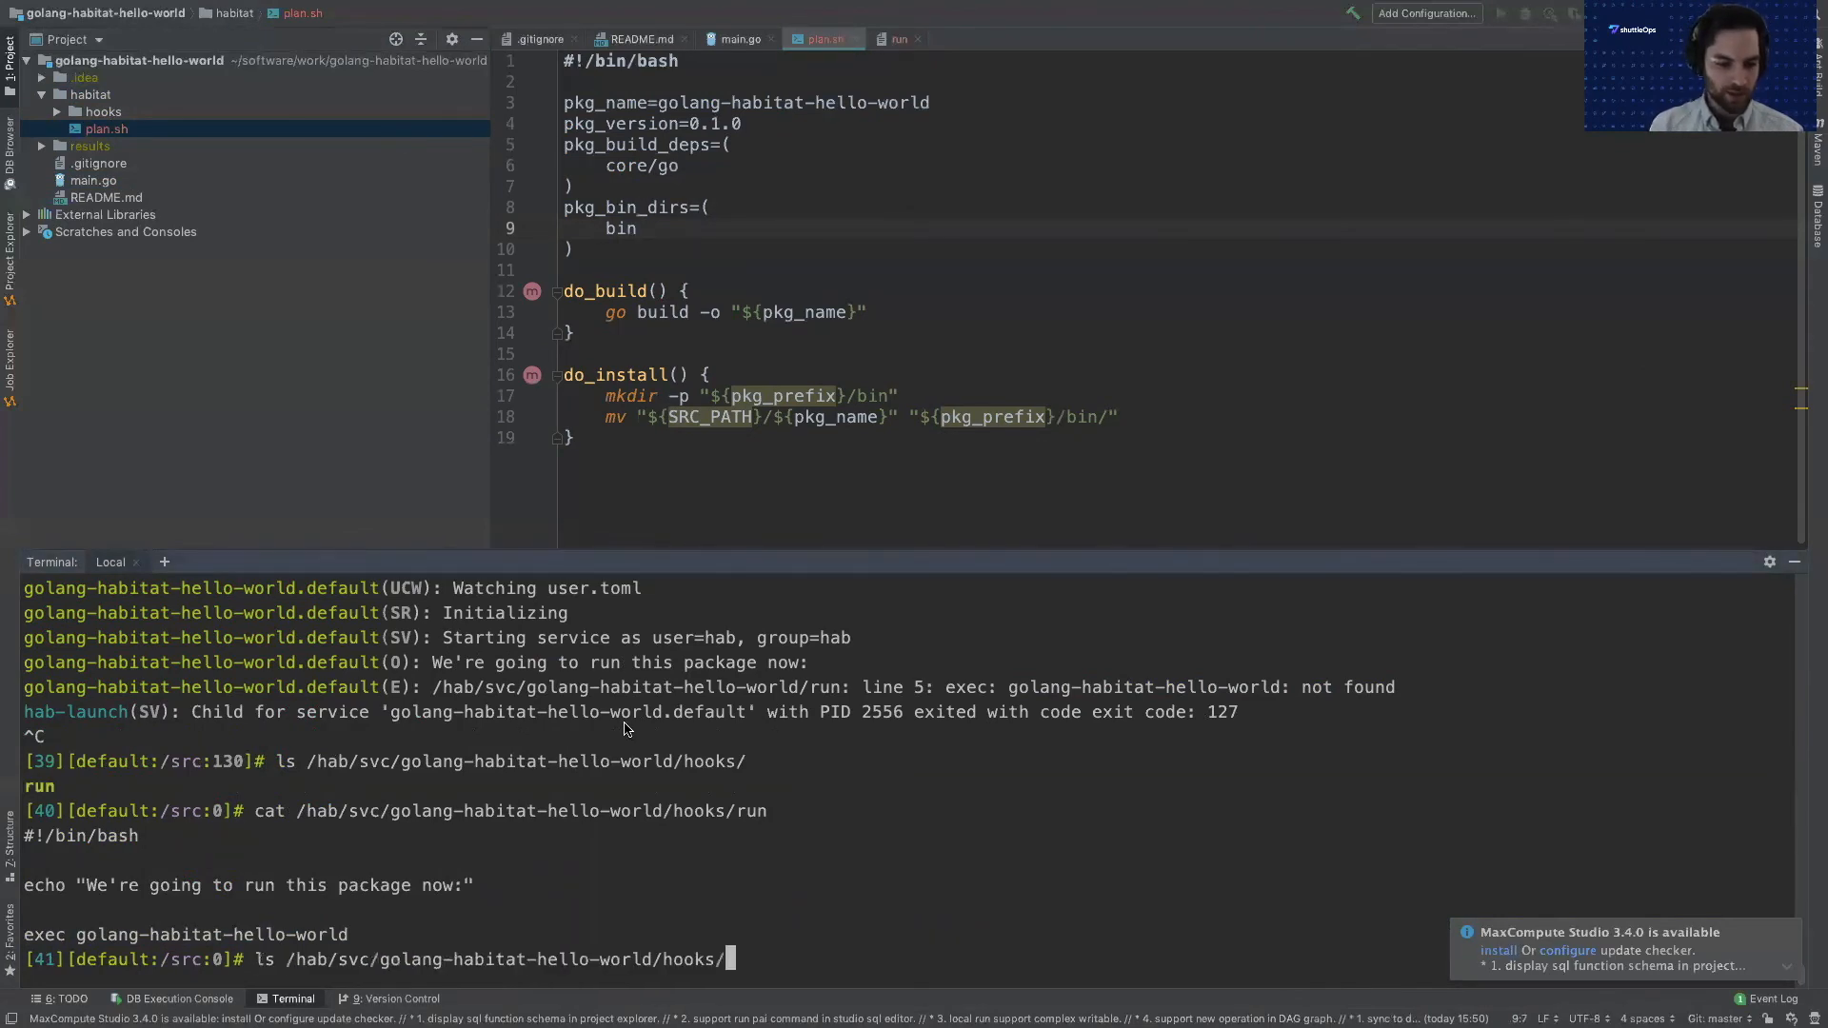
text(ls $(hab pkg path $pkg_ident)/bin/)
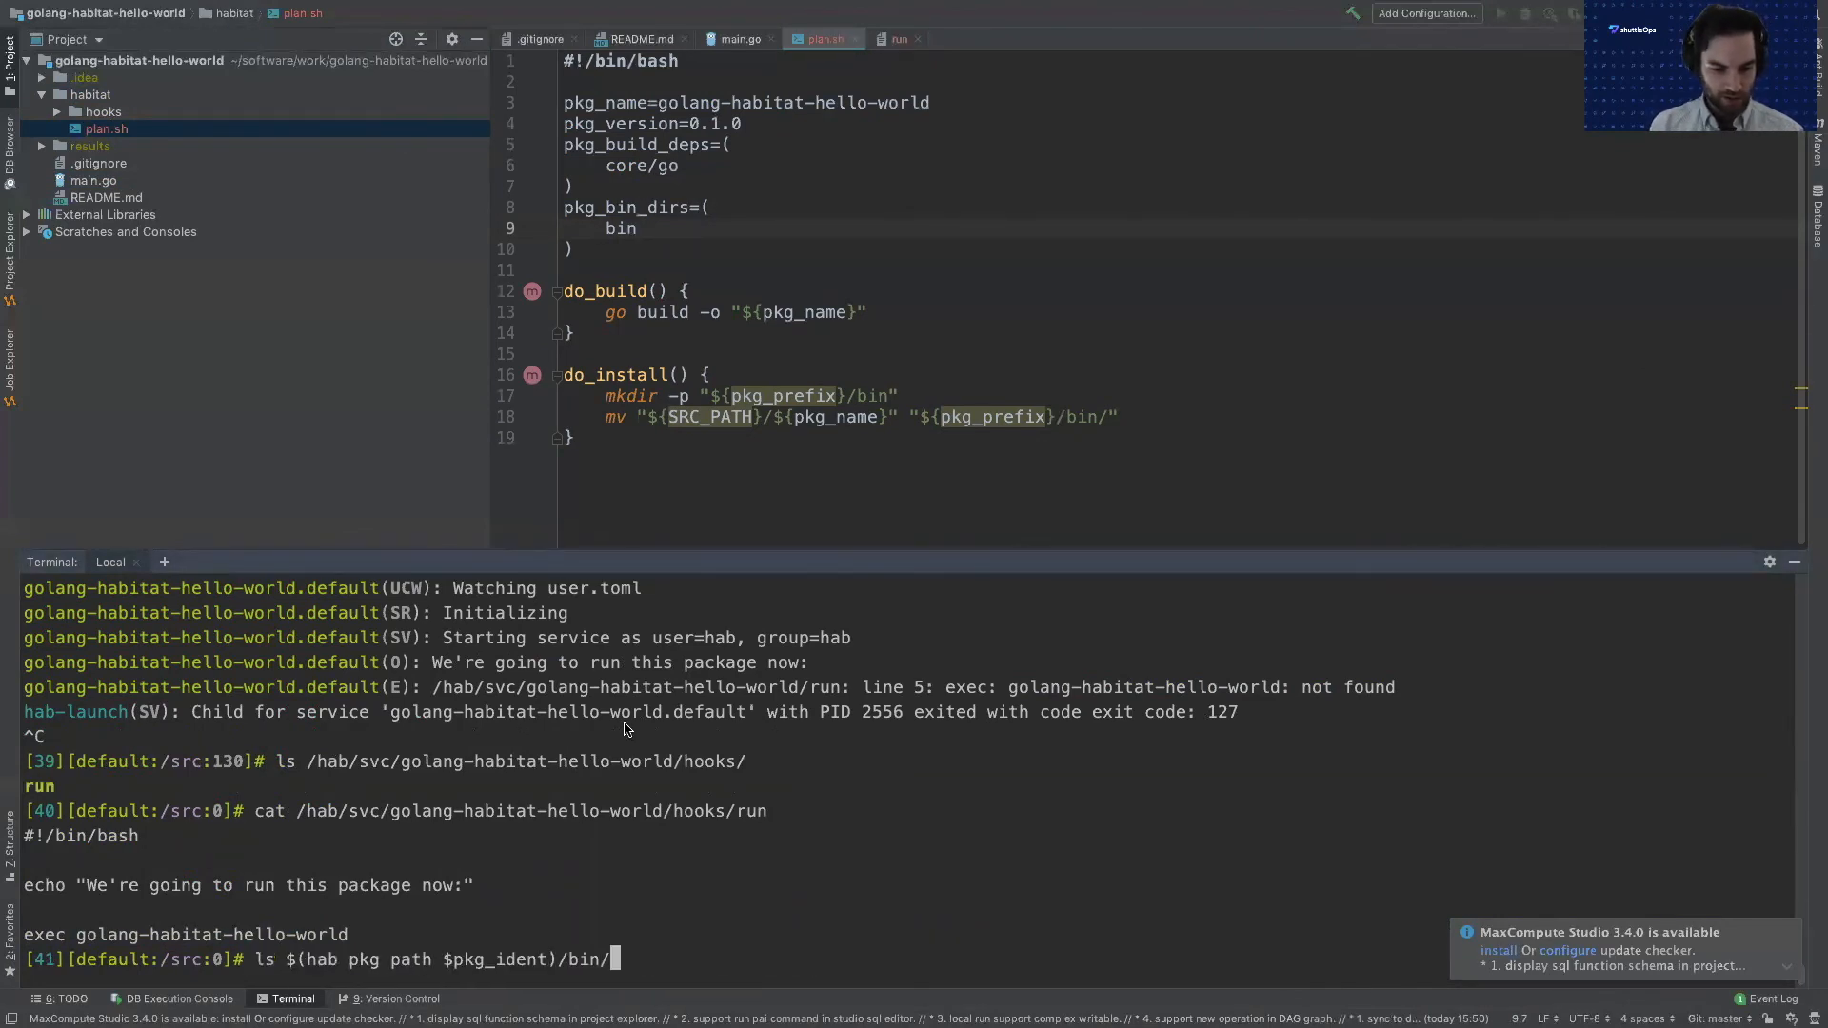
key(BackSpace)
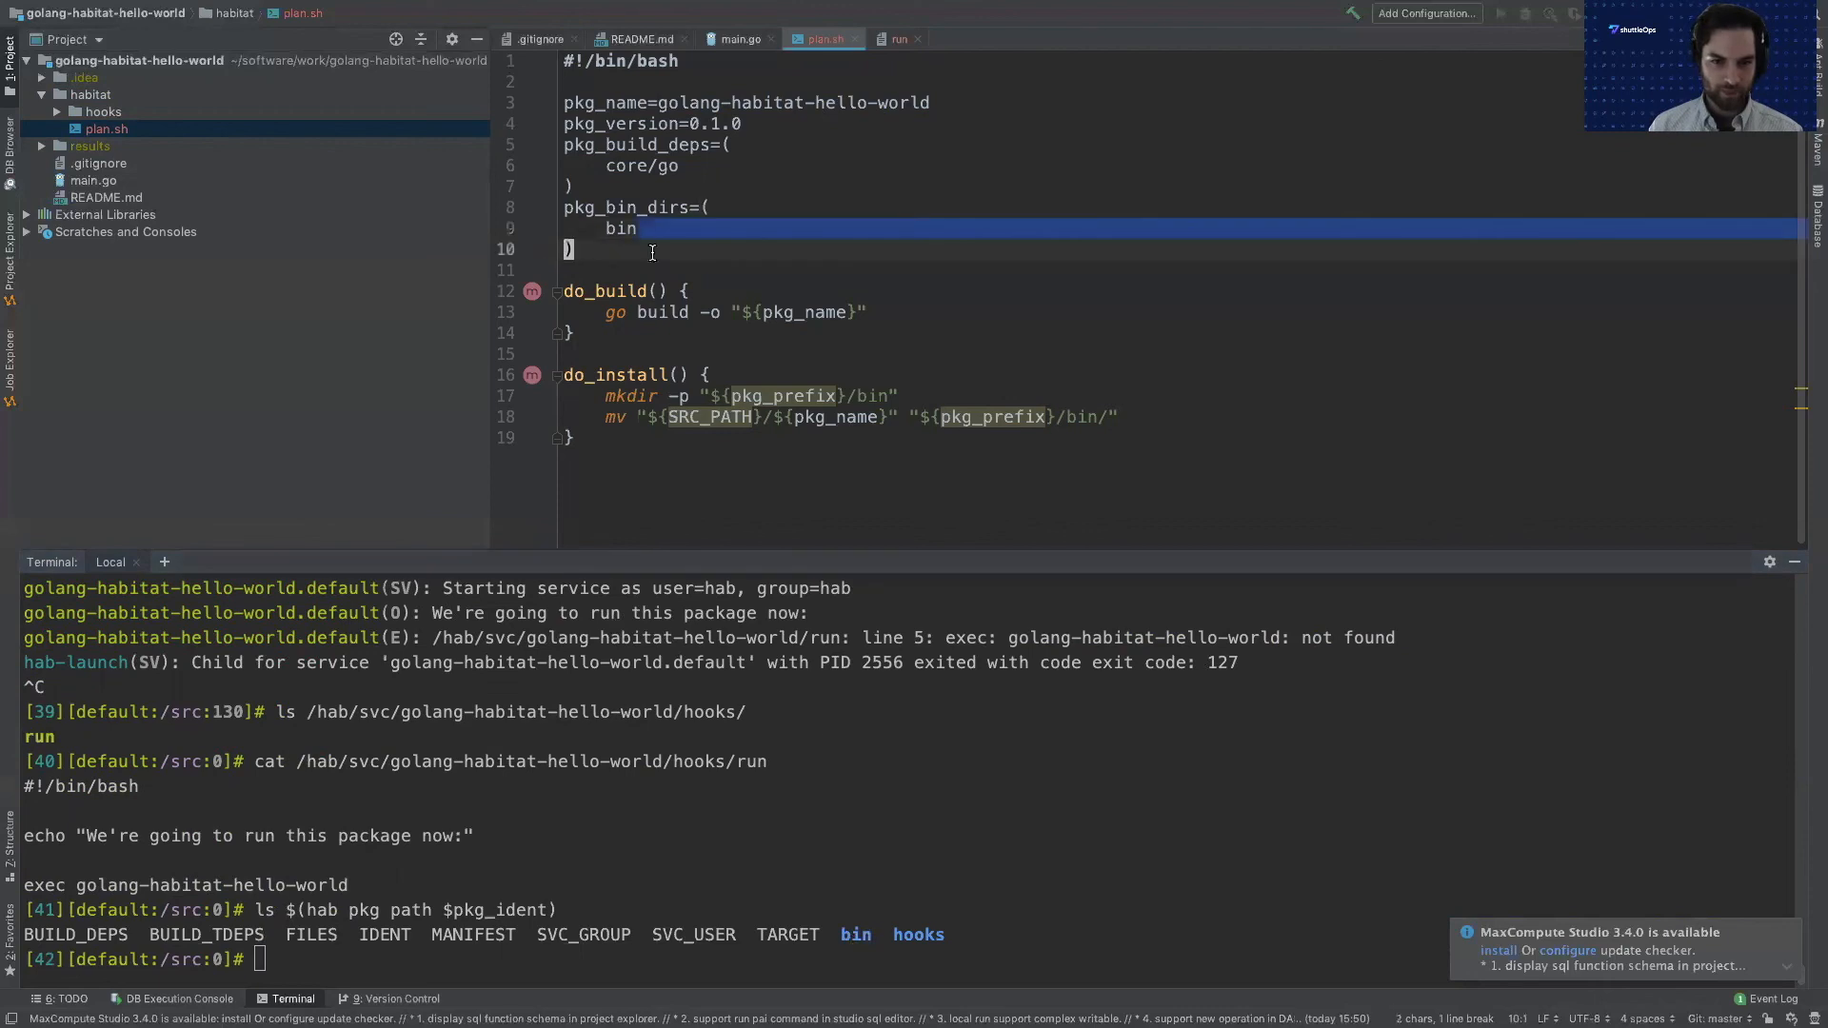
Rebuild the package in the studio terminal and source results/last_build.env.
click(587, 249)
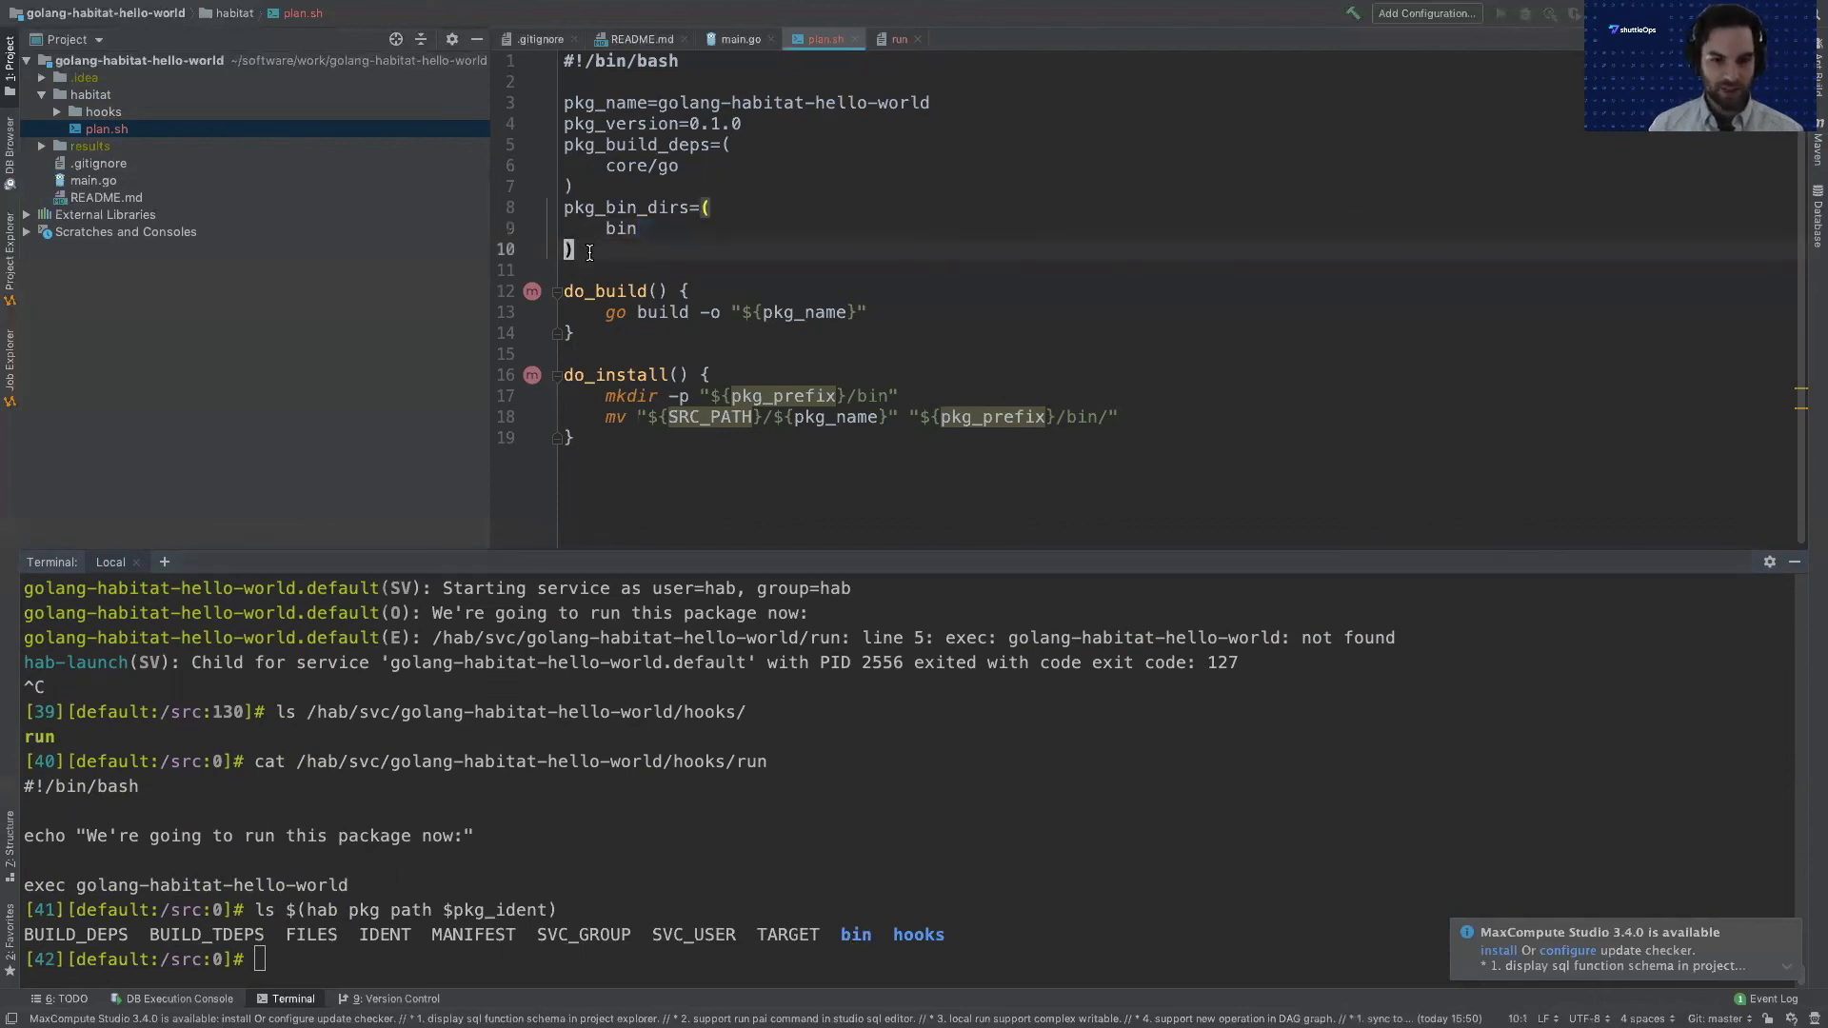
text(buil)
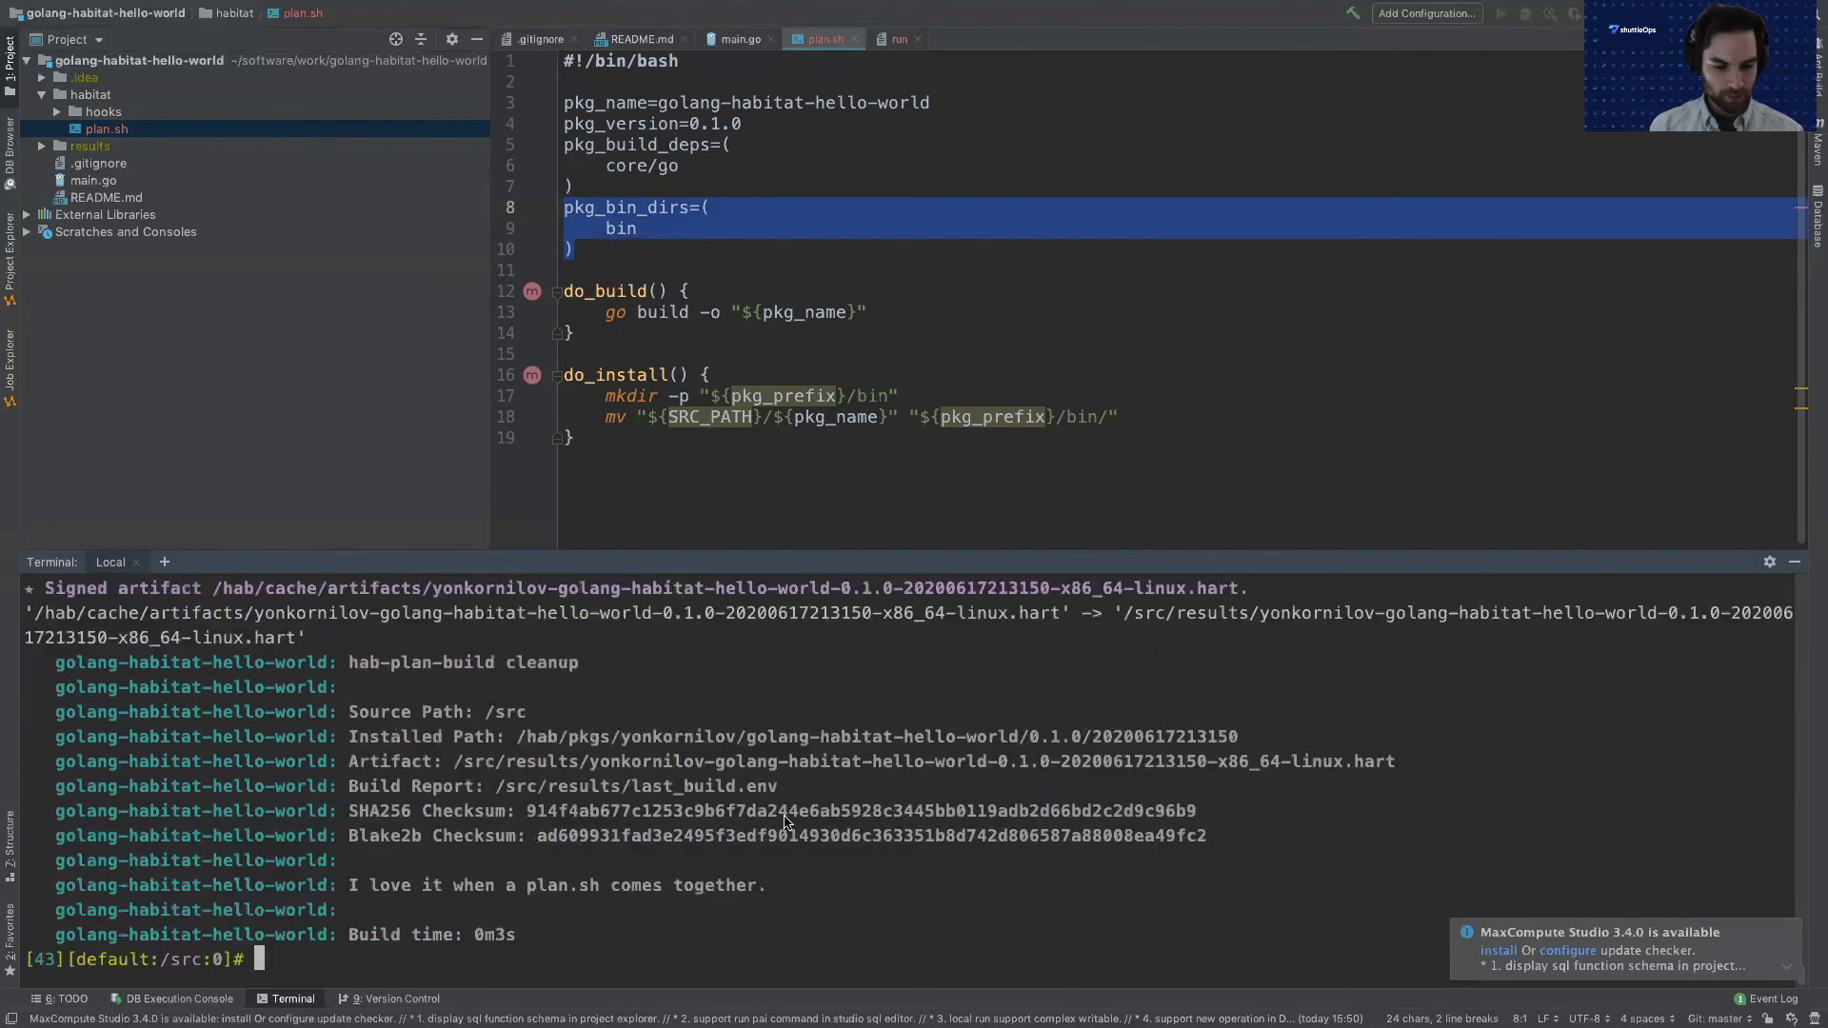
text(source results/last_build.env)
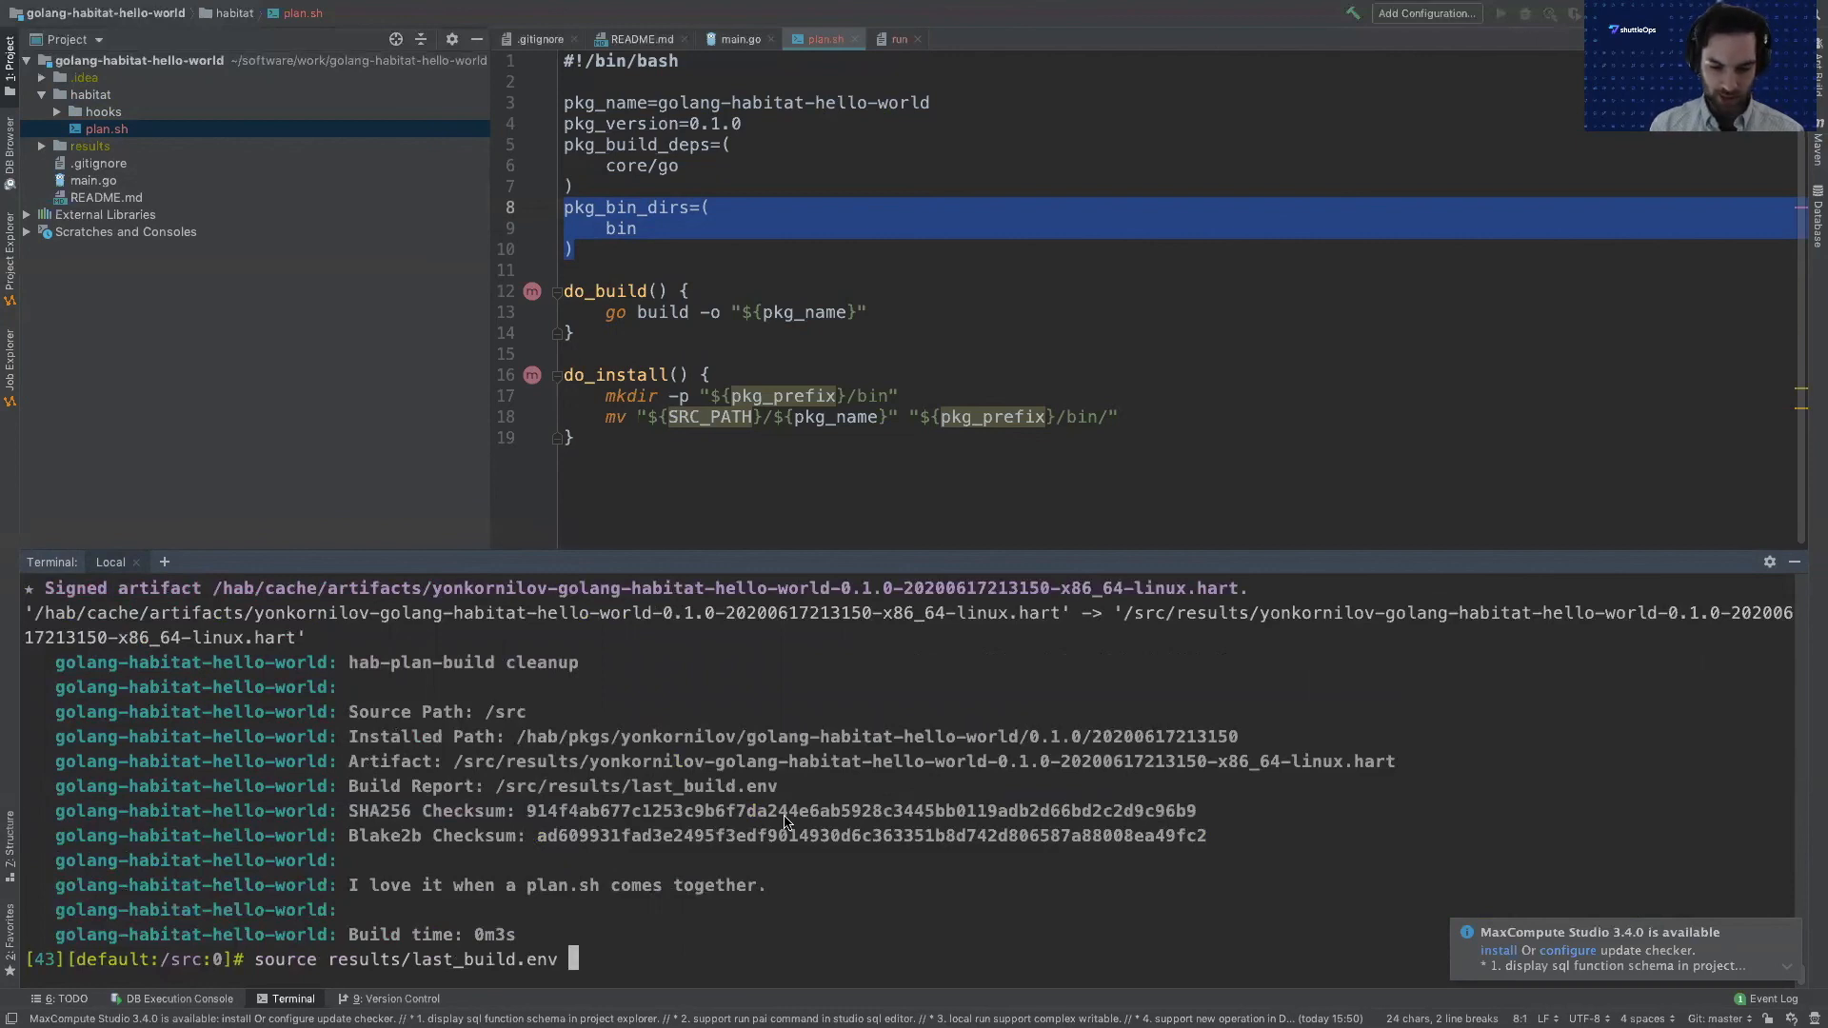
key(Return)
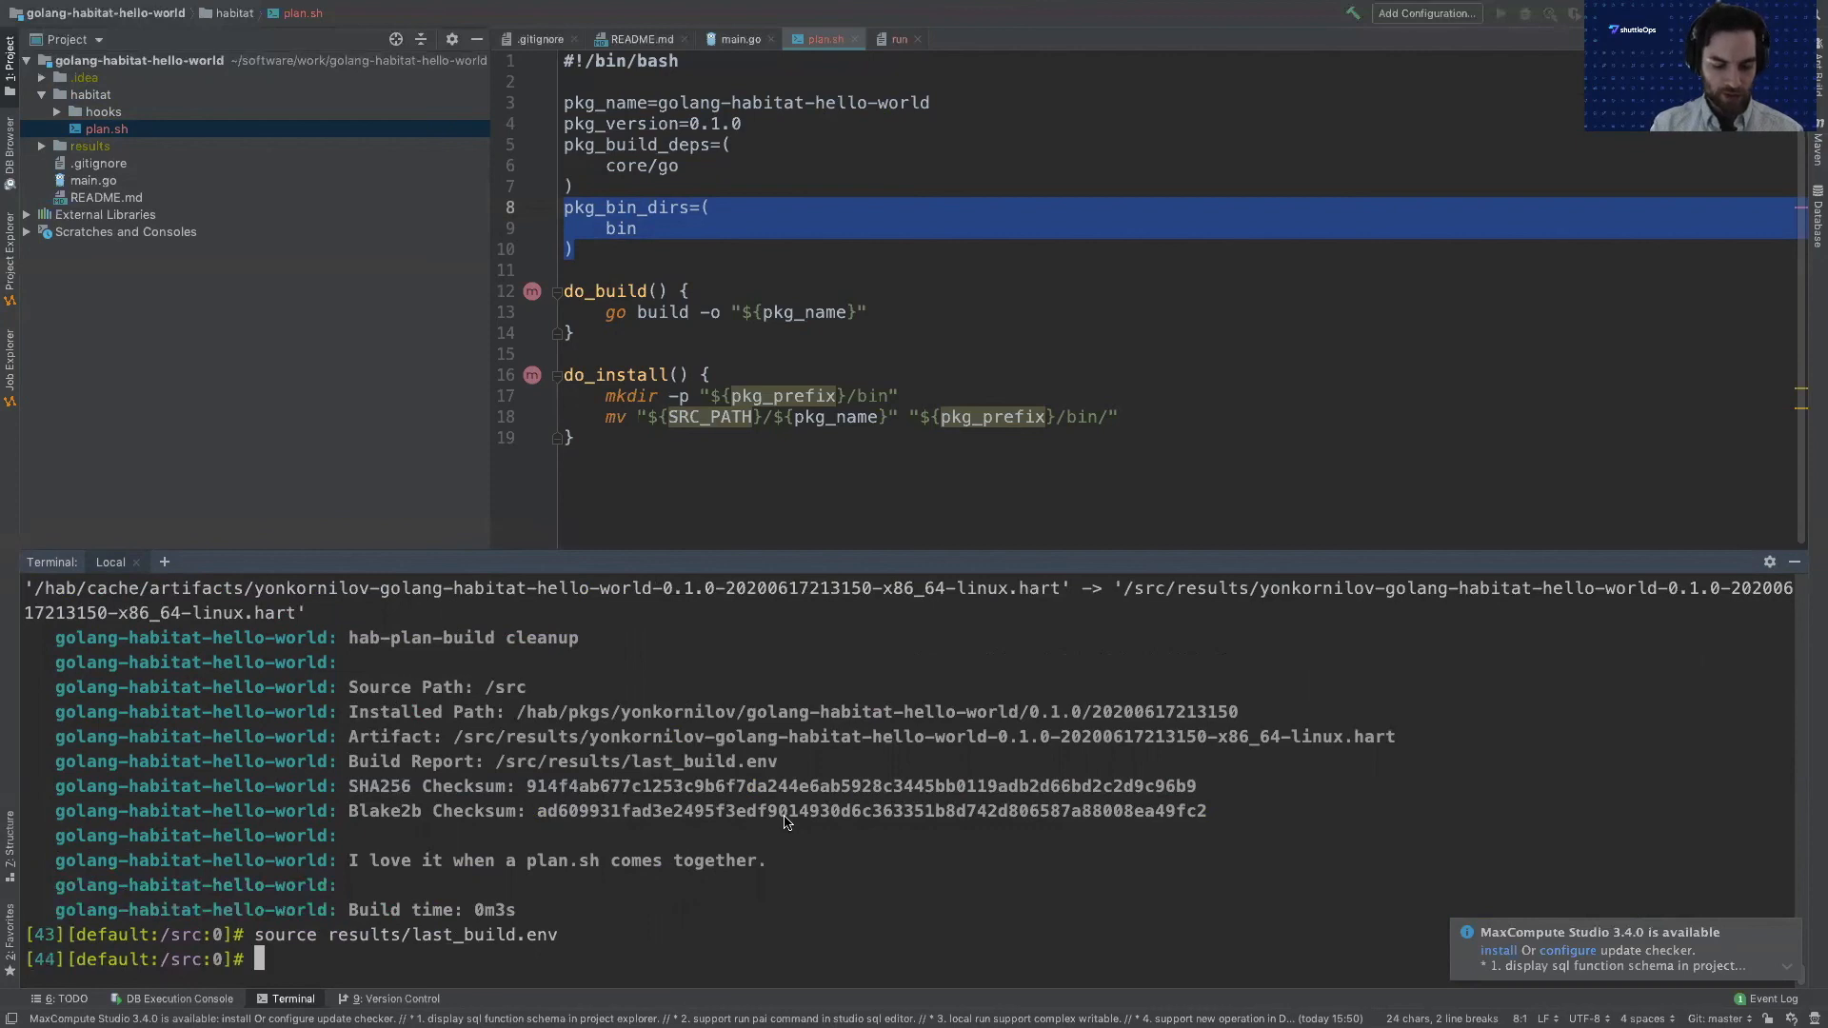
Force-load the new build with 'hab svc load $pkg_ident --force' so Hello World logs appear.
text(hab svc lo)
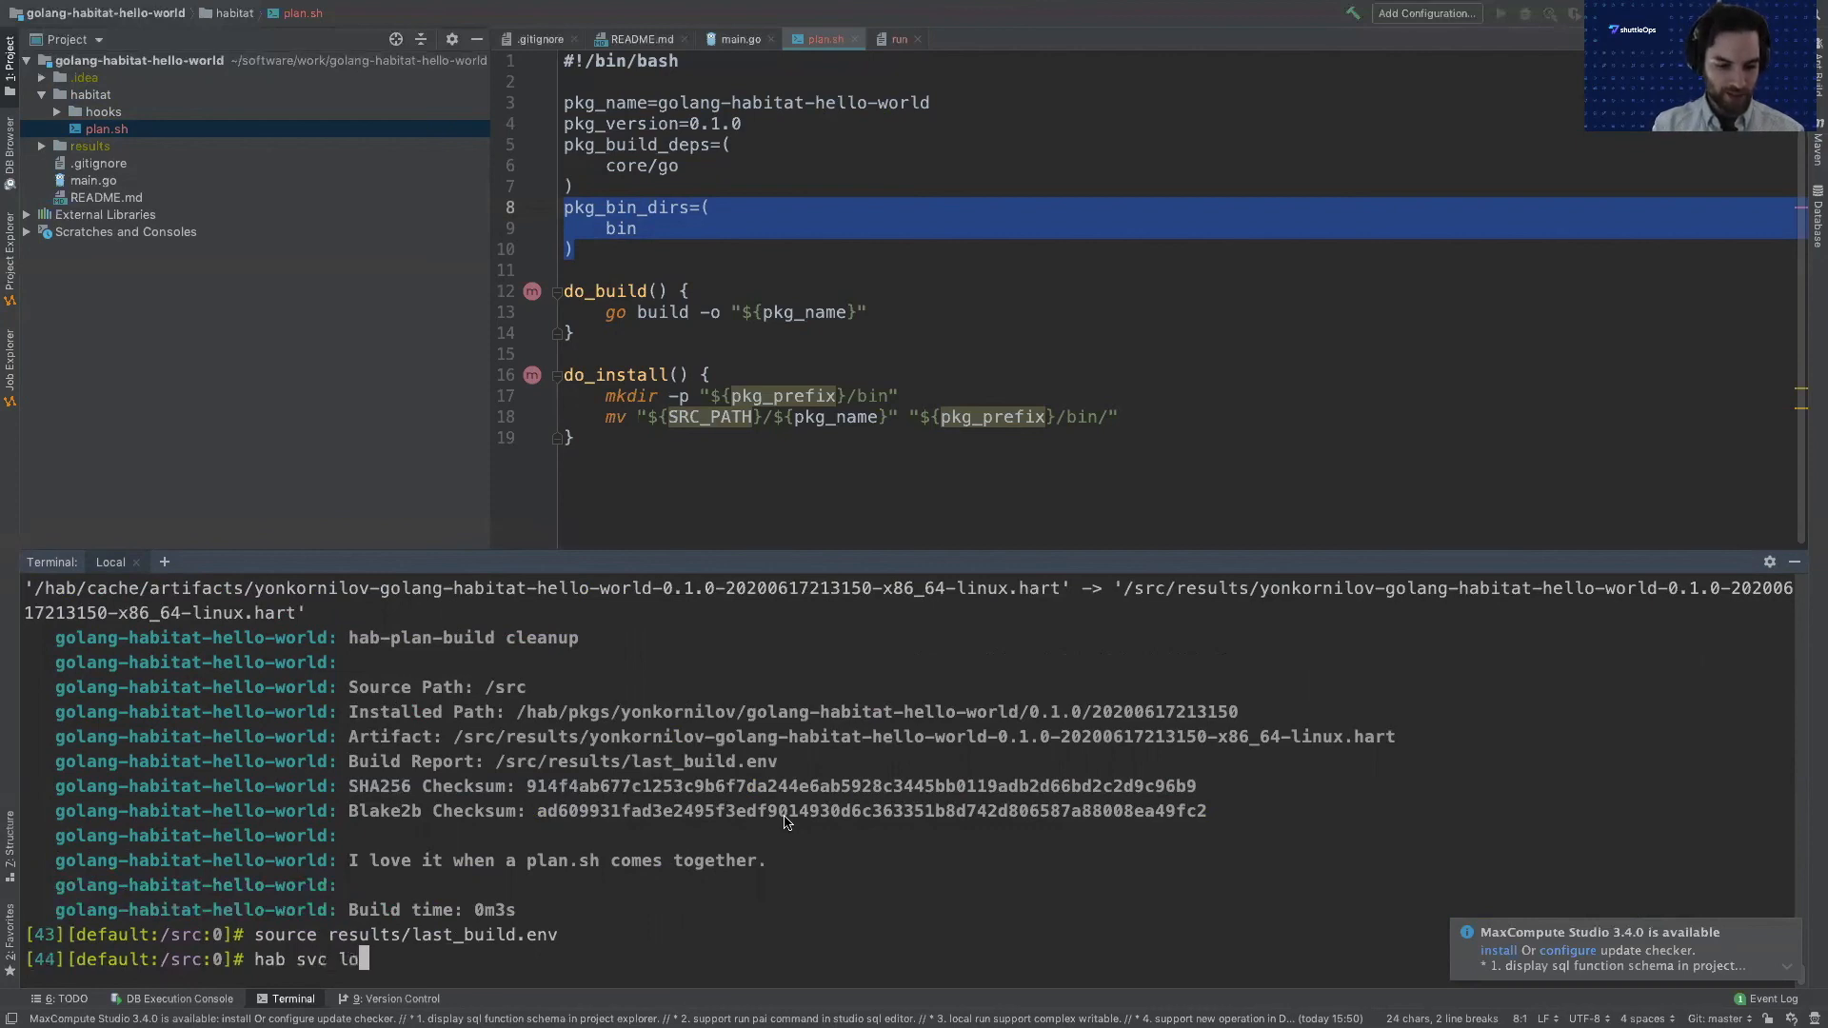
text(ad $pkg_ident --fo)
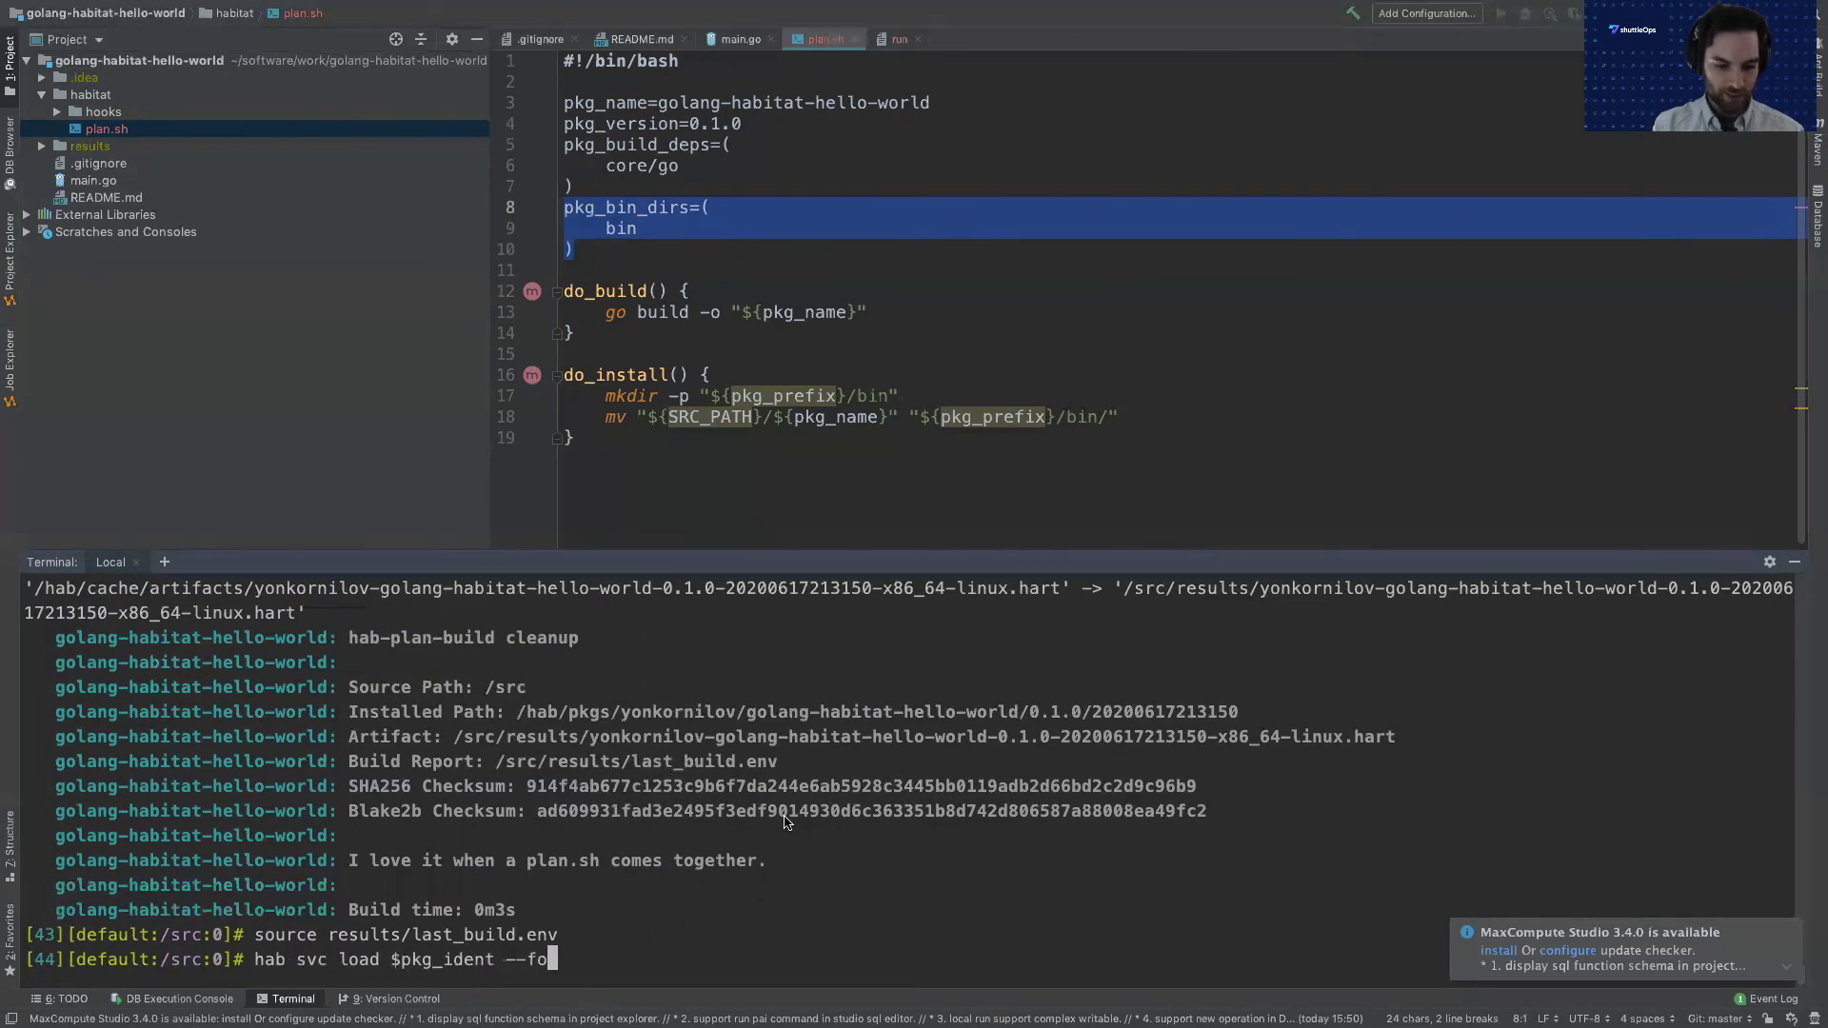
key(Return)
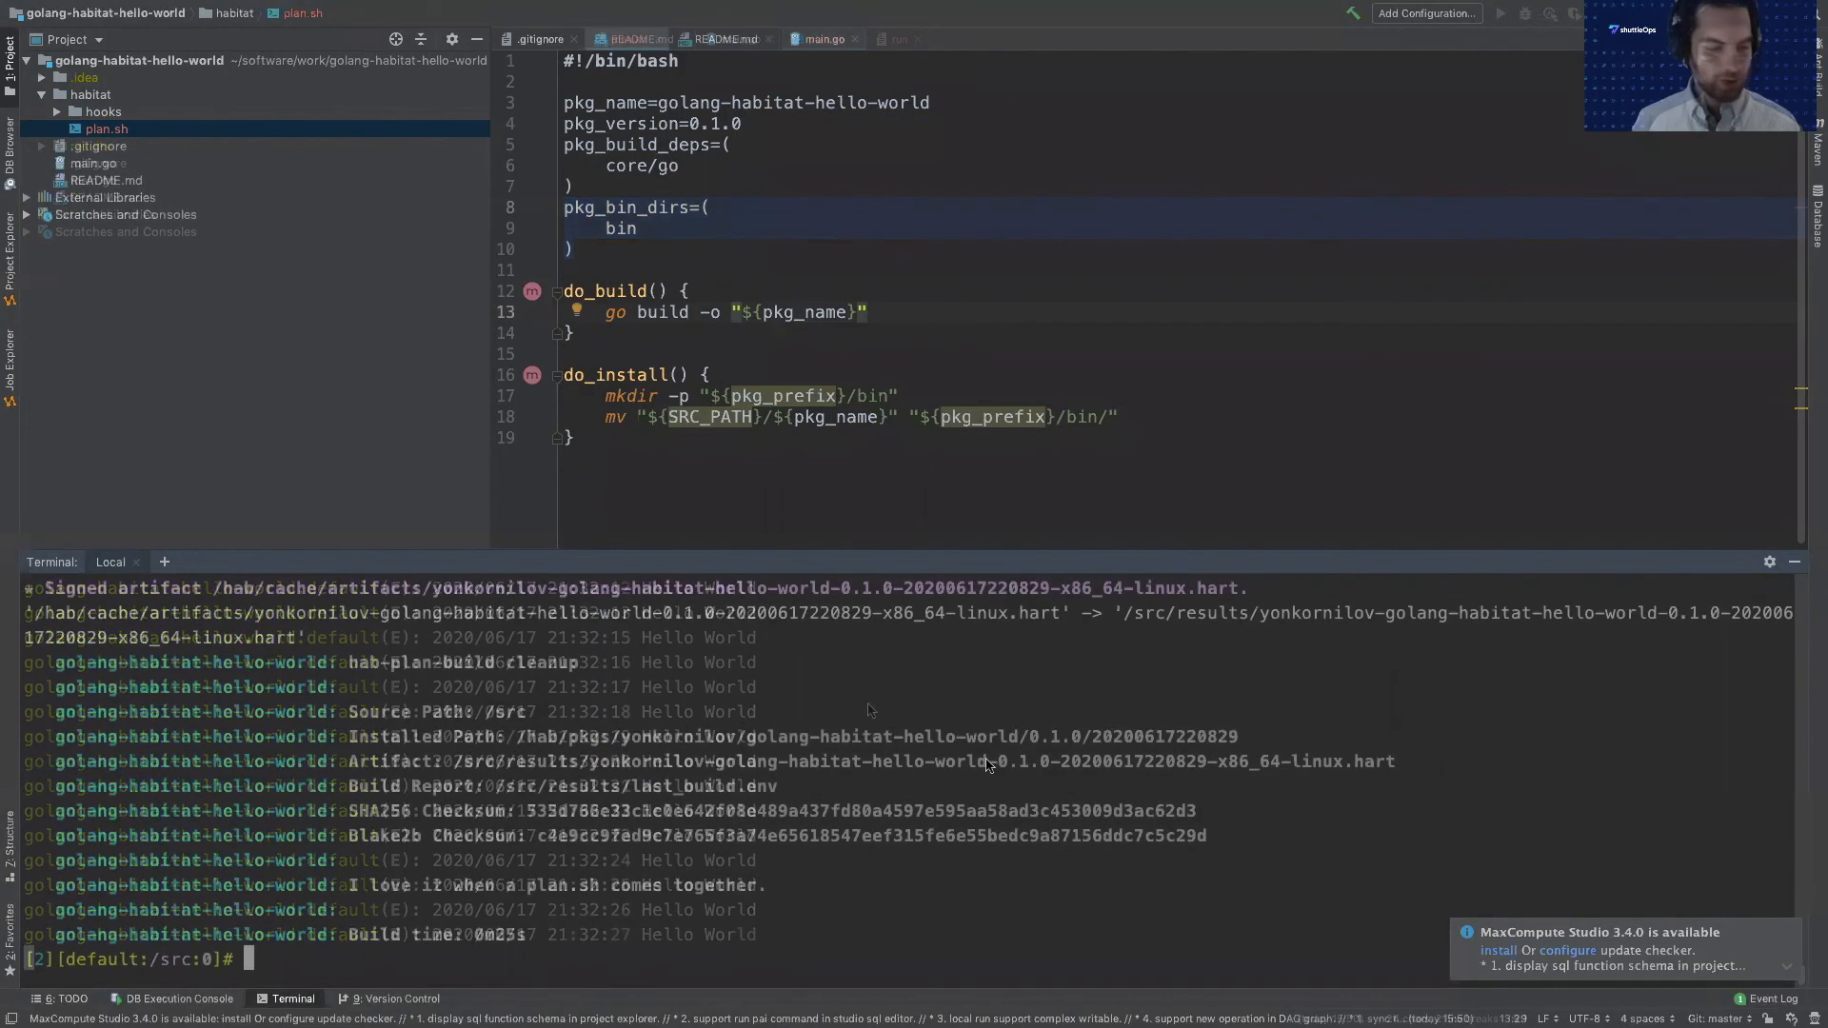
click(626, 38)
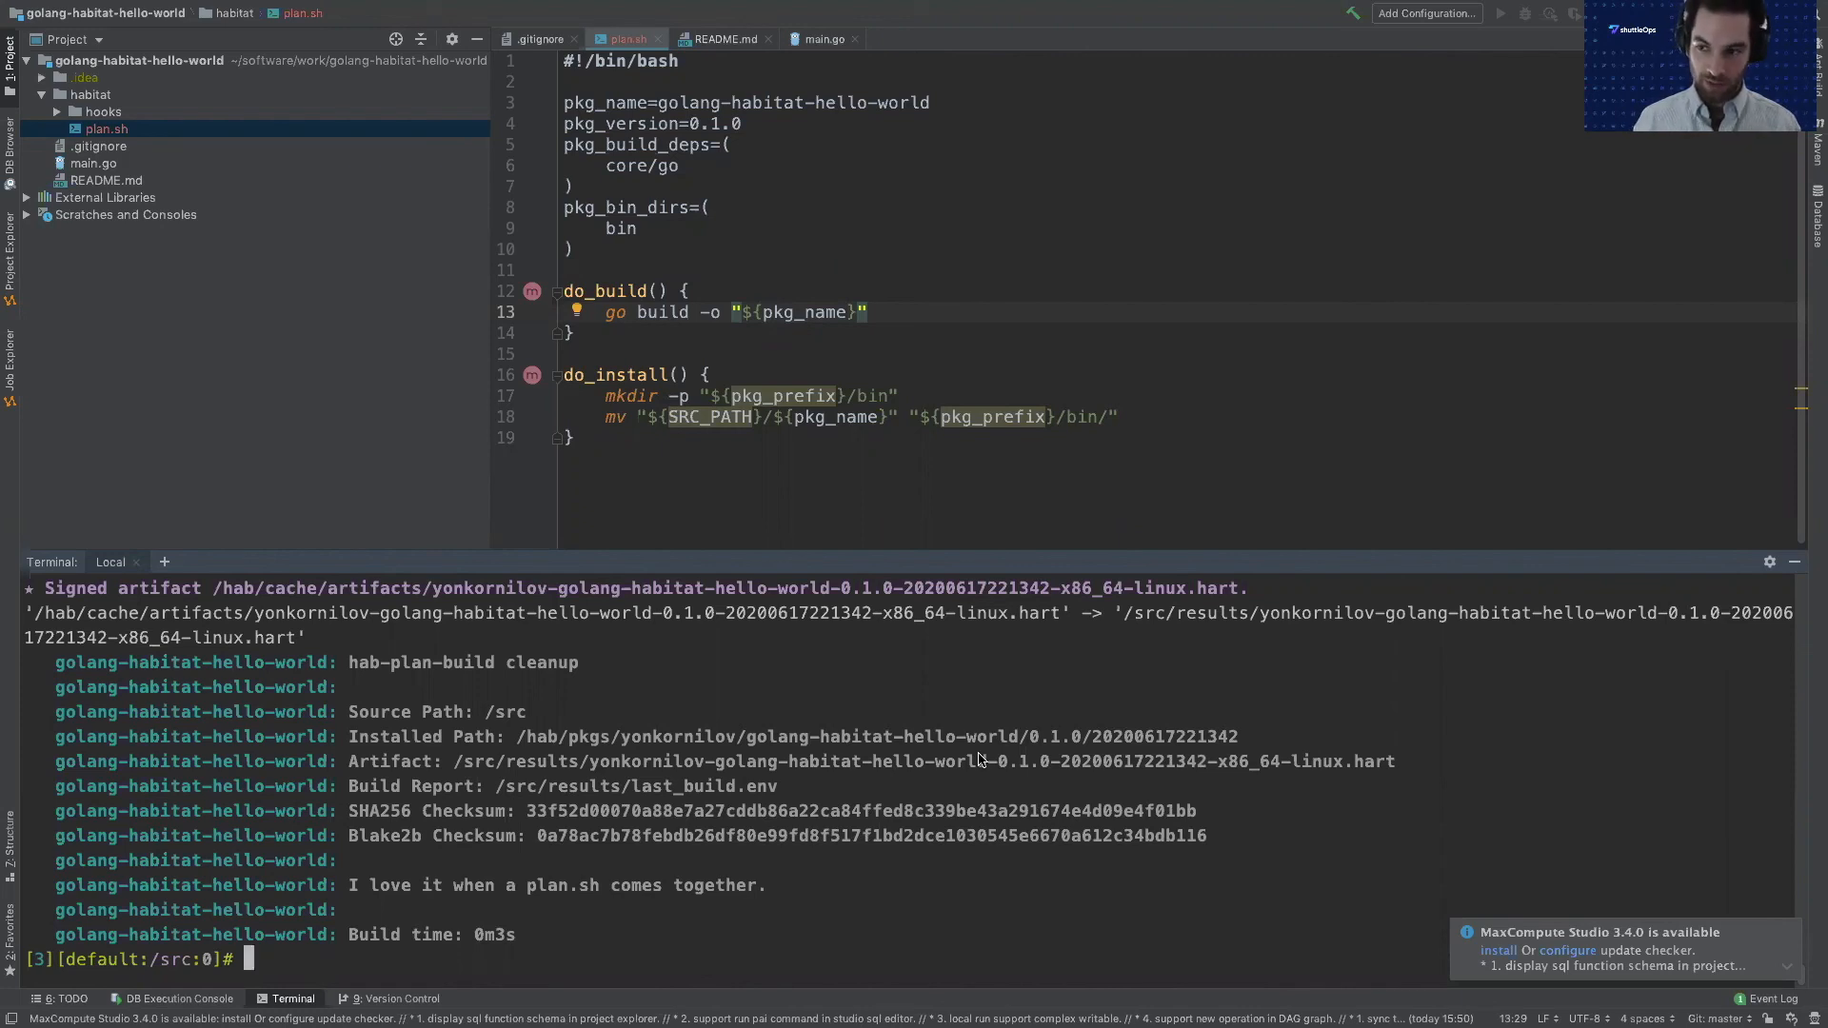
mouse_move(966, 769)
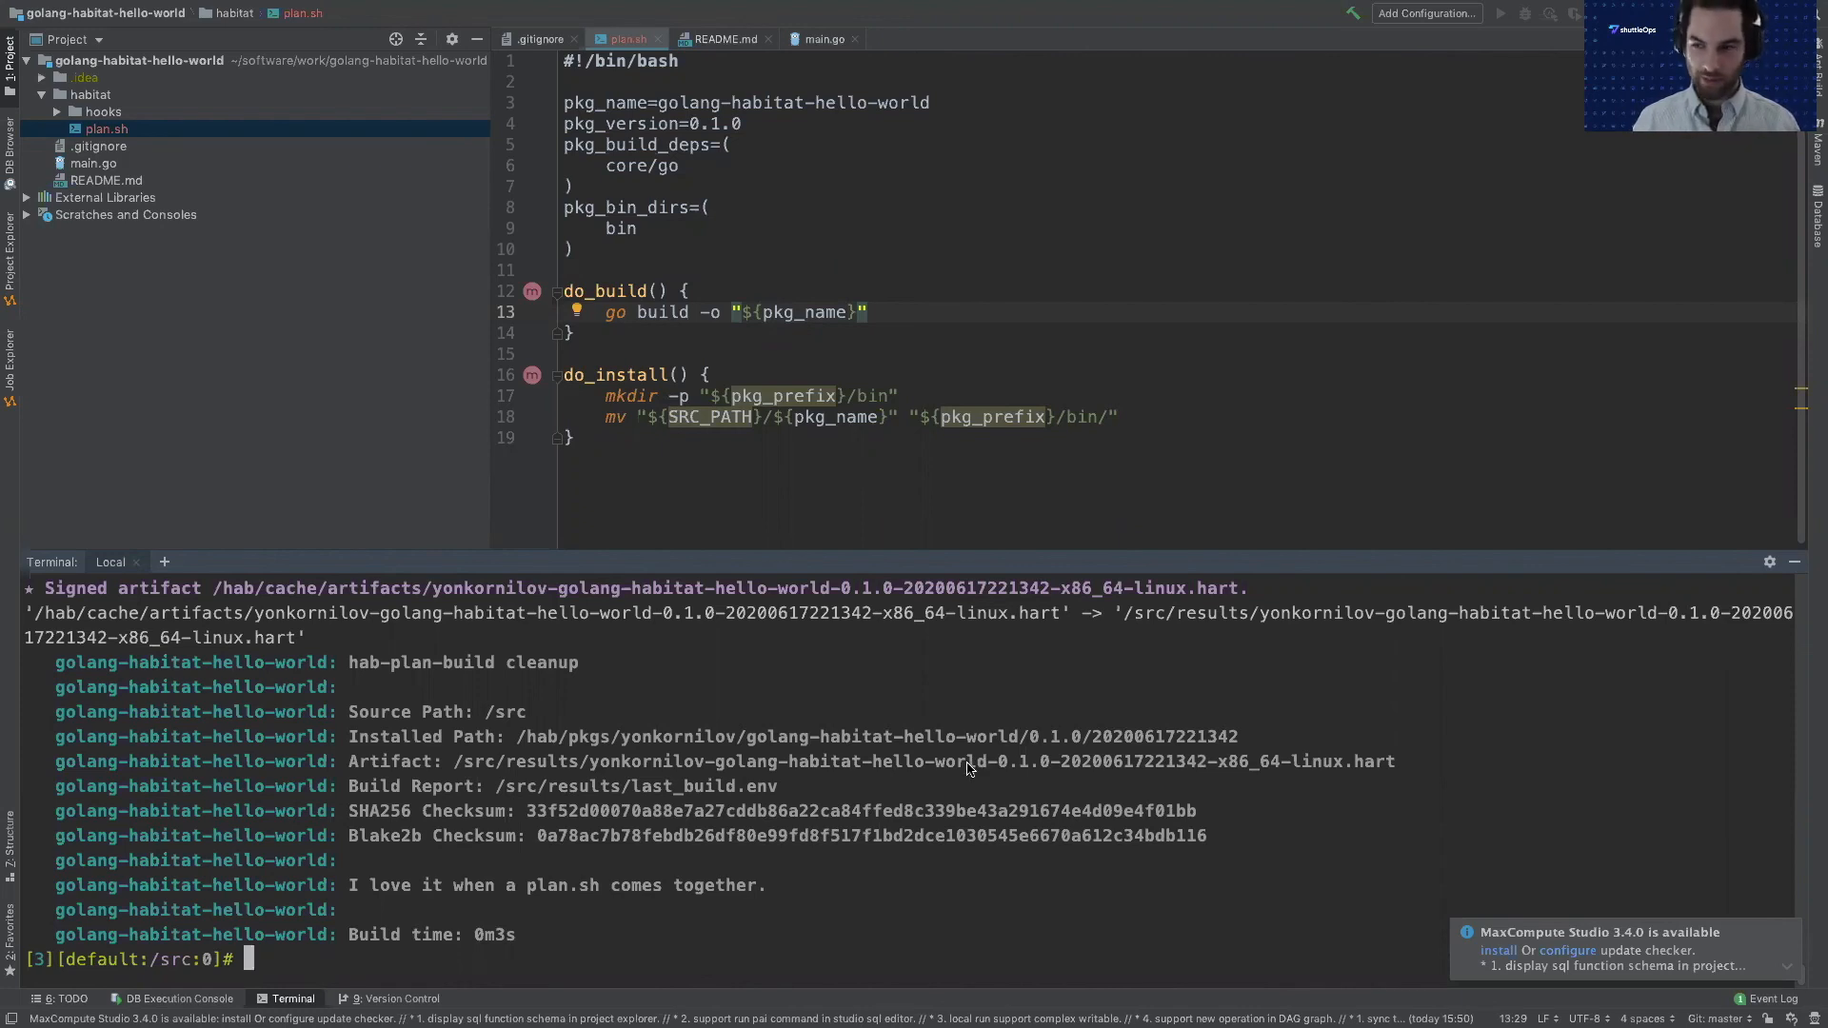